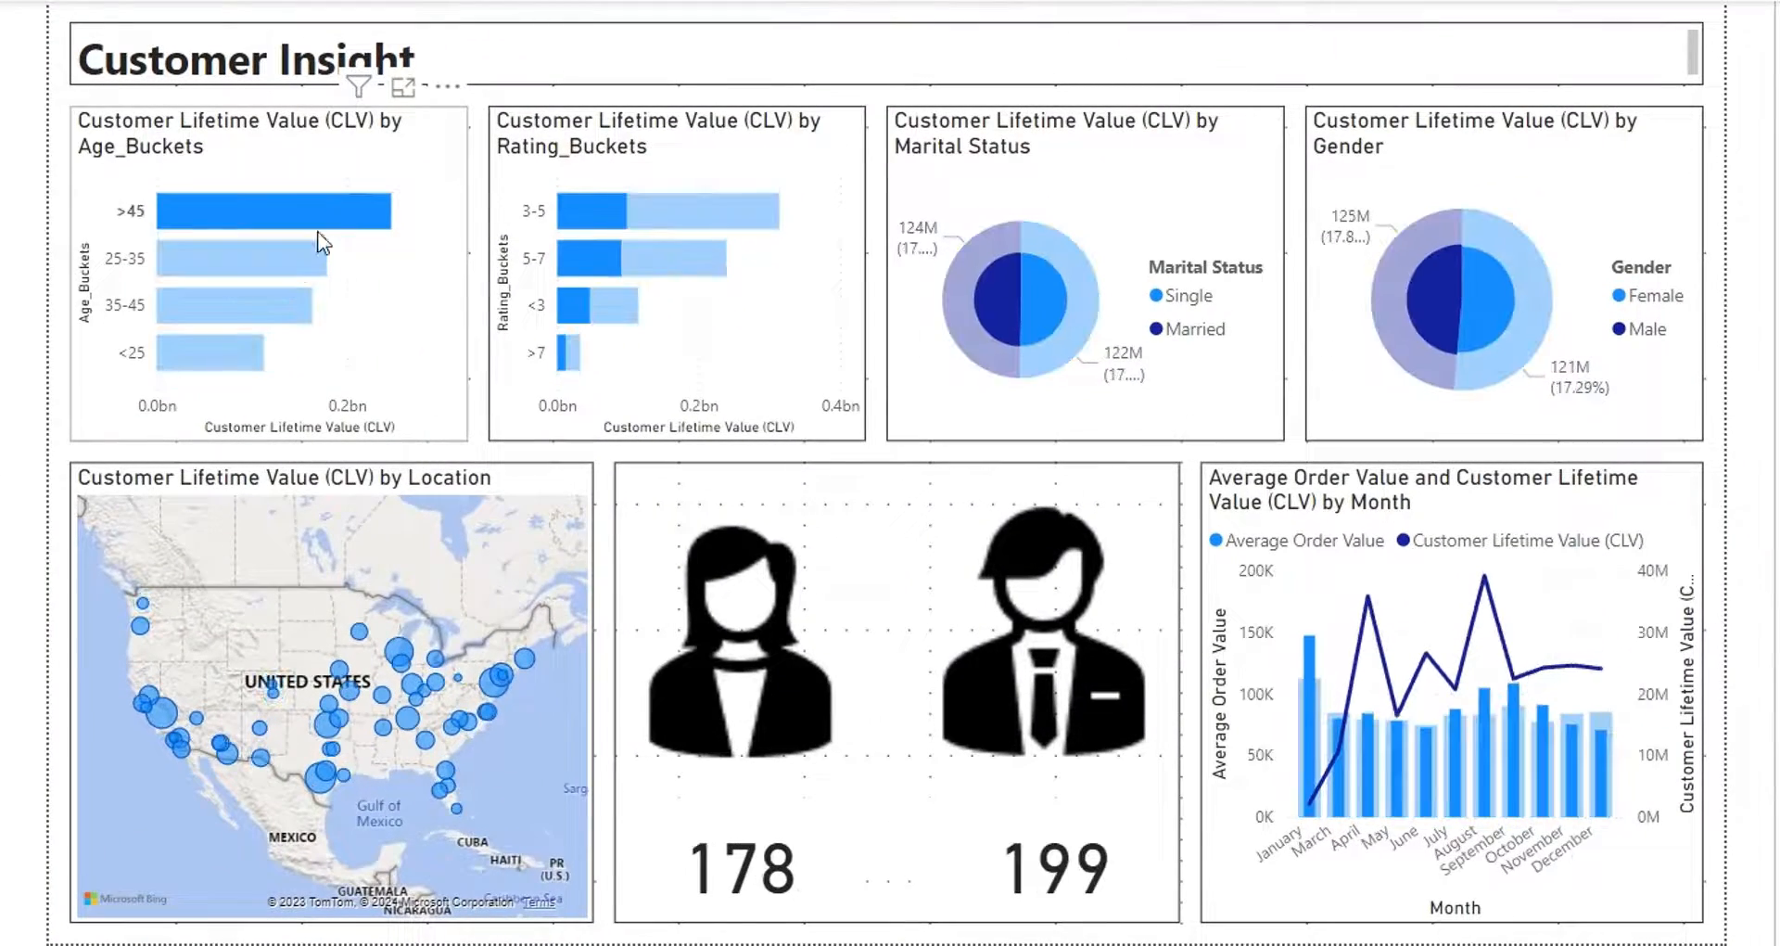
Preview the finished dashboard filtered to customers over 45, one map location, and August.
left_click(234, 304)
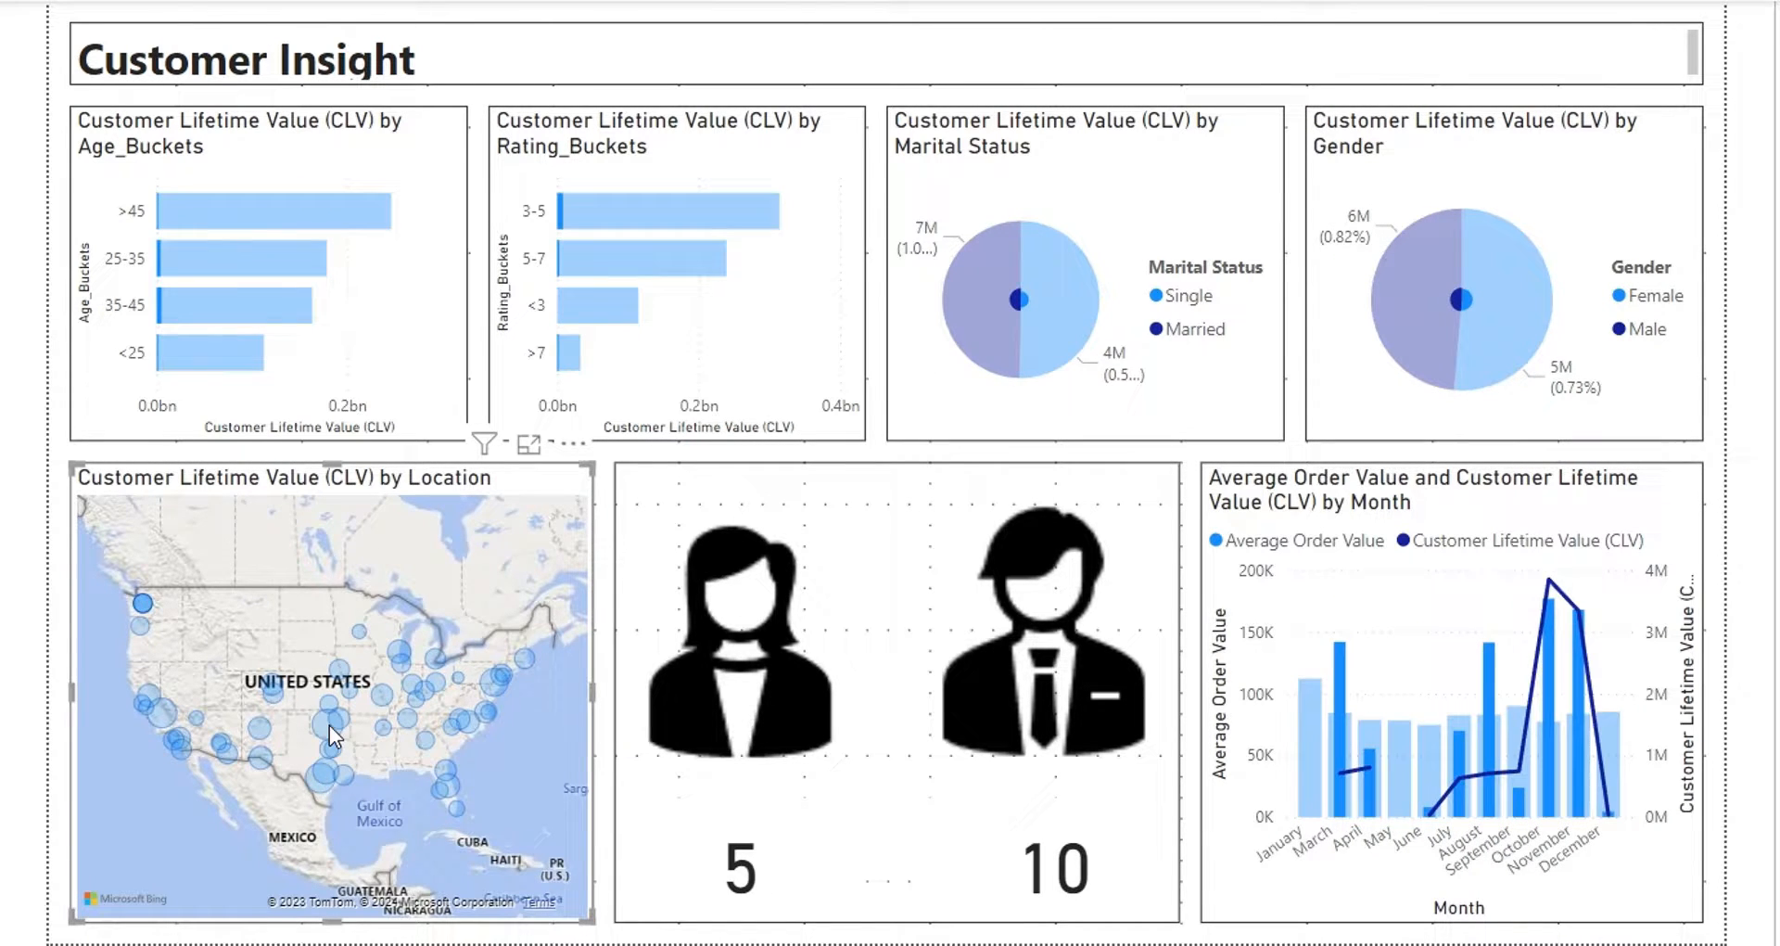
left_click(378, 692)
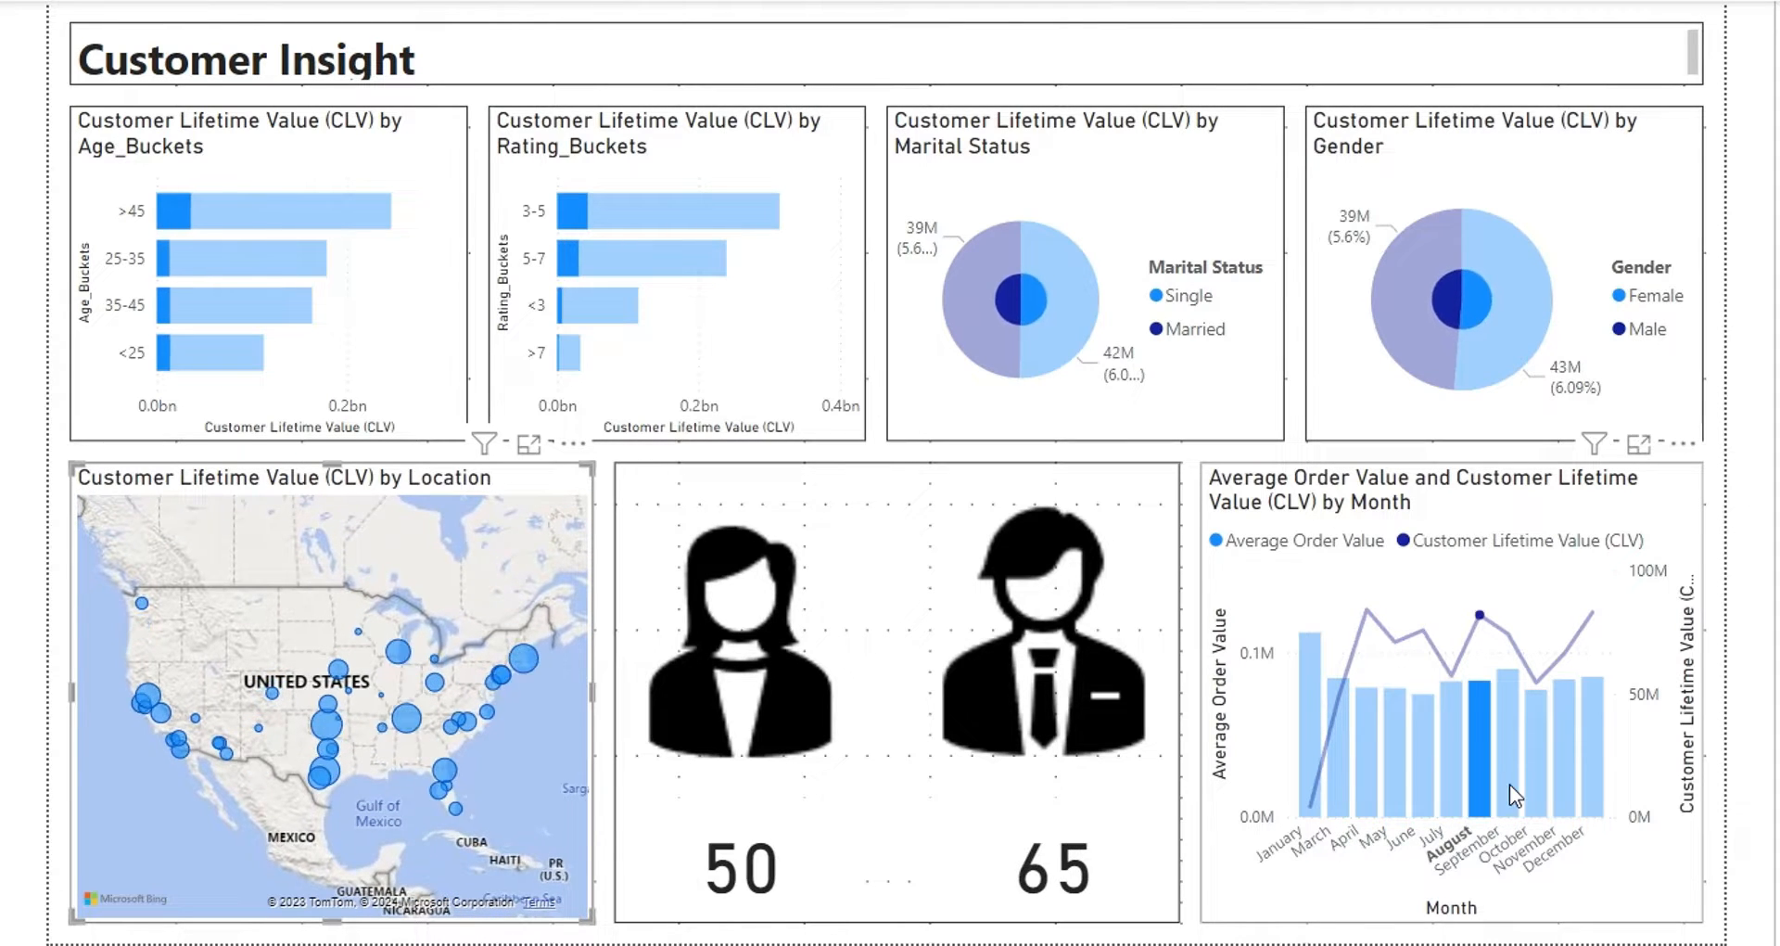
left_click(1576, 744)
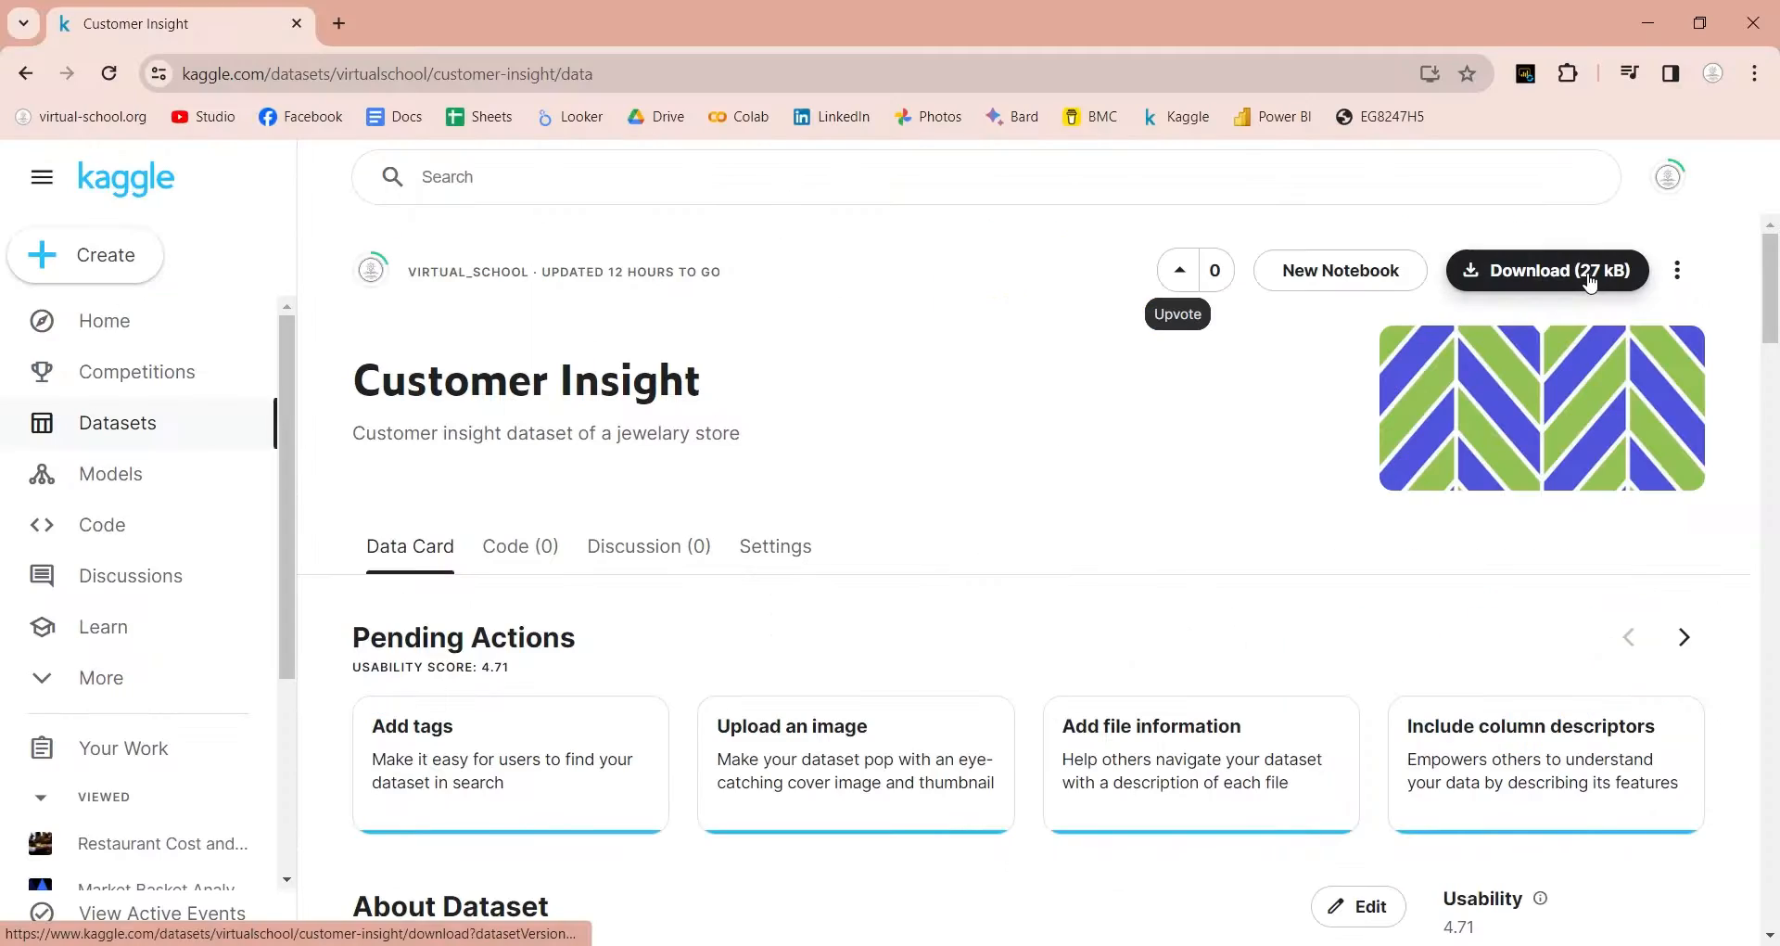
Browse the Kaggle data preview and download the Customer Insight dataset (27 kB).
scroll("down", 3)
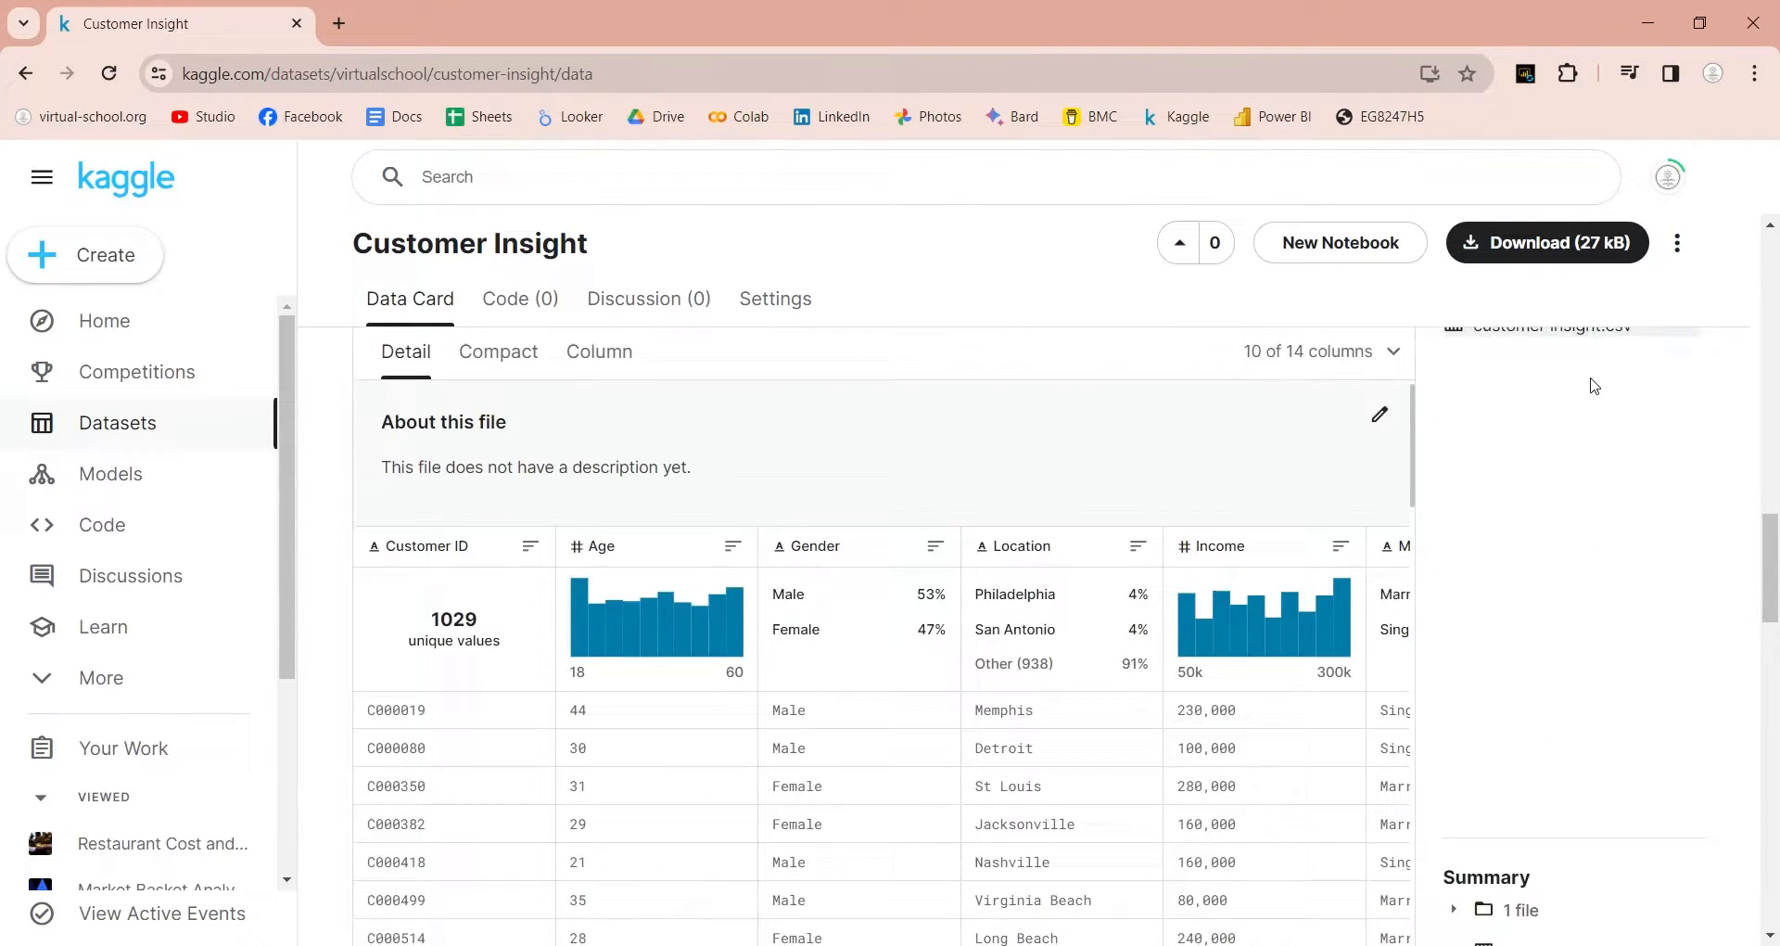
scroll("down", 3)
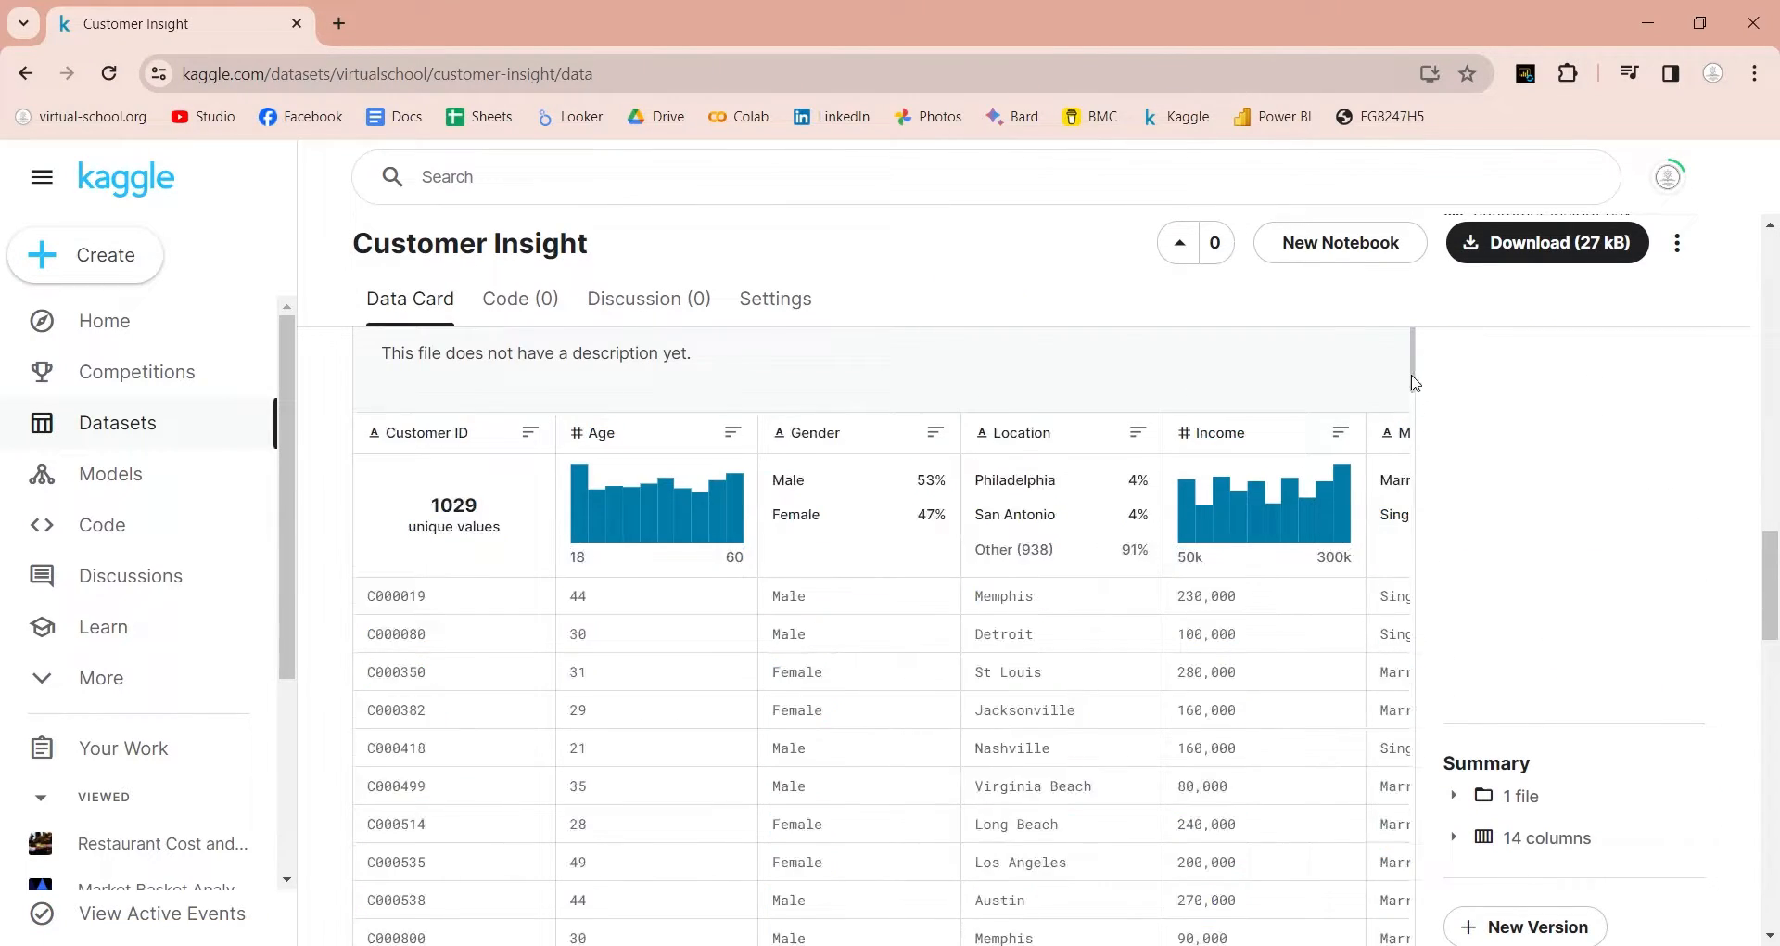
left_click(1545, 243)
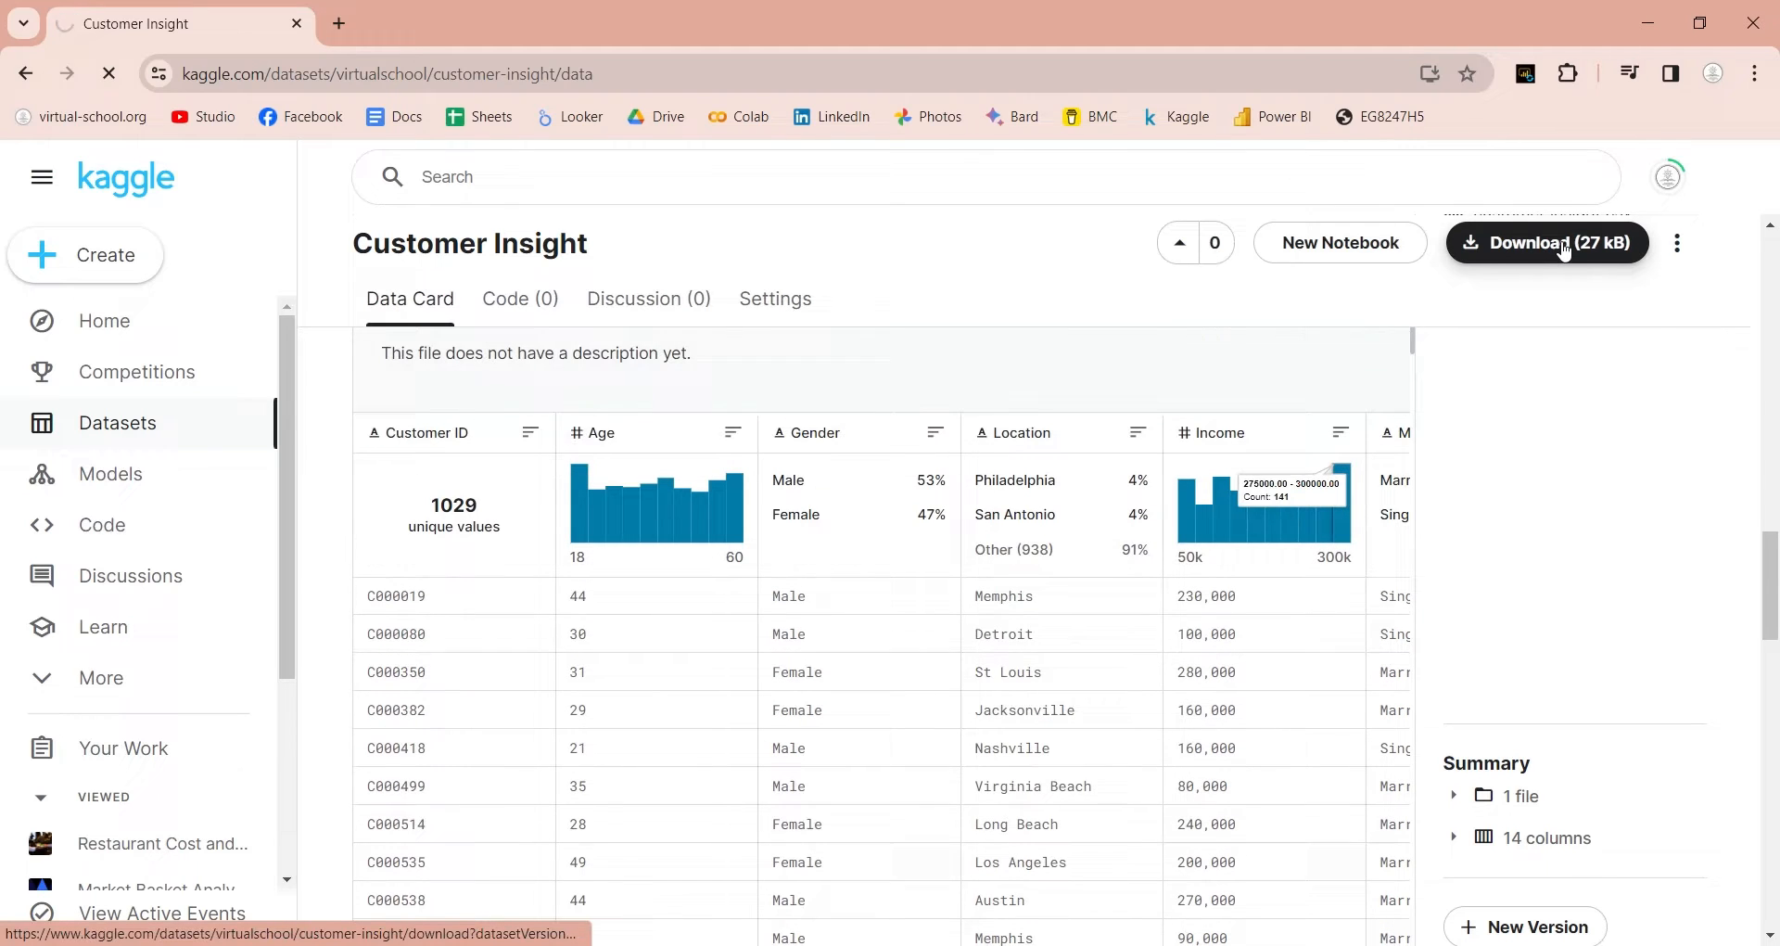
left_click(1546, 241)
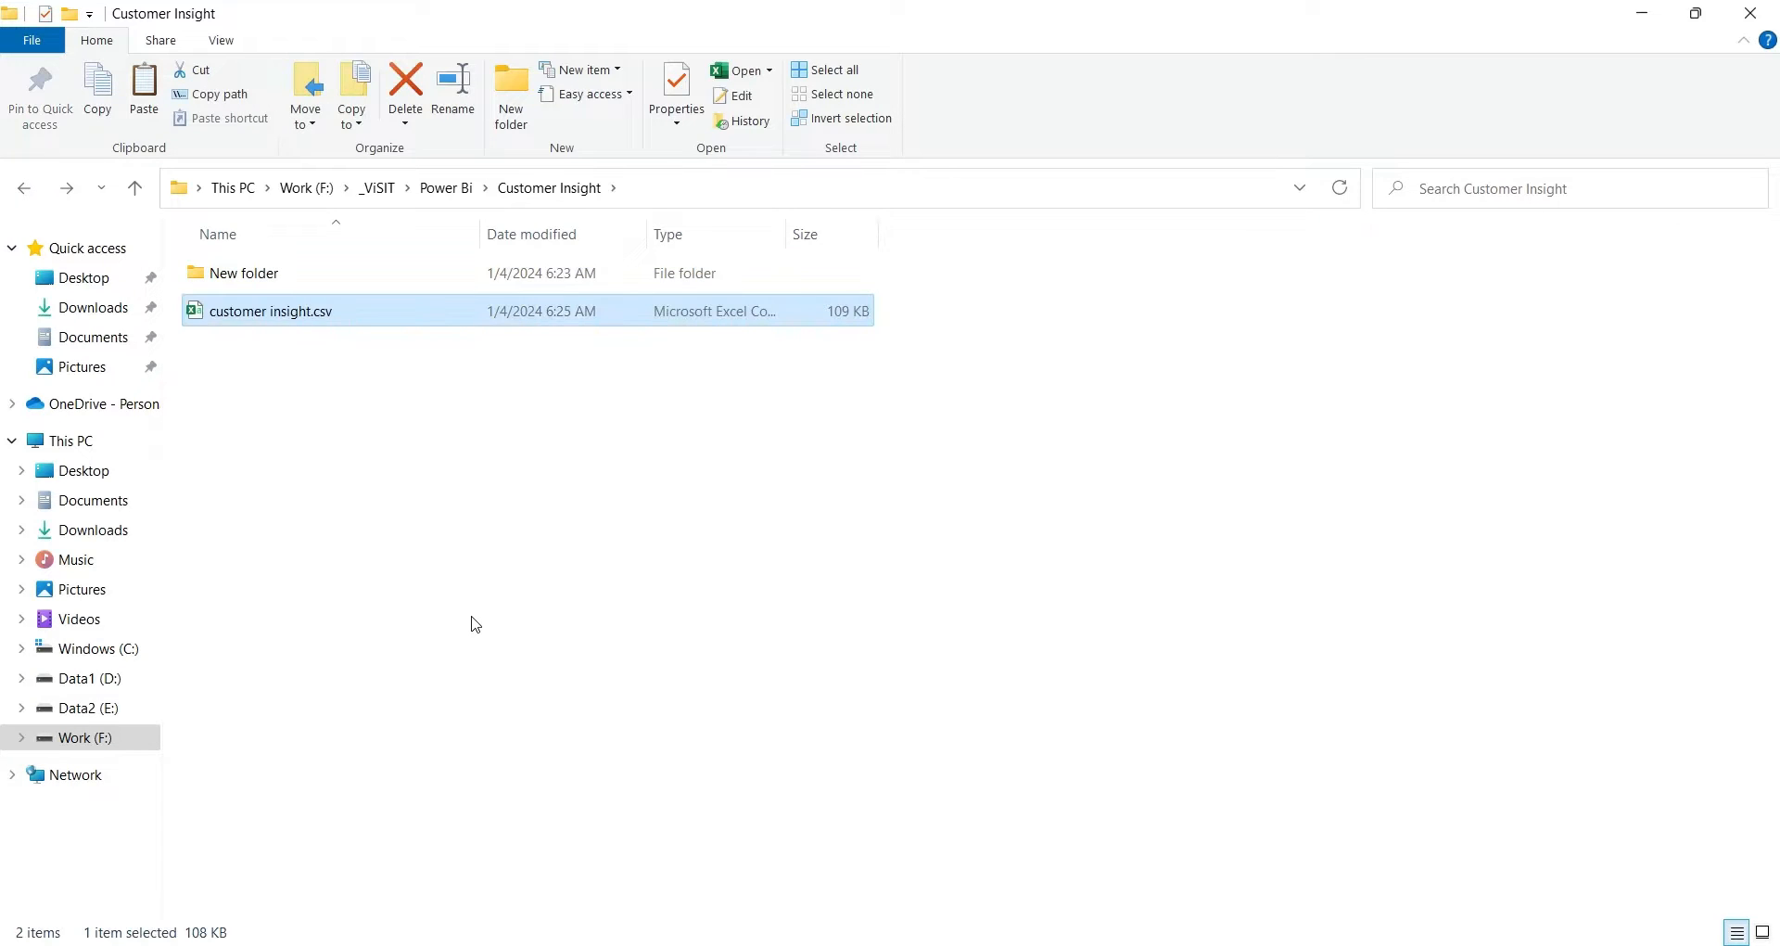
mouse_move(442, 506)
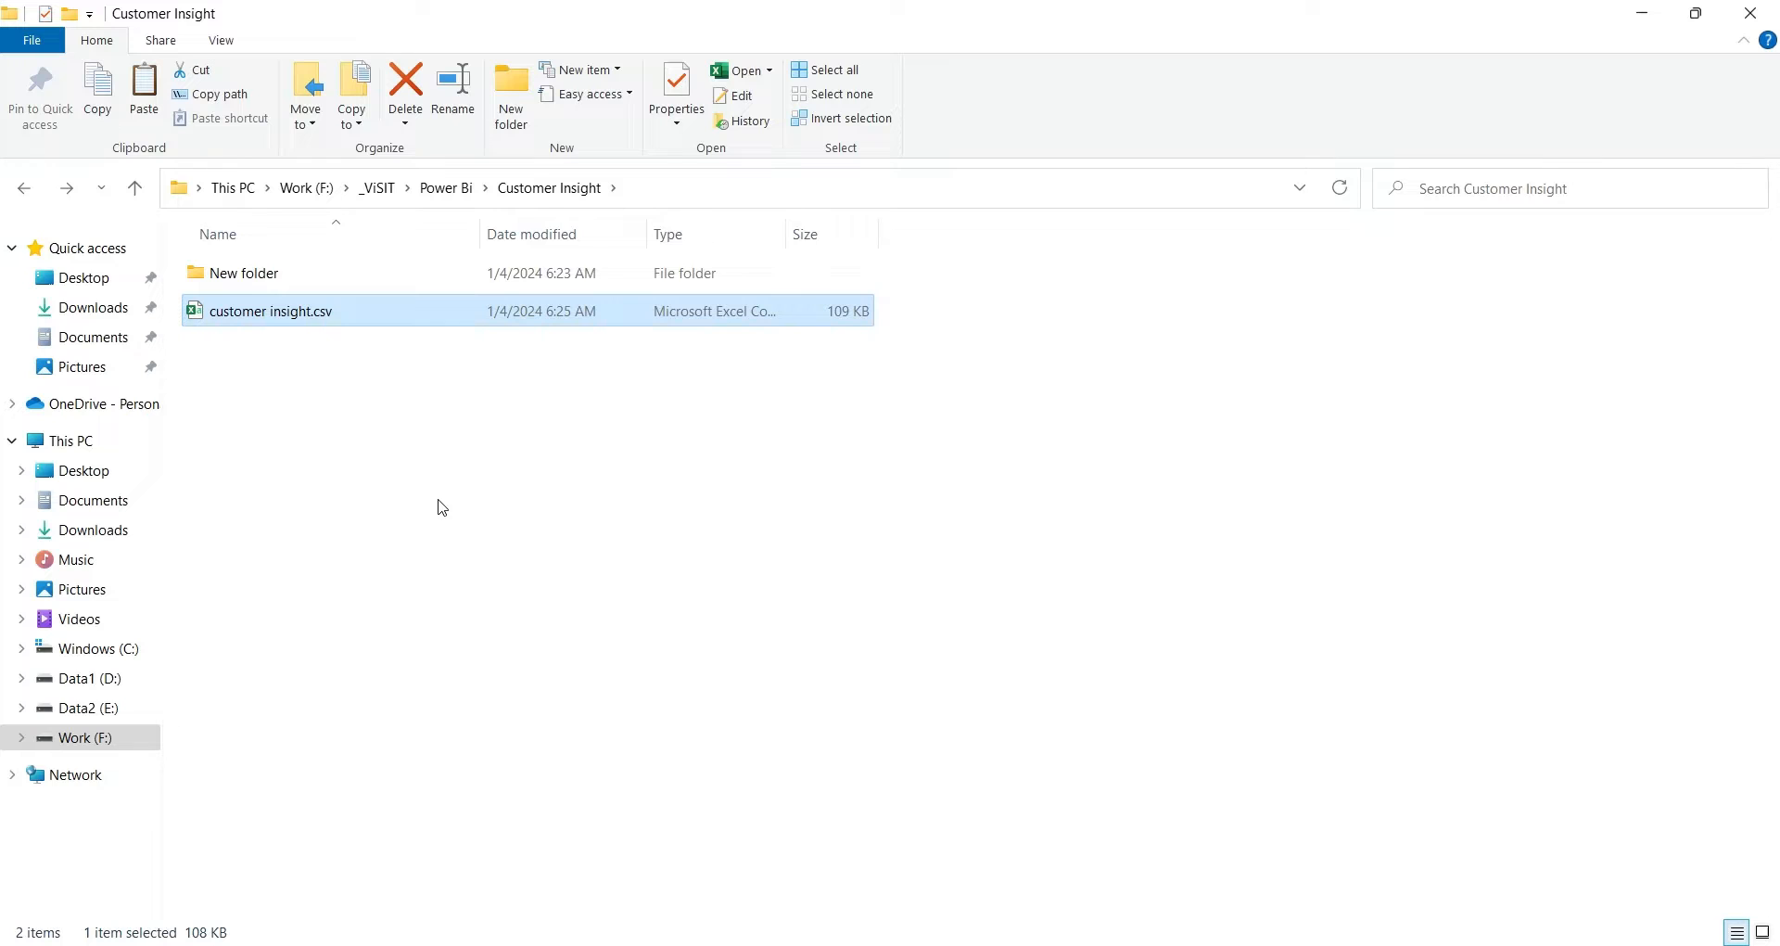
Browse to the Customer Insight folder under Power Bi showing customer insight.csv.
left_click(217, 119)
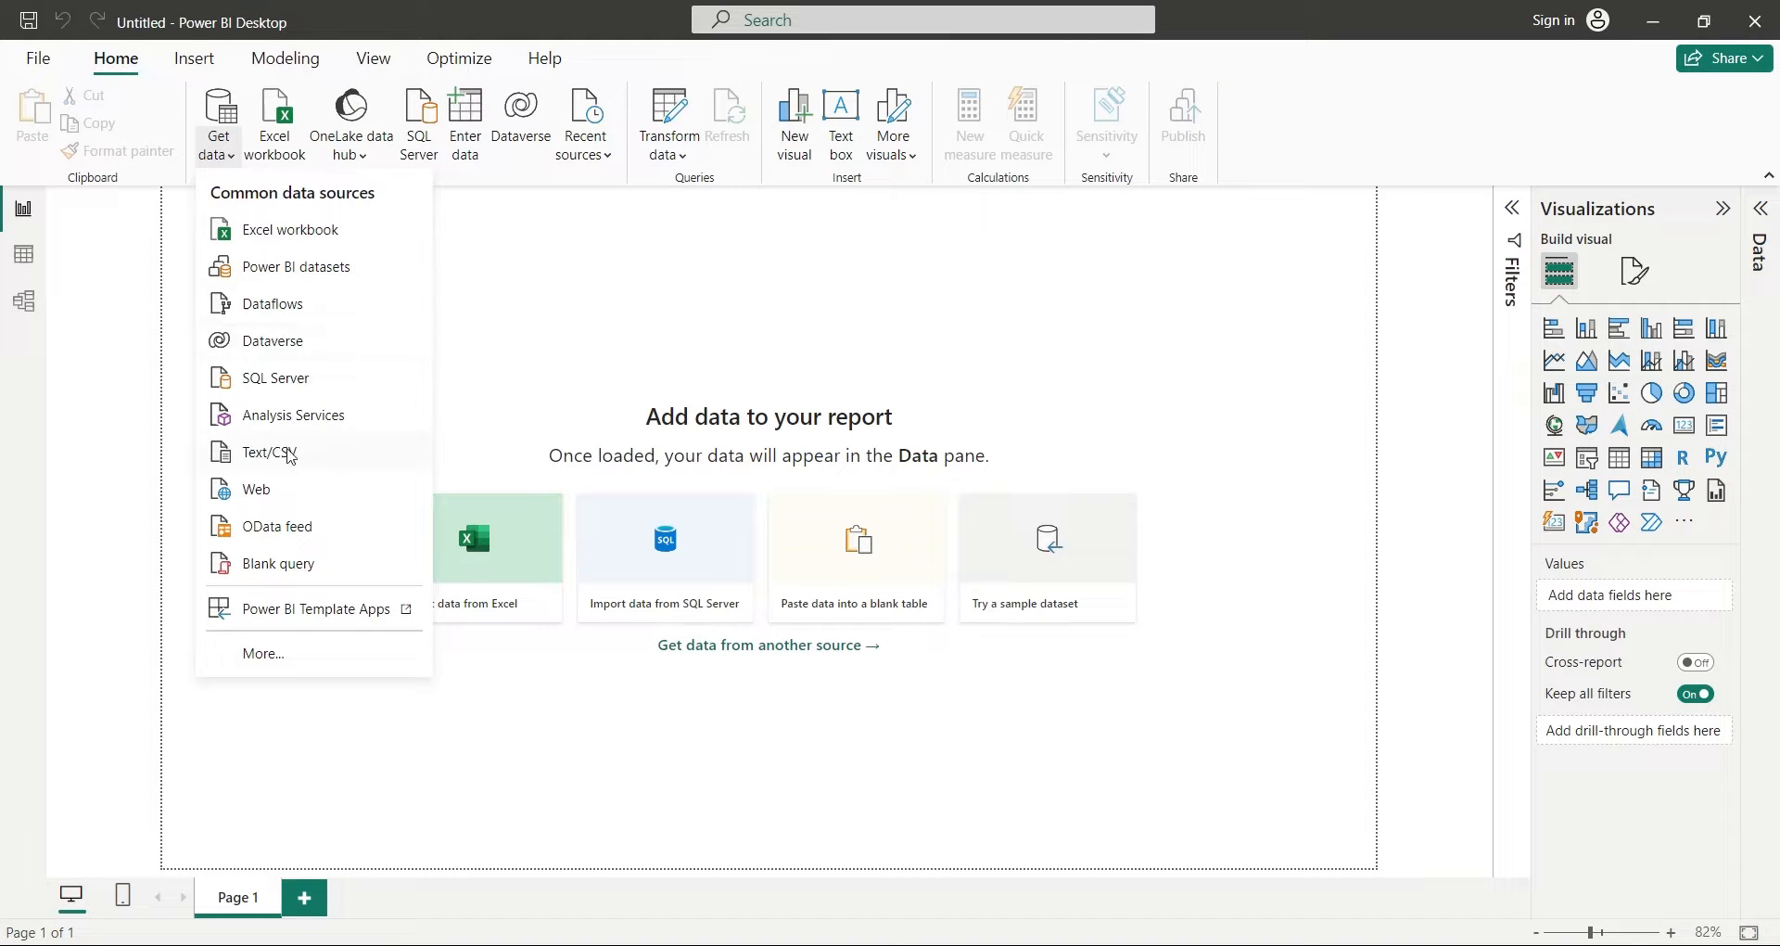
Import customer insight.csv via Get data > Text/CSV and review the column preview.
left_click(271, 450)
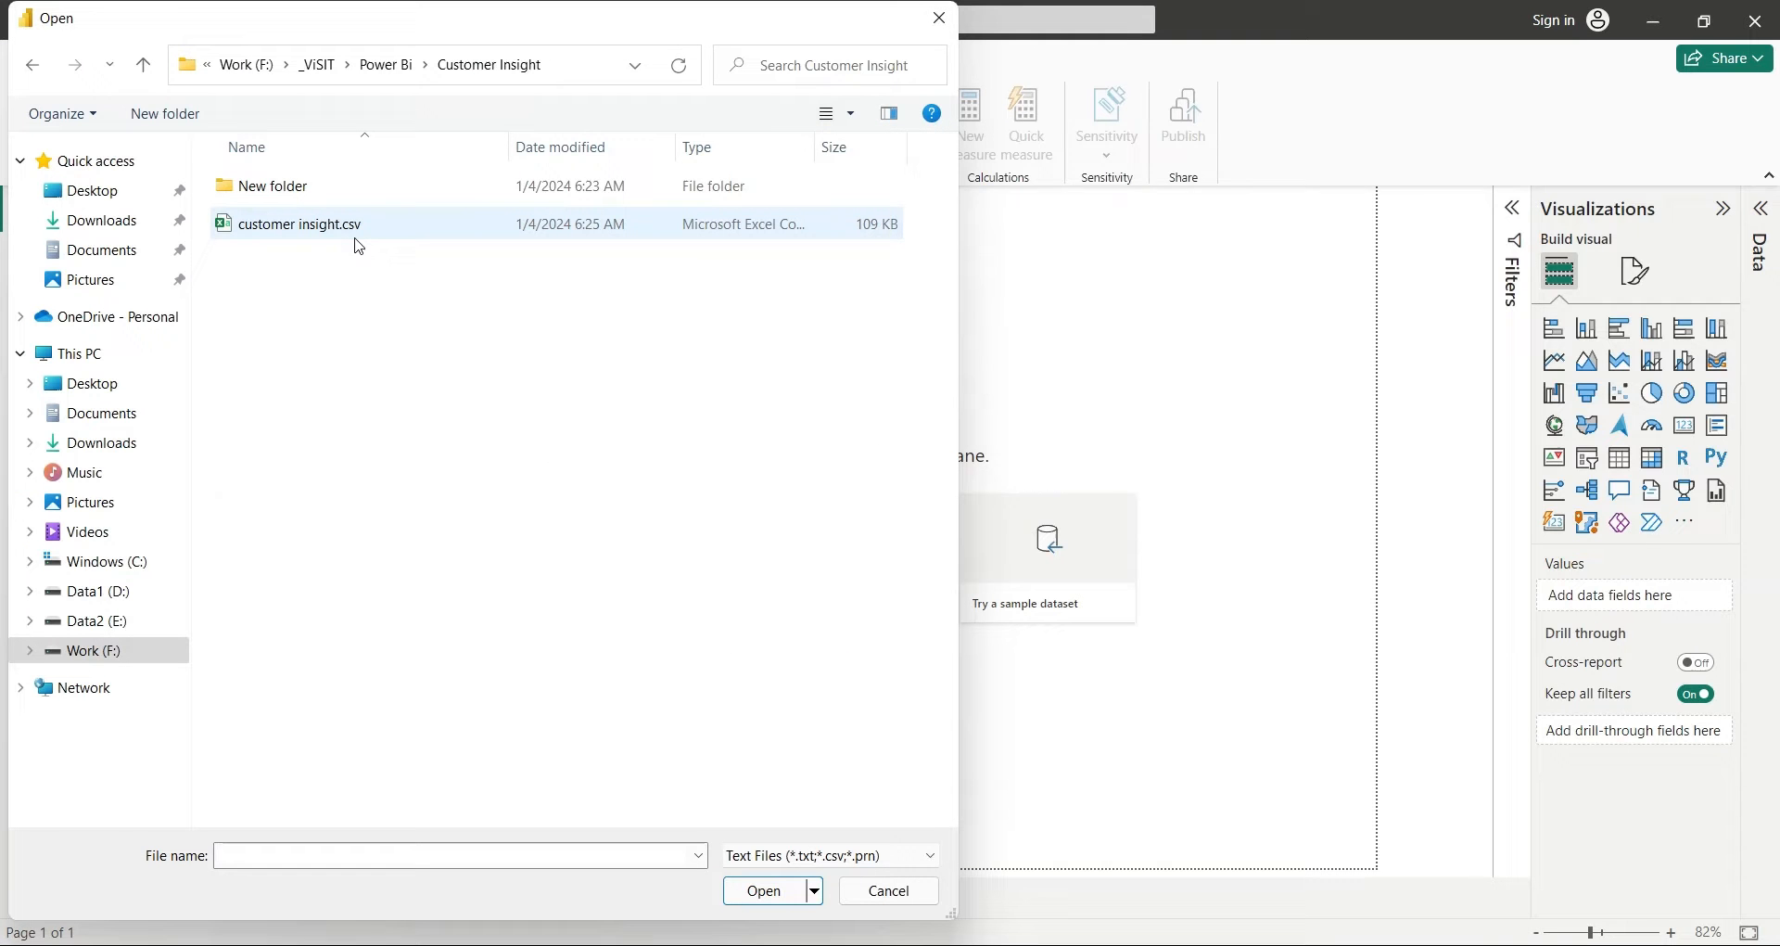
left_click(300, 225)
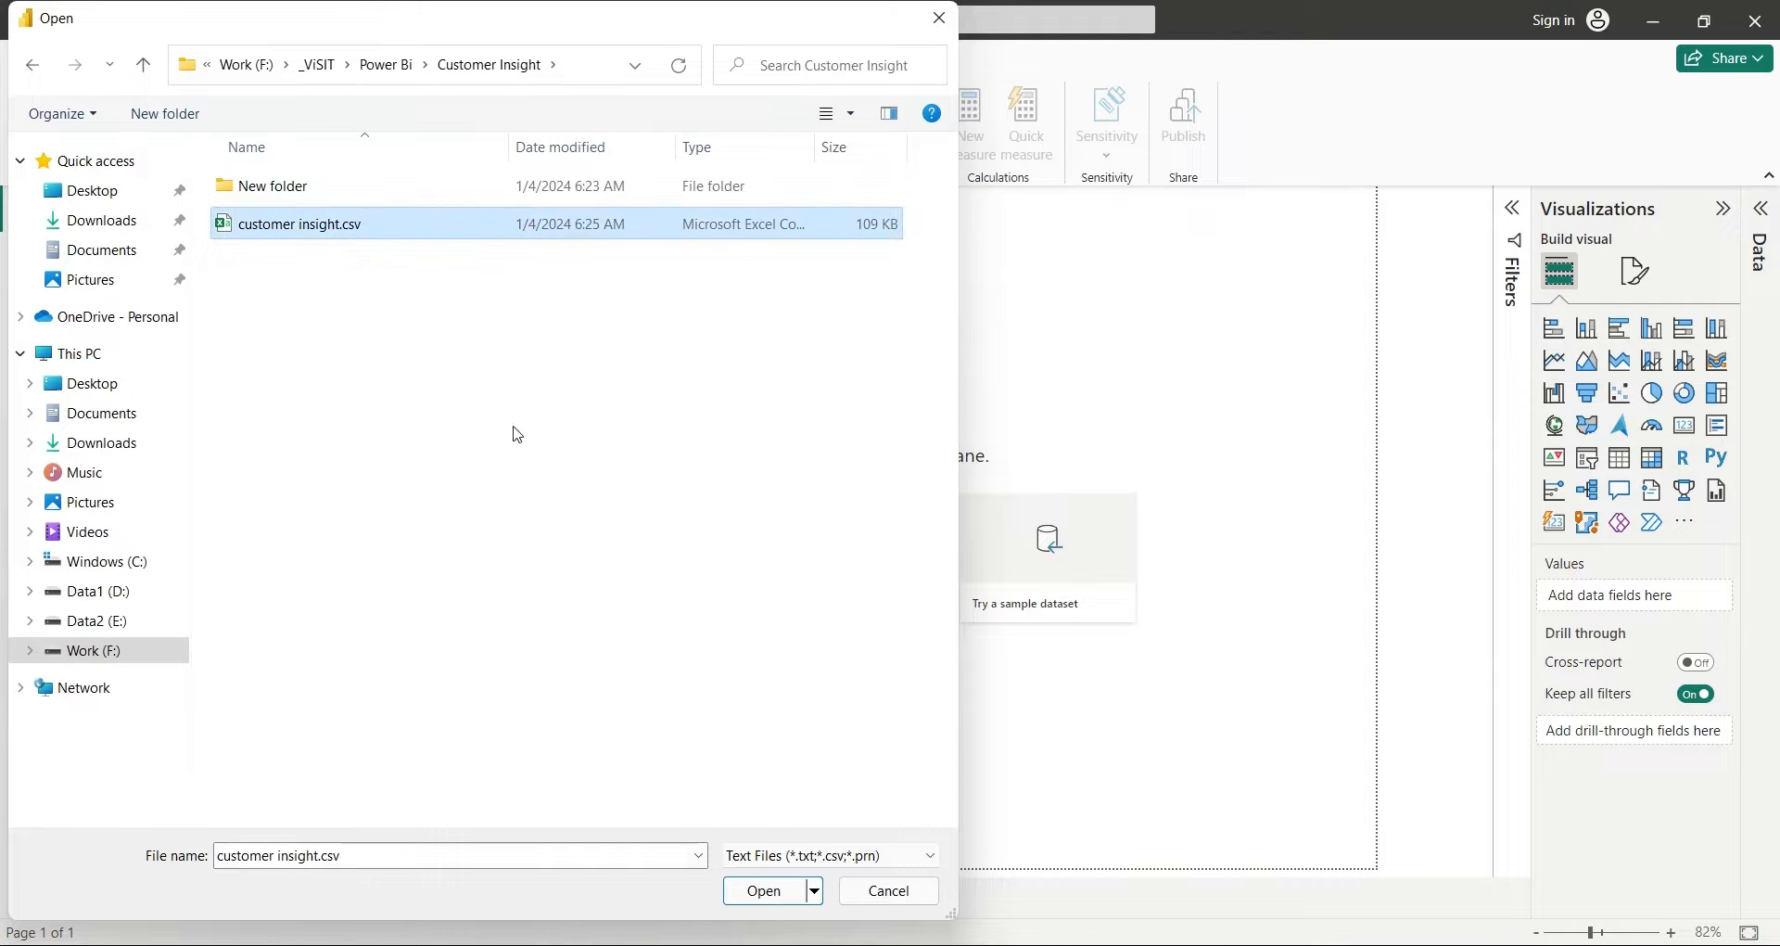
left_click(888, 890)
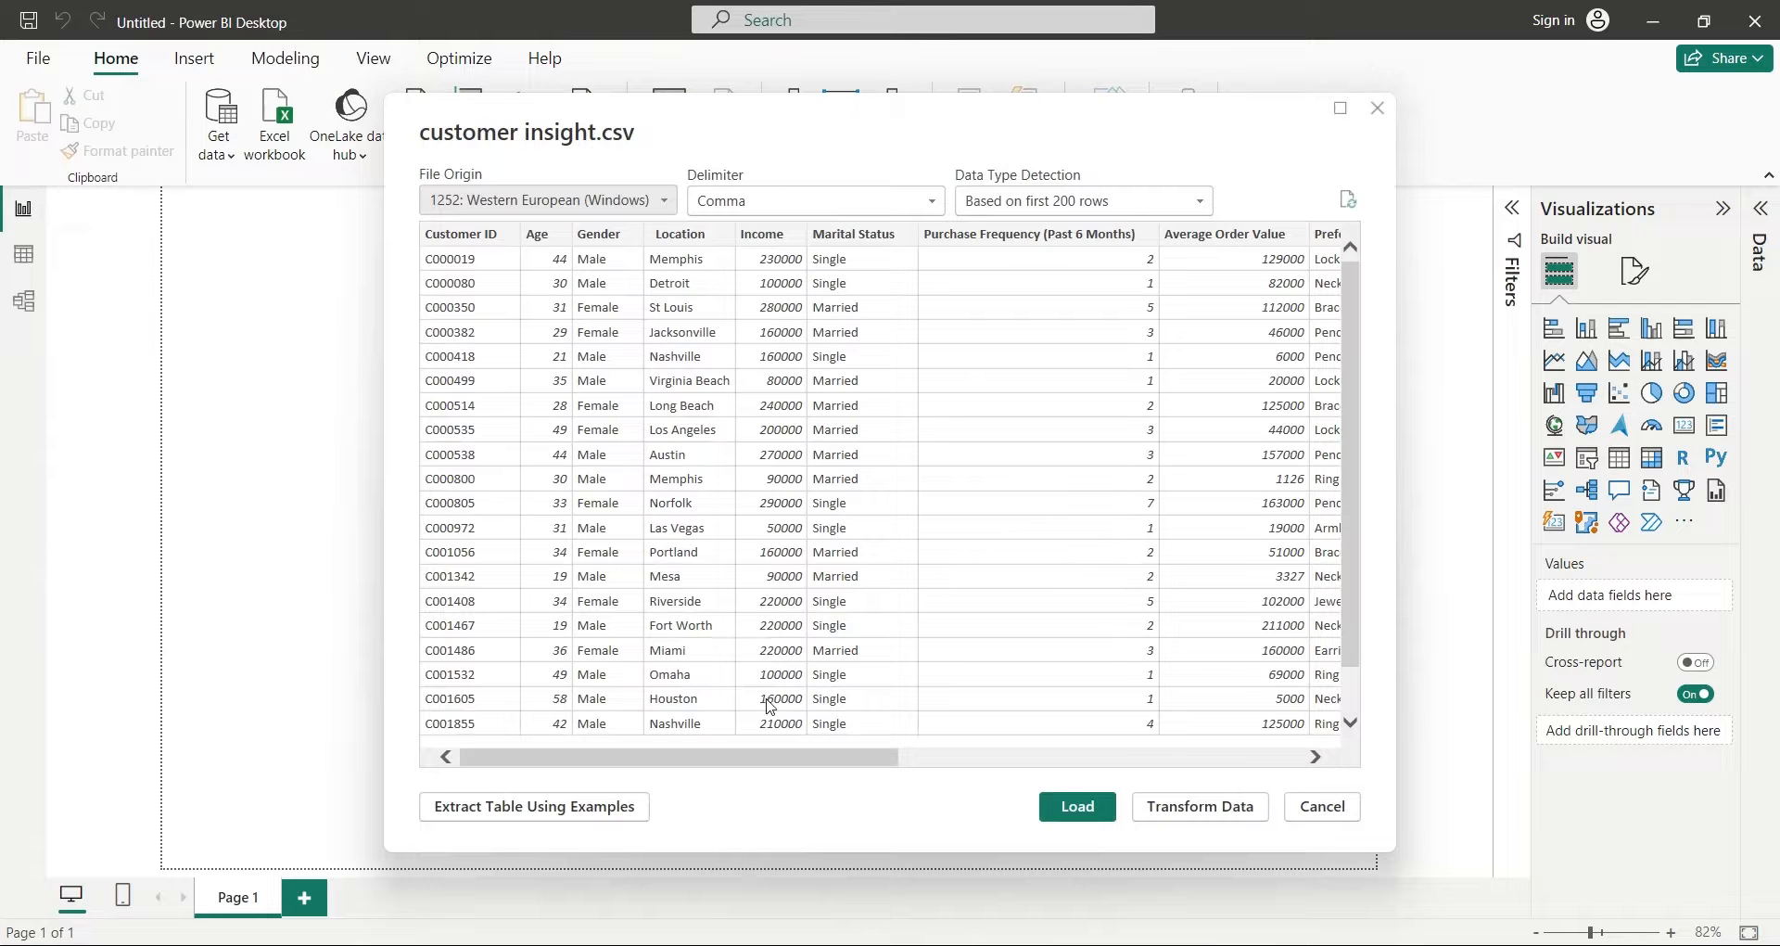
scroll("right", 3)
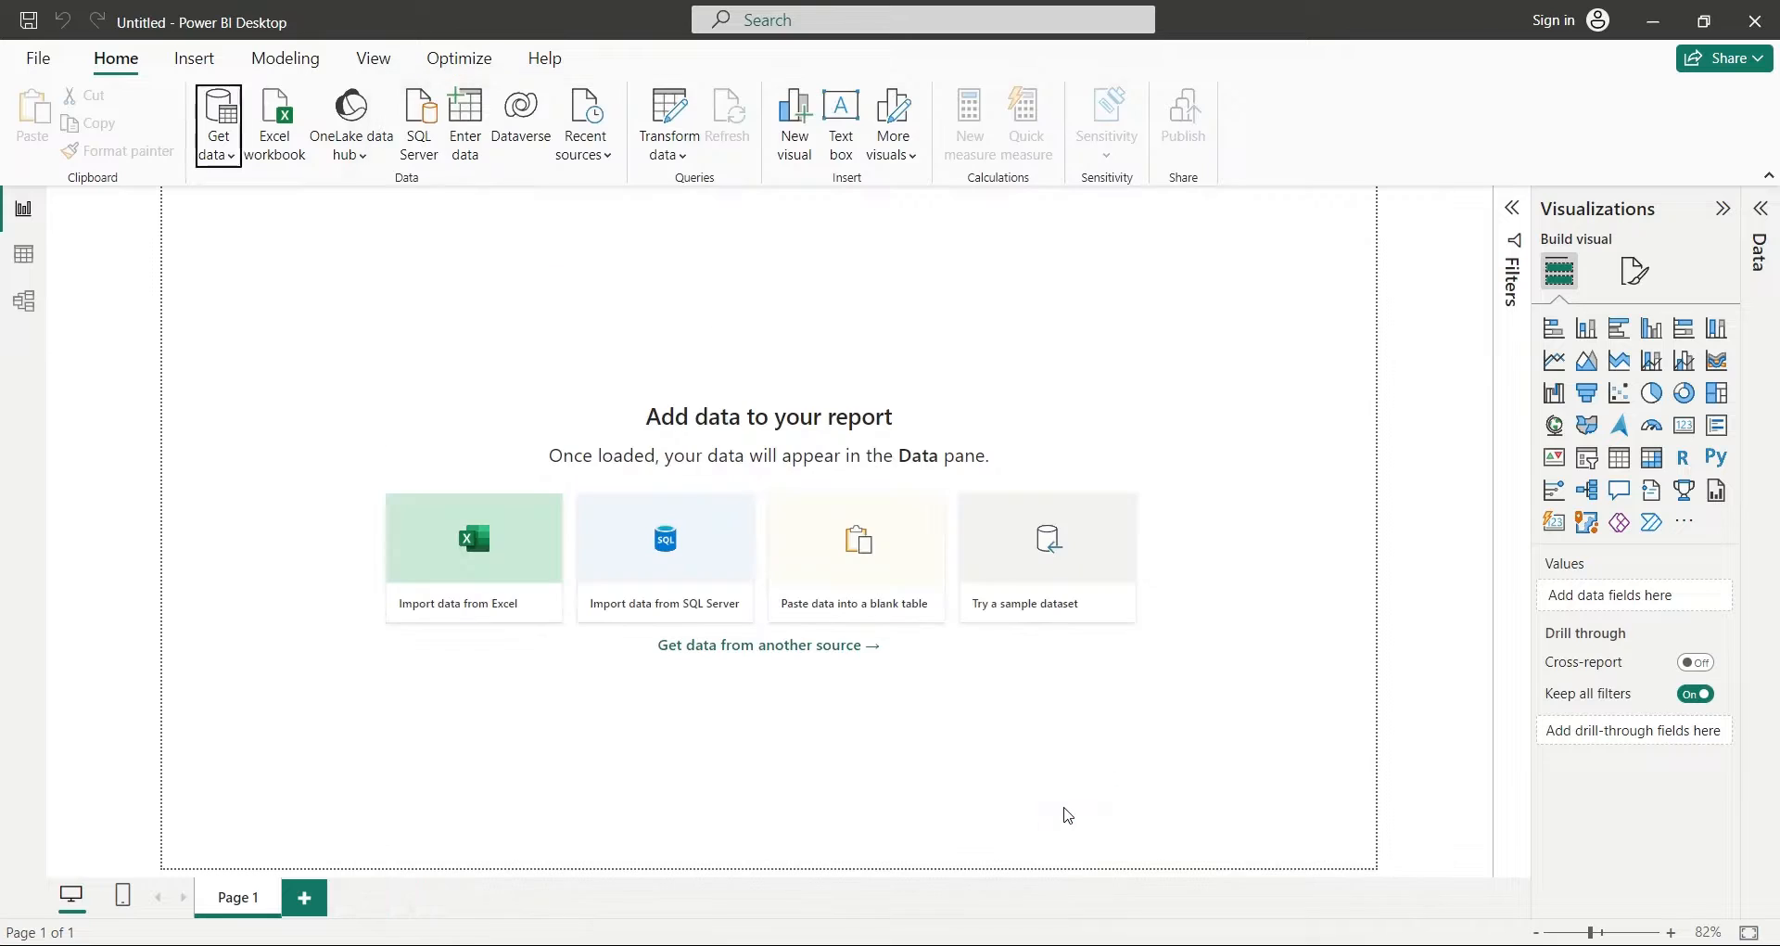
mouse_move(1079, 809)
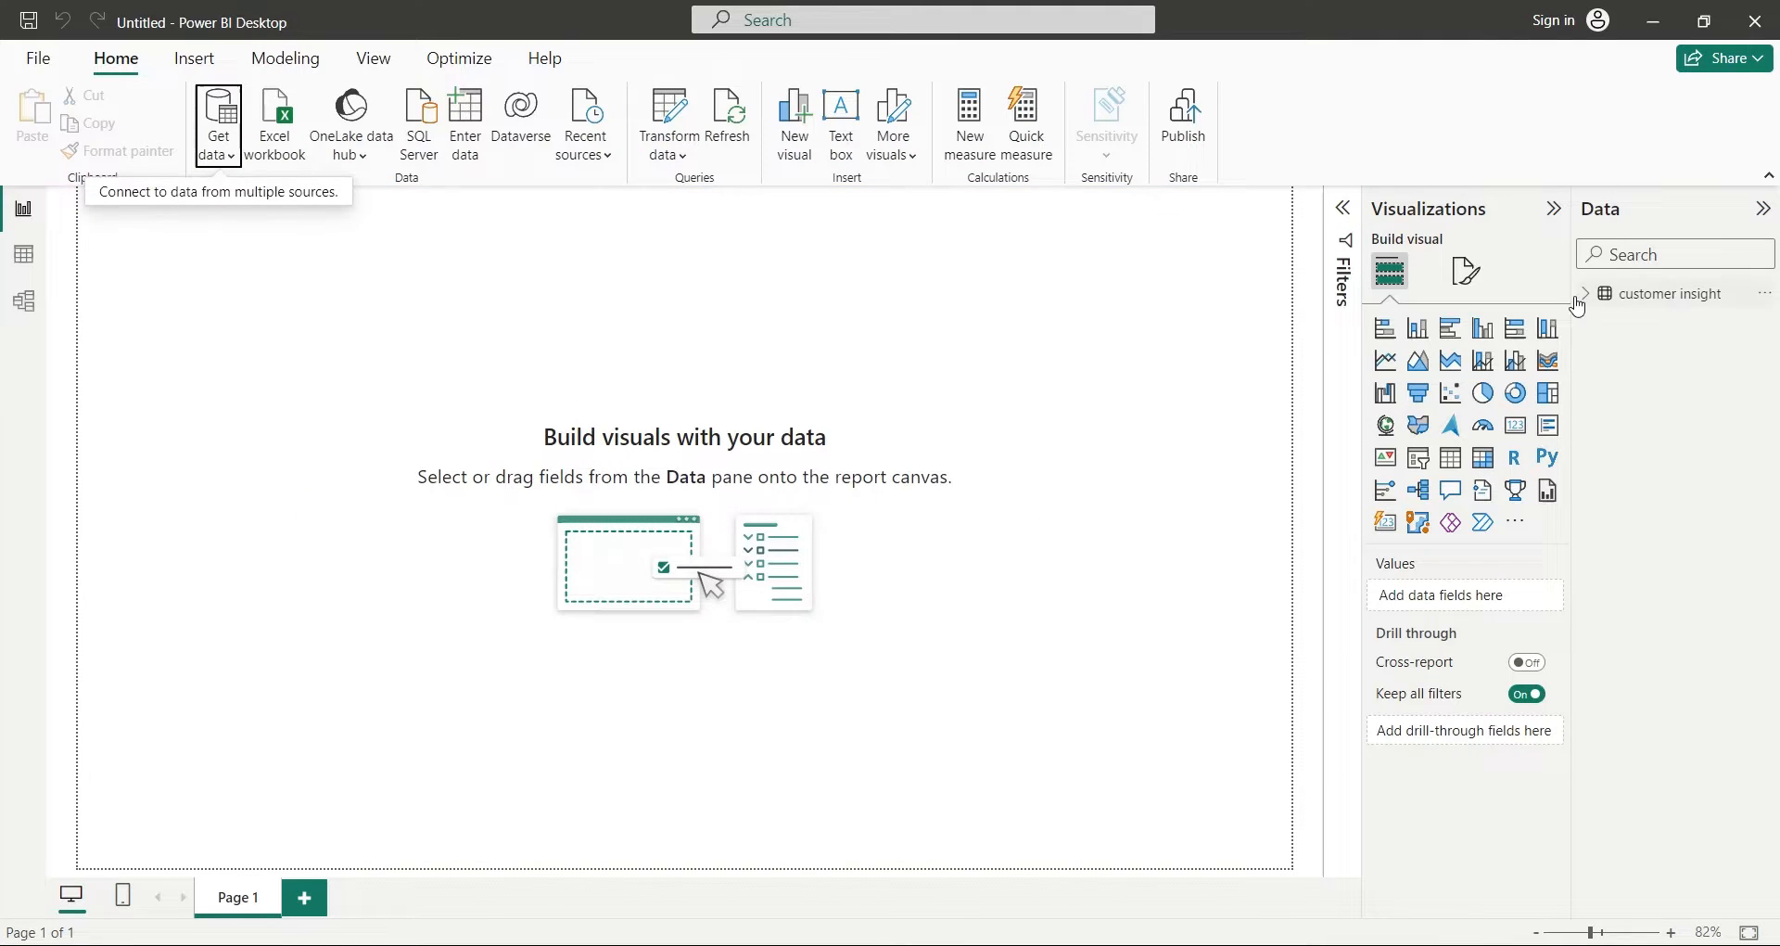
Expand the customer insight fields and turn on gridlines in the page view options.
left_click(1589, 293)
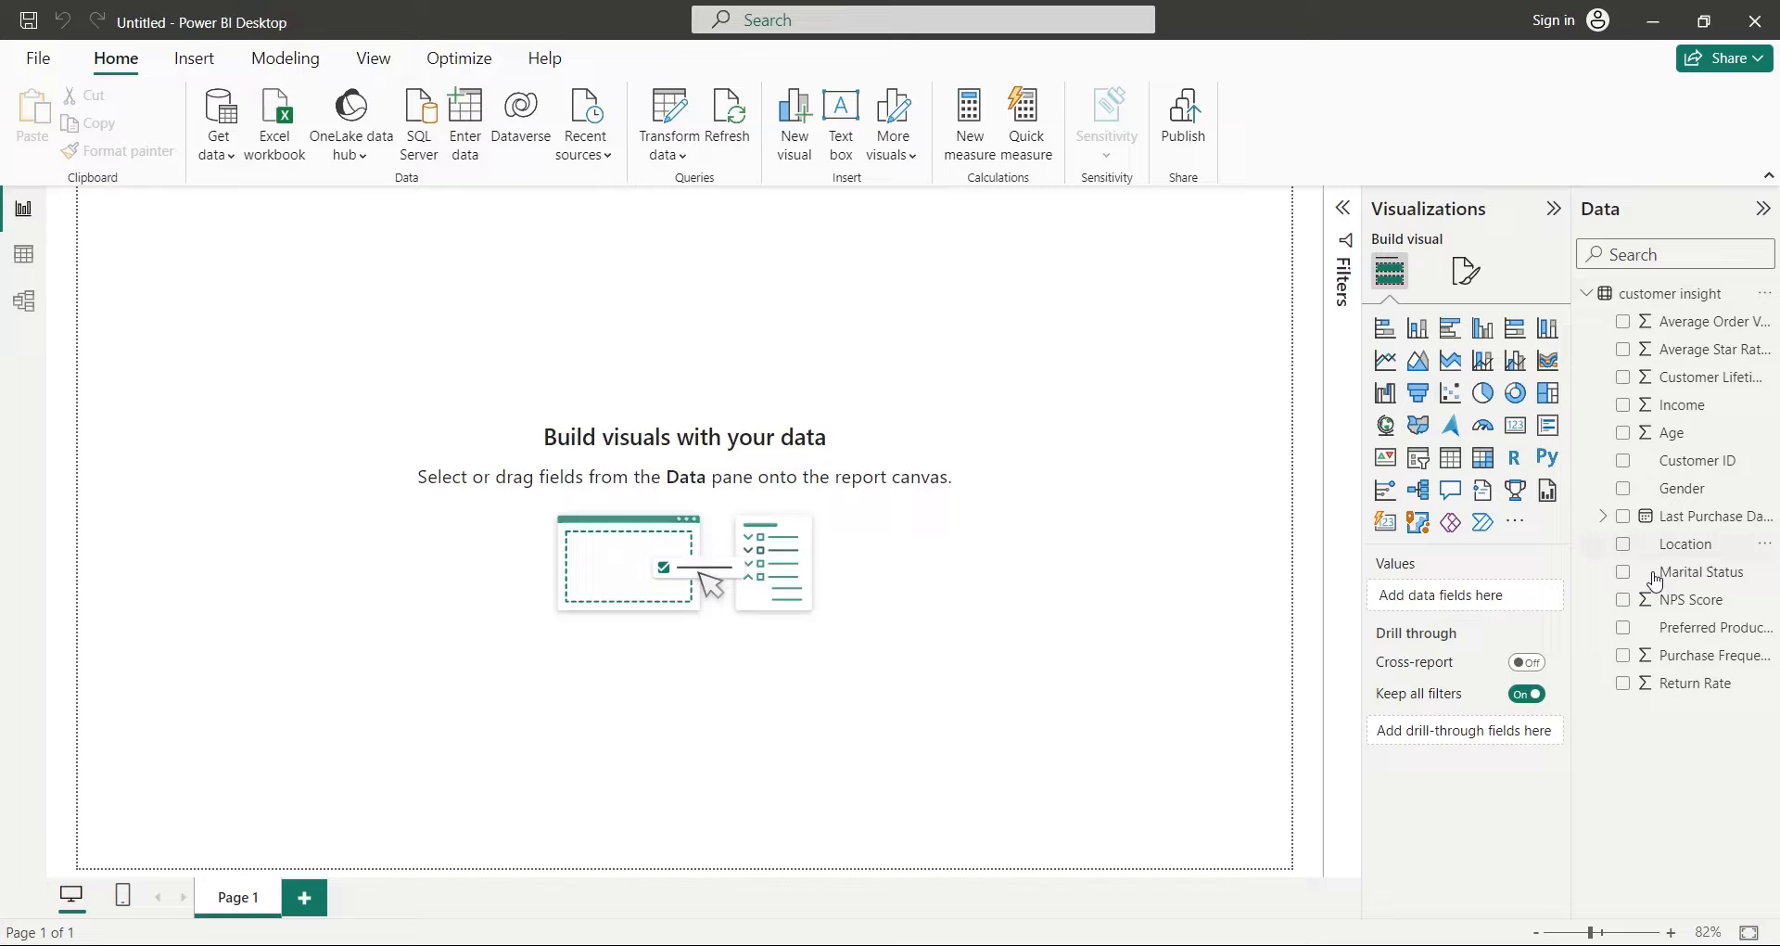
mouse_move(1200, 454)
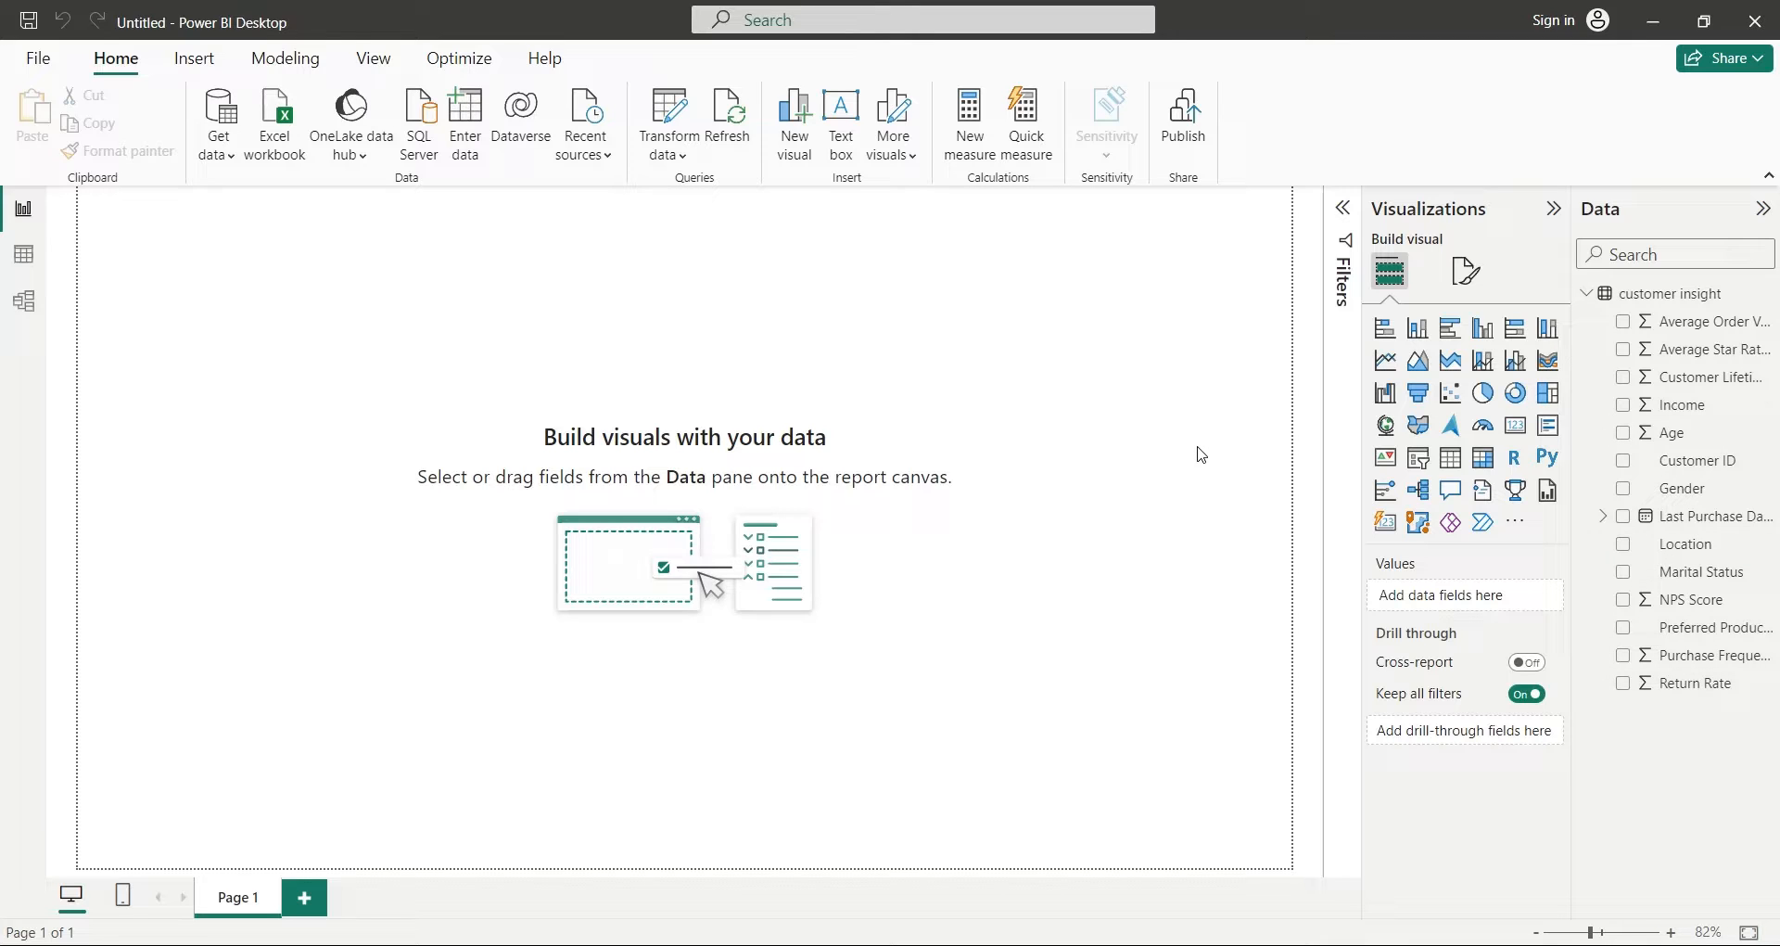
mouse_move(357, 50)
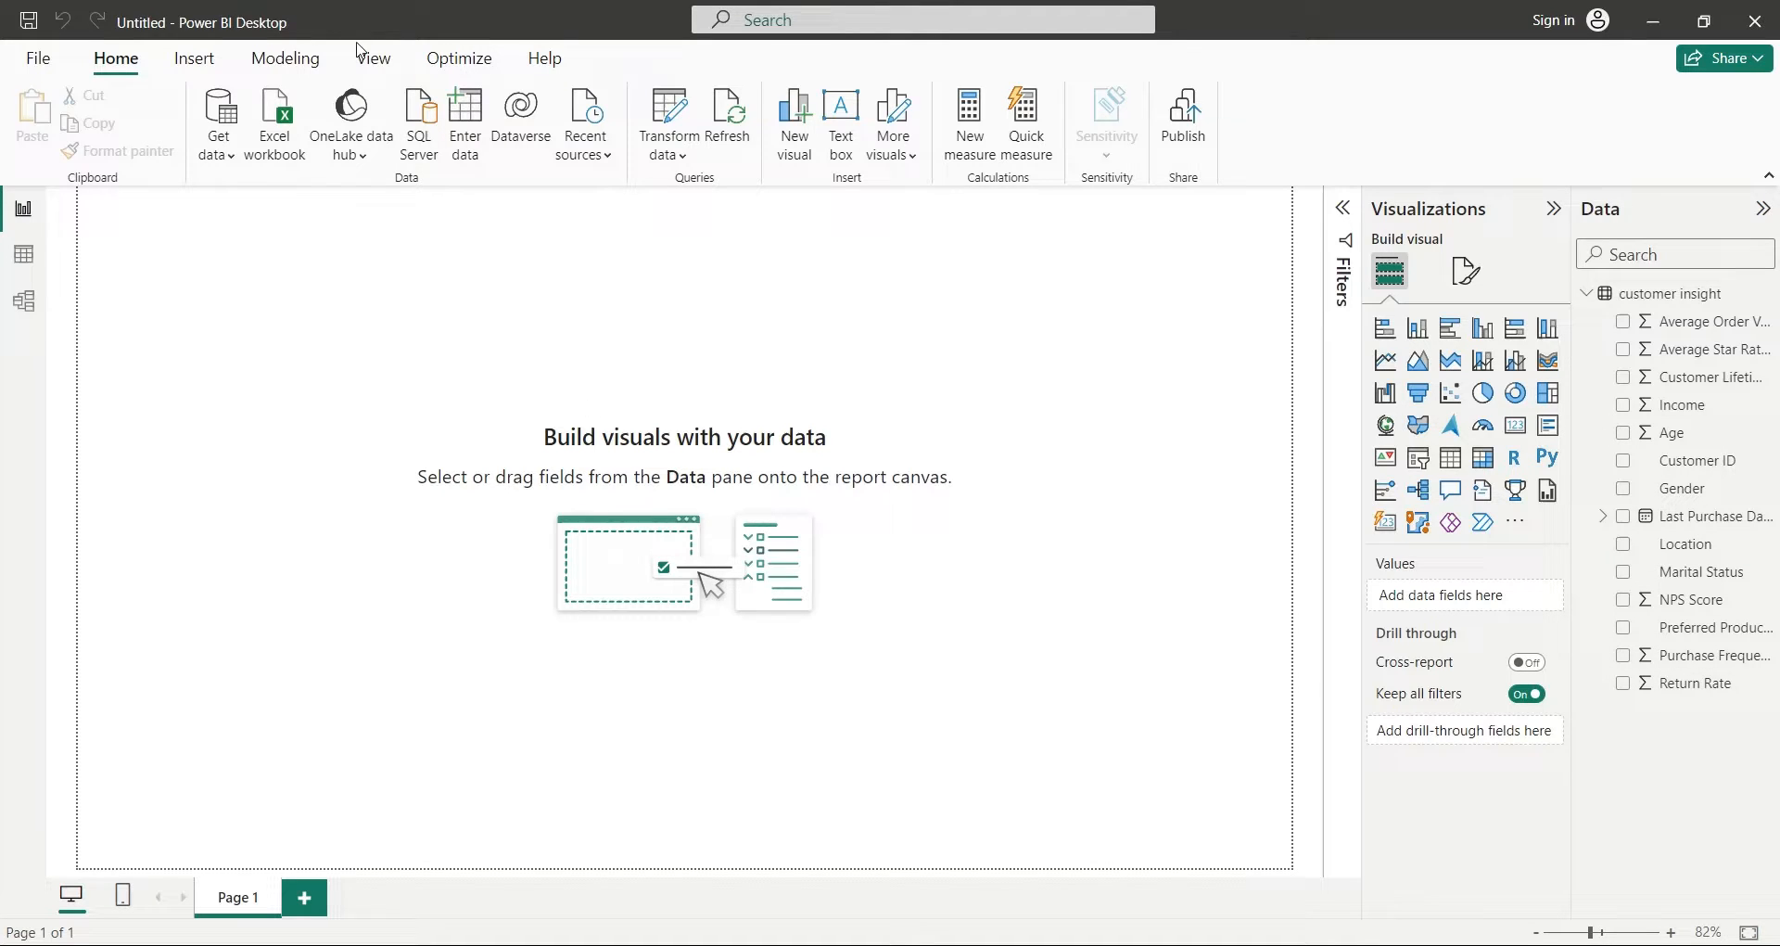
left_click(373, 58)
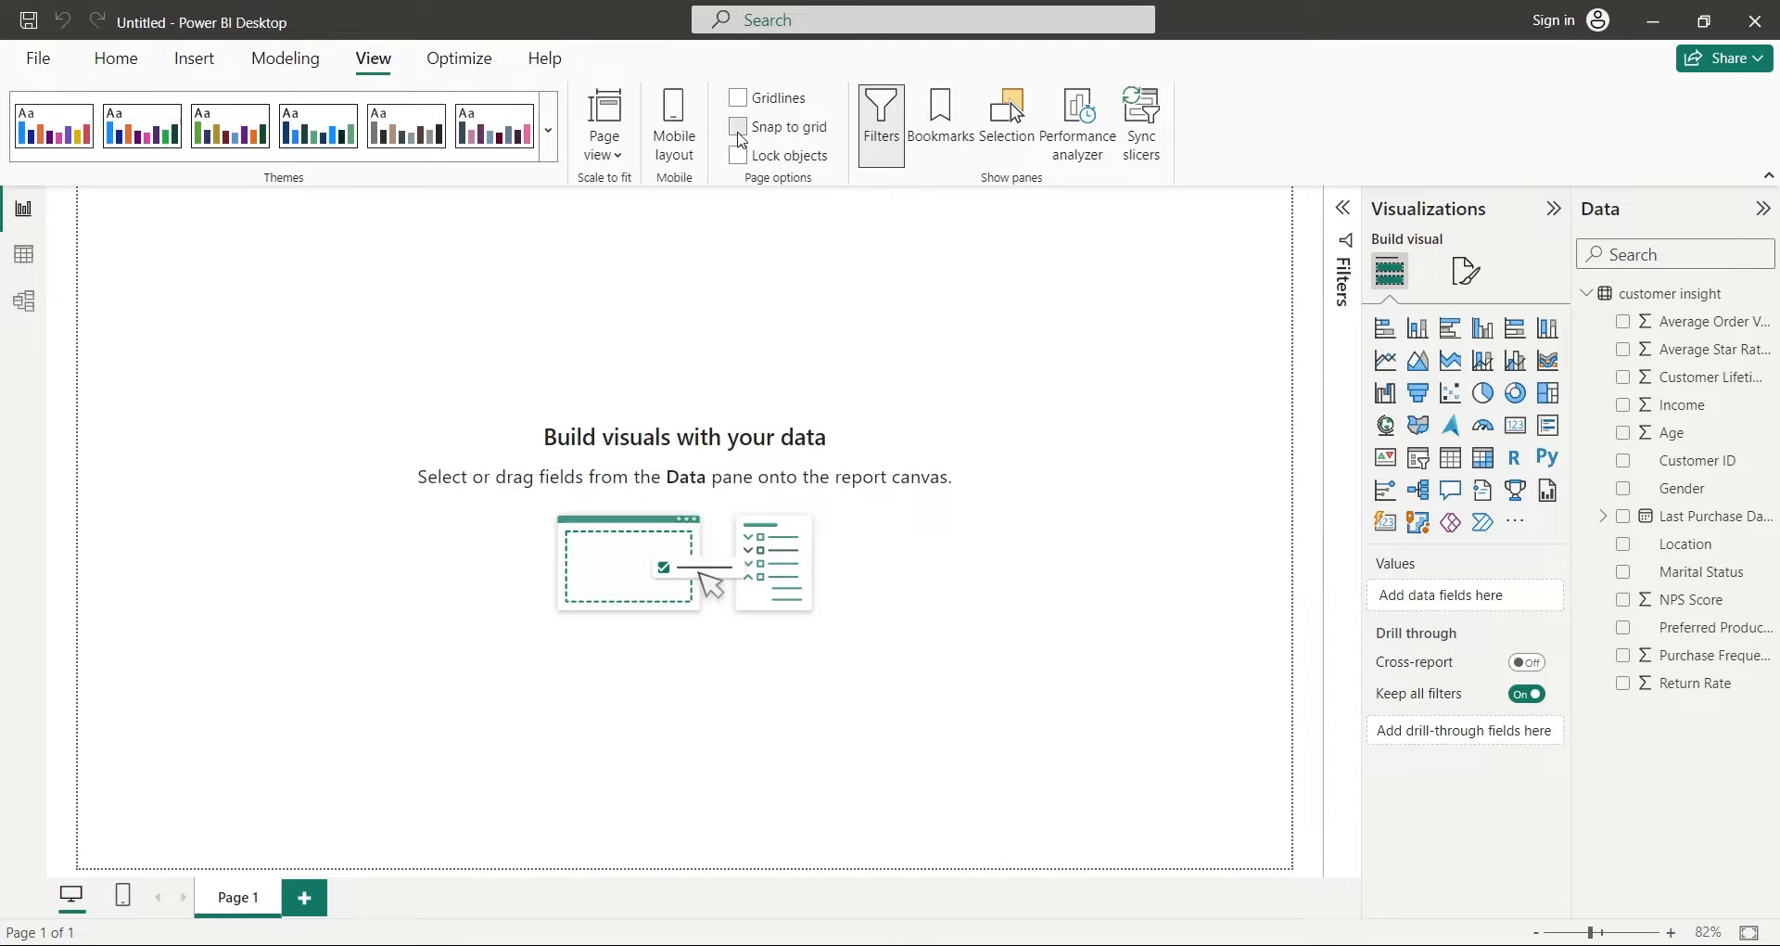
mouse_move(740, 99)
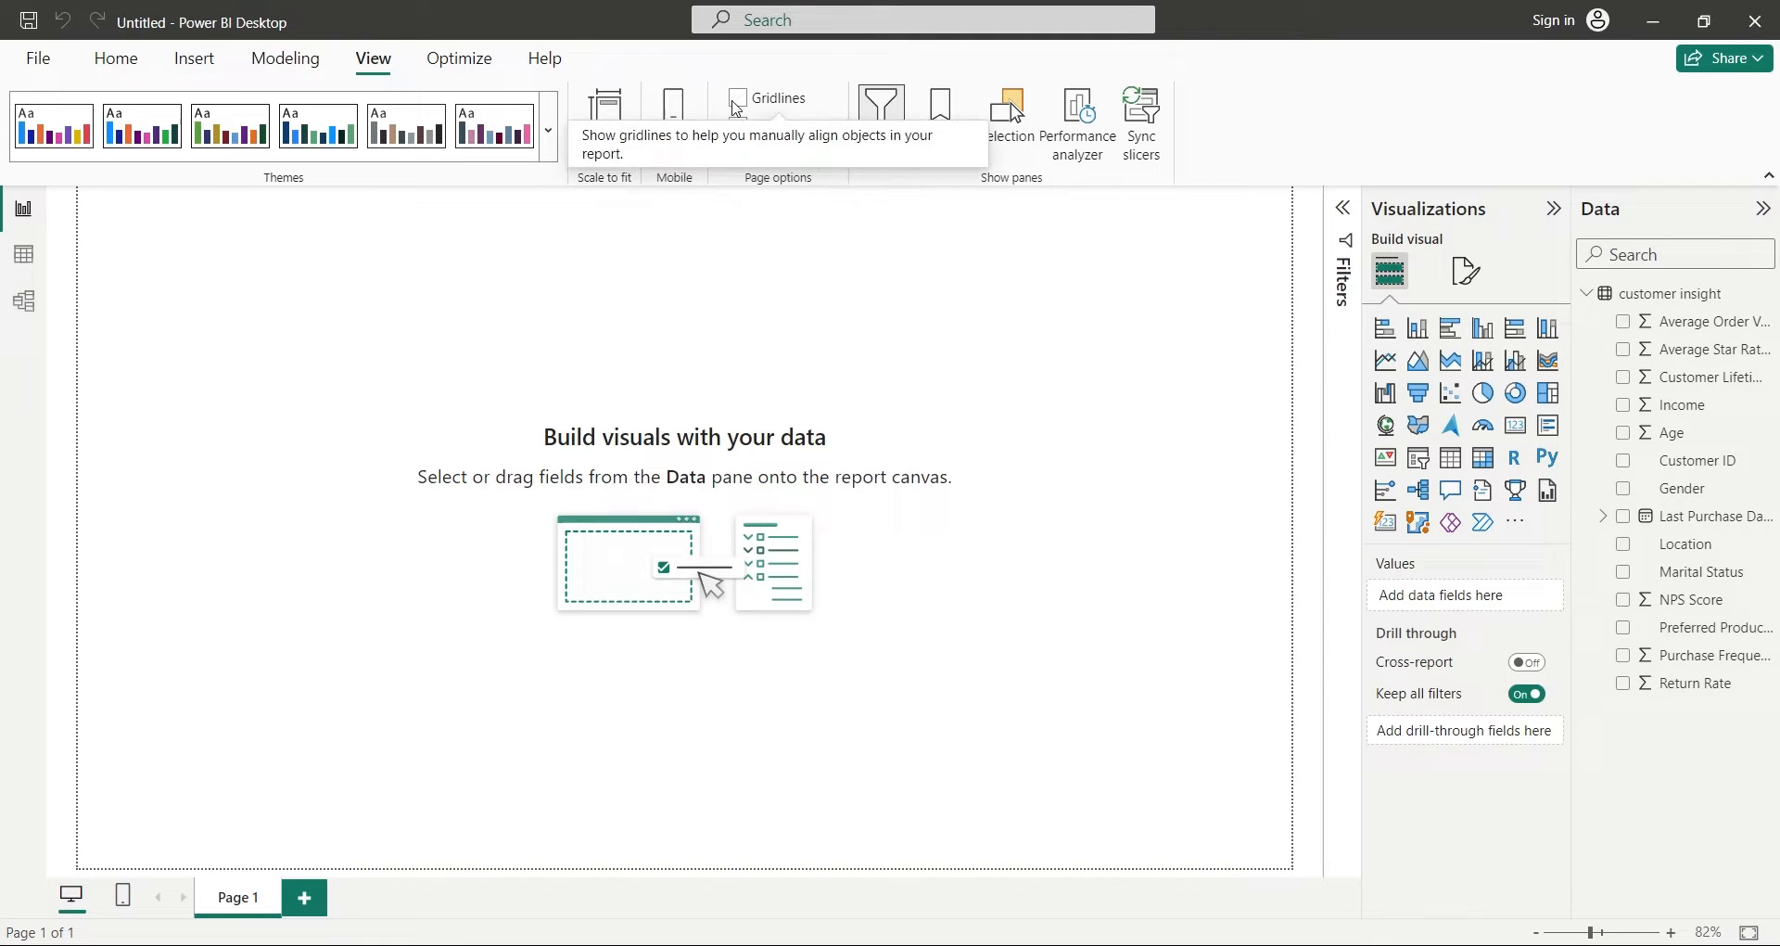
left_click(737, 98)
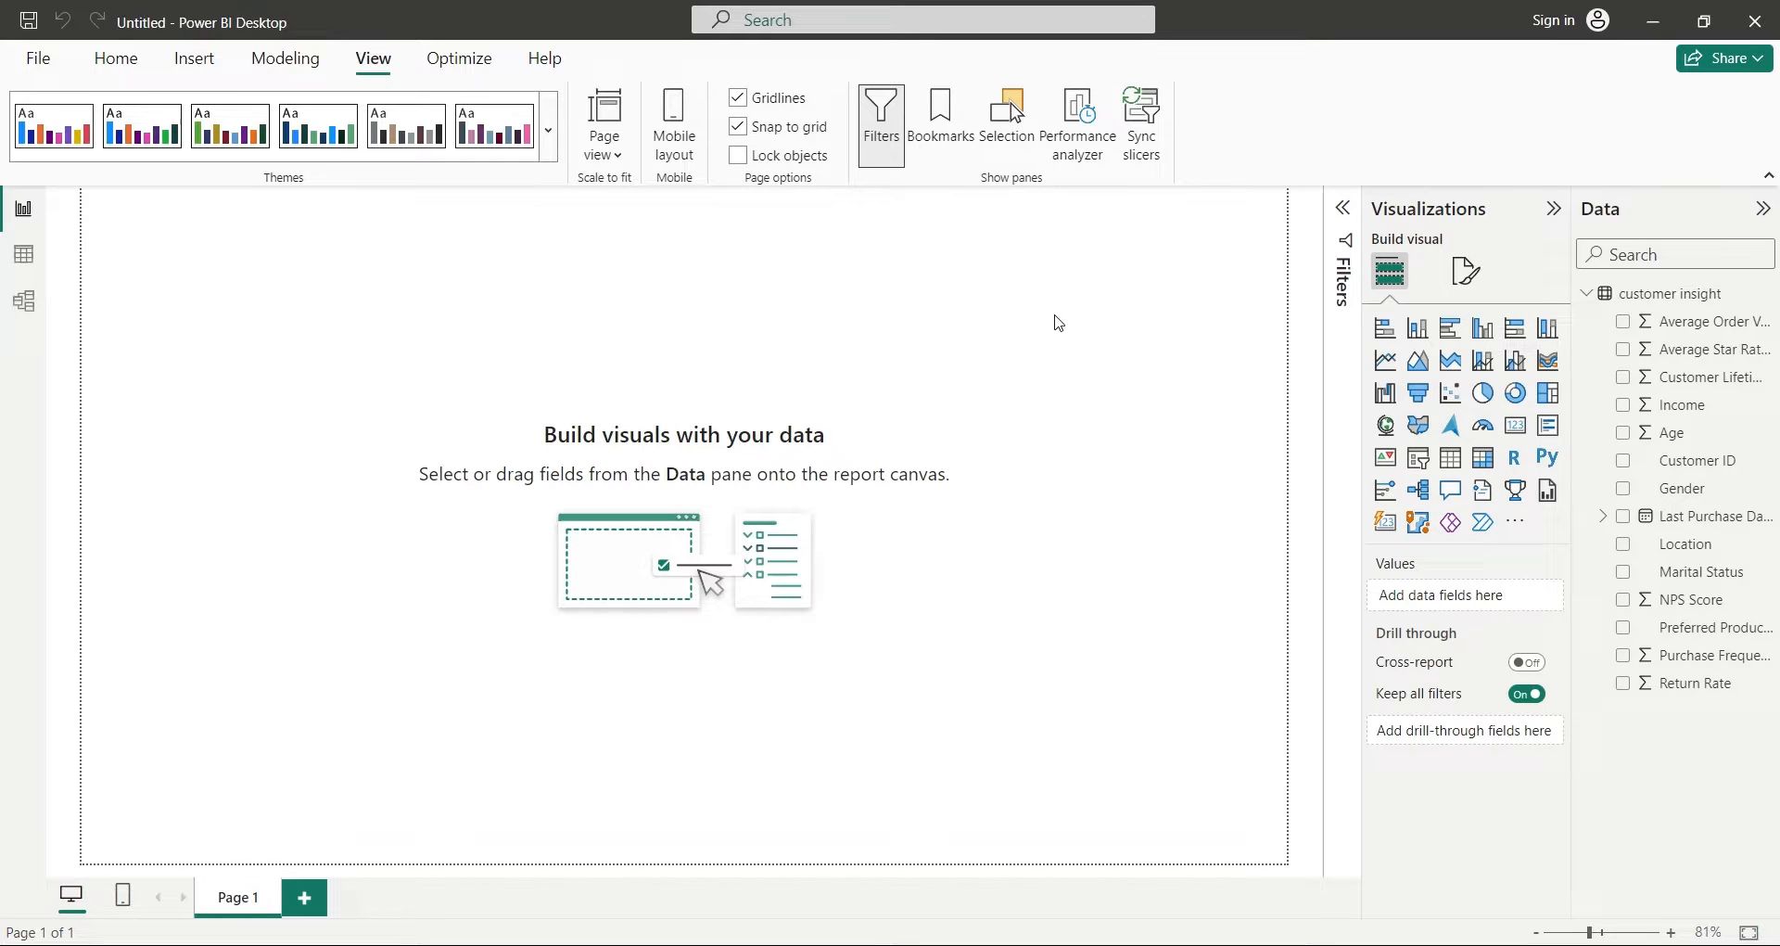
In Canvas settings, enter a 1080 page dimension and choose the 16:9 page size.
left_click(1465, 271)
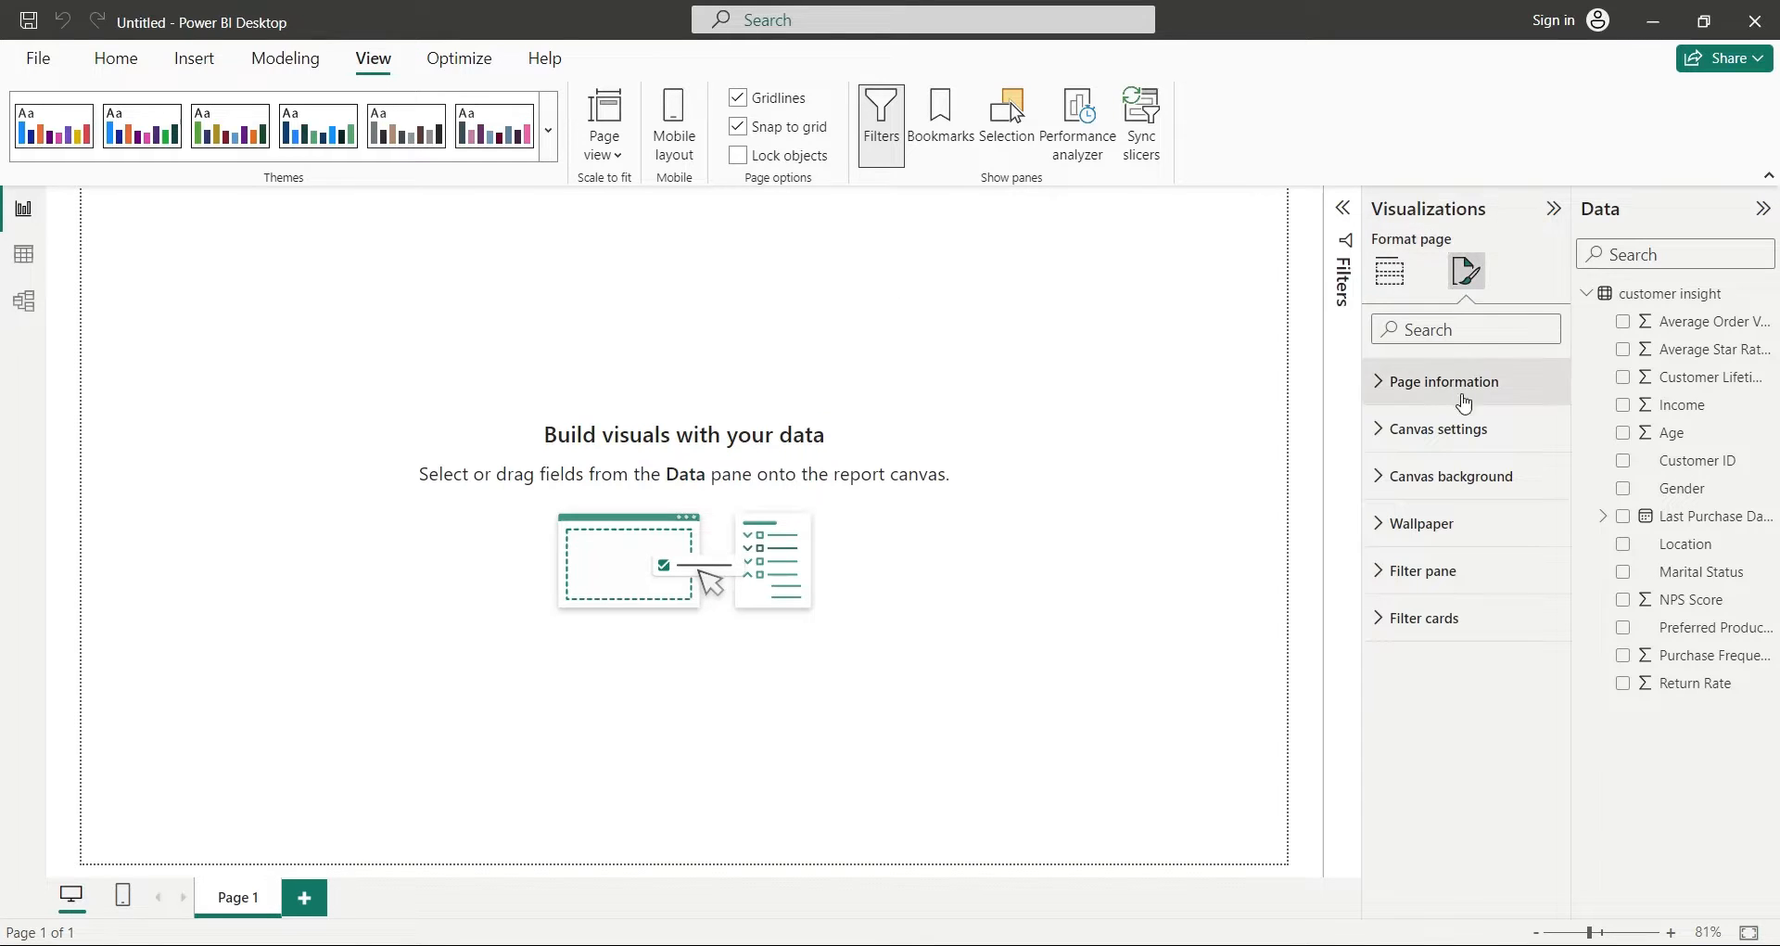
left_click(1444, 429)
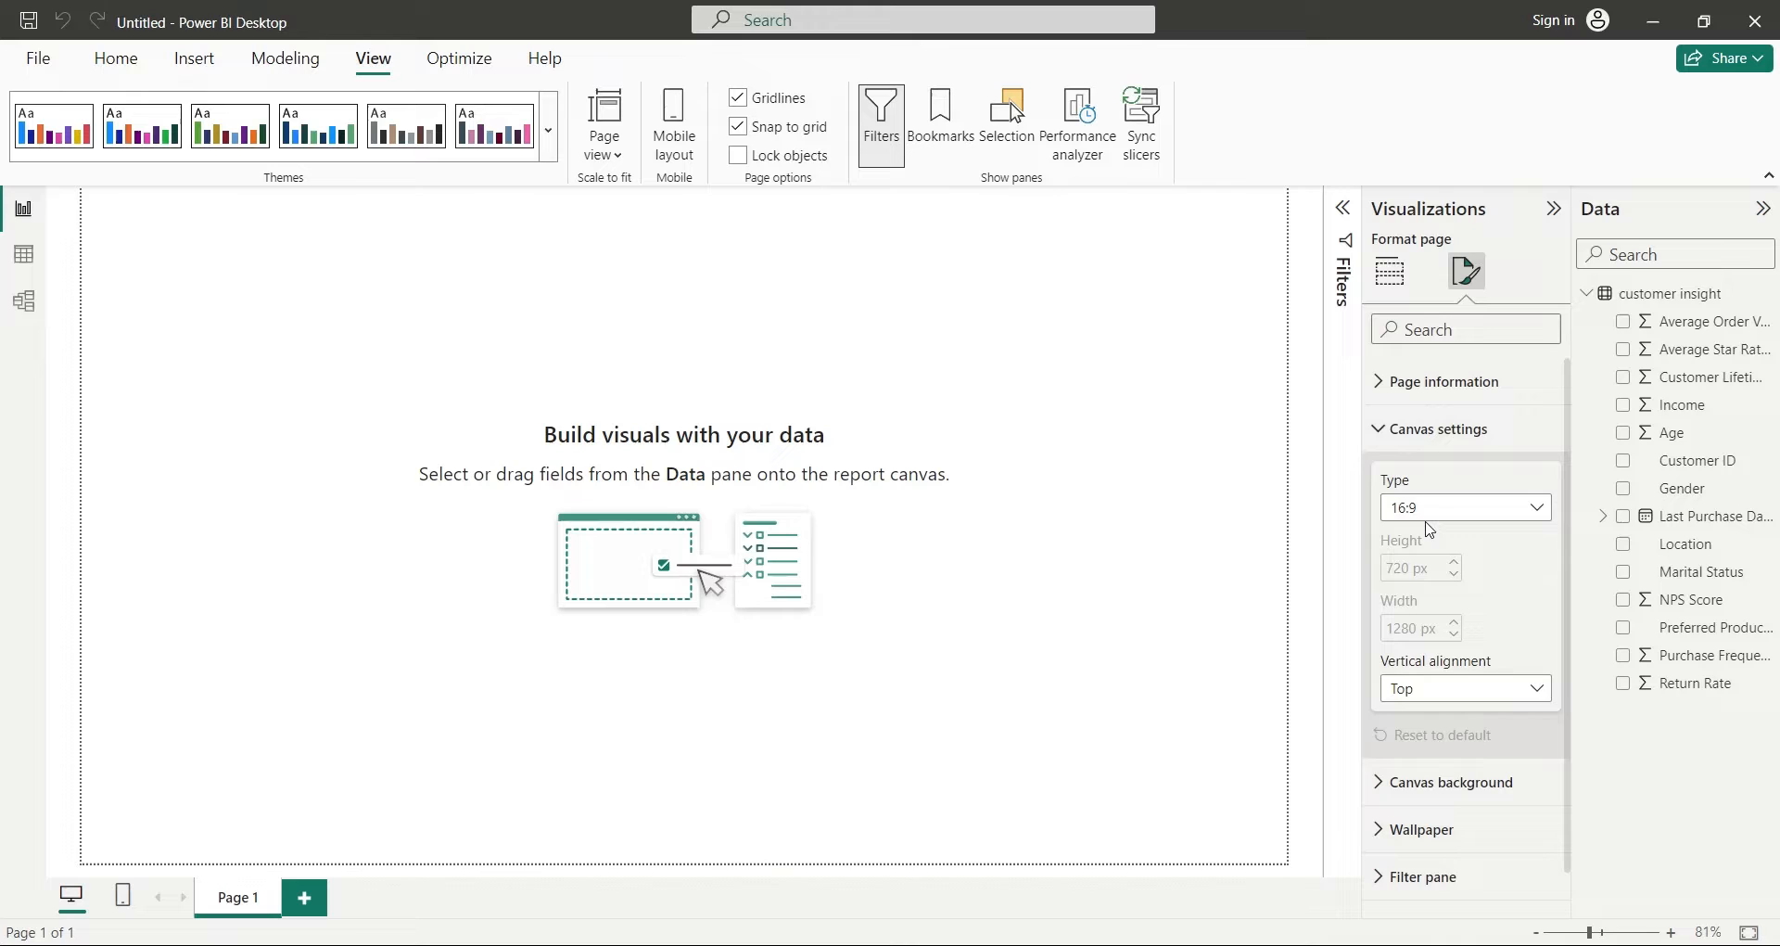
left_click(1465, 507)
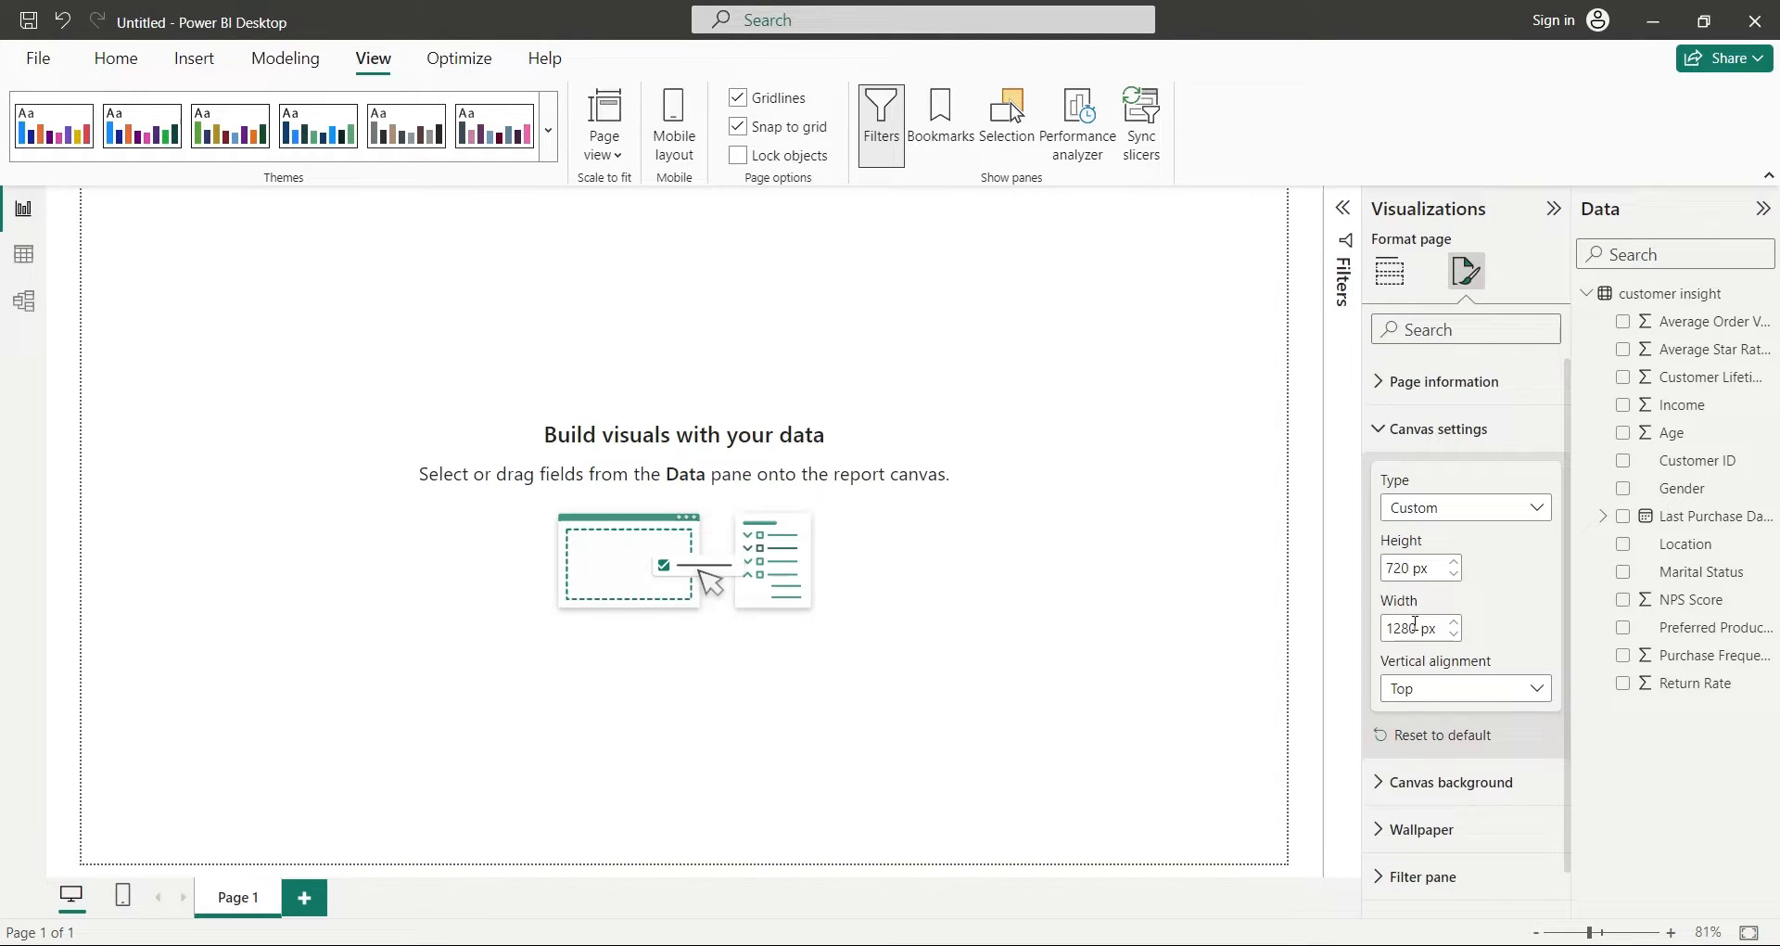
type("1")
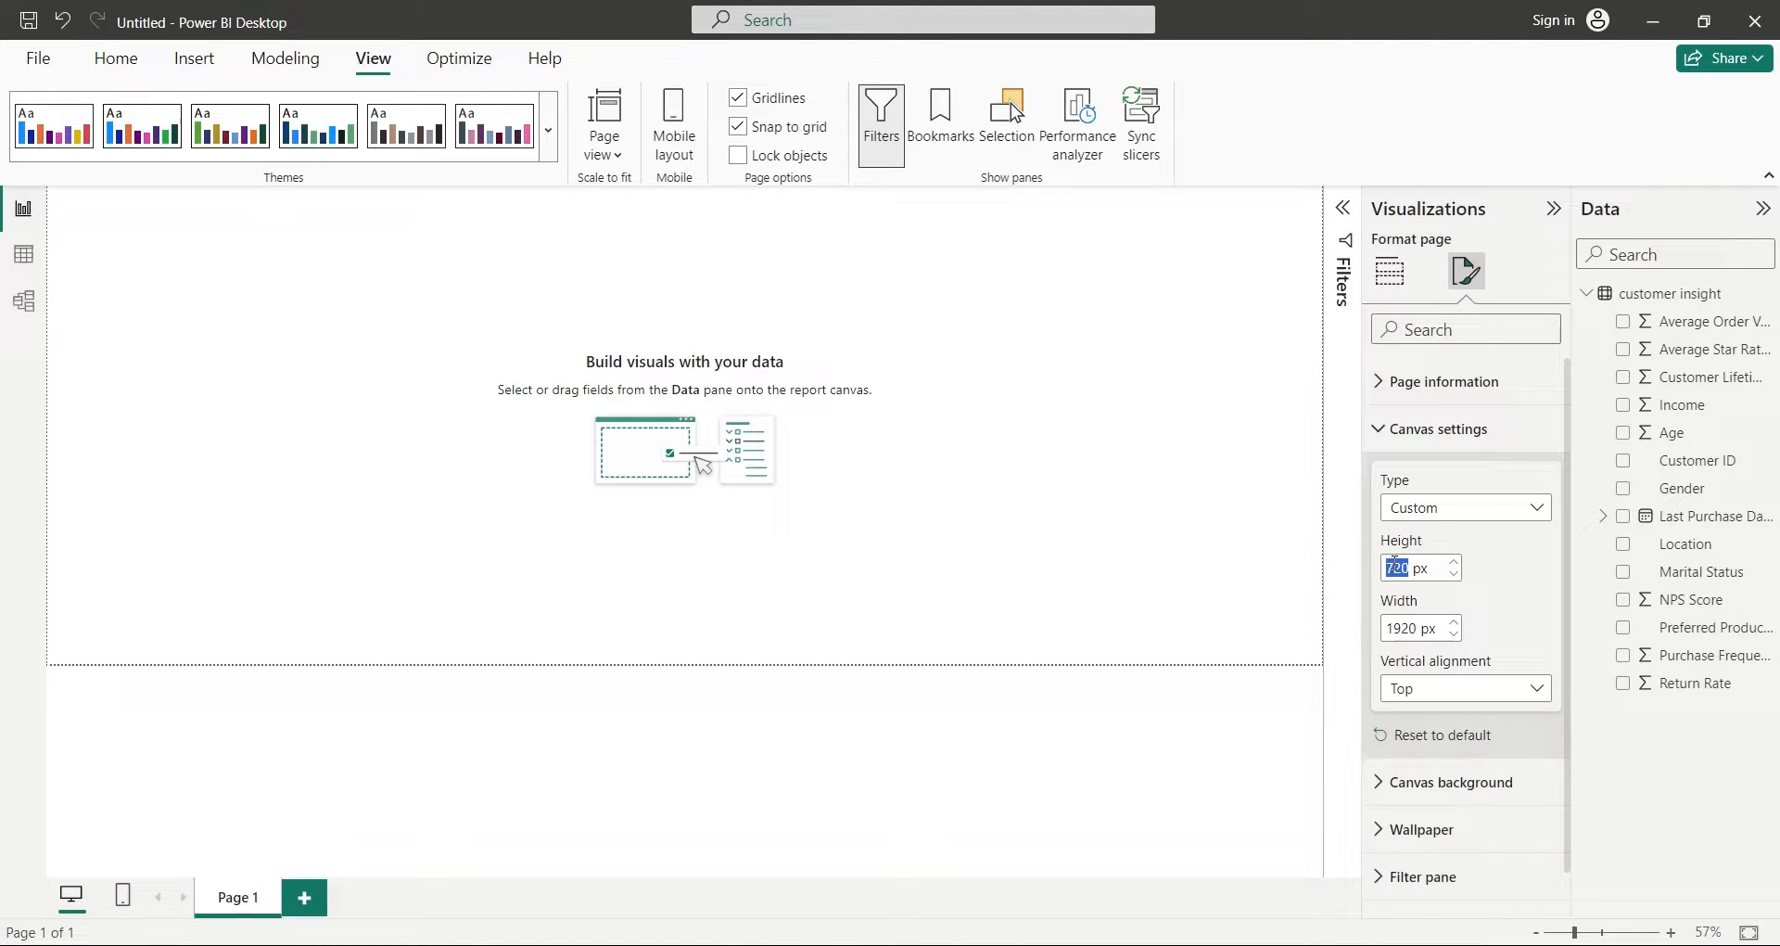
type("1")
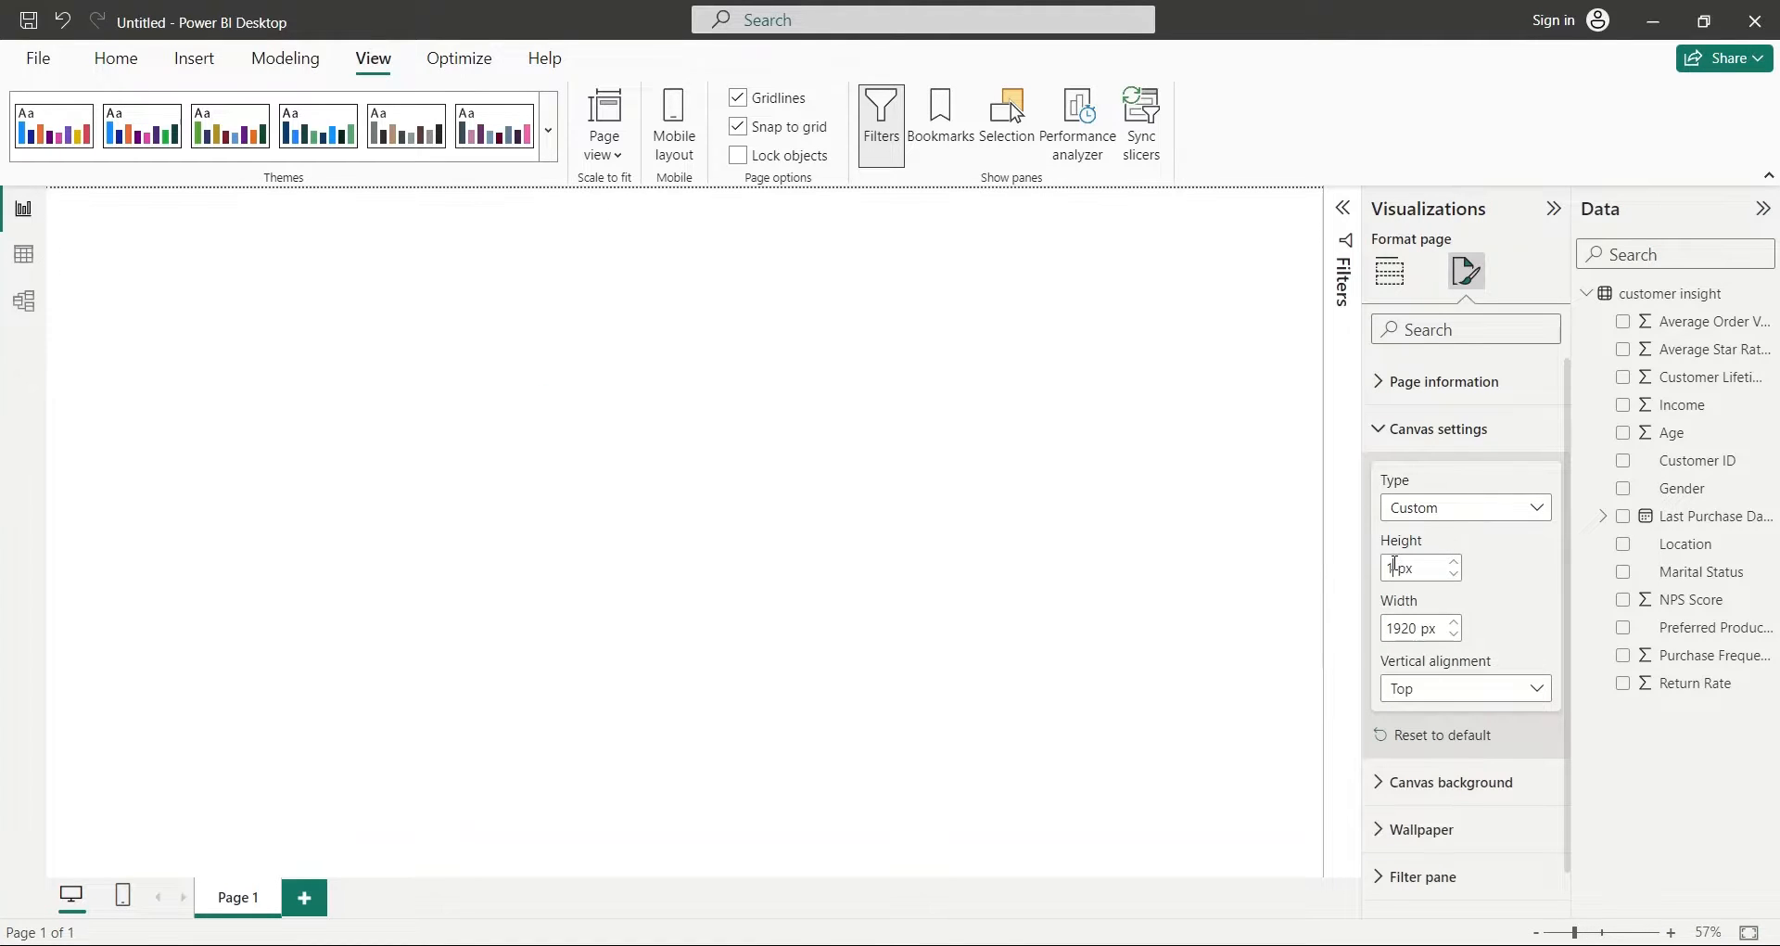
type("1080")
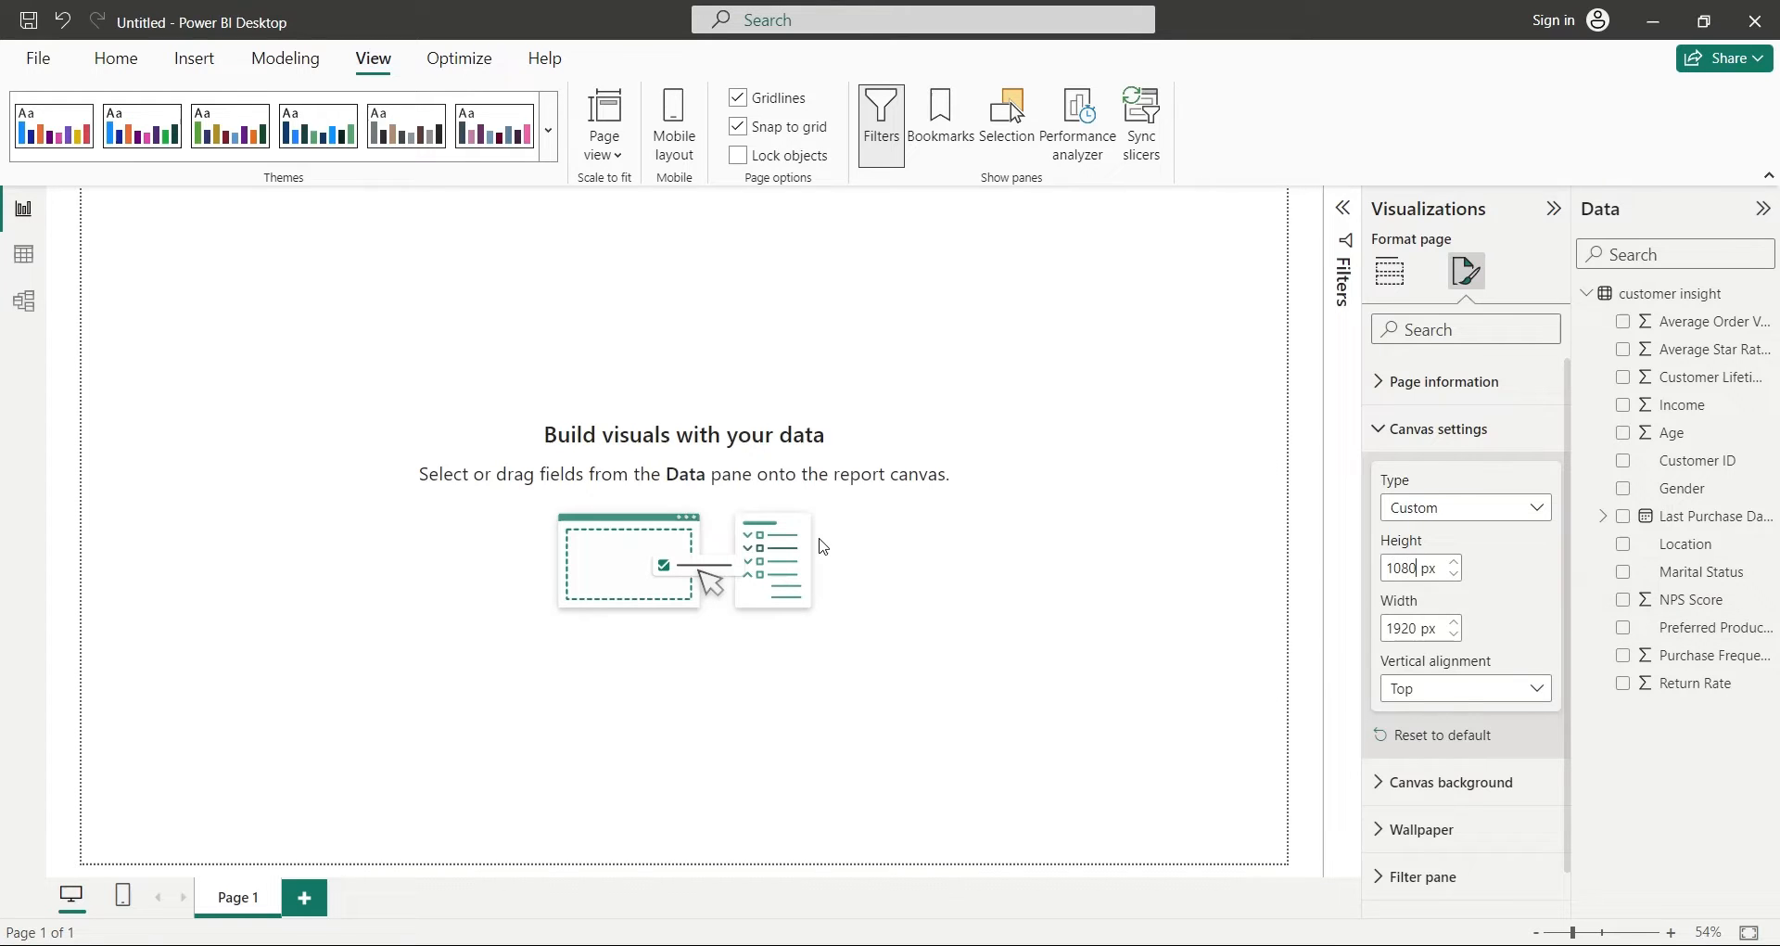
left_click(1389, 271)
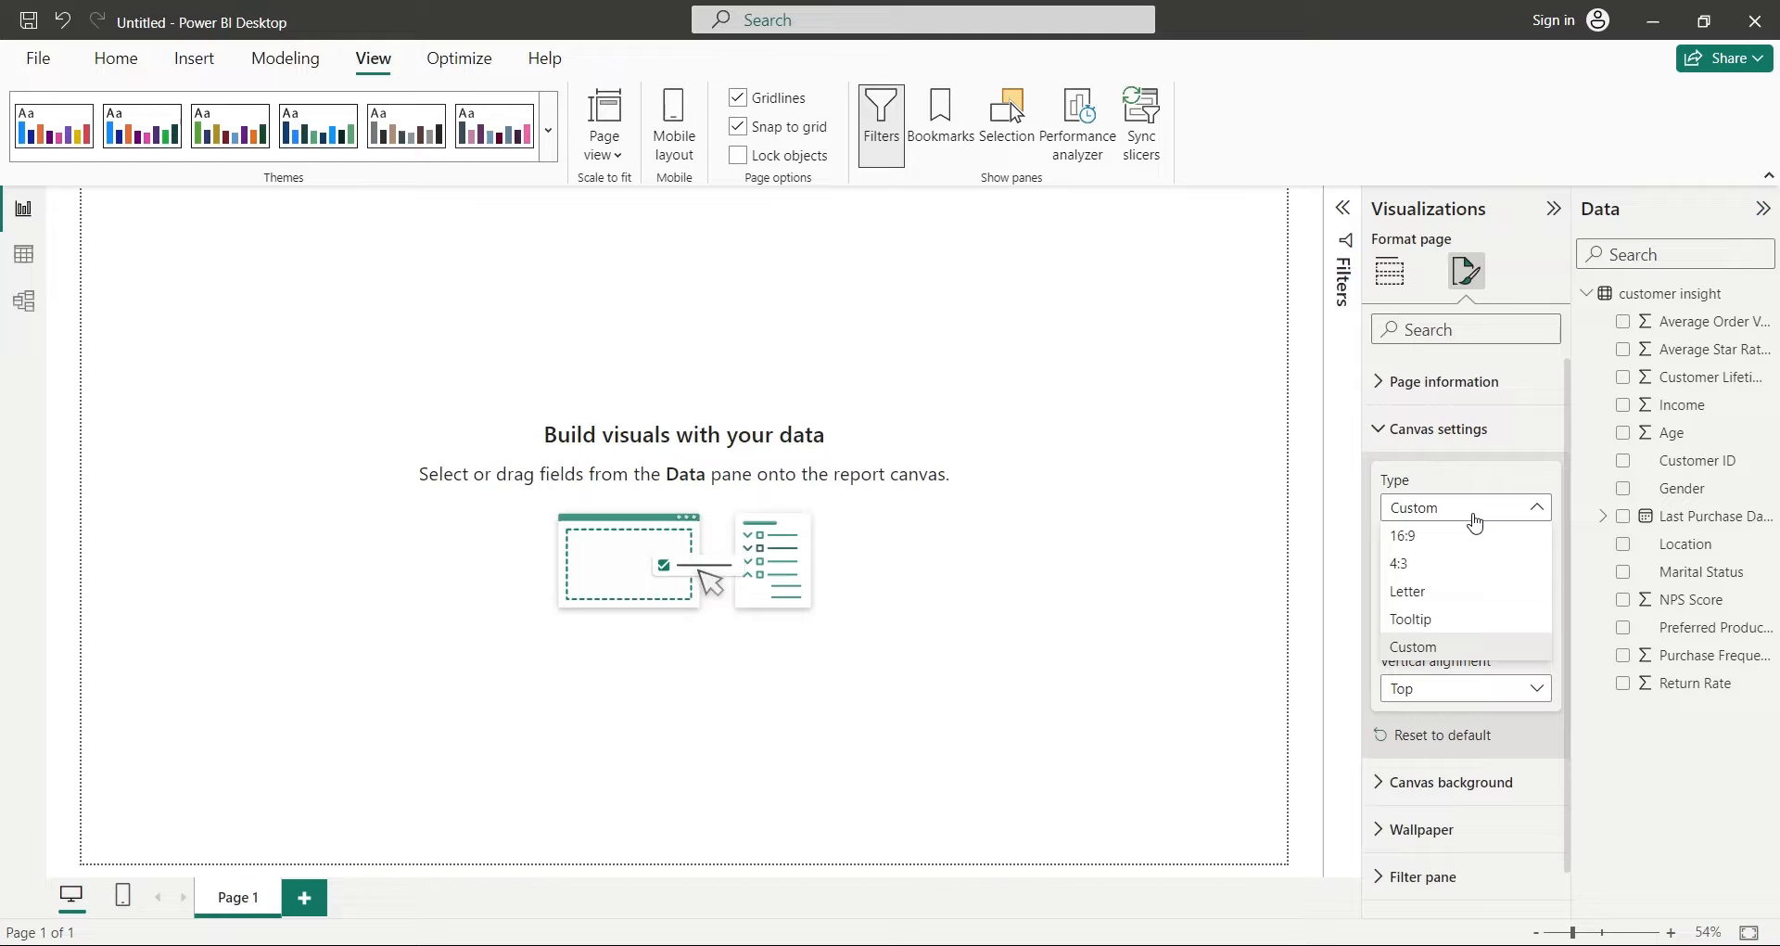
mouse_move(1444, 534)
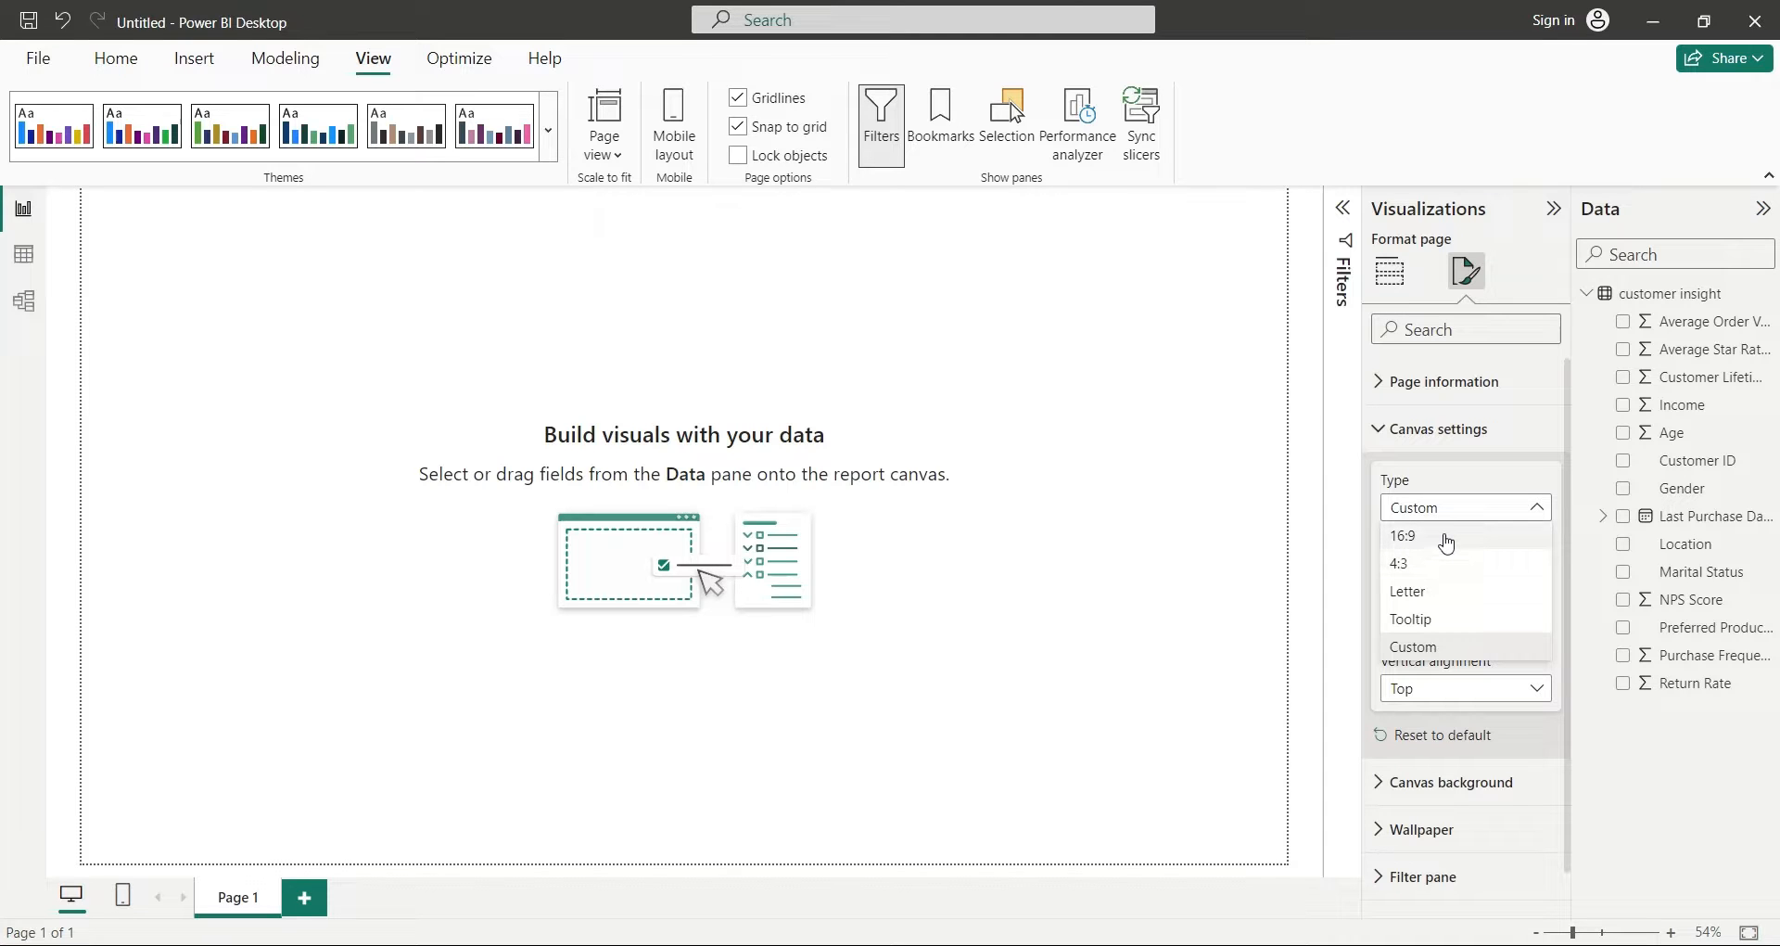
left_click(1389, 271)
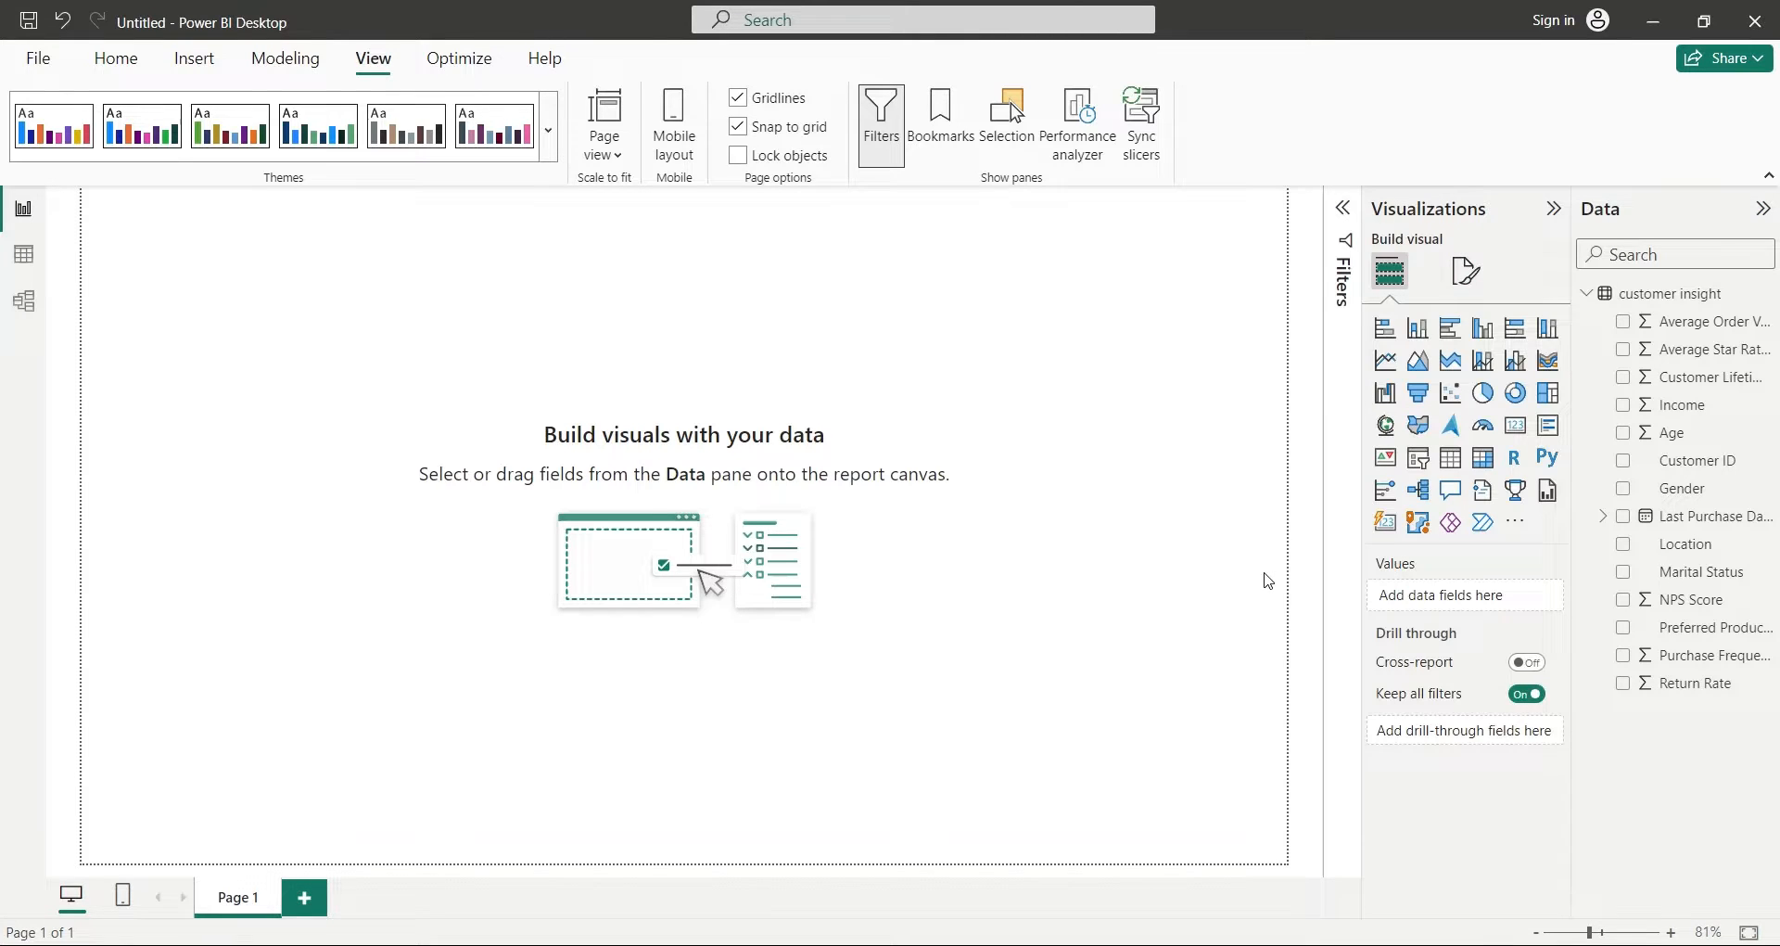
Add a text box at the top of the page reading 'Customer Insight'.
left_click(753, 122)
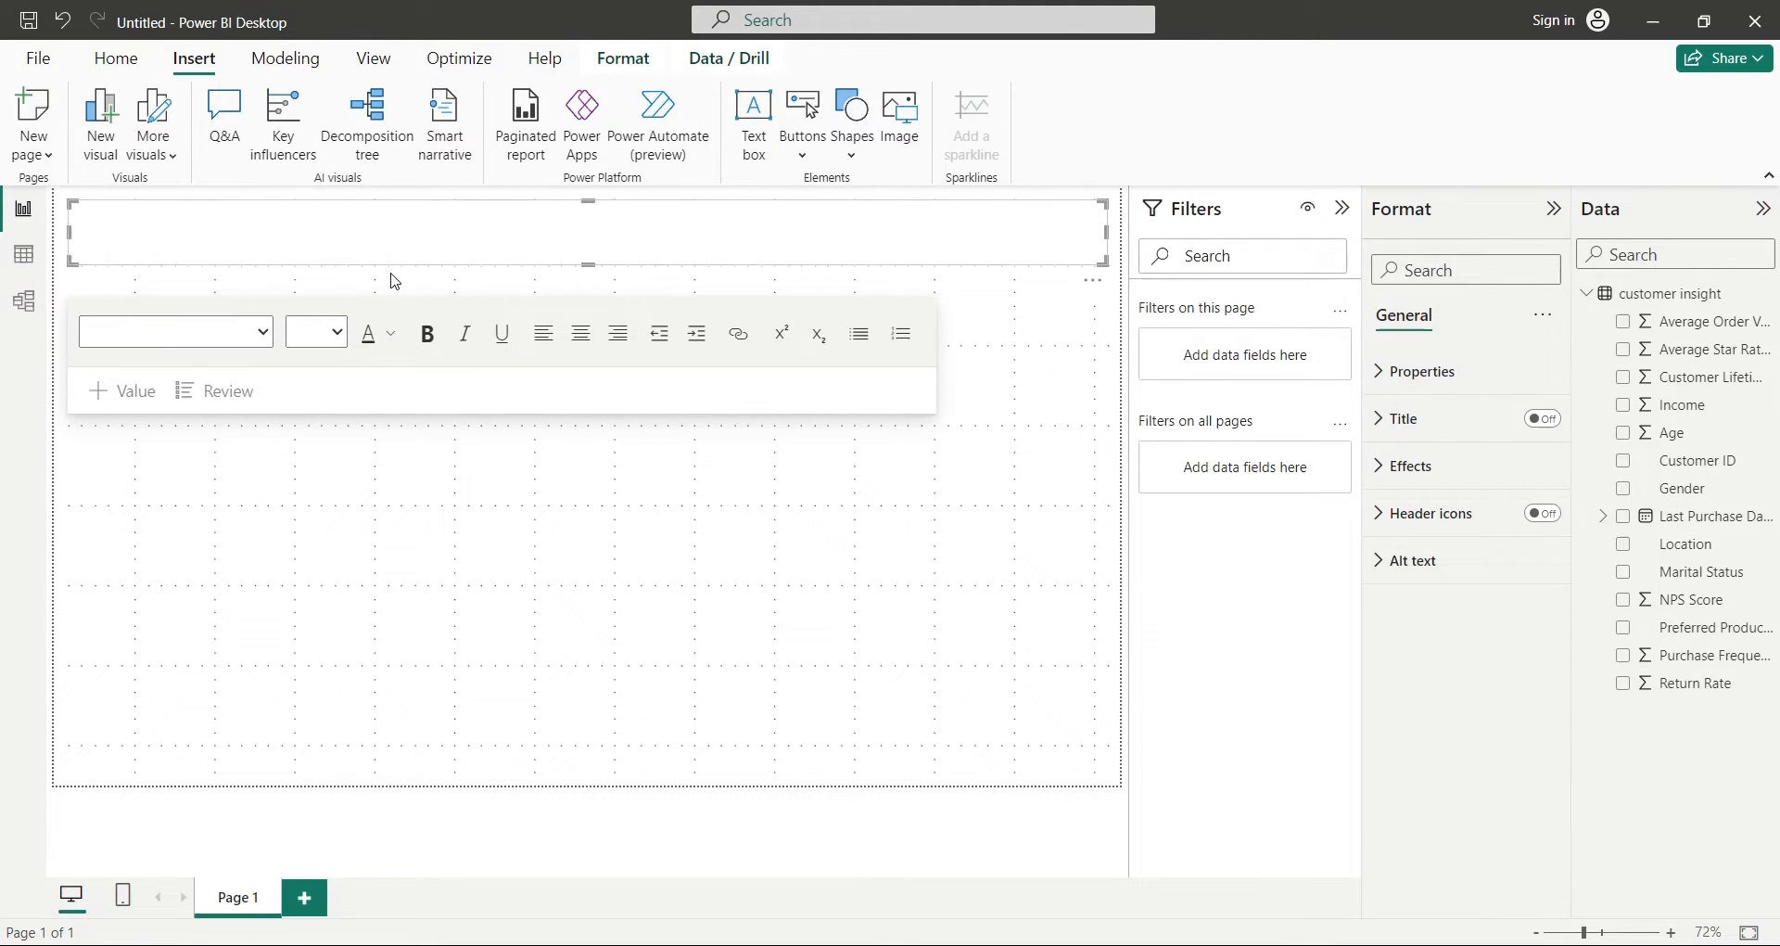
type("Customer Insight")
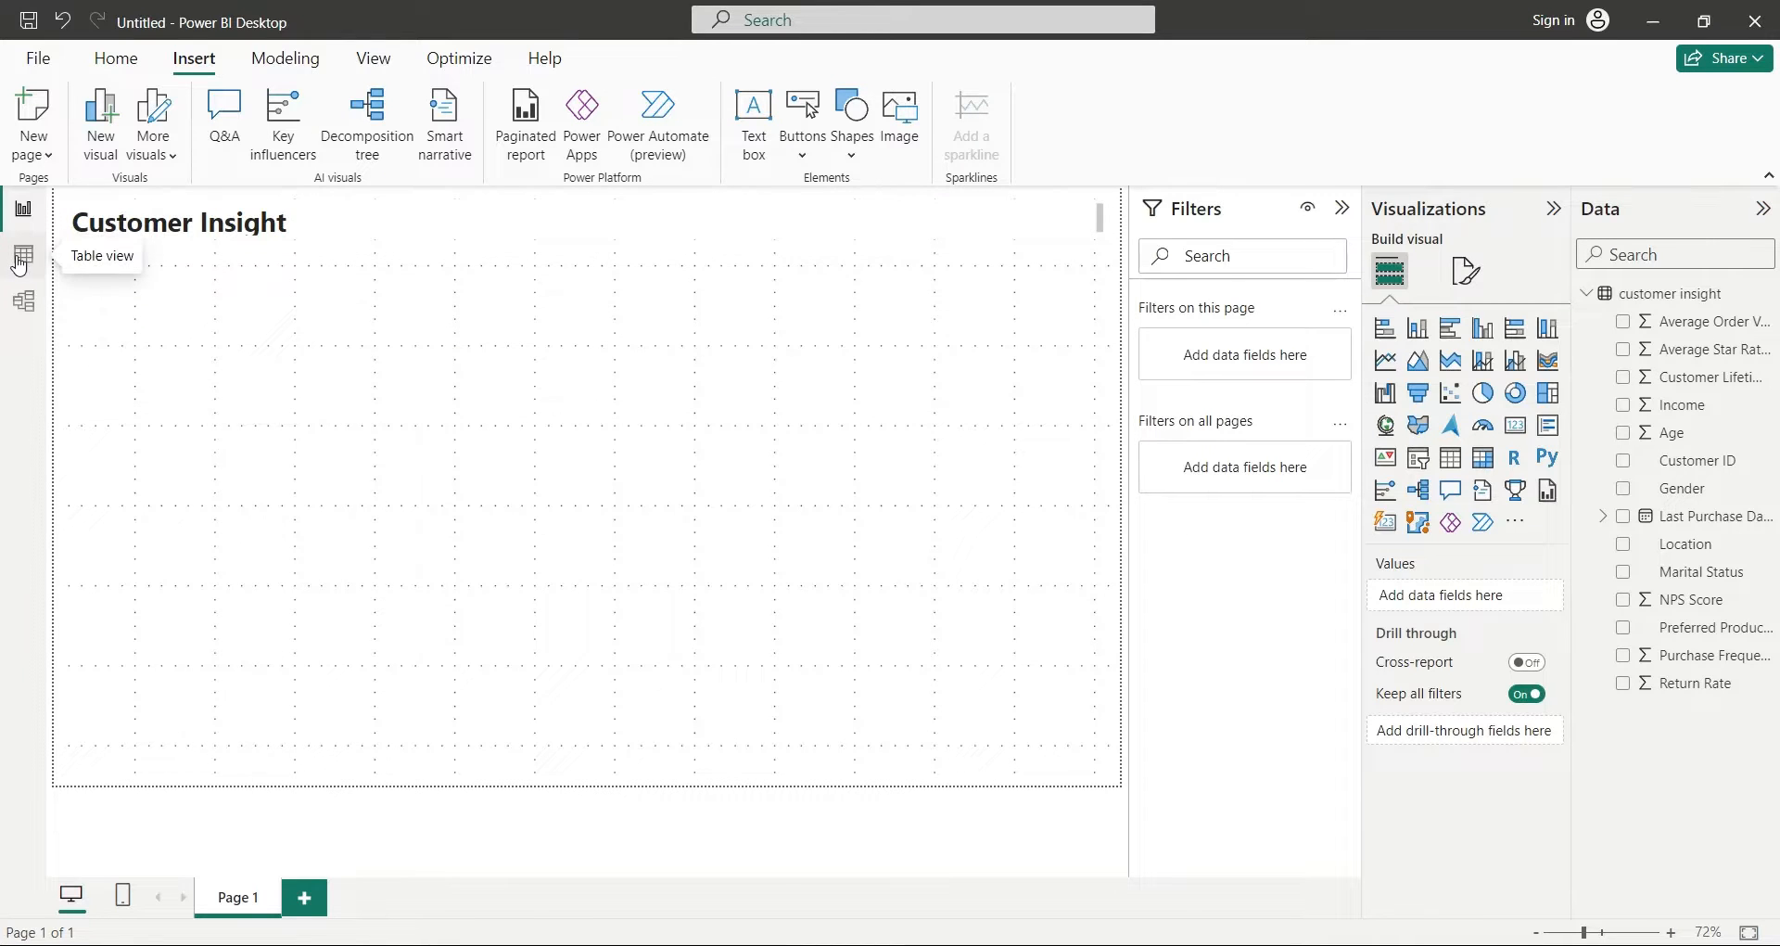
In Table view, start a new calculated column named Age_Buckets.
left_click(23, 254)
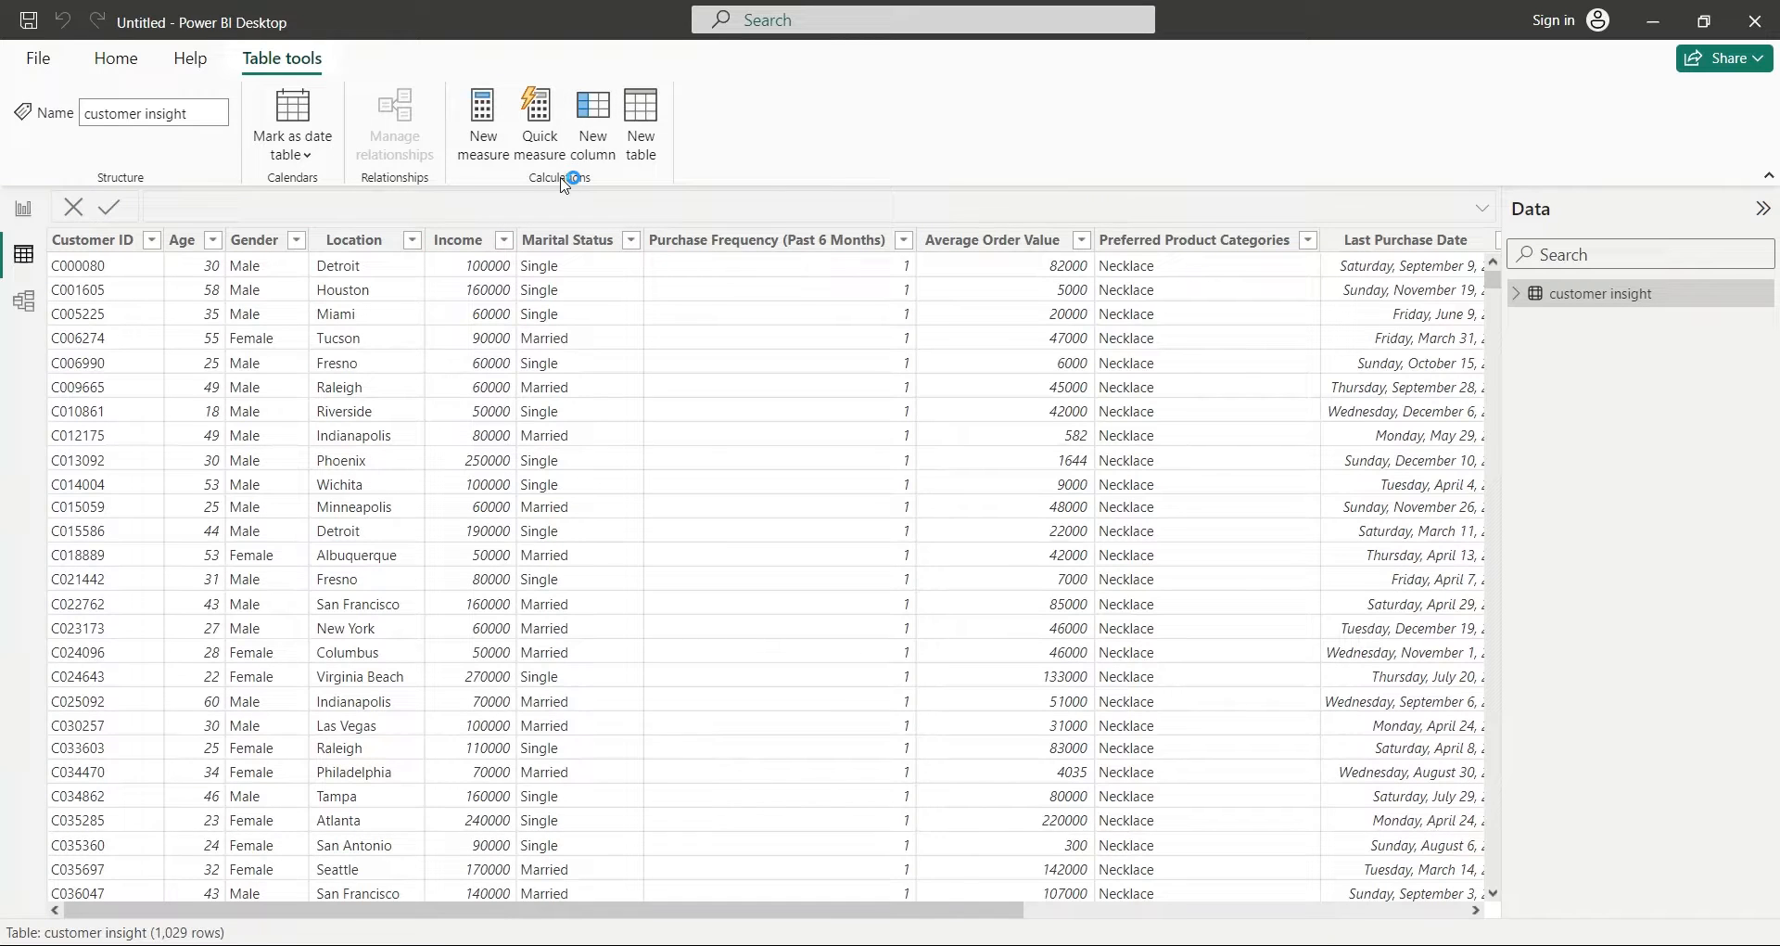
left_click(640, 122)
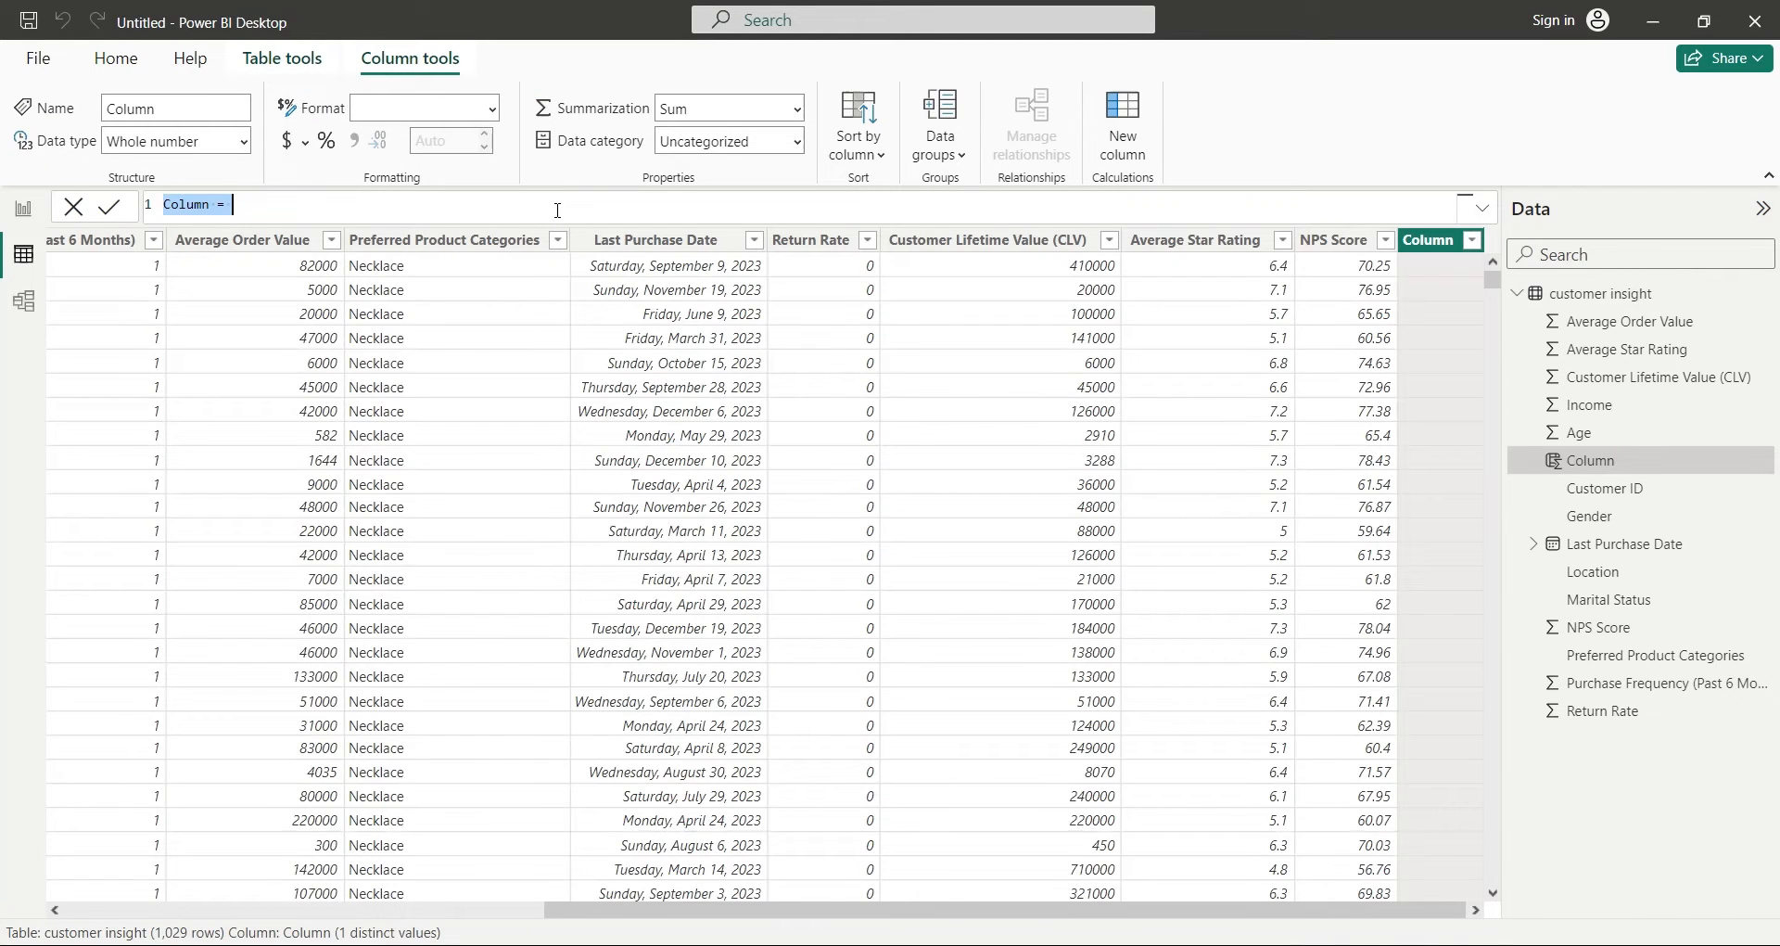
type("Age_")
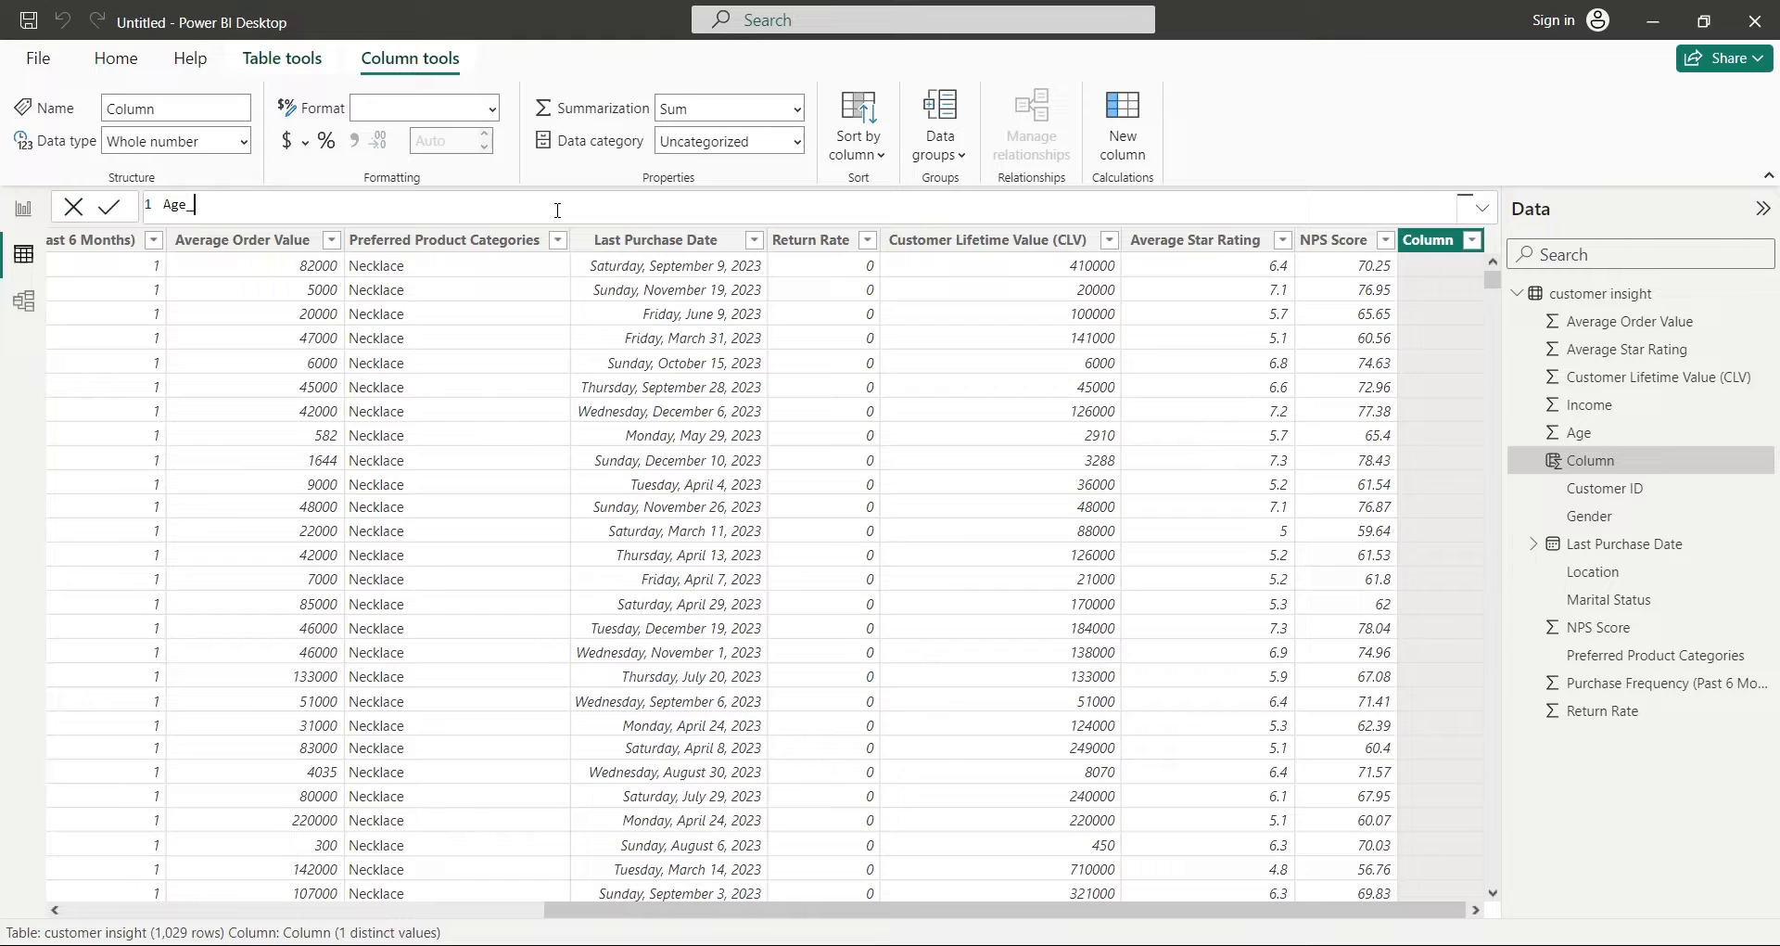
type("Buckets = if(age")
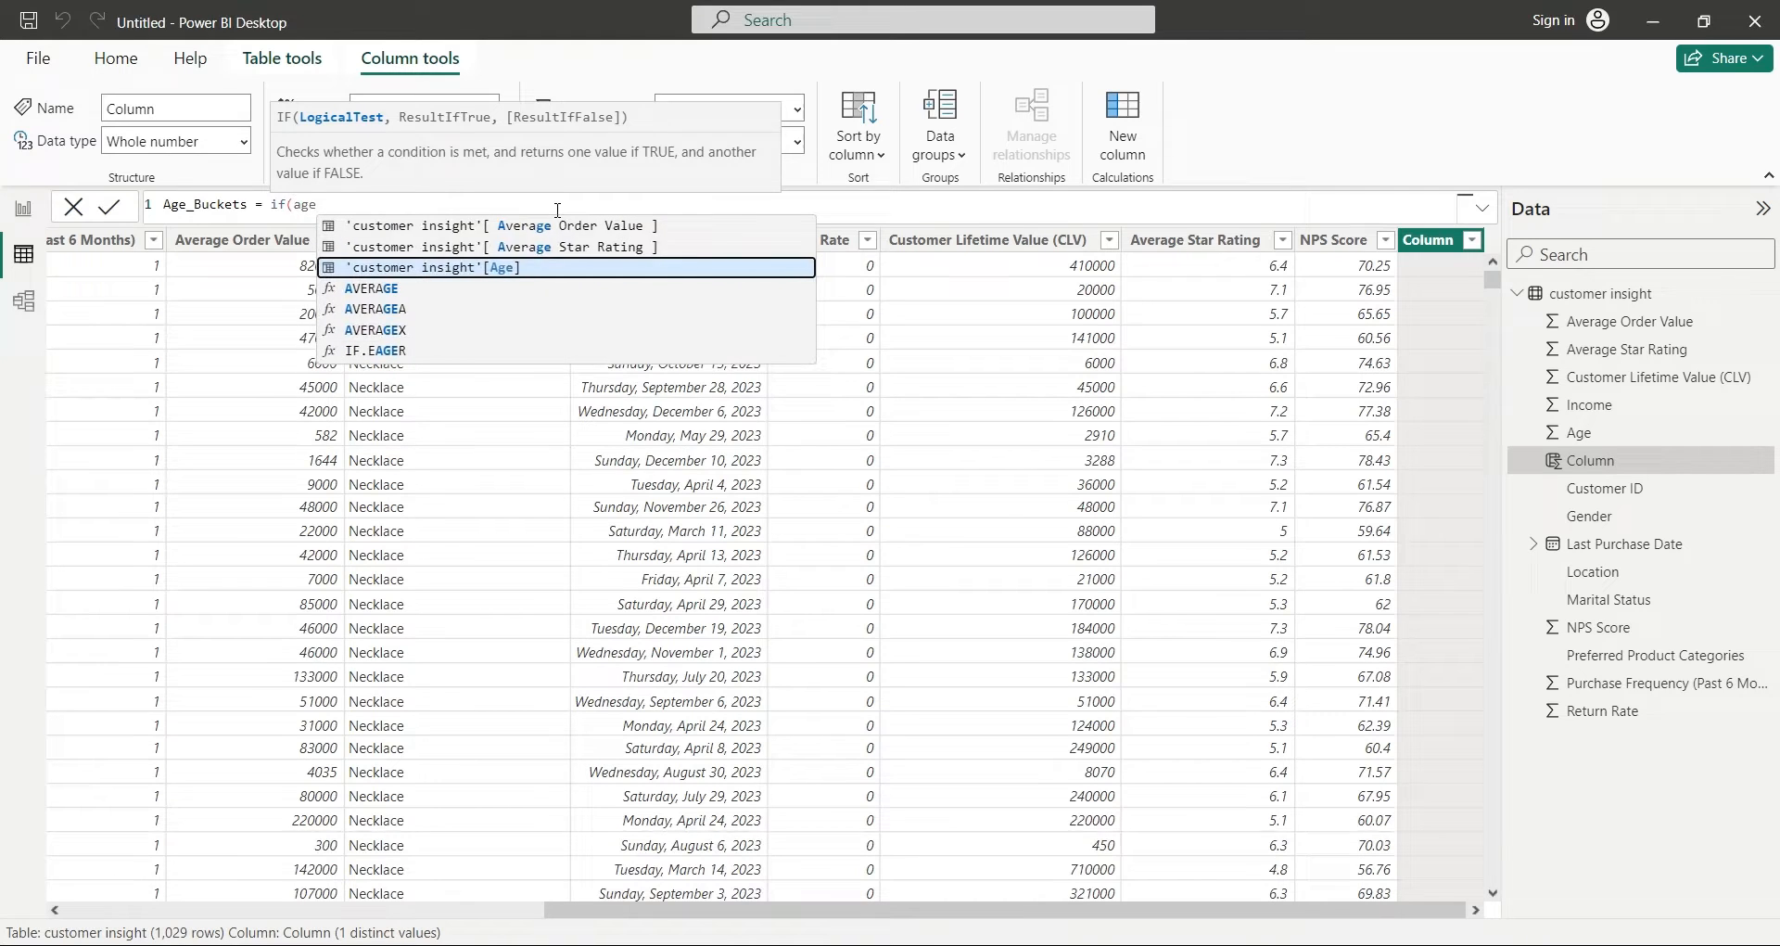
Write the nested IF on Age returning <25, 25-35, 35-45 or >45.
left_click(428, 267)
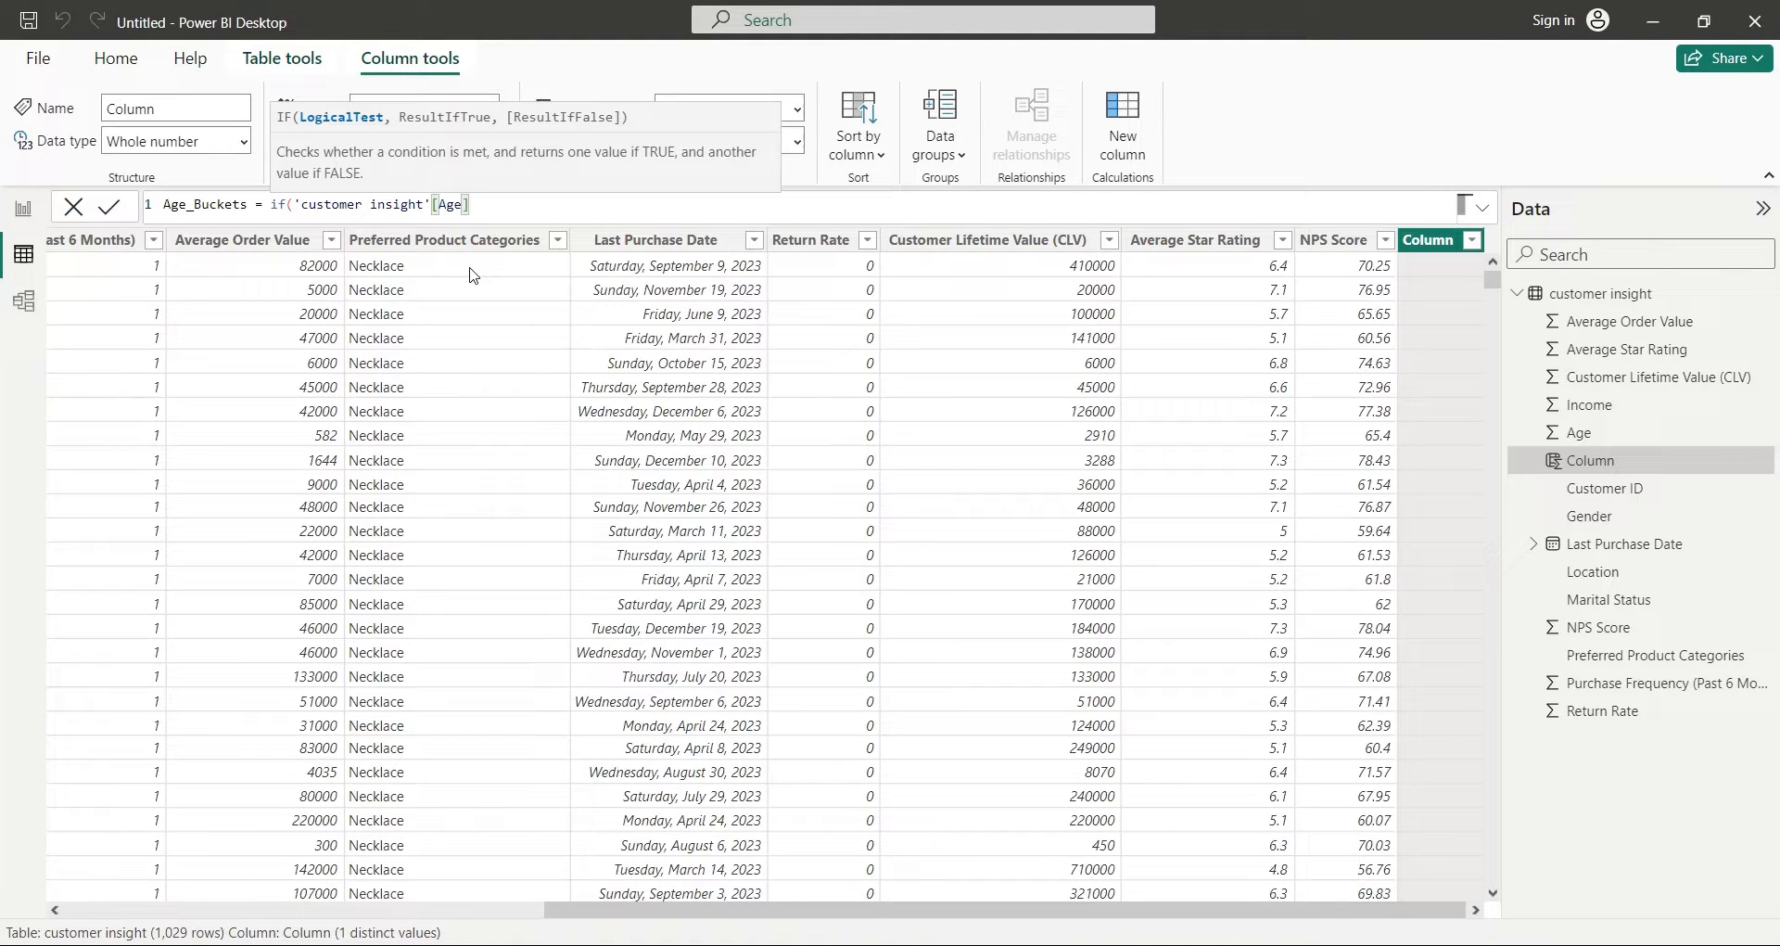
type("<25,")
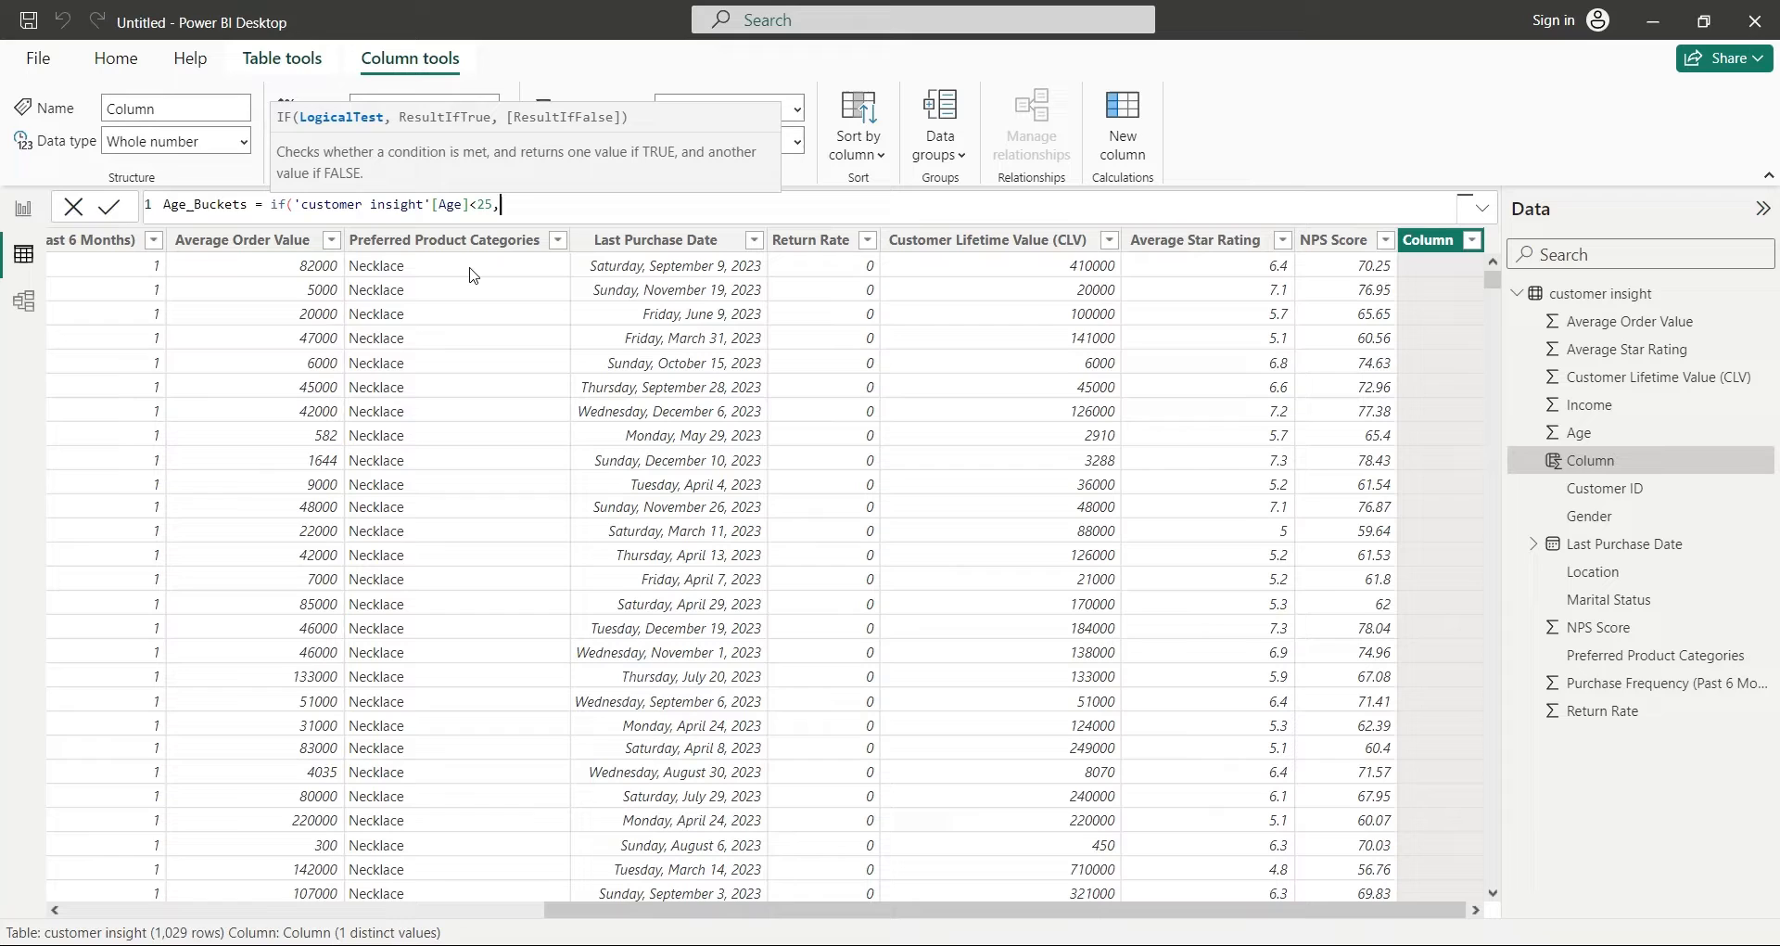
type("\"<25")
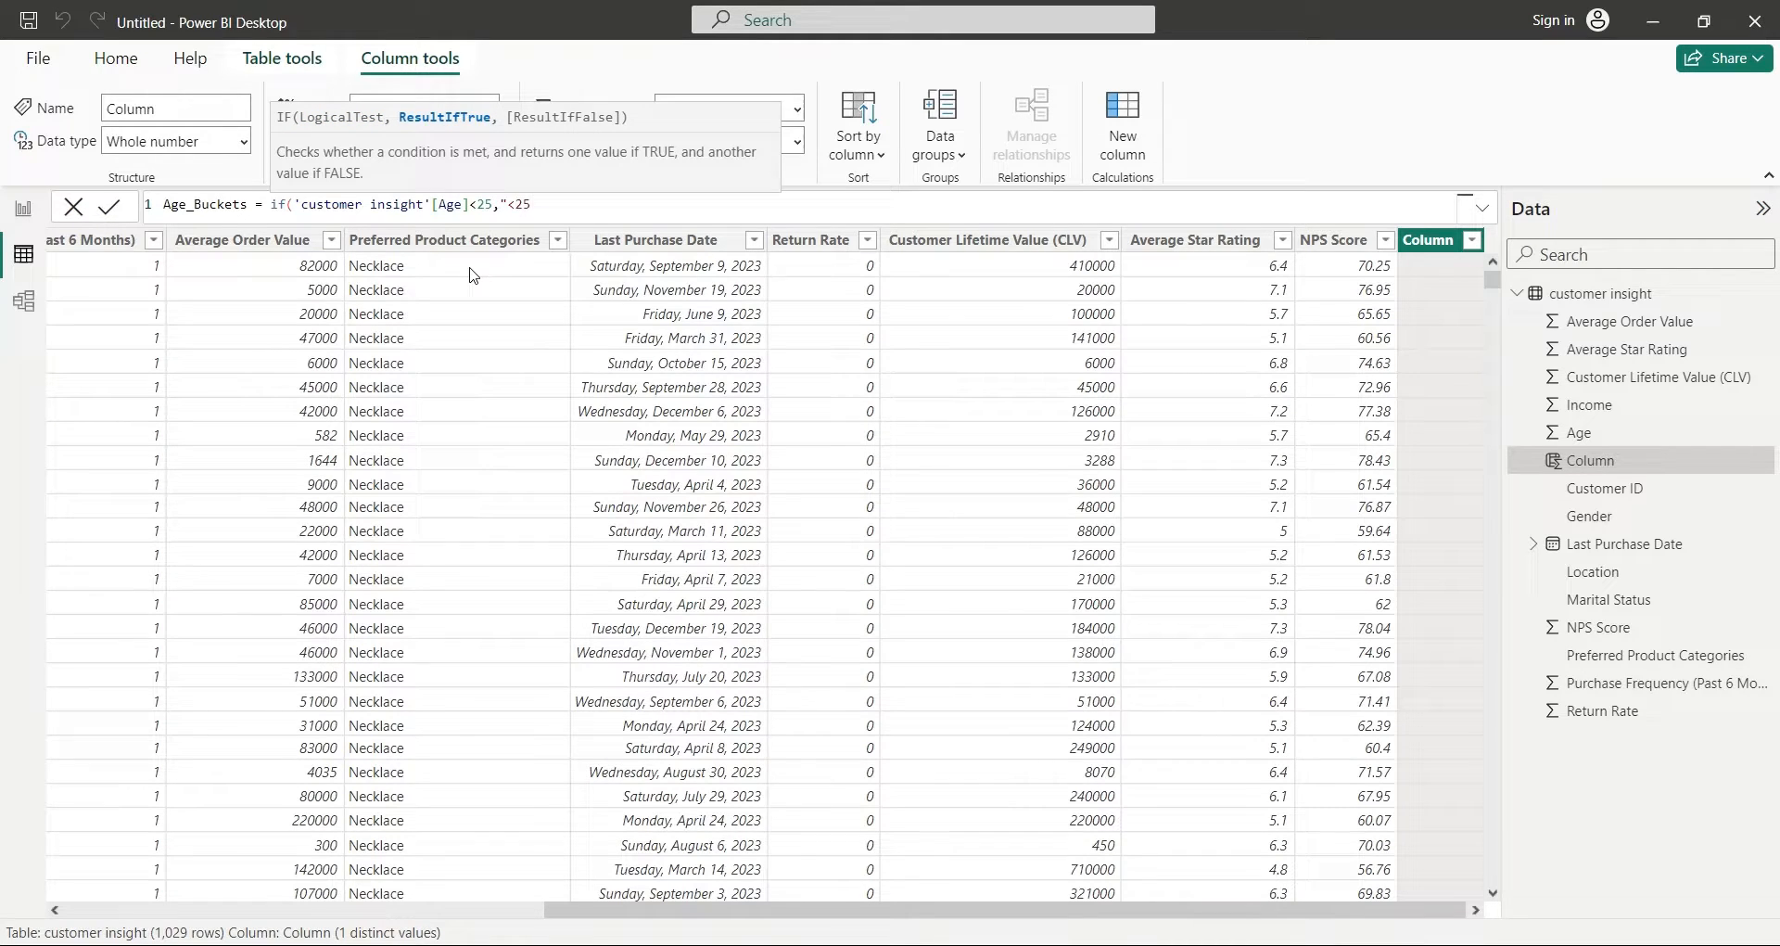
type("\",if")
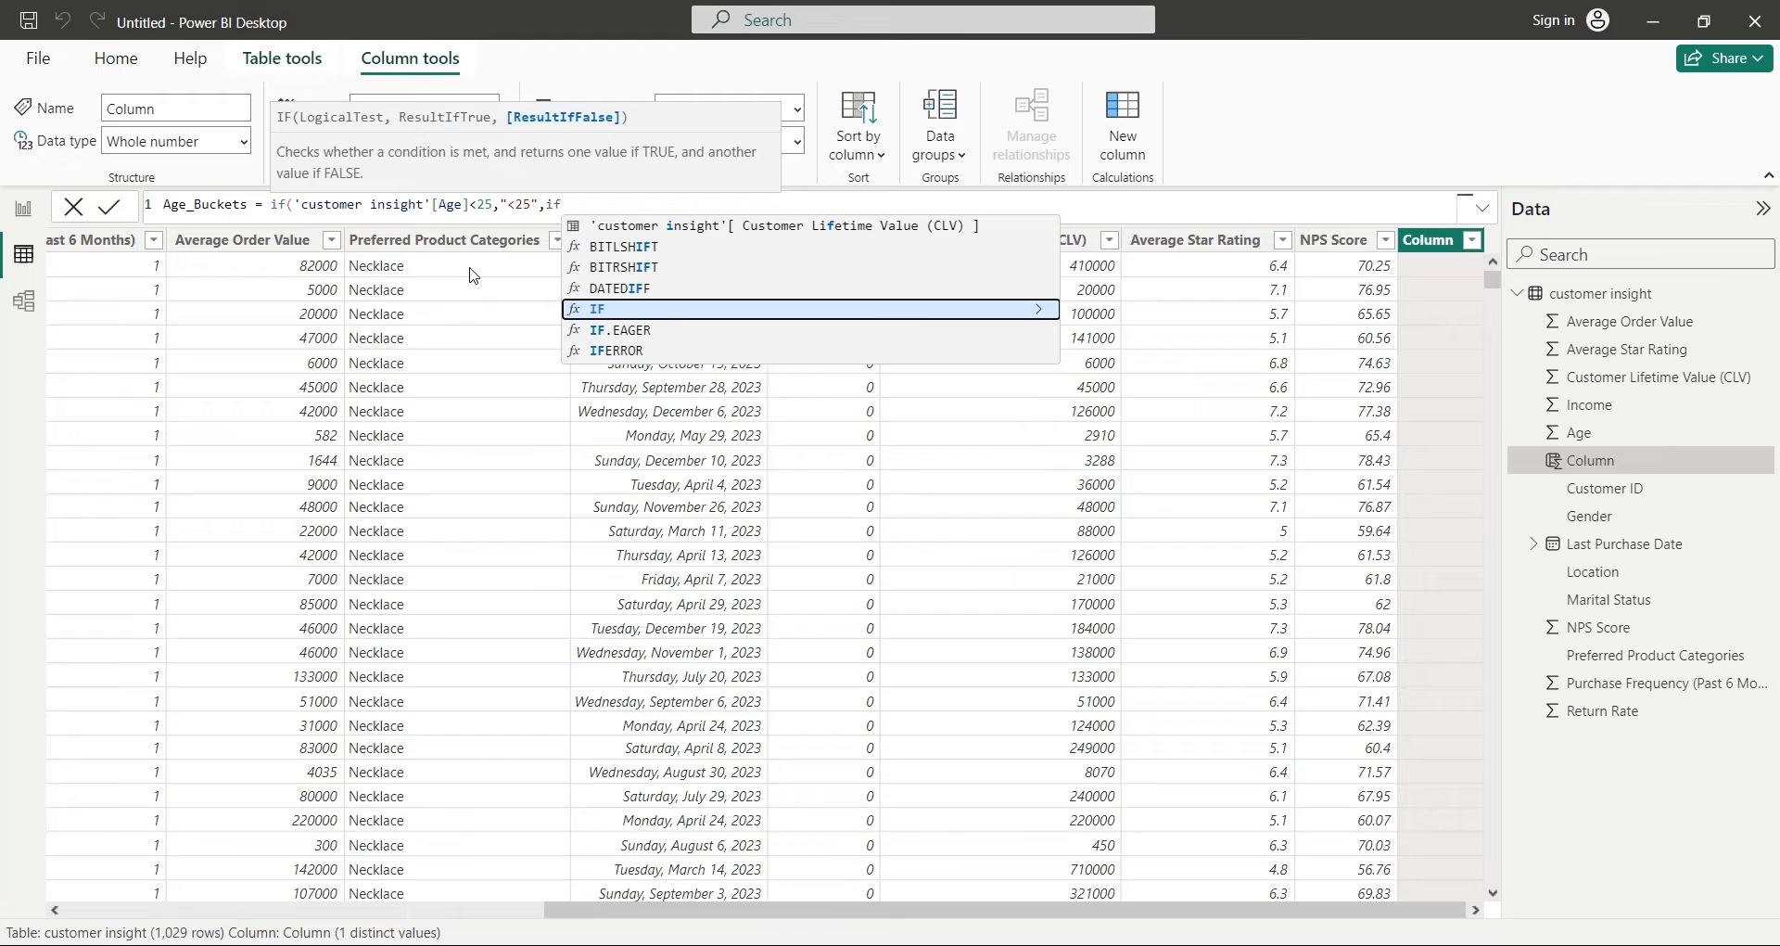
type("(age")
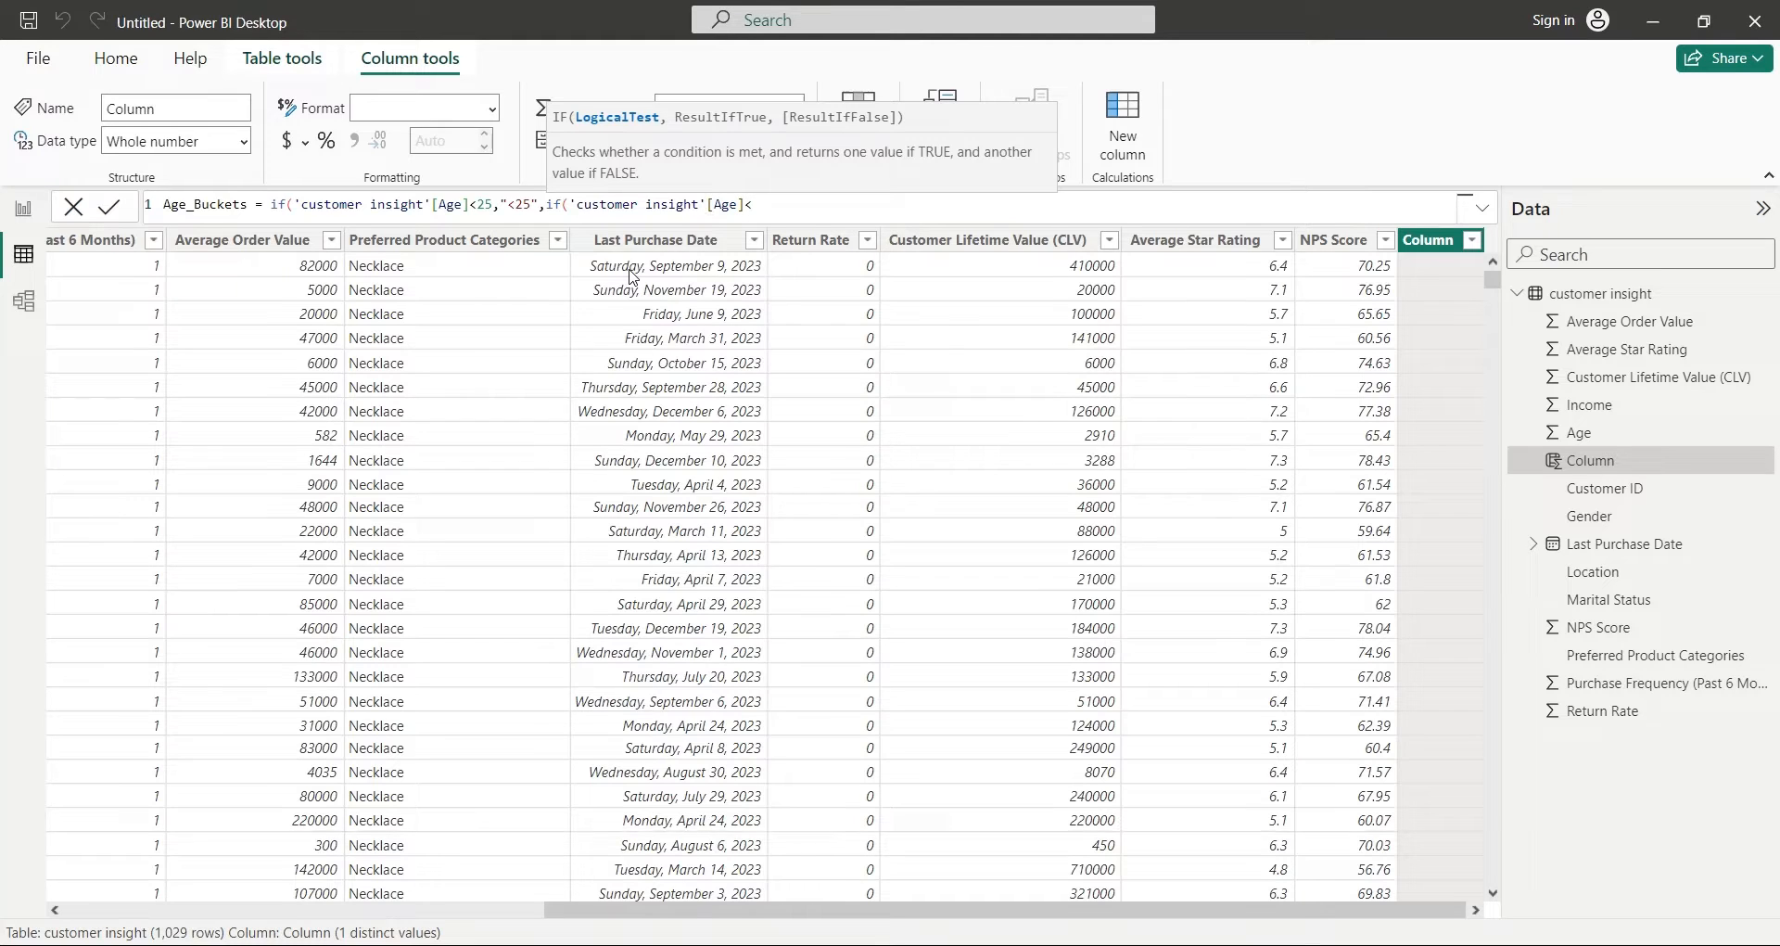
type("35,")
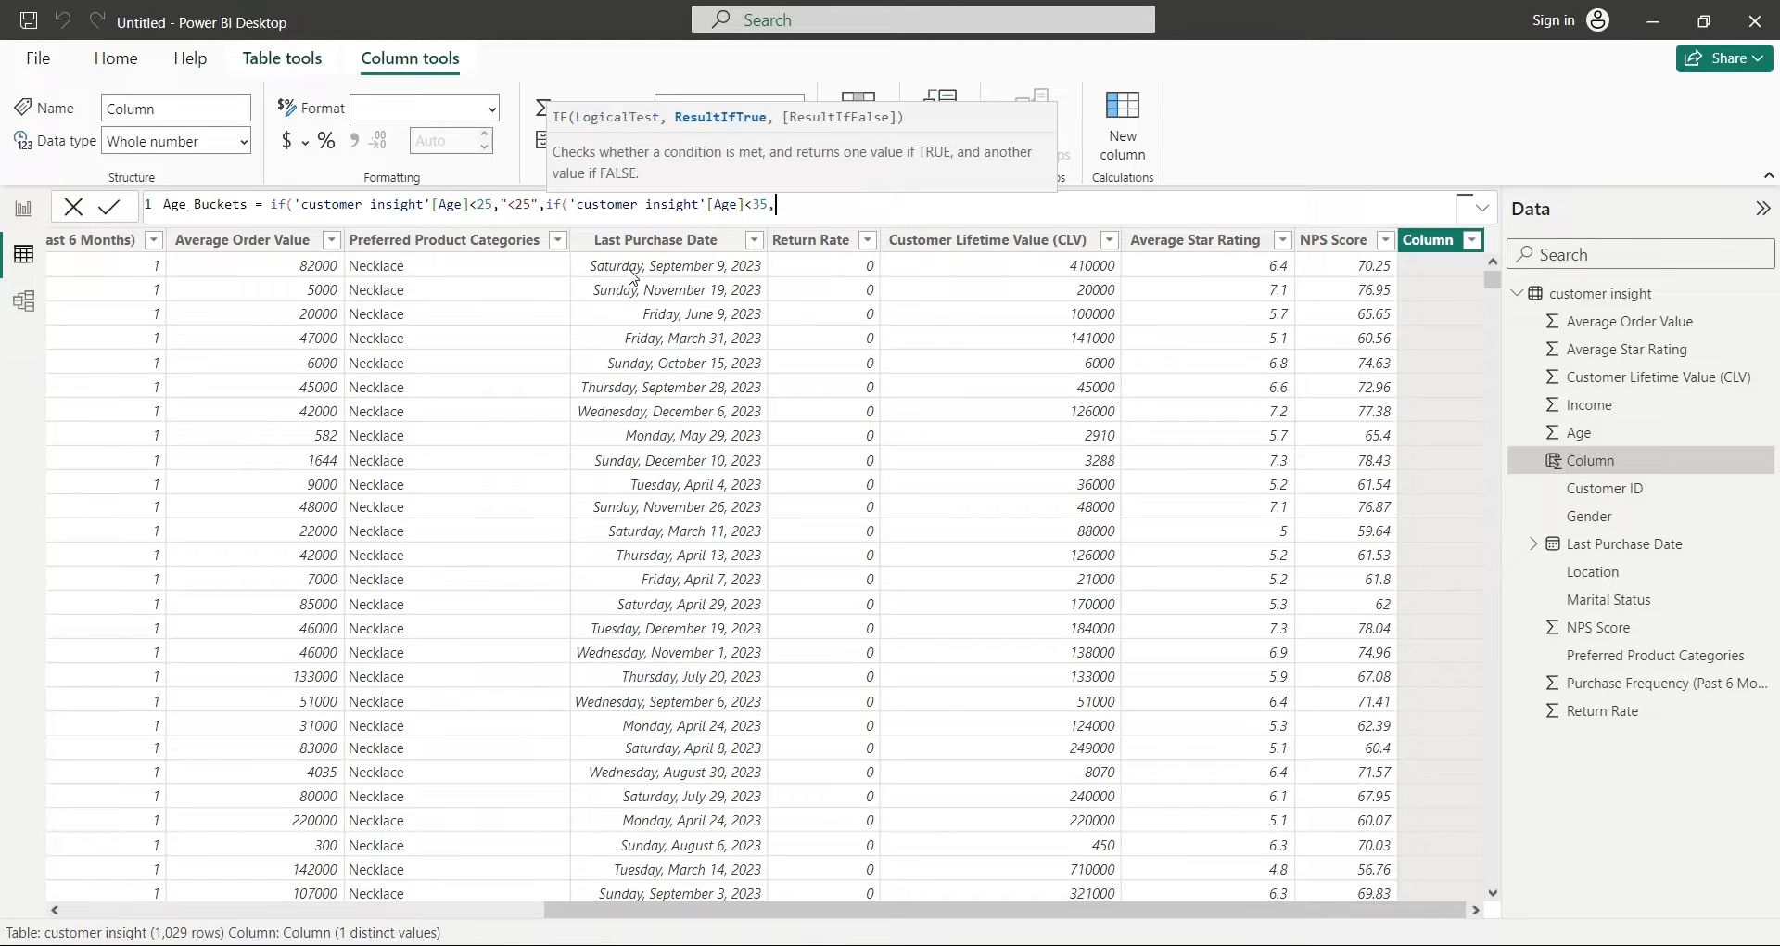
type("\"25-35")
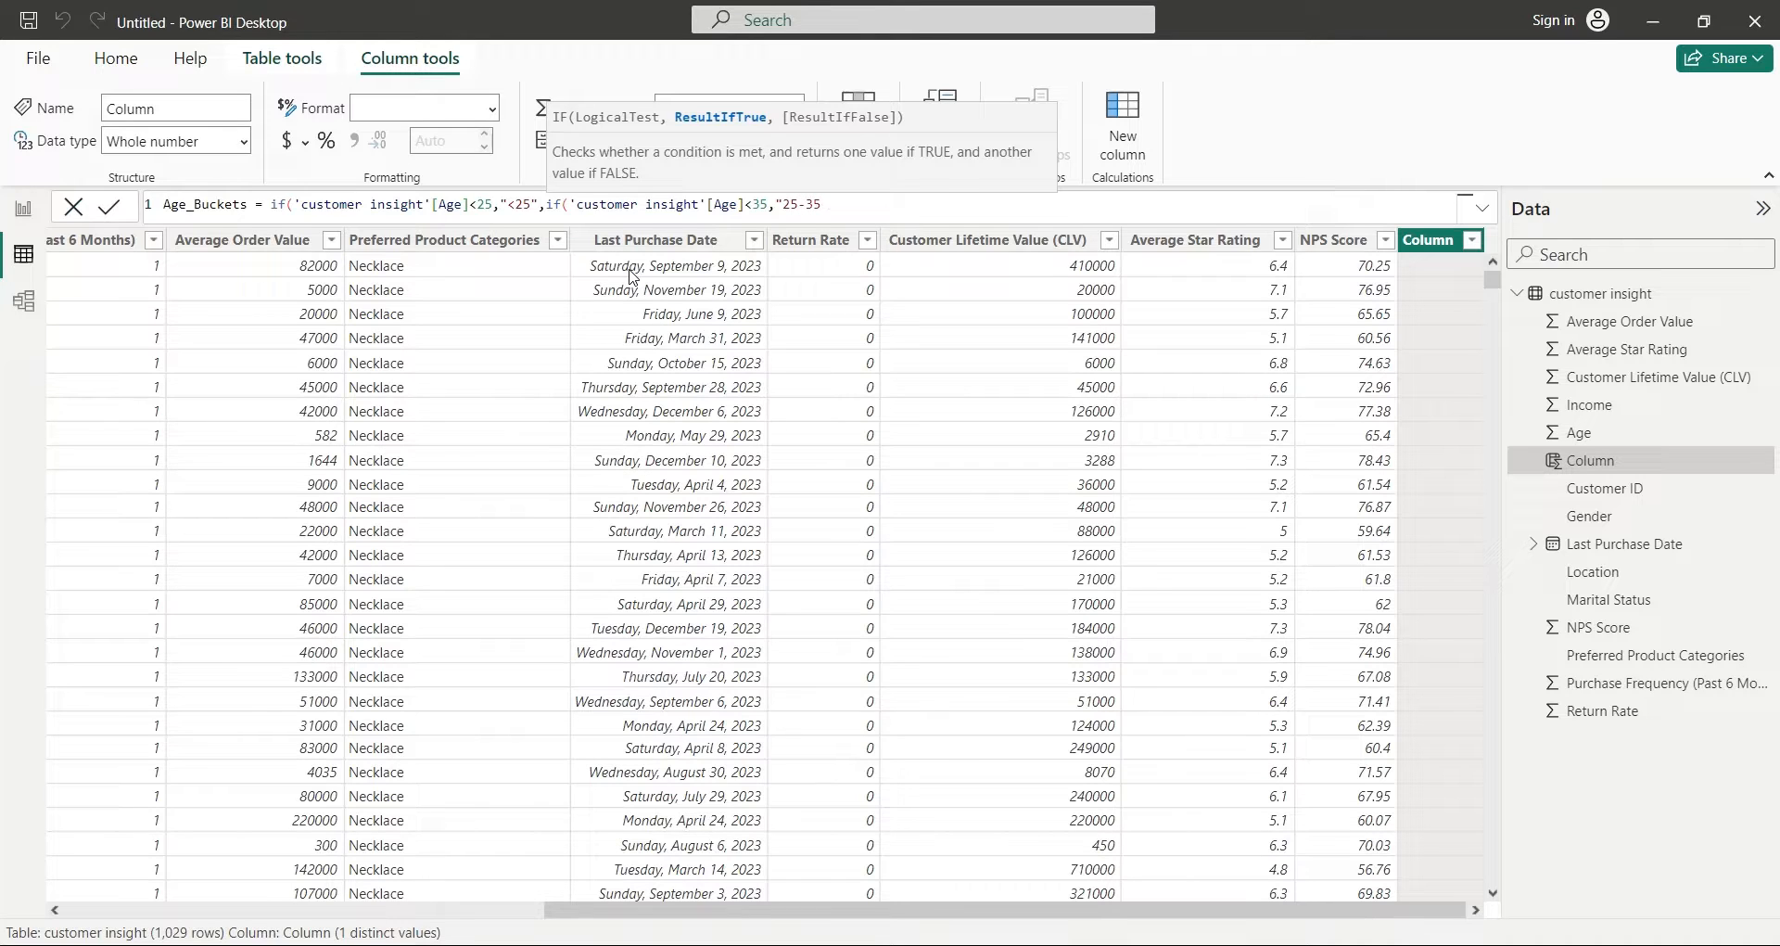
type(",")
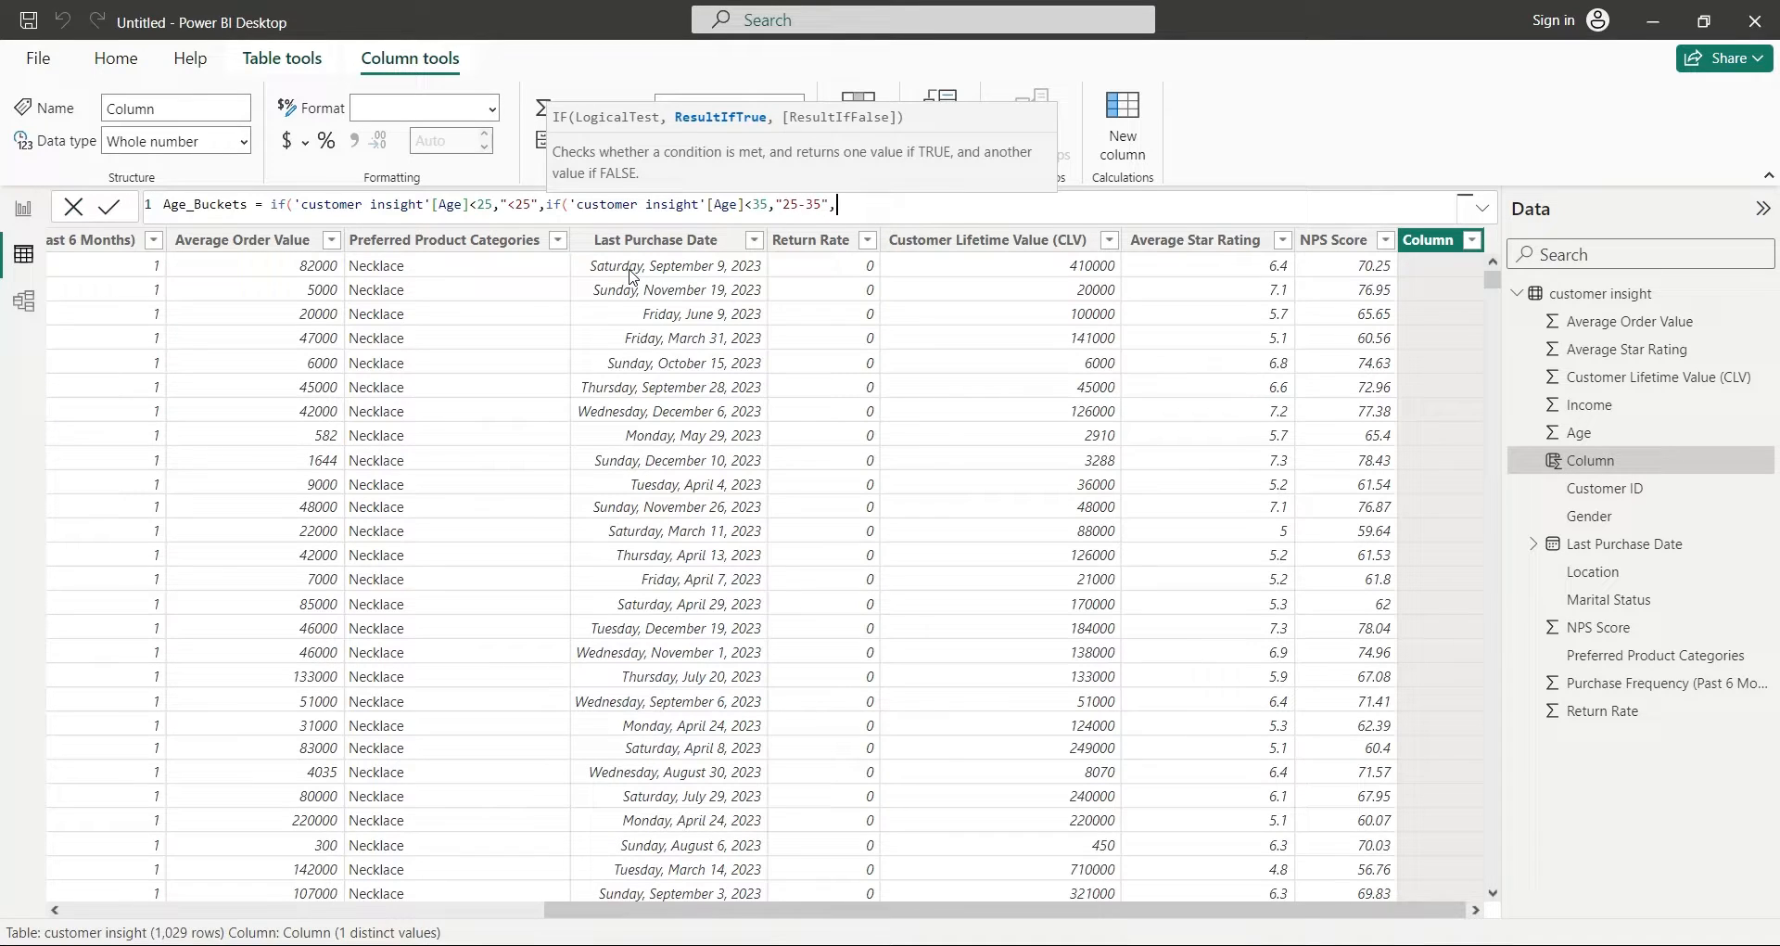
type("if(")
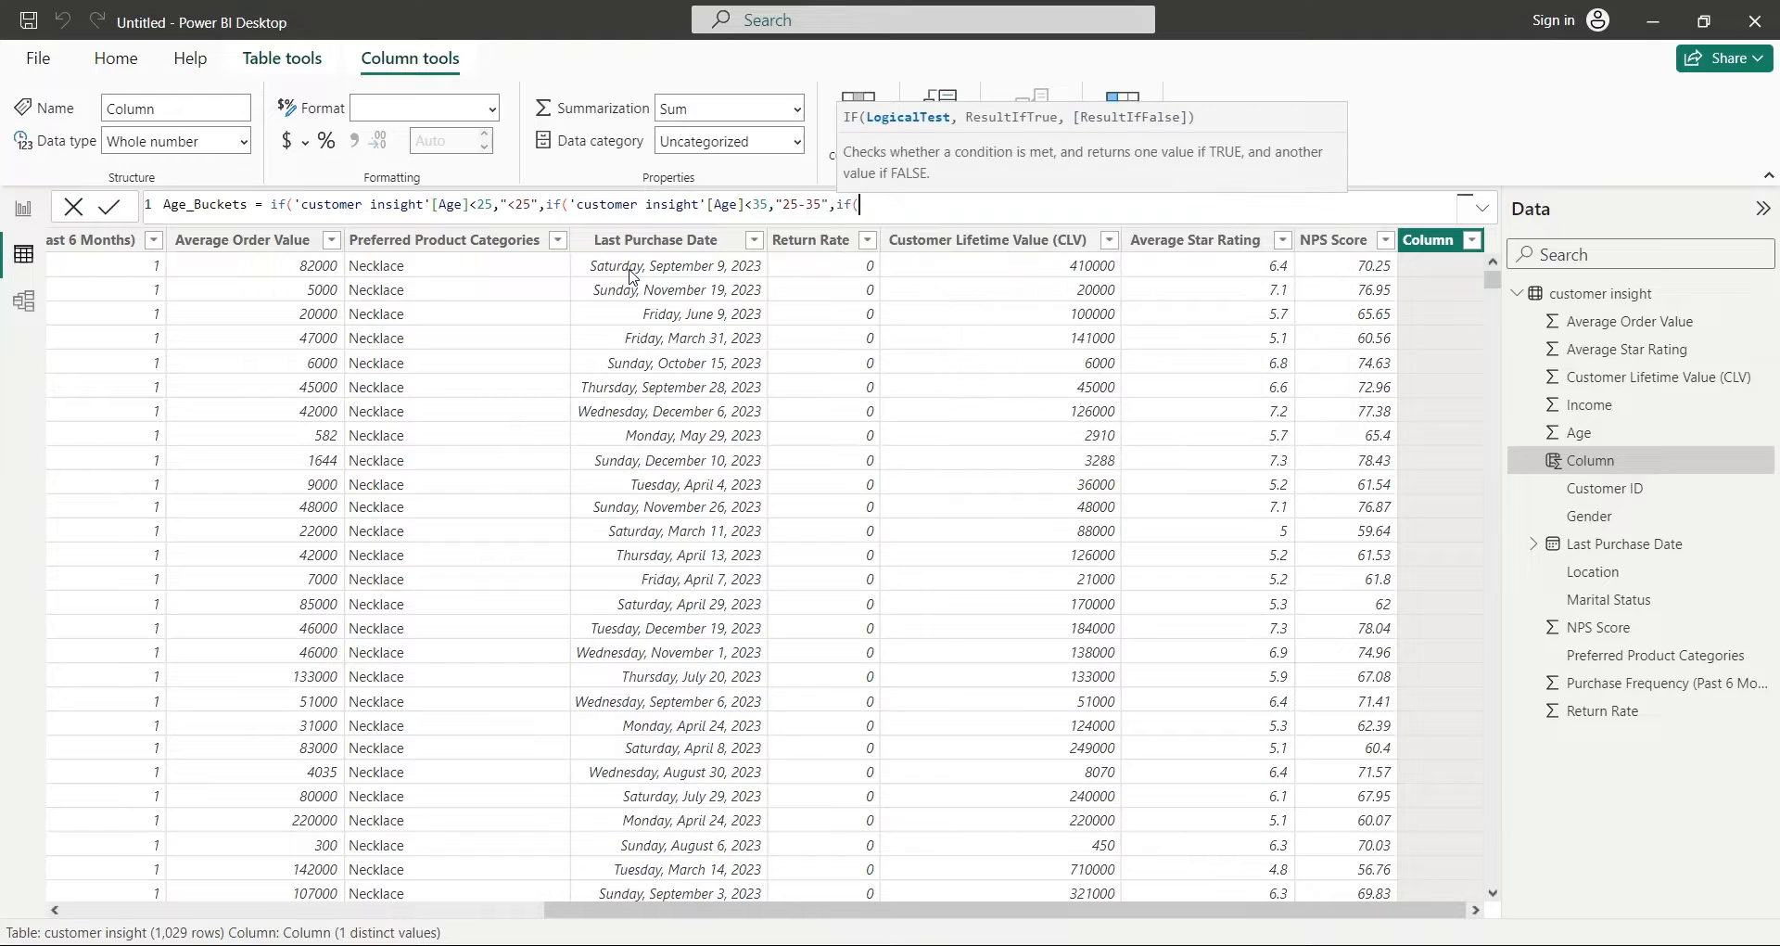
type("age")
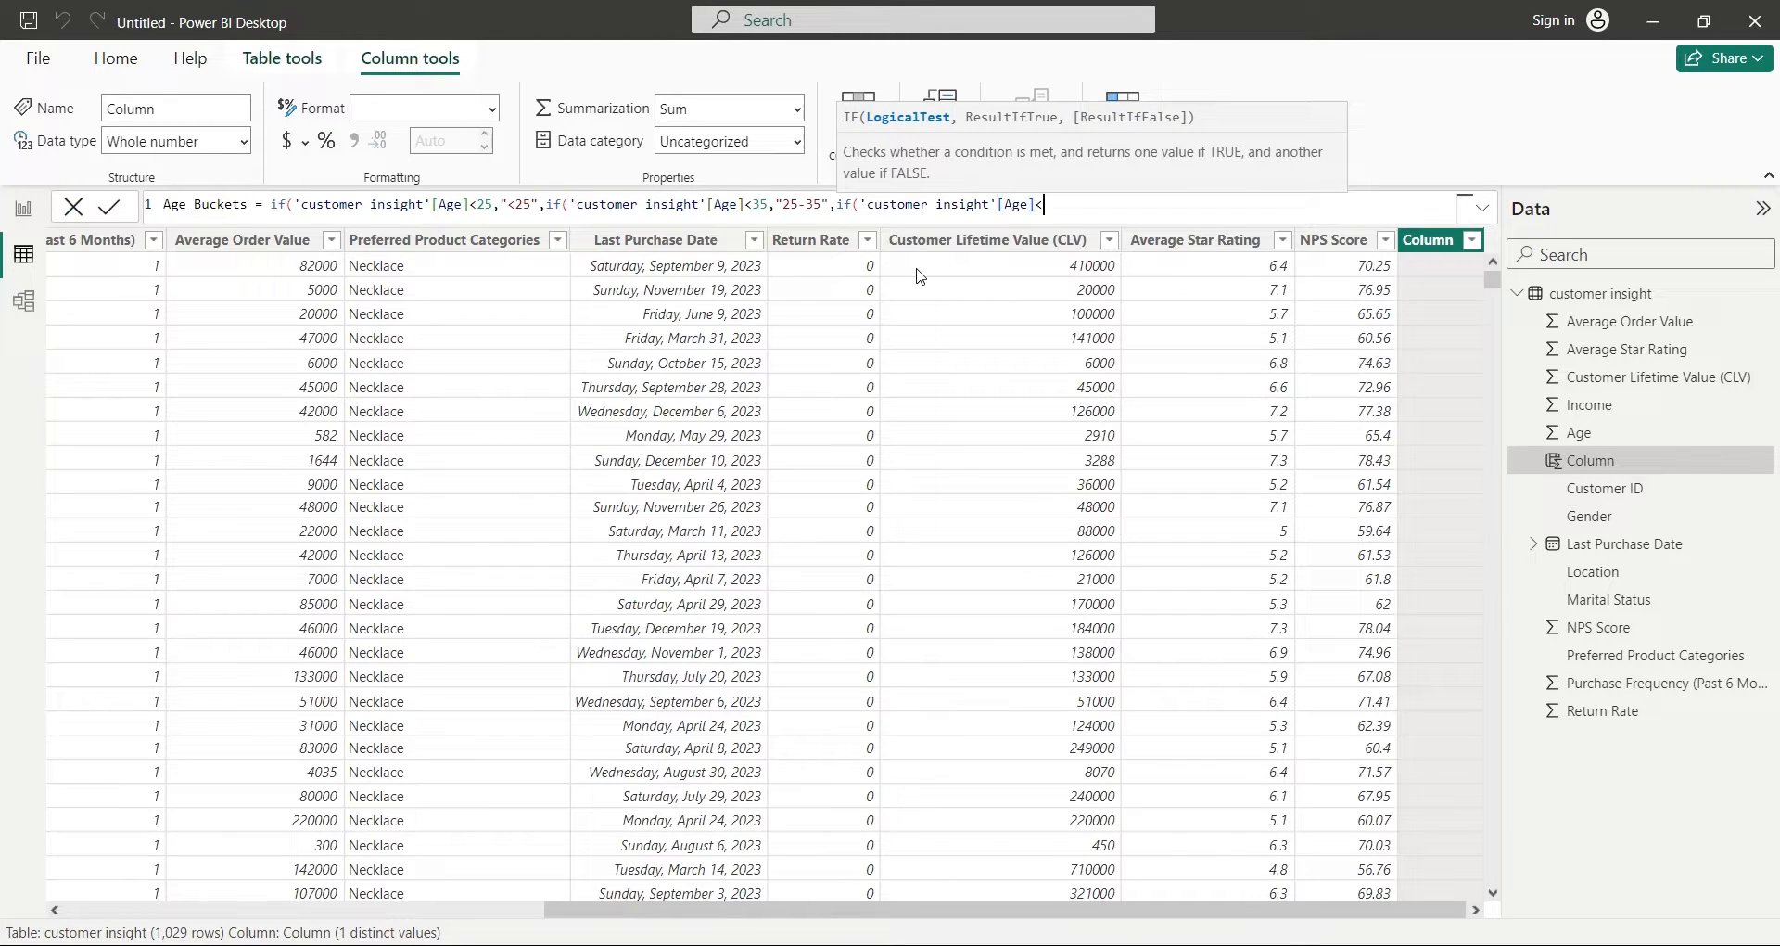
type("<45")
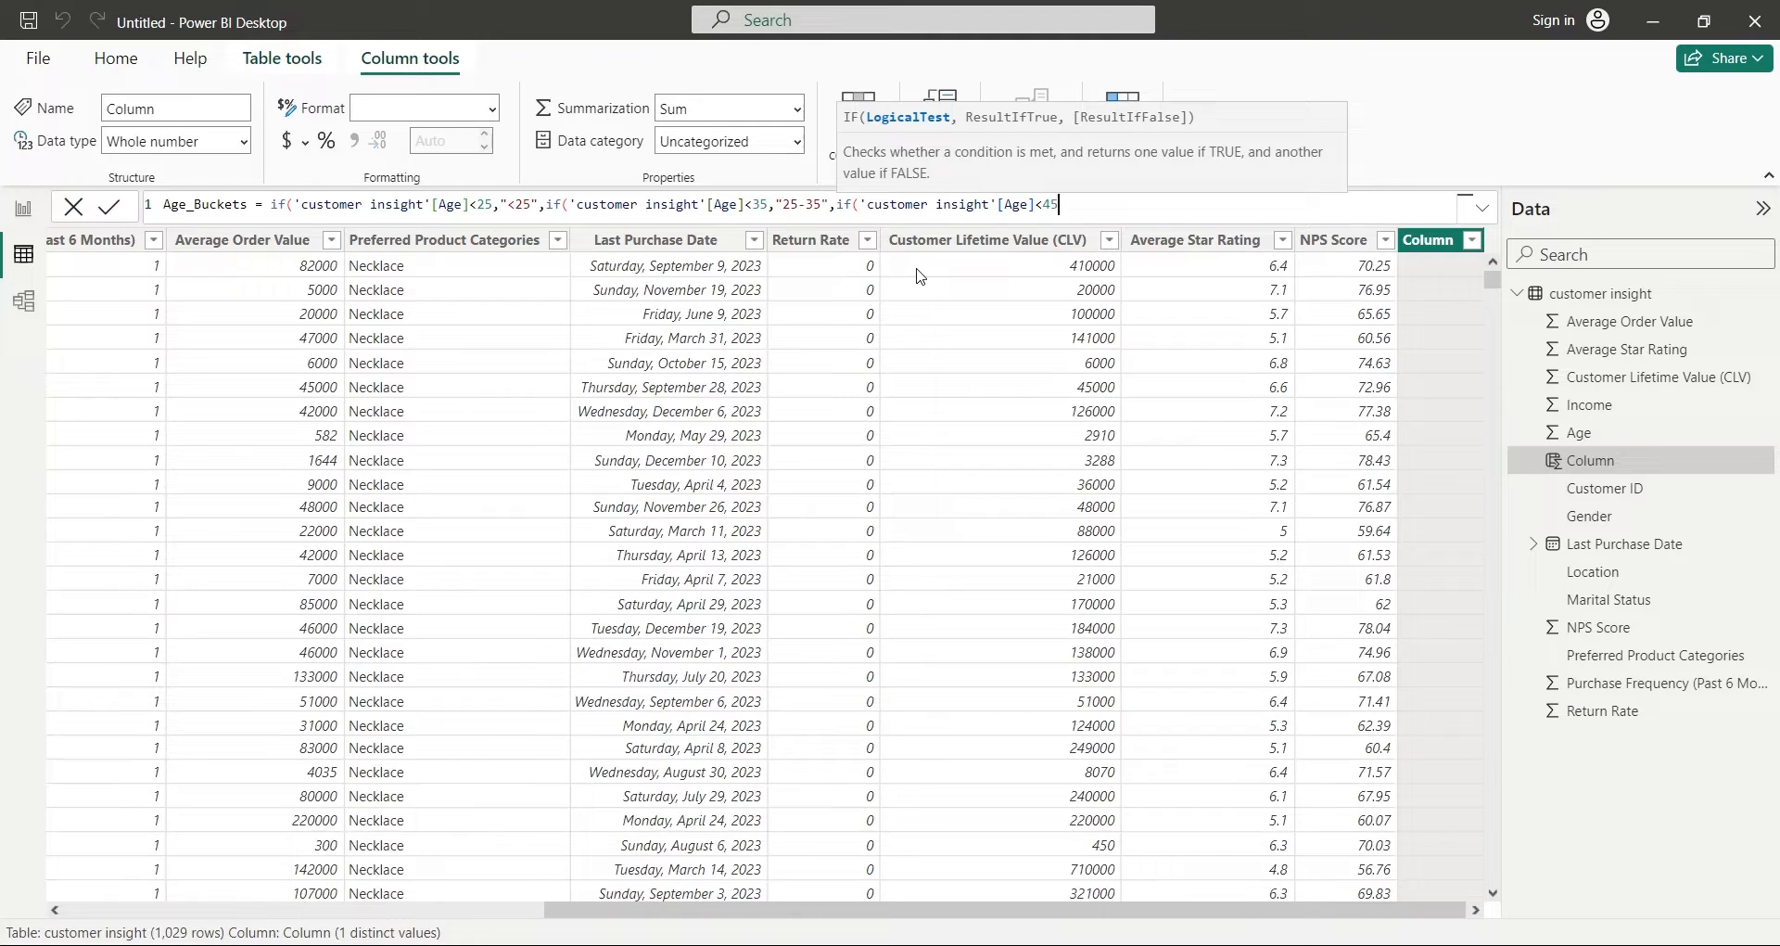
type(",")
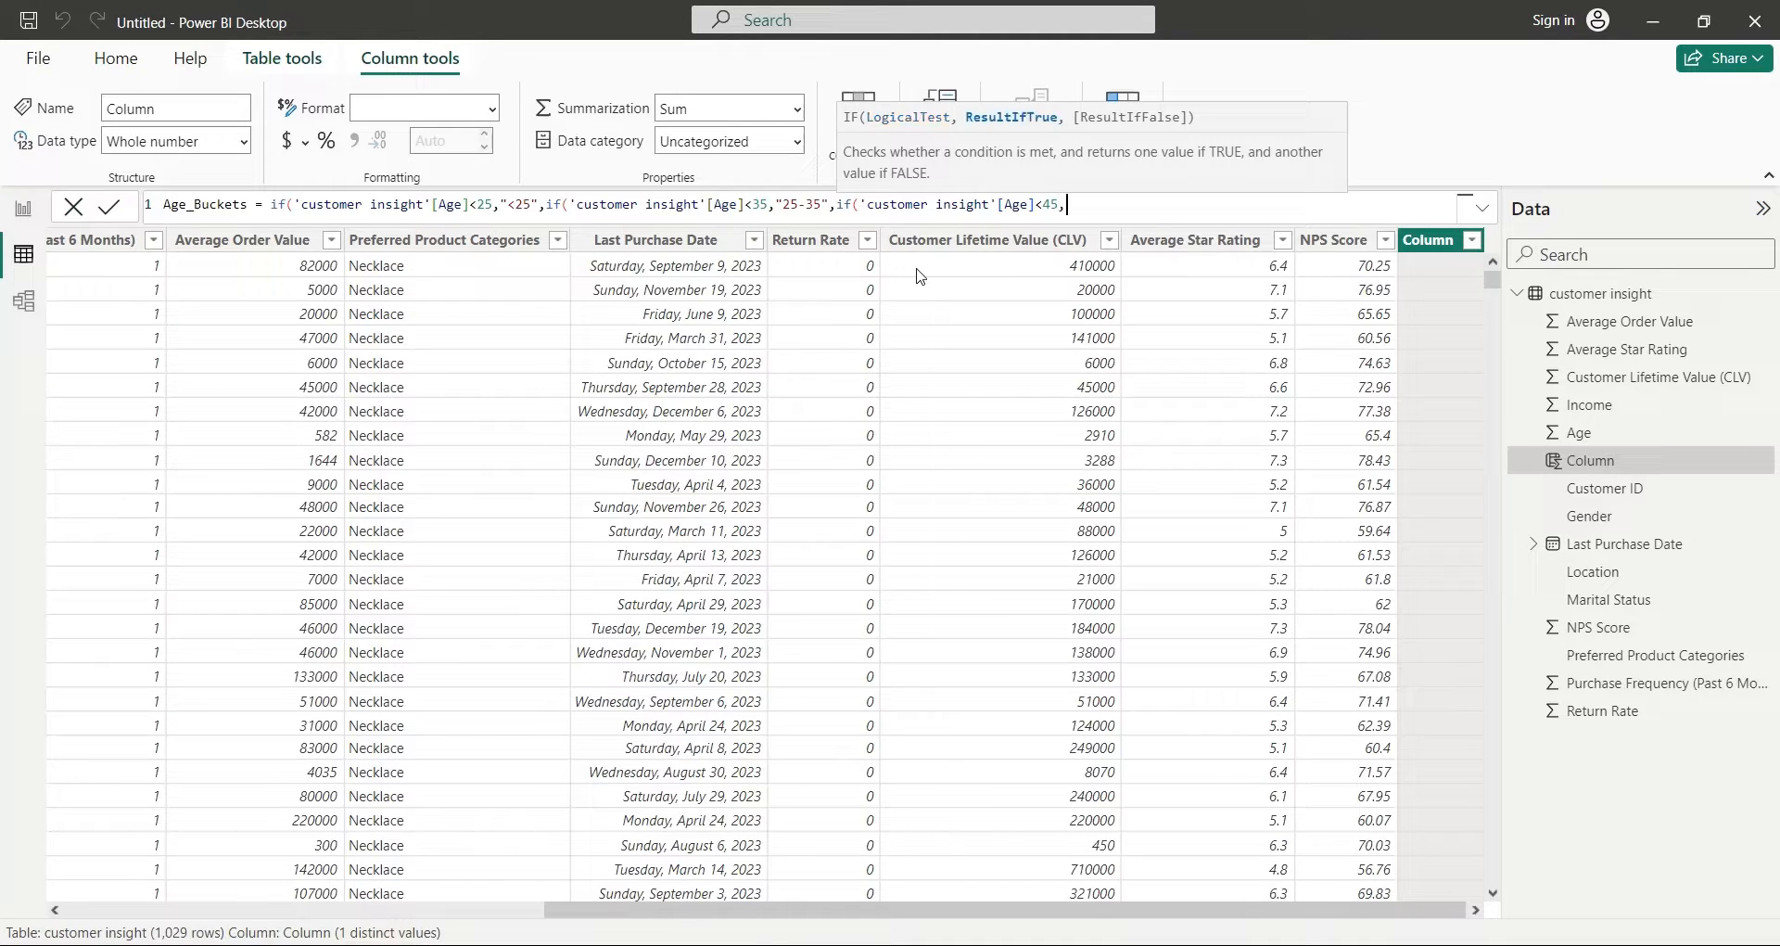
type("\"35-45")
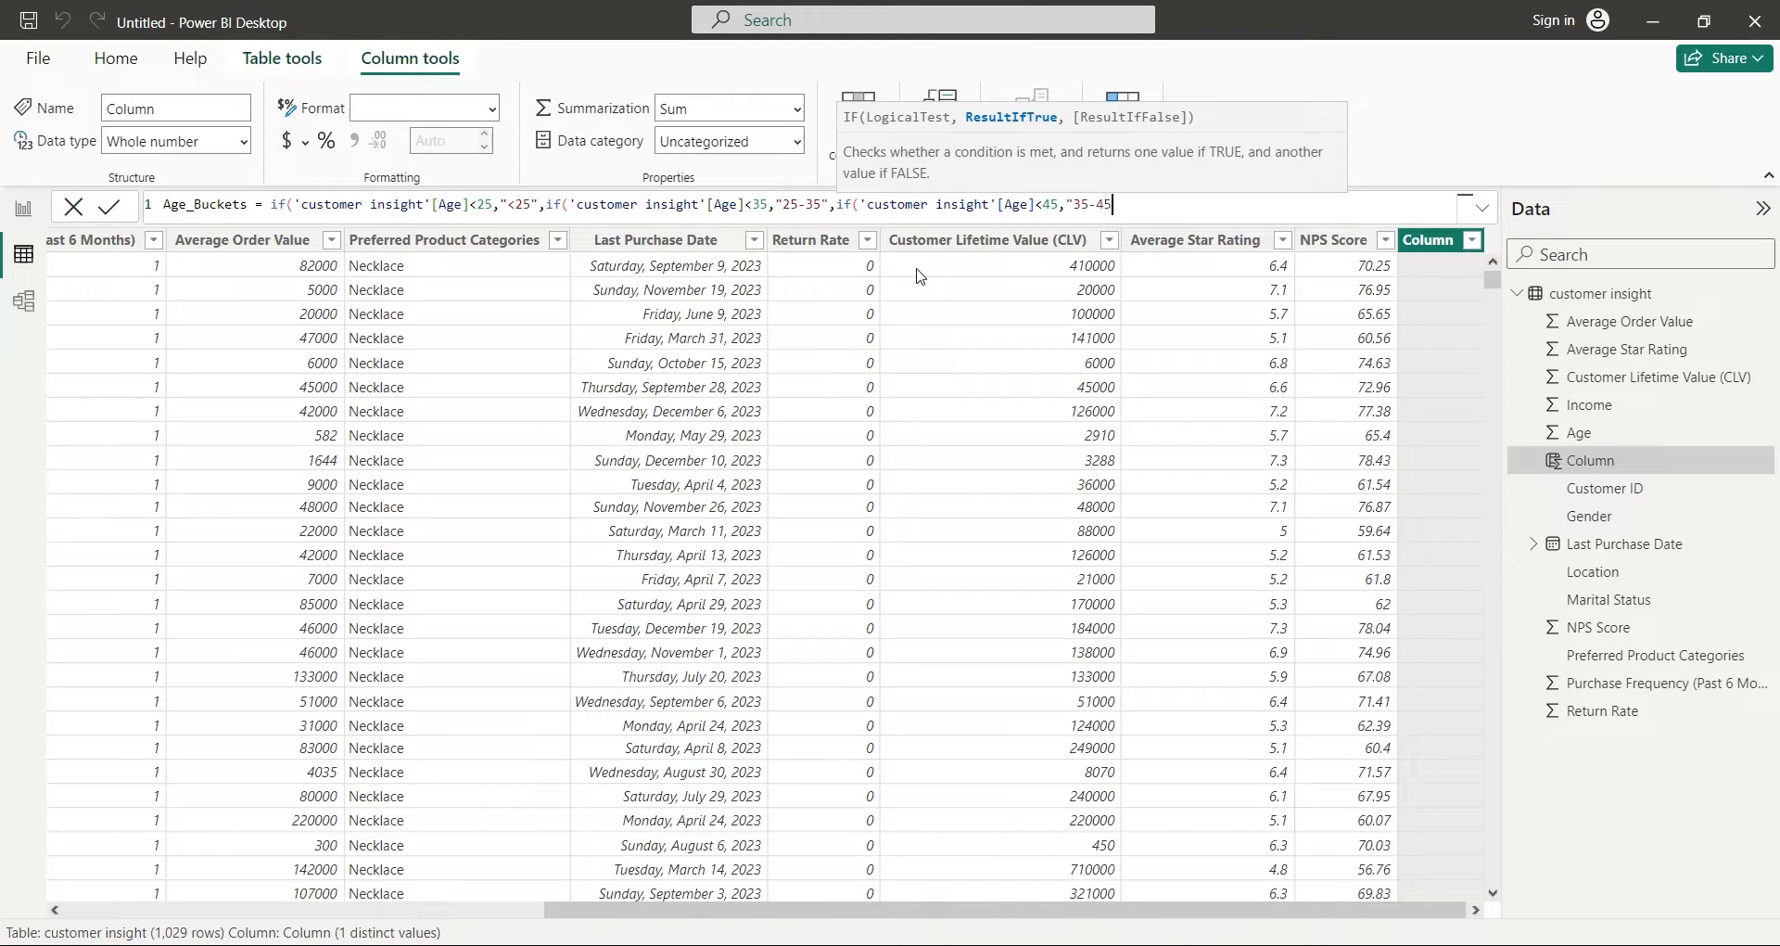
type(",")
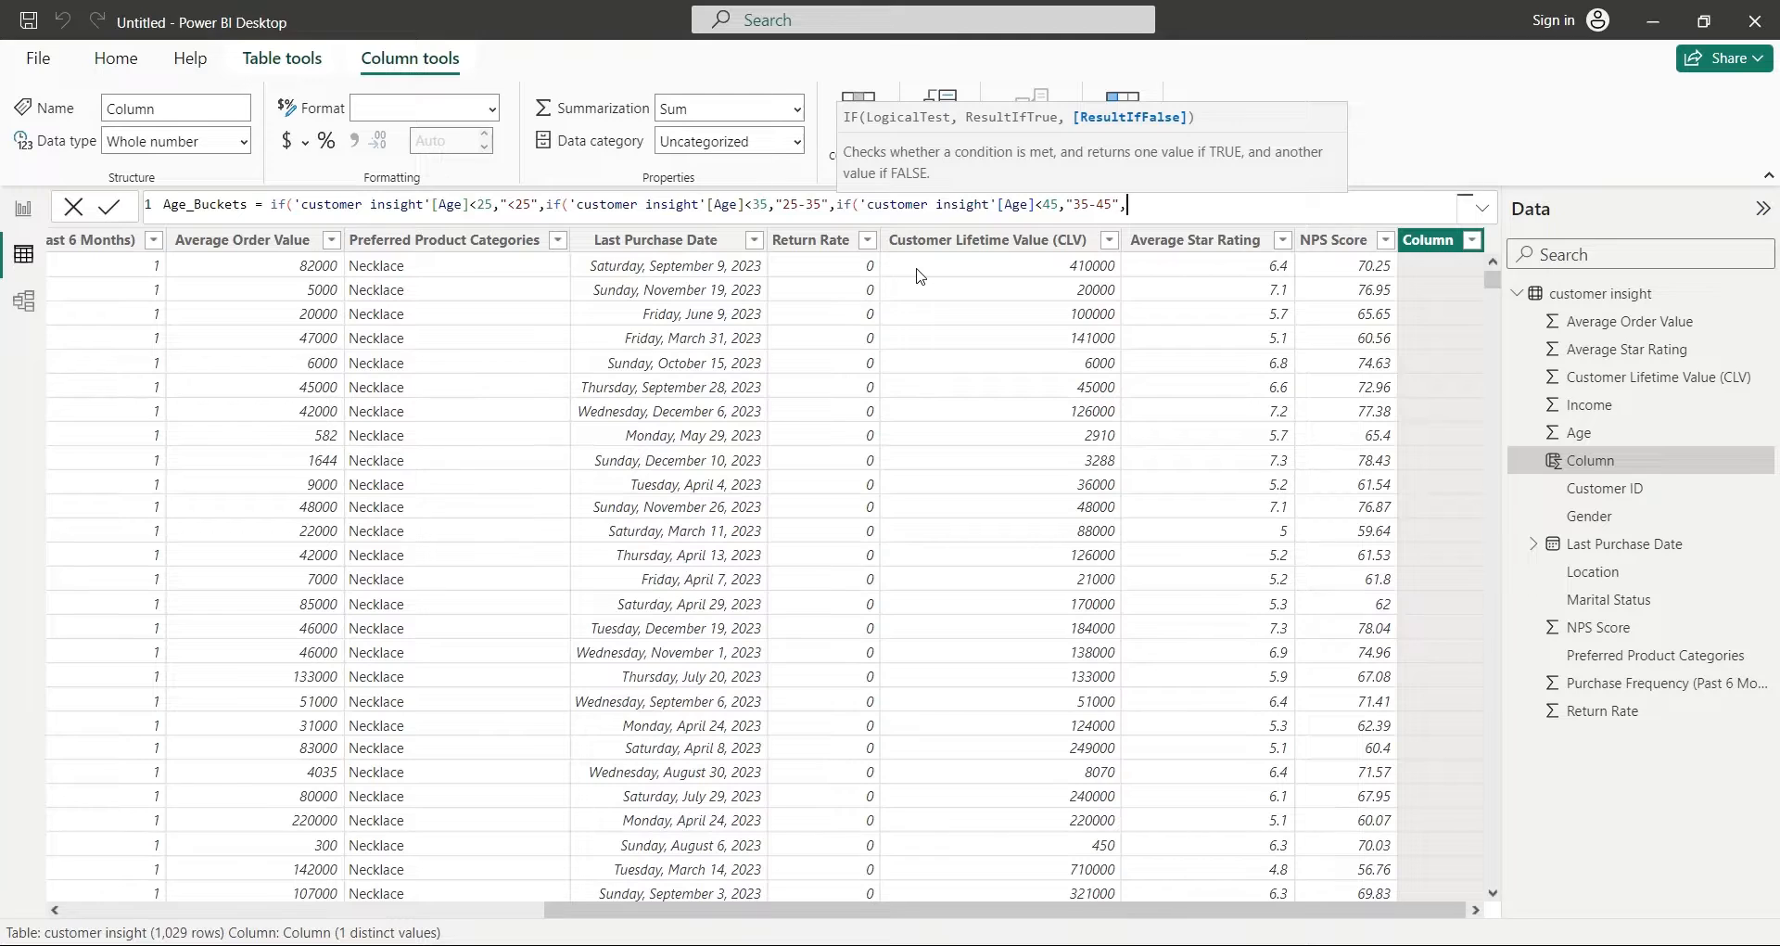
type(">")
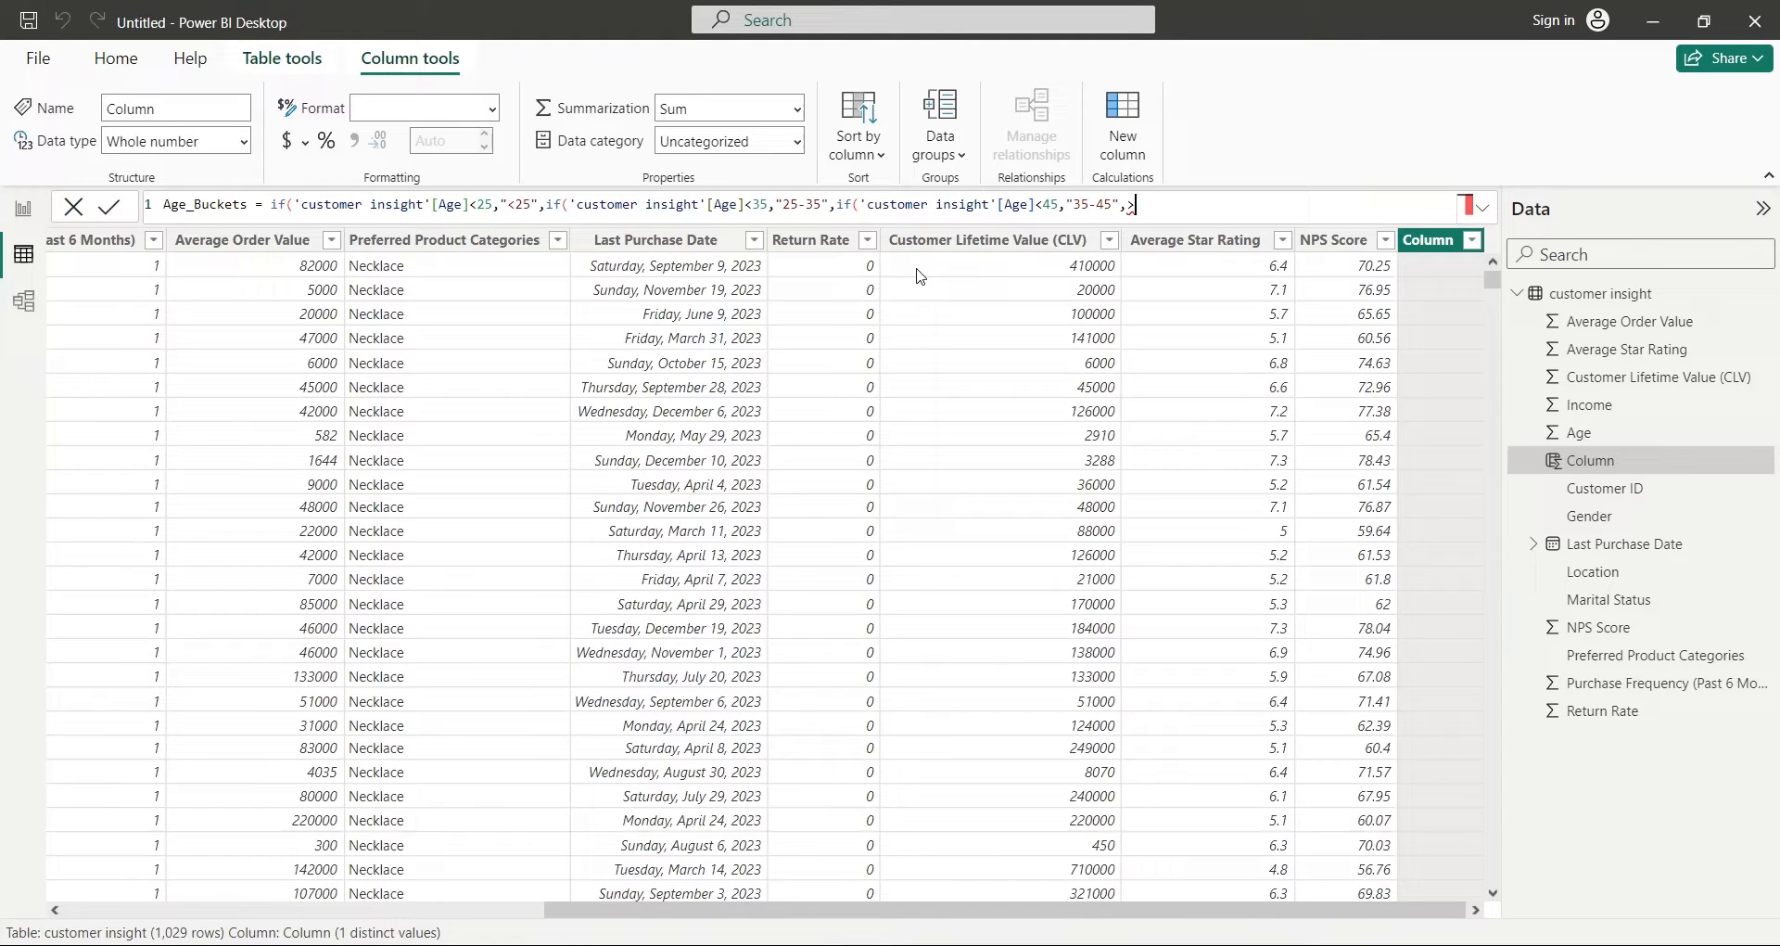
type("\"")
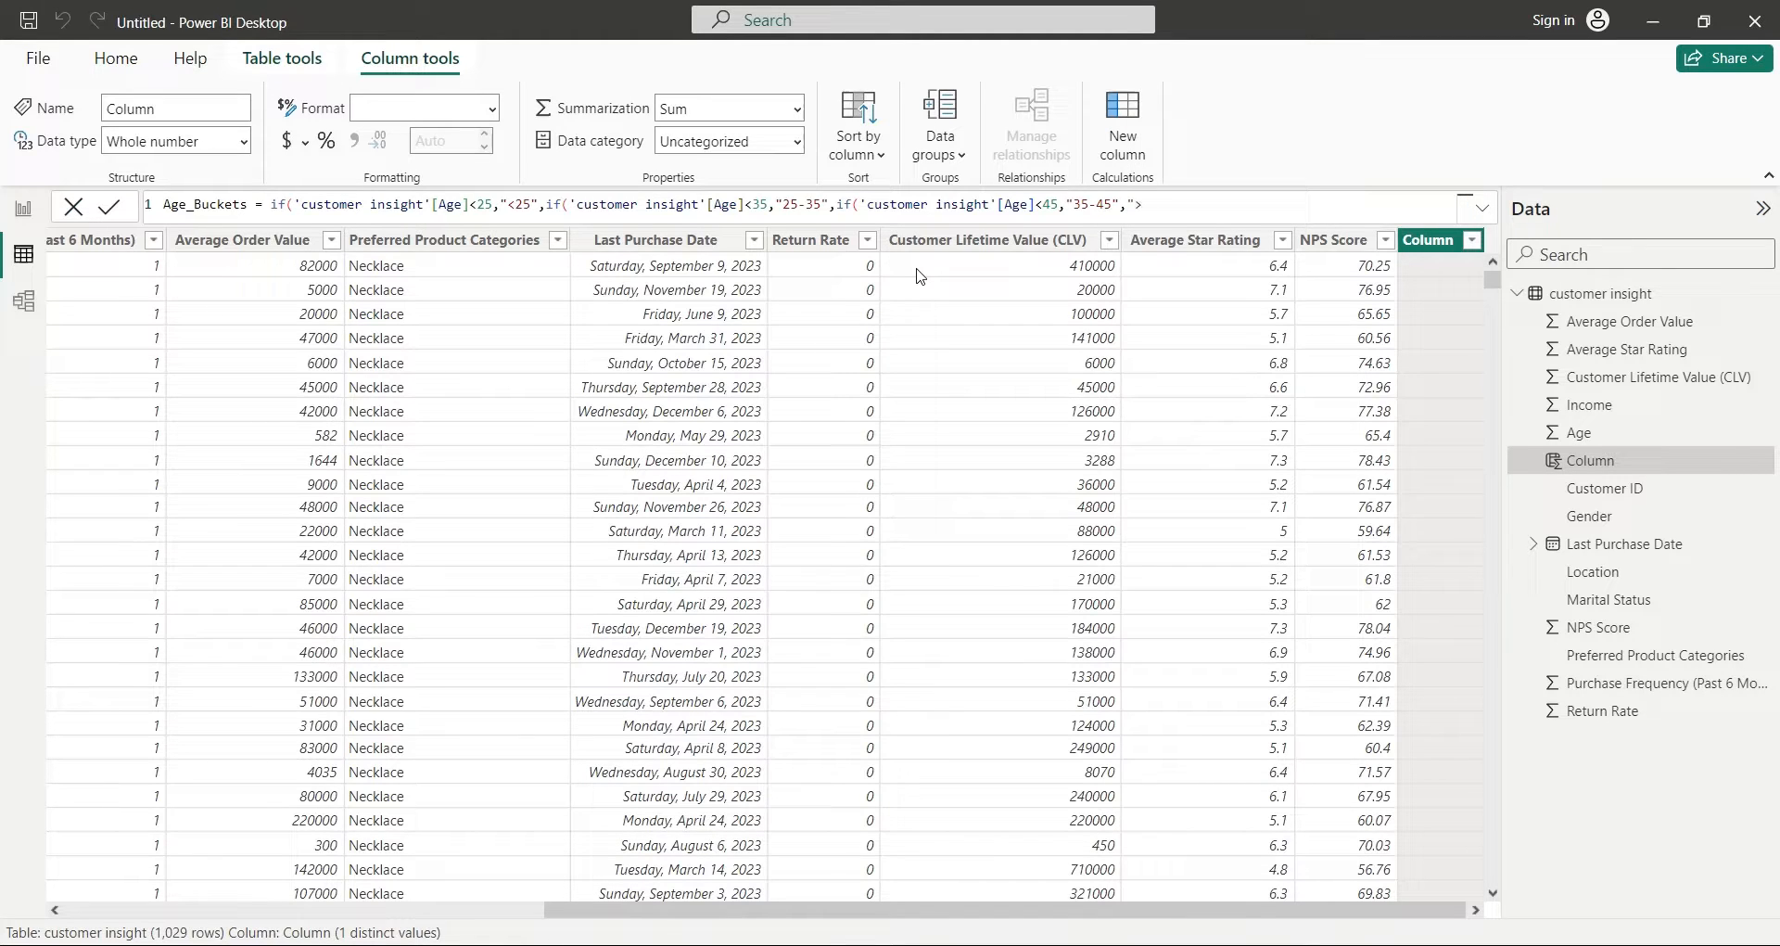
type("45\")))")
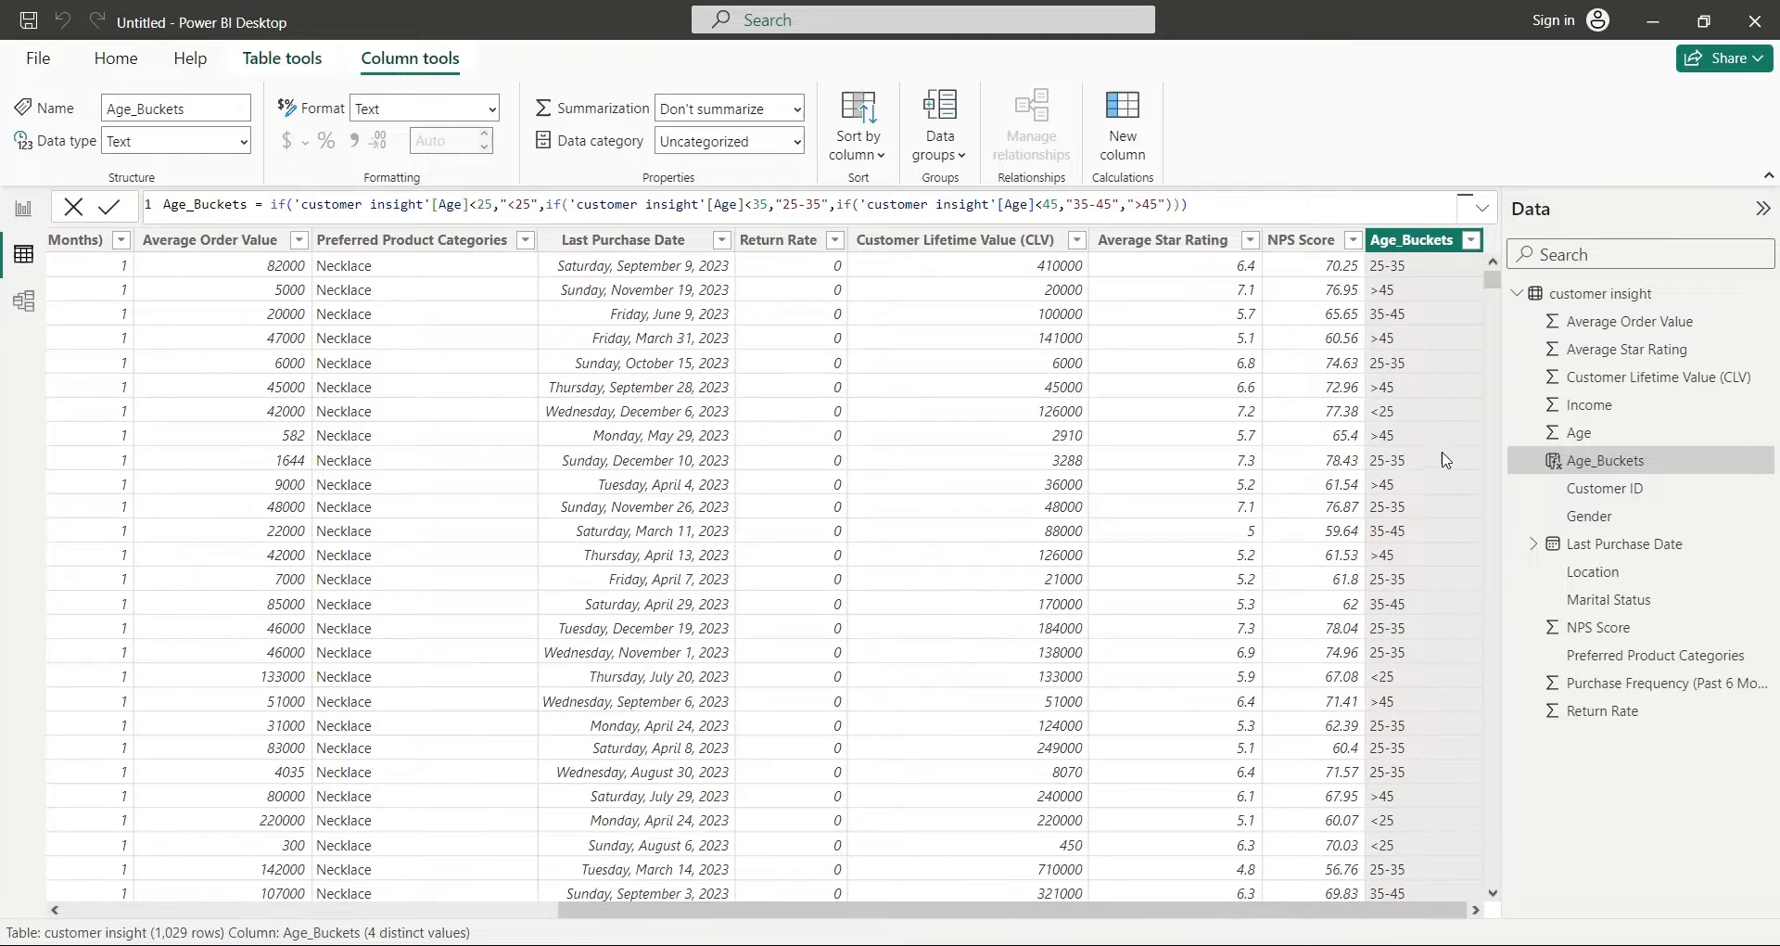
mouse_move(1391, 417)
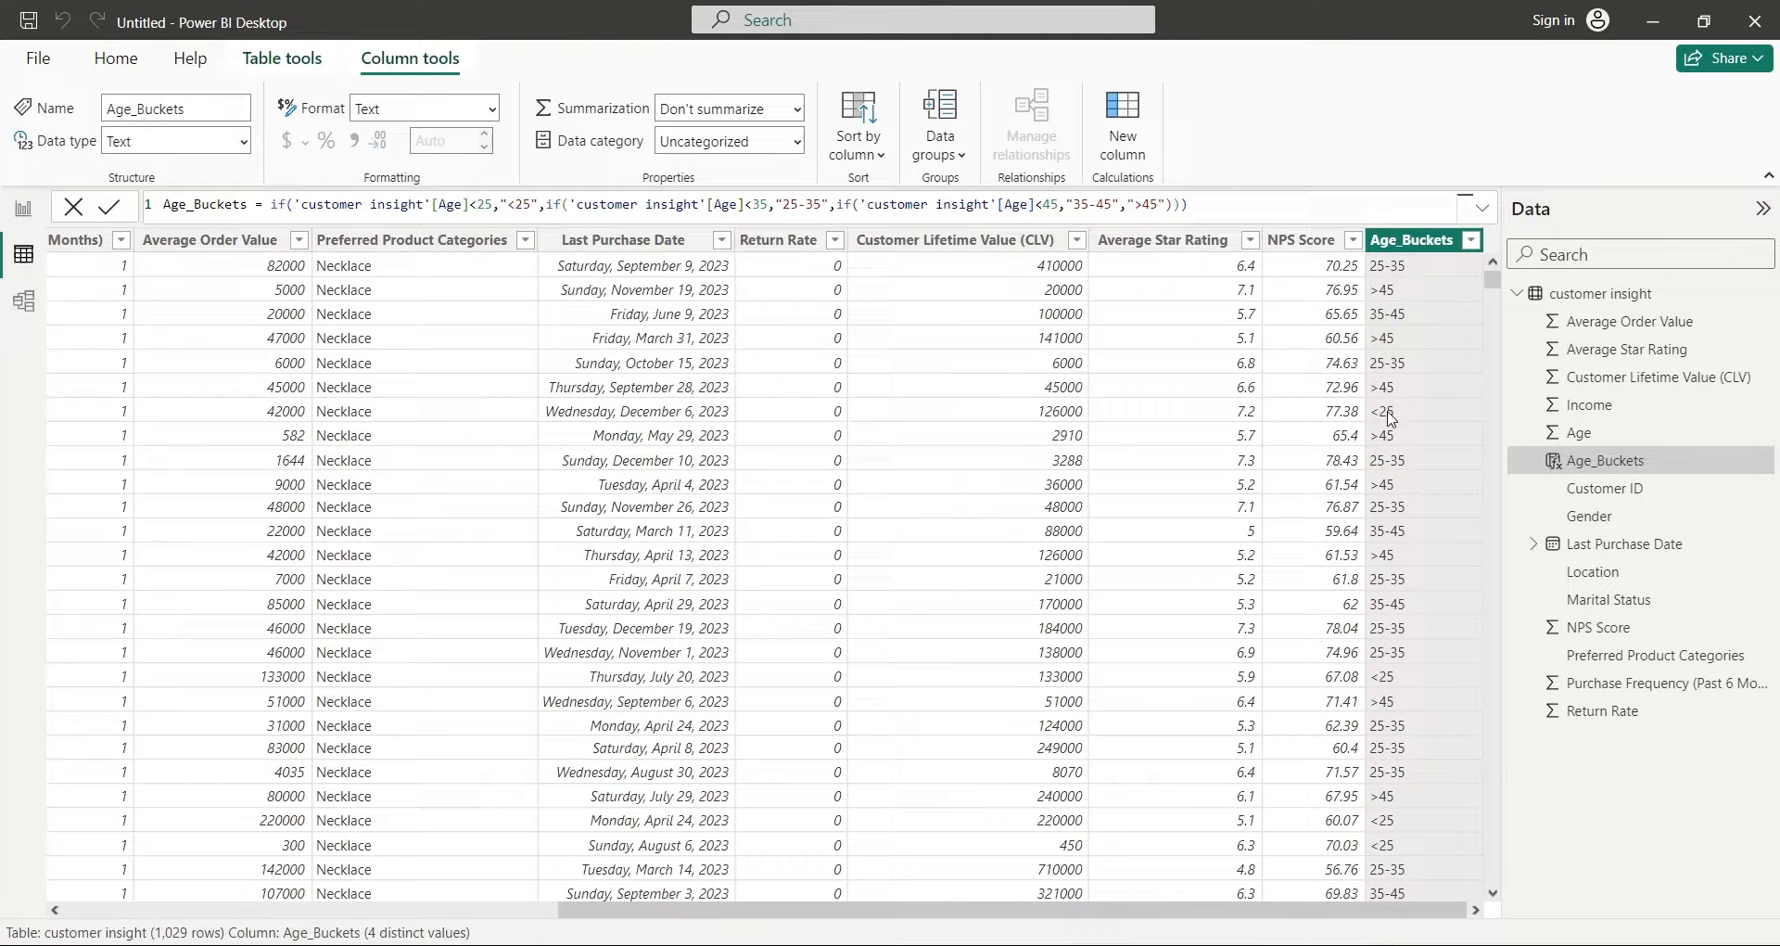
mouse_move(816, 476)
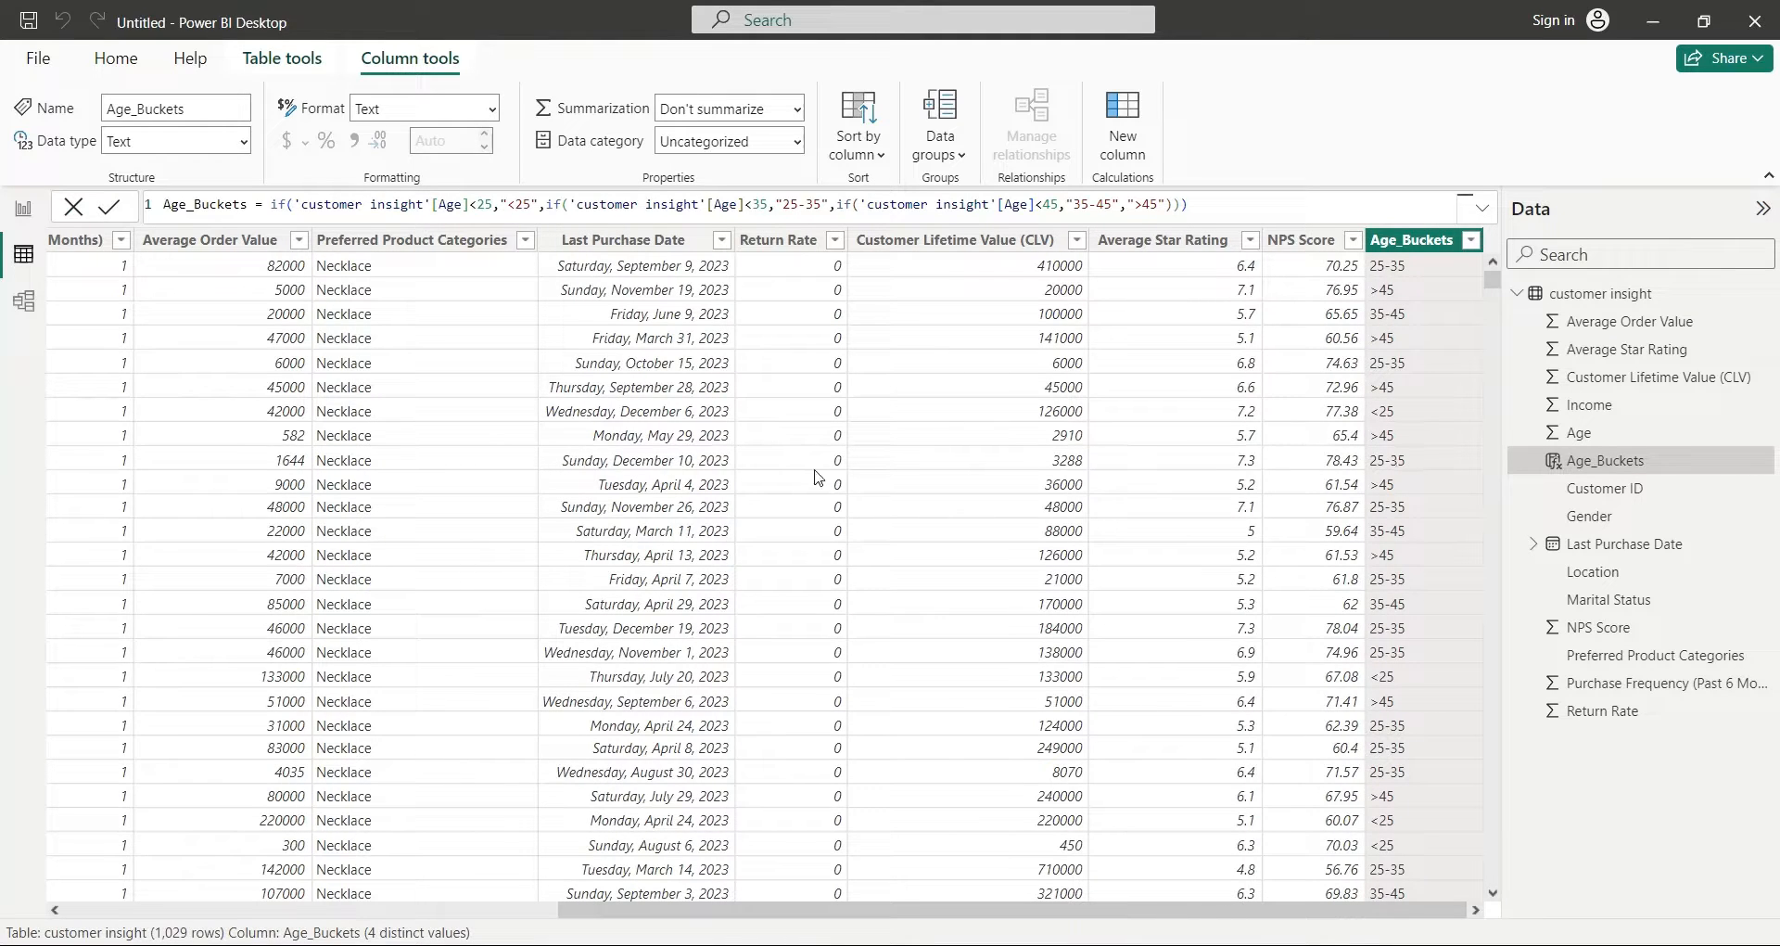
Scroll the table right to check the filled Age_Buckets values.
scroll("right", 3)
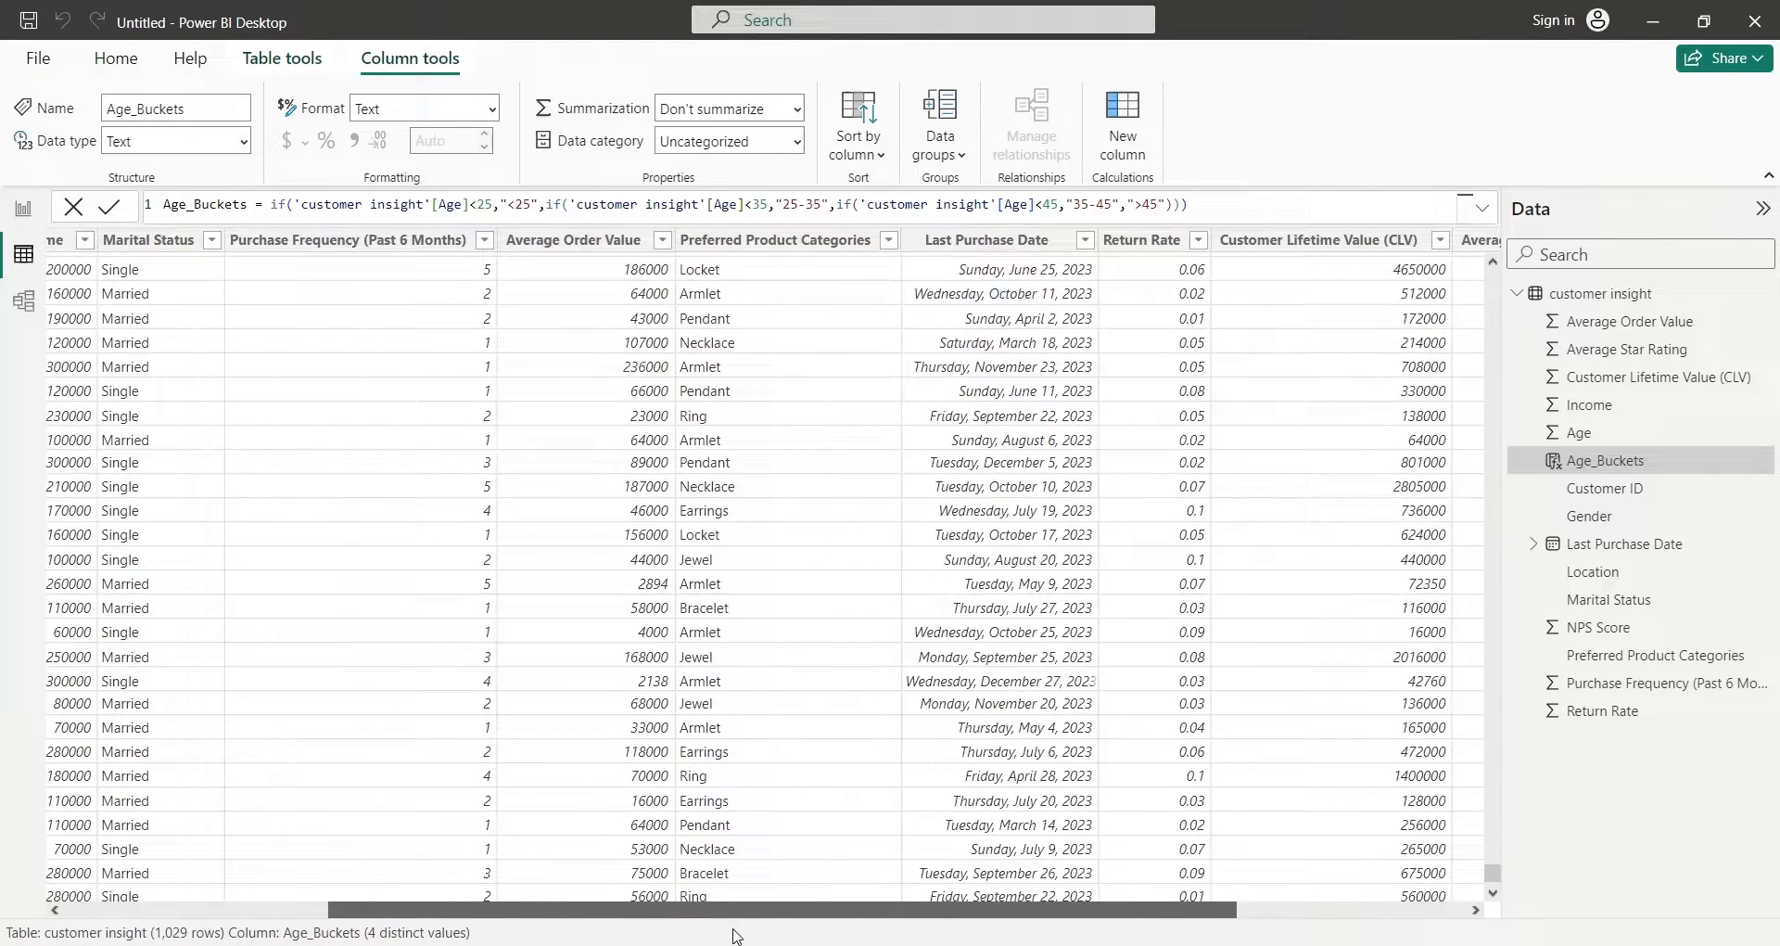
scroll("right", 3)
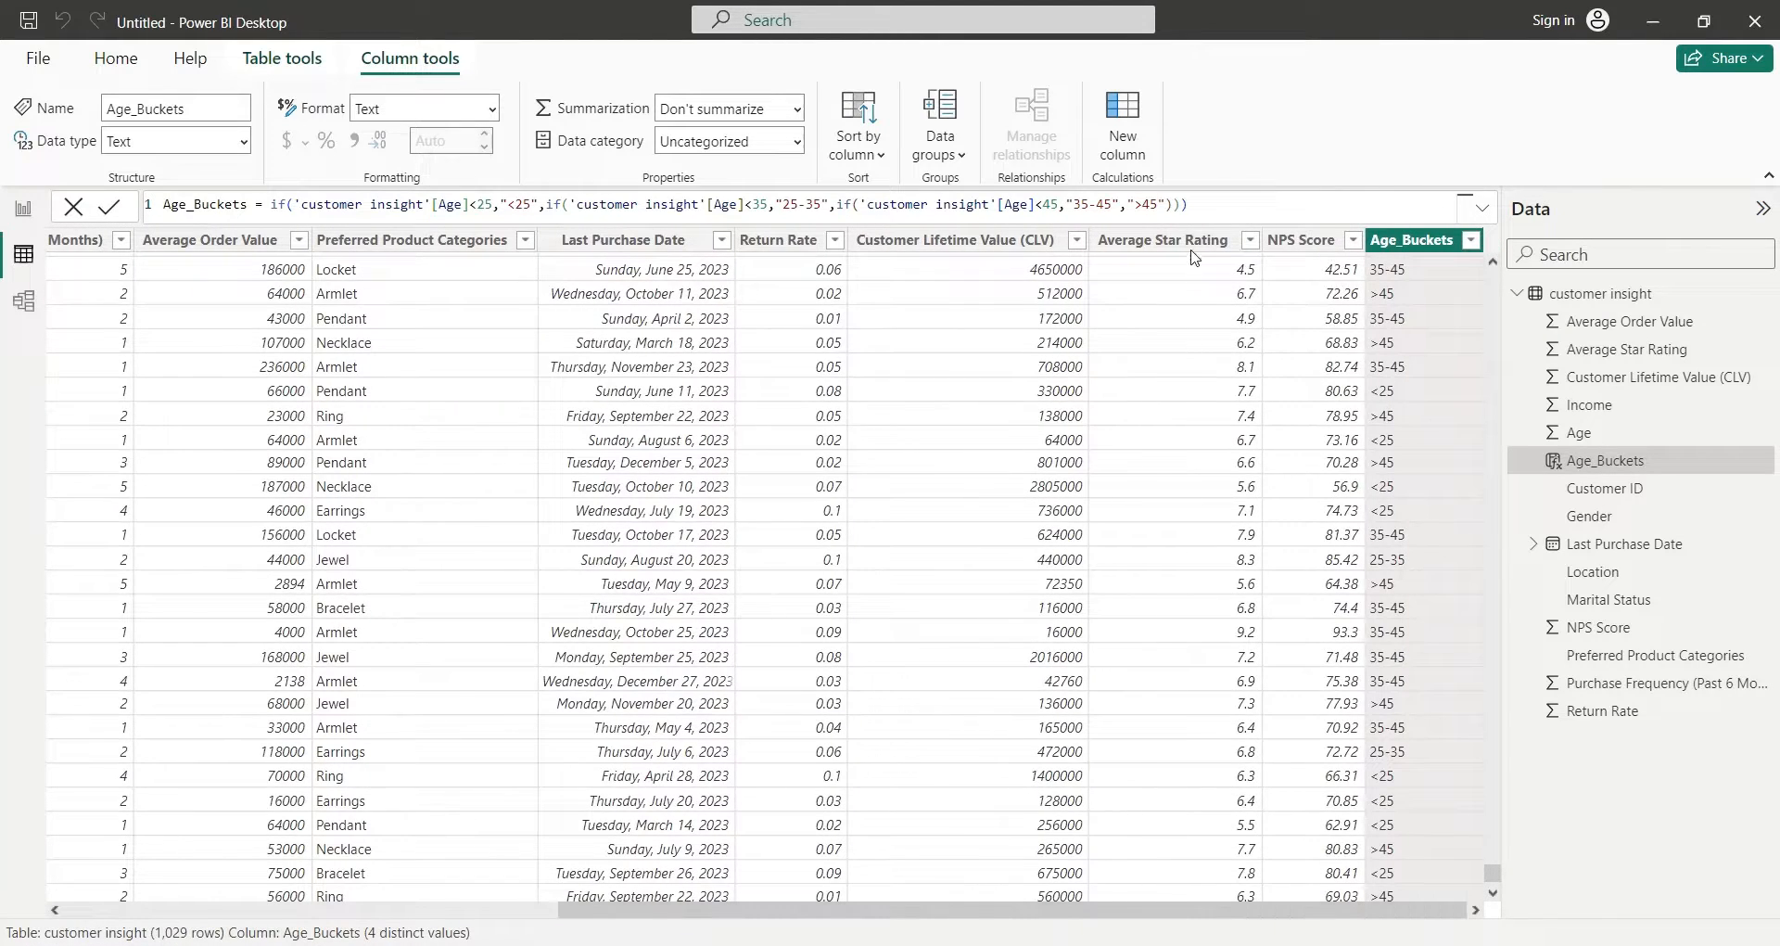
mouse_move(1279, 313)
type("Rating_Buckets =")
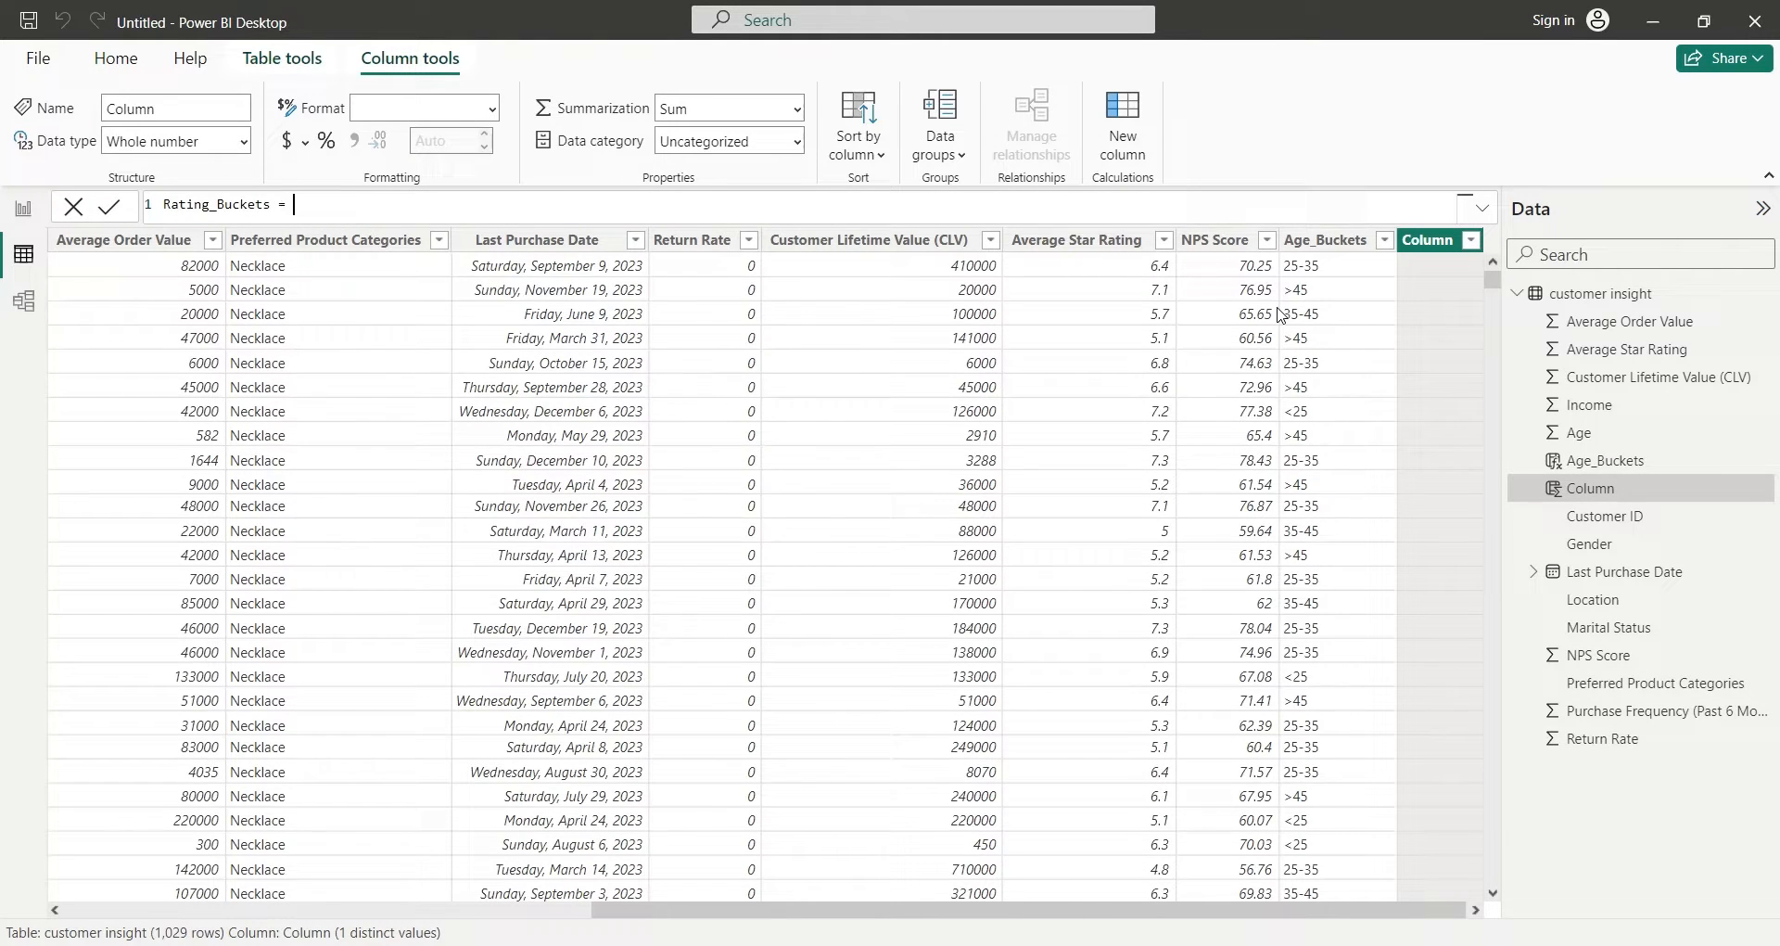
Write and commit Rating_Buckets as nested IF on Average Star Rating: <3, 3-5, 5-7, >7.
type("if(r")
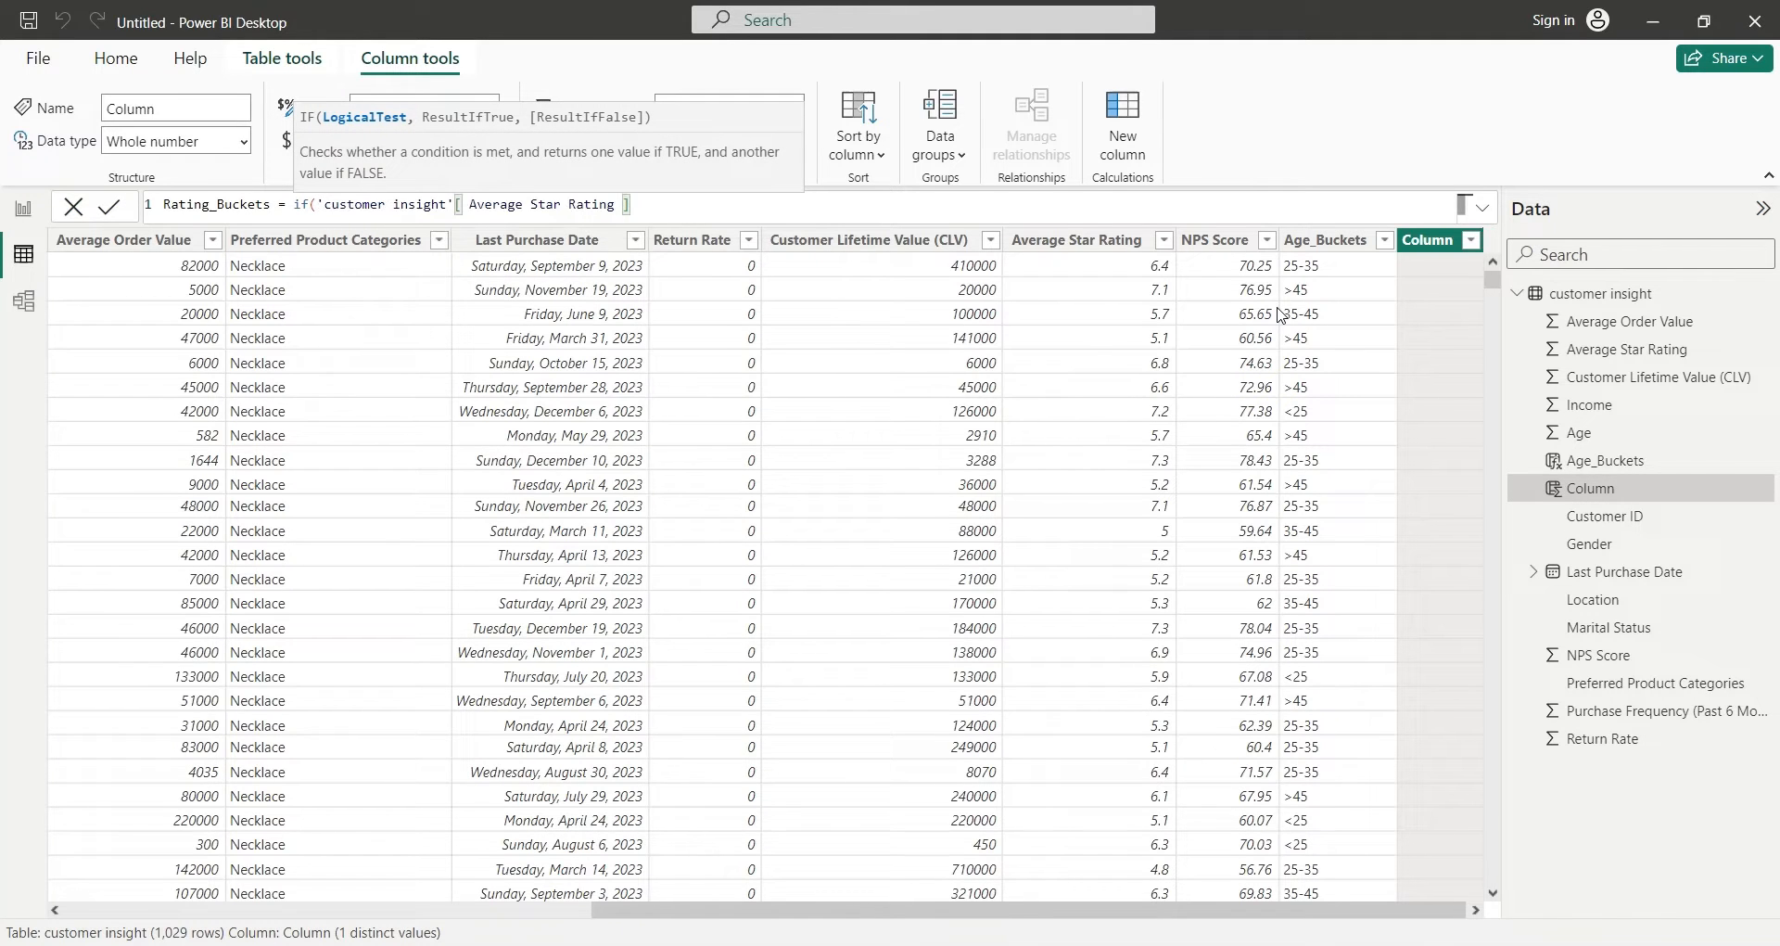
type("<3")
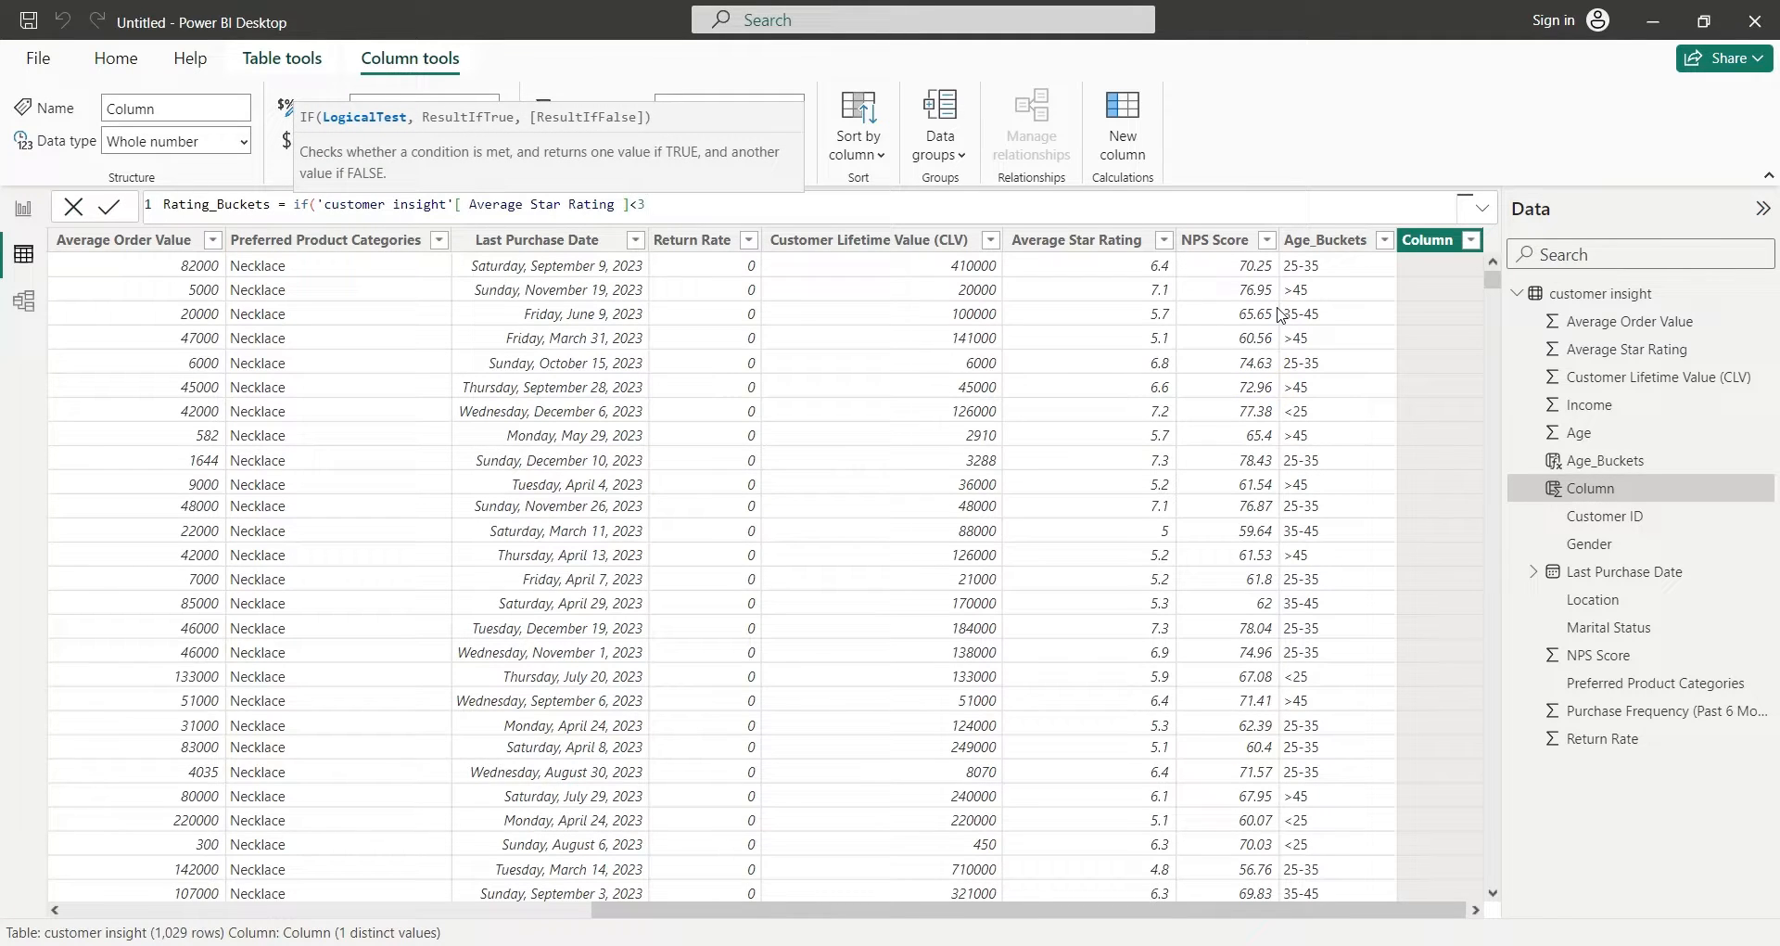
type(",\"")
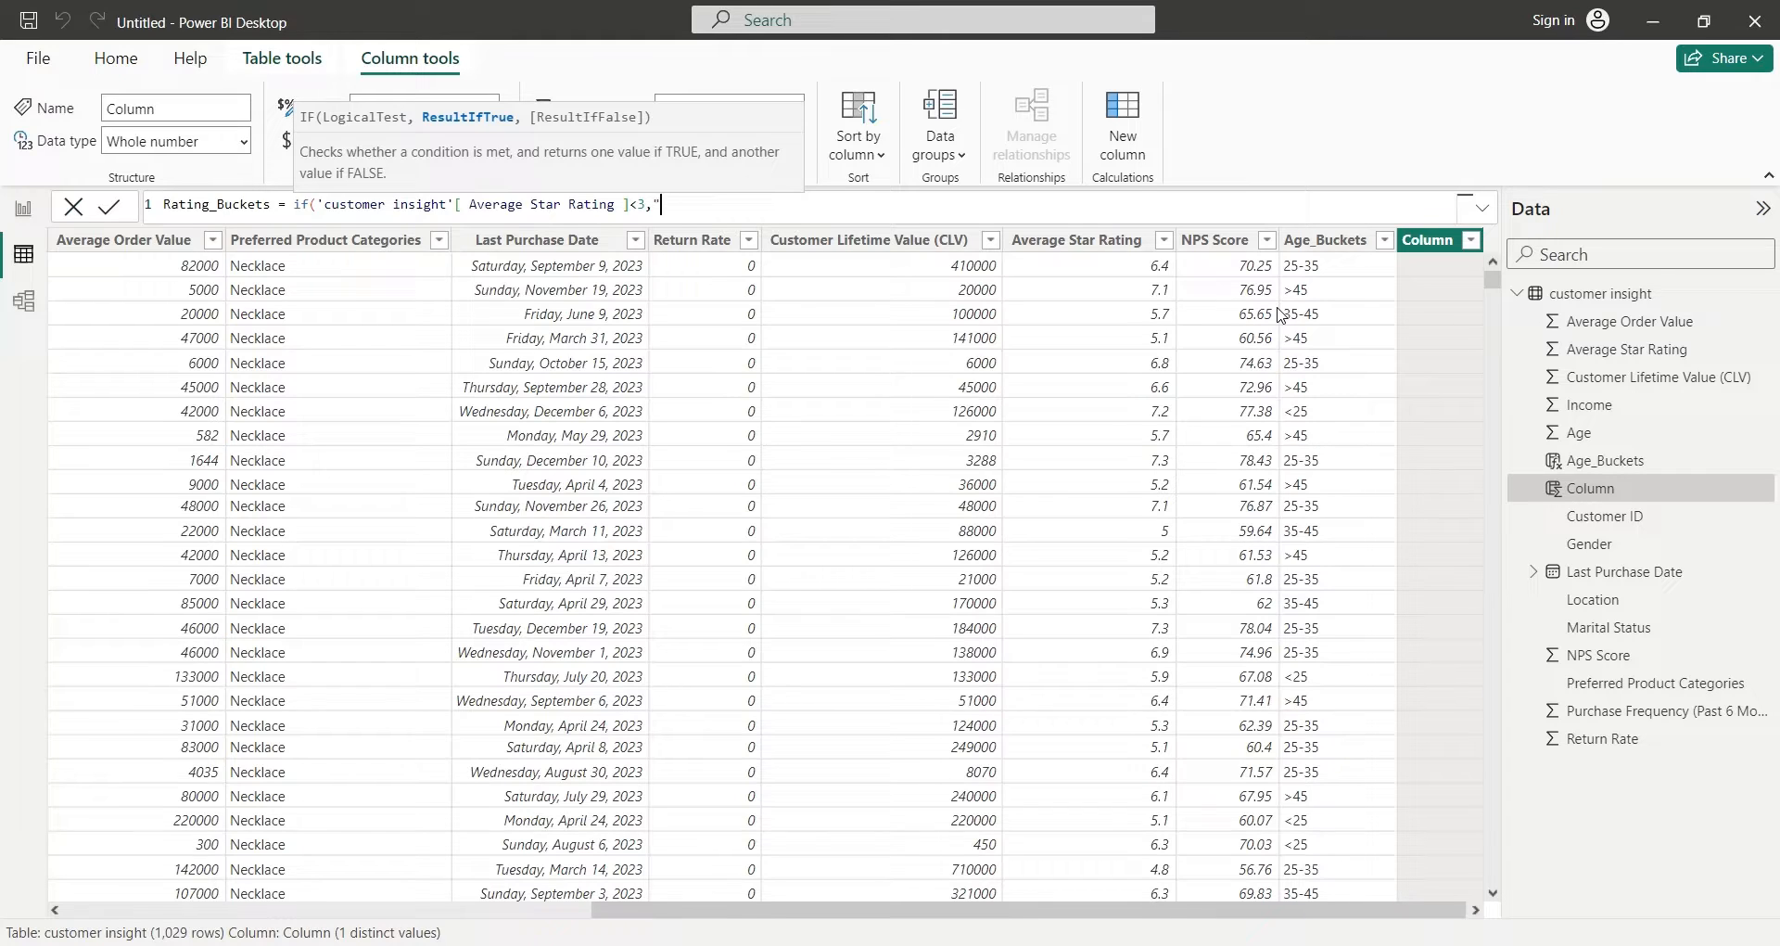
type("<3")
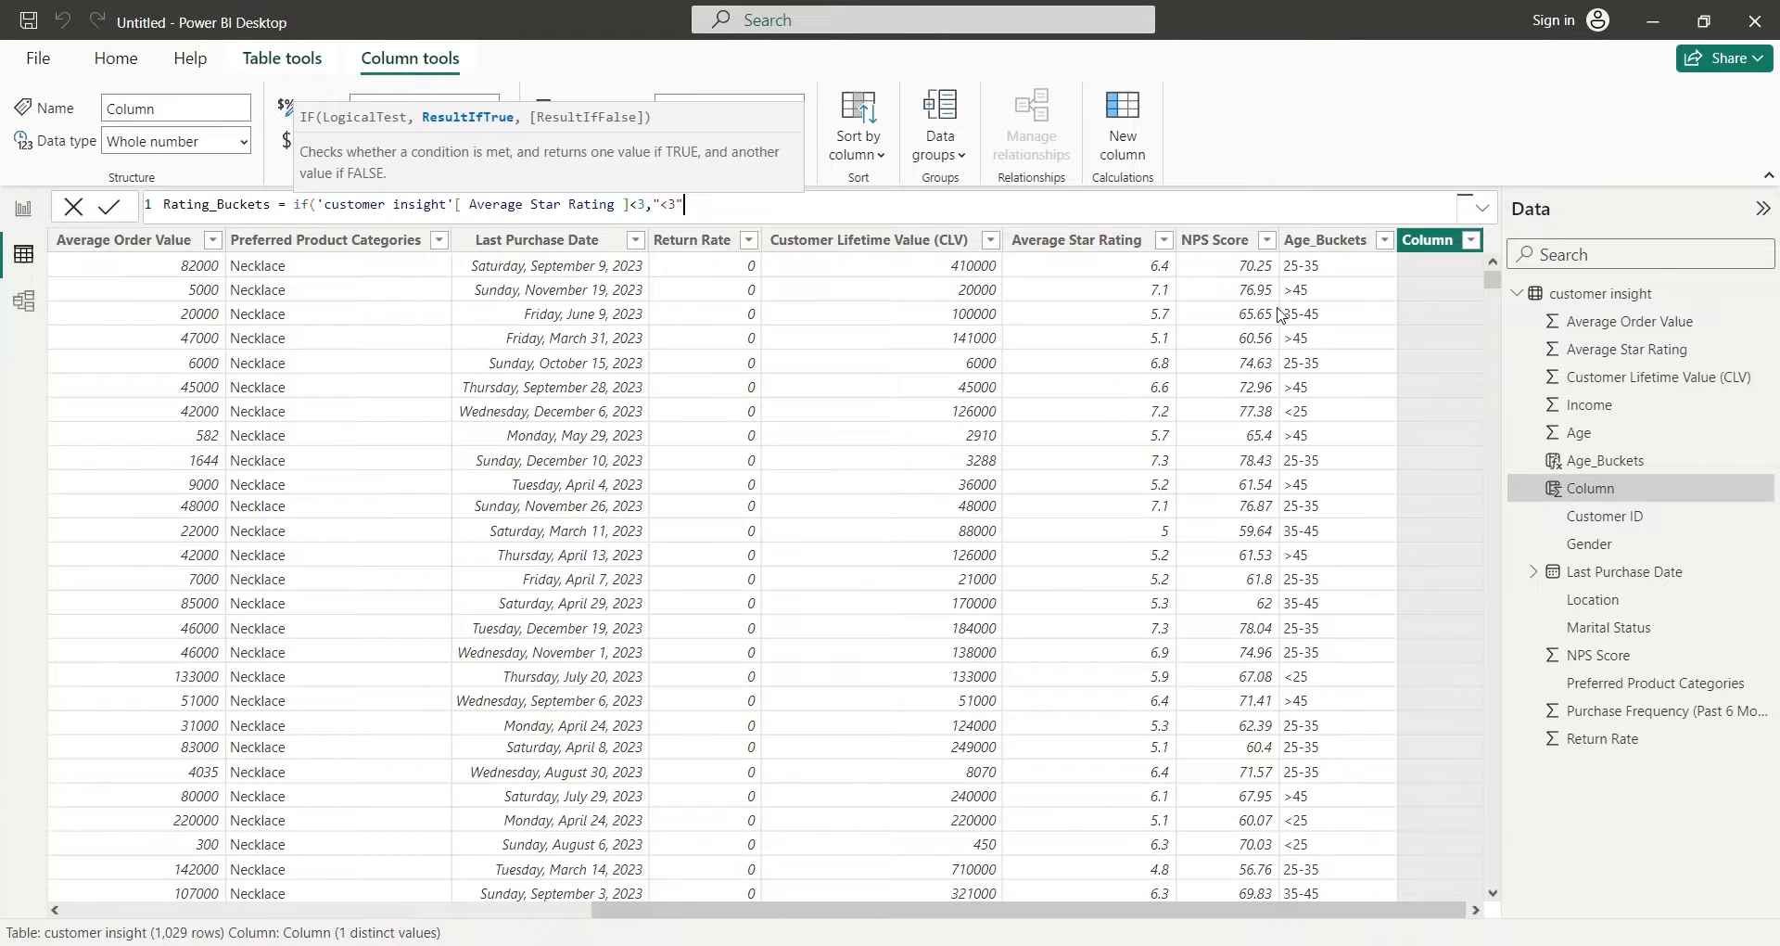
type(",if(")
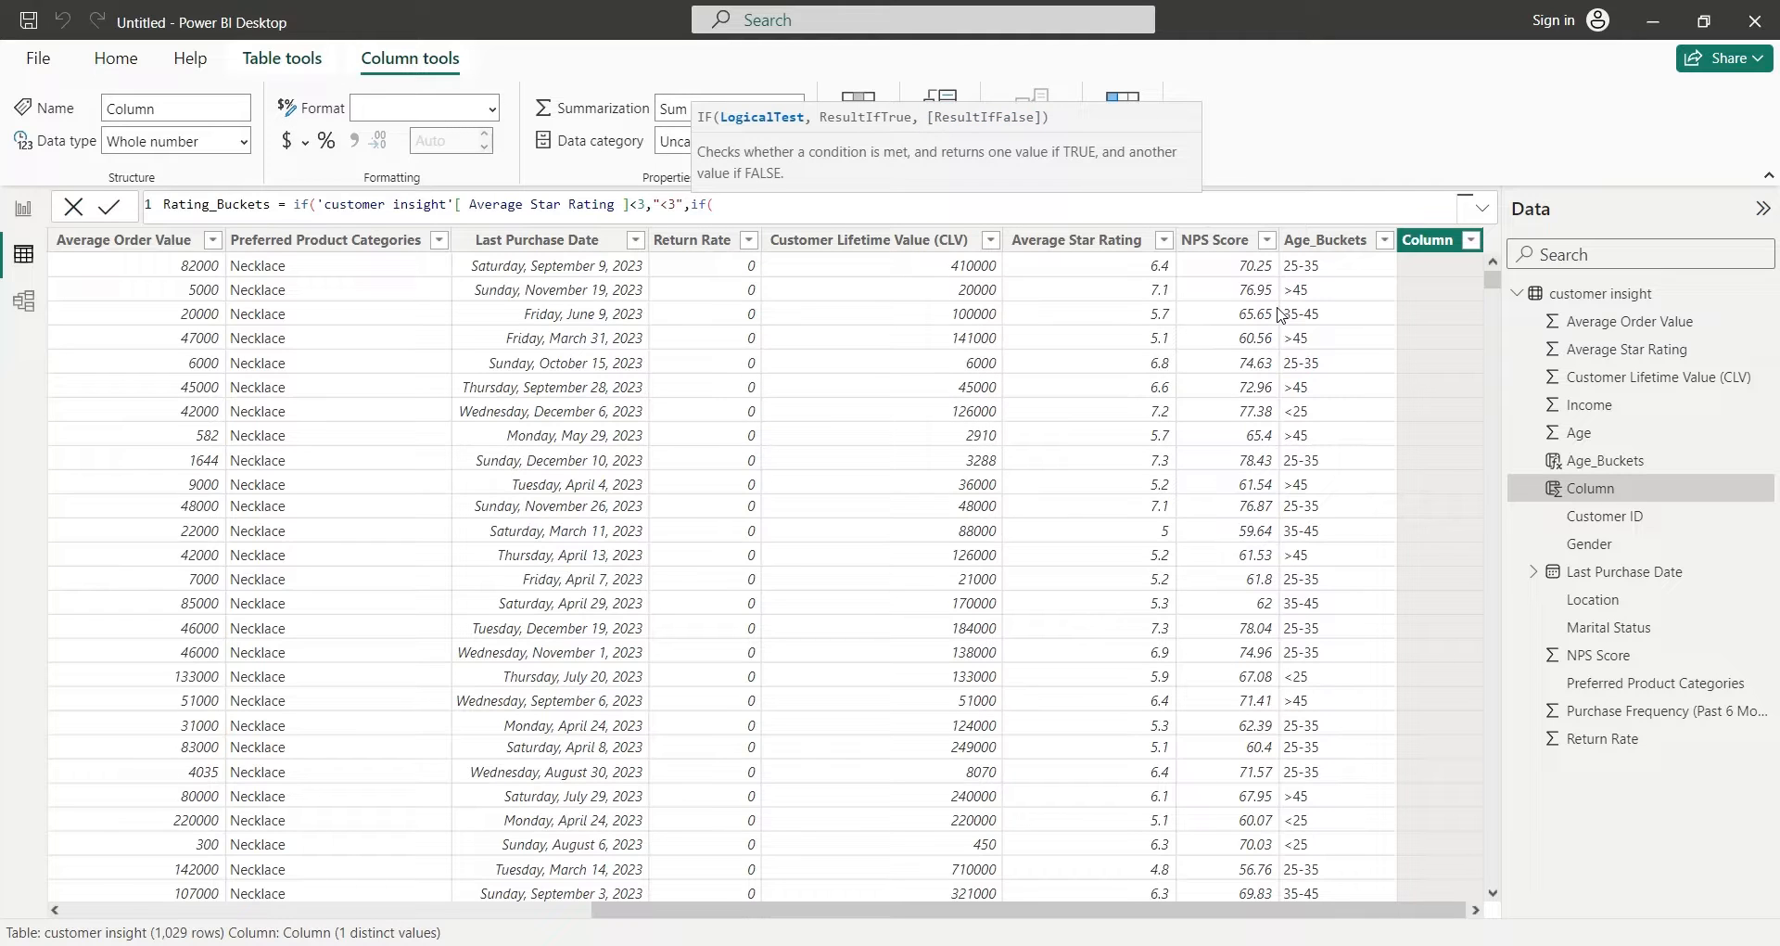
type("'customer insight'[ Average Star Rating ]")
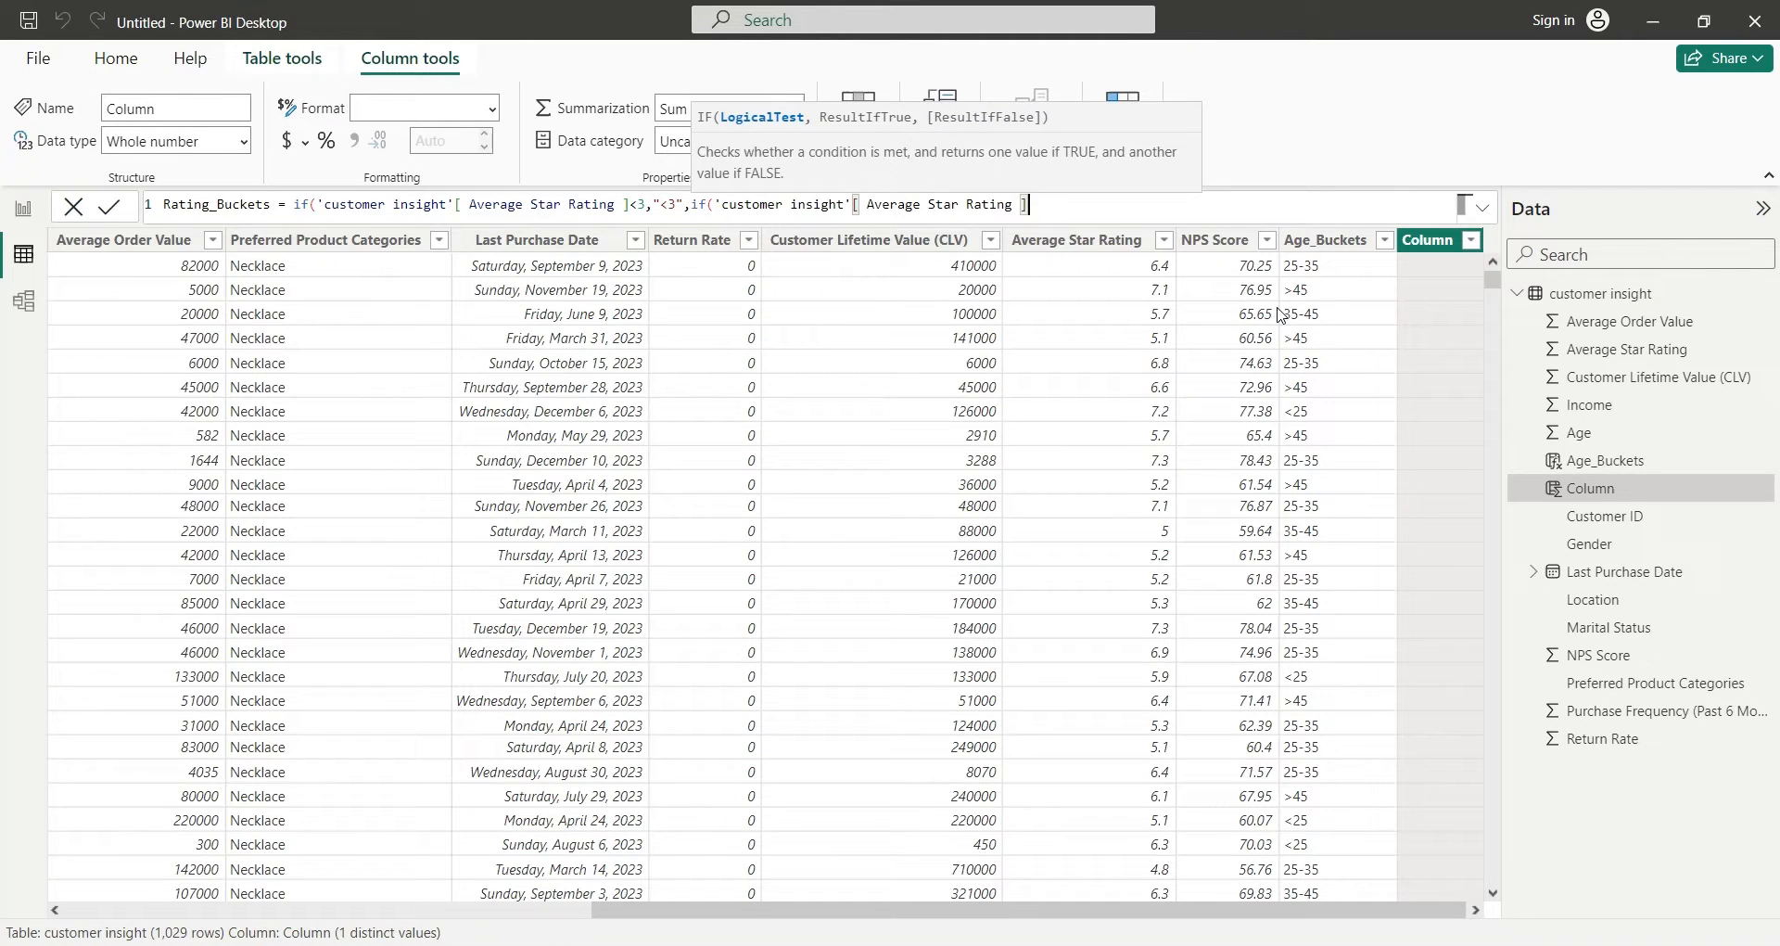
type("<")
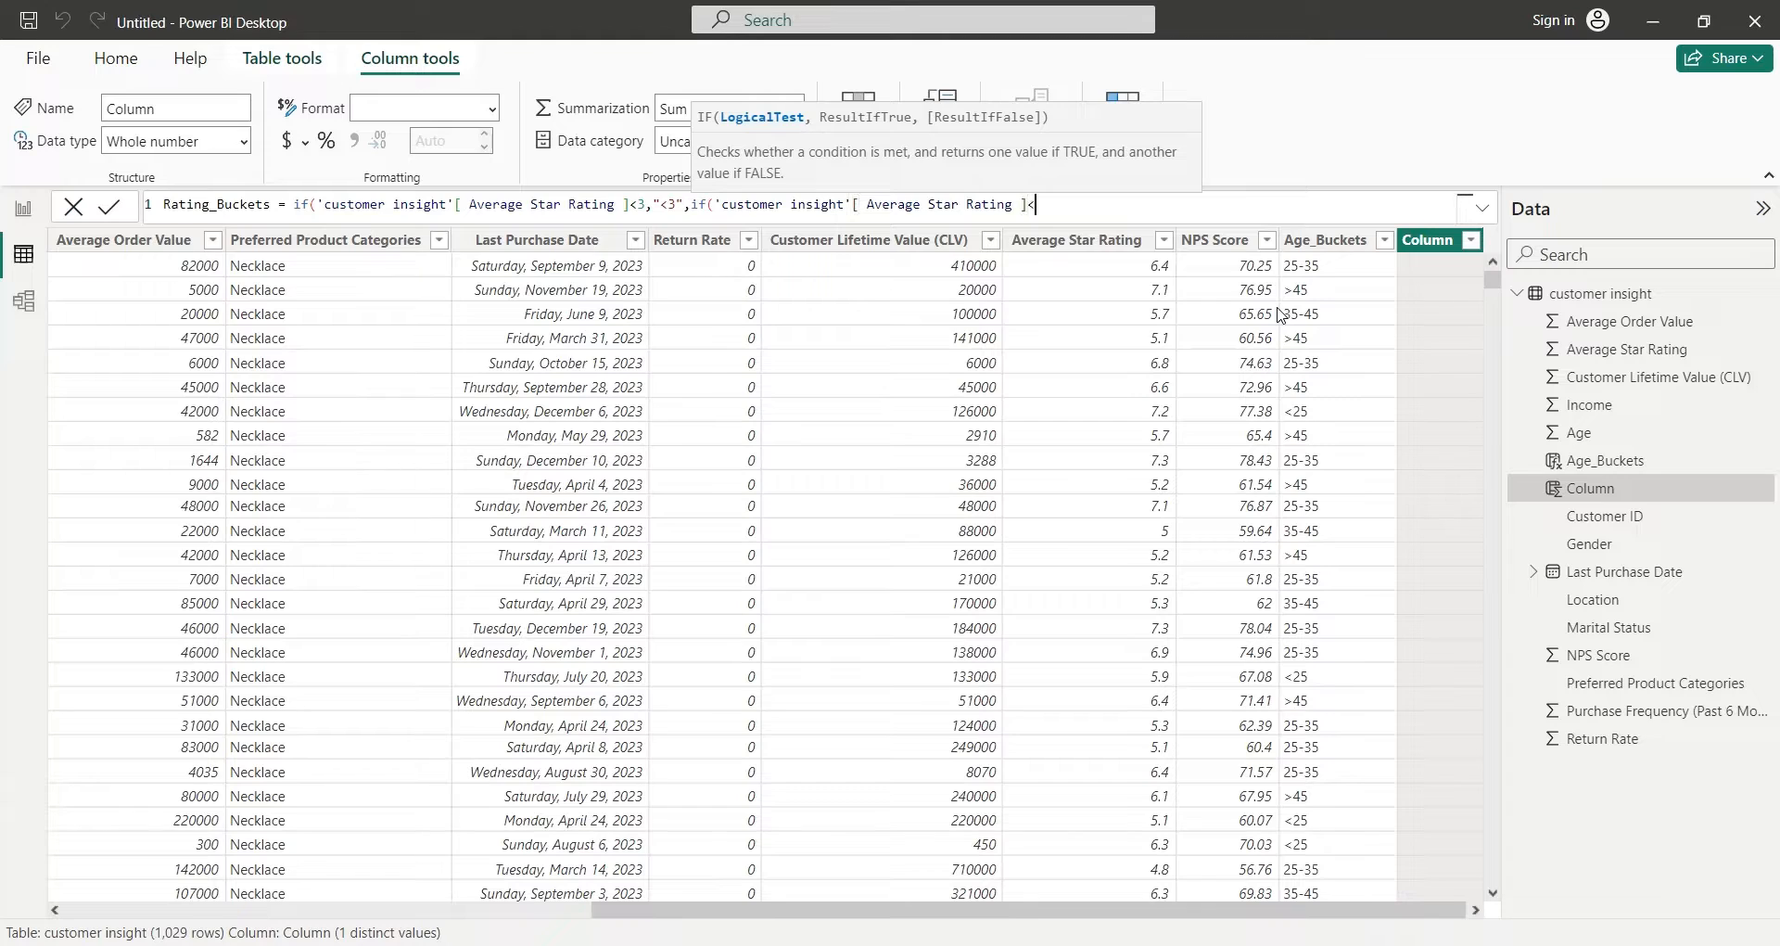
type("5,\"3")
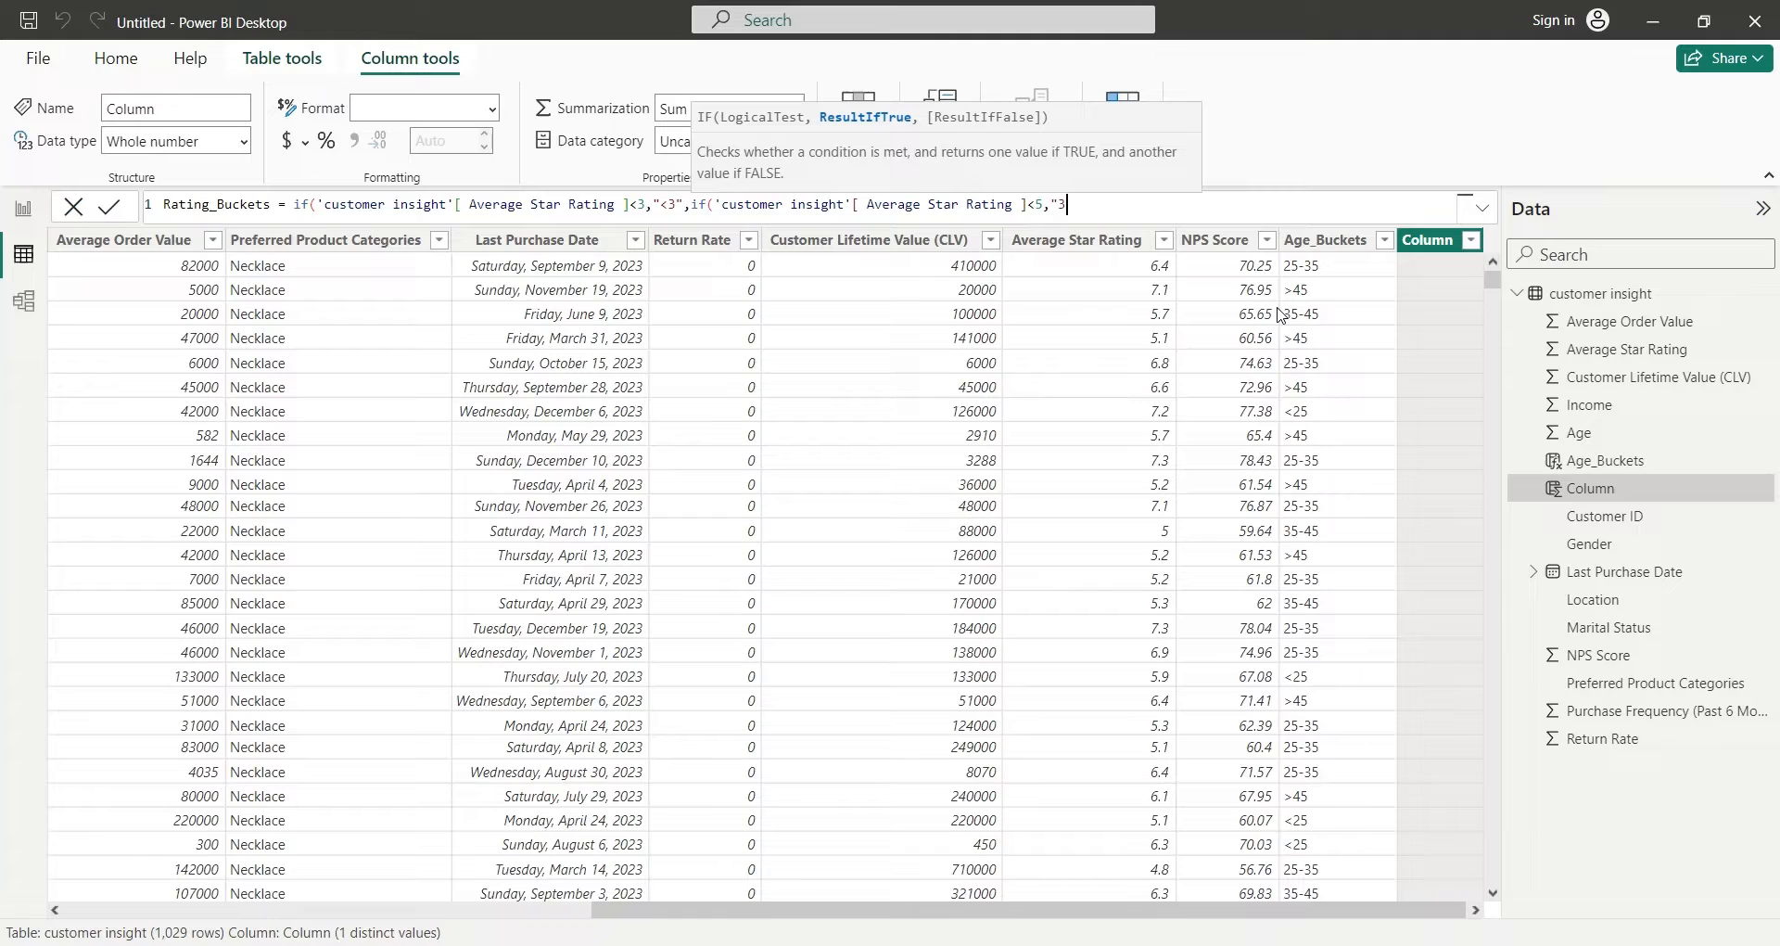
type("-5\",")
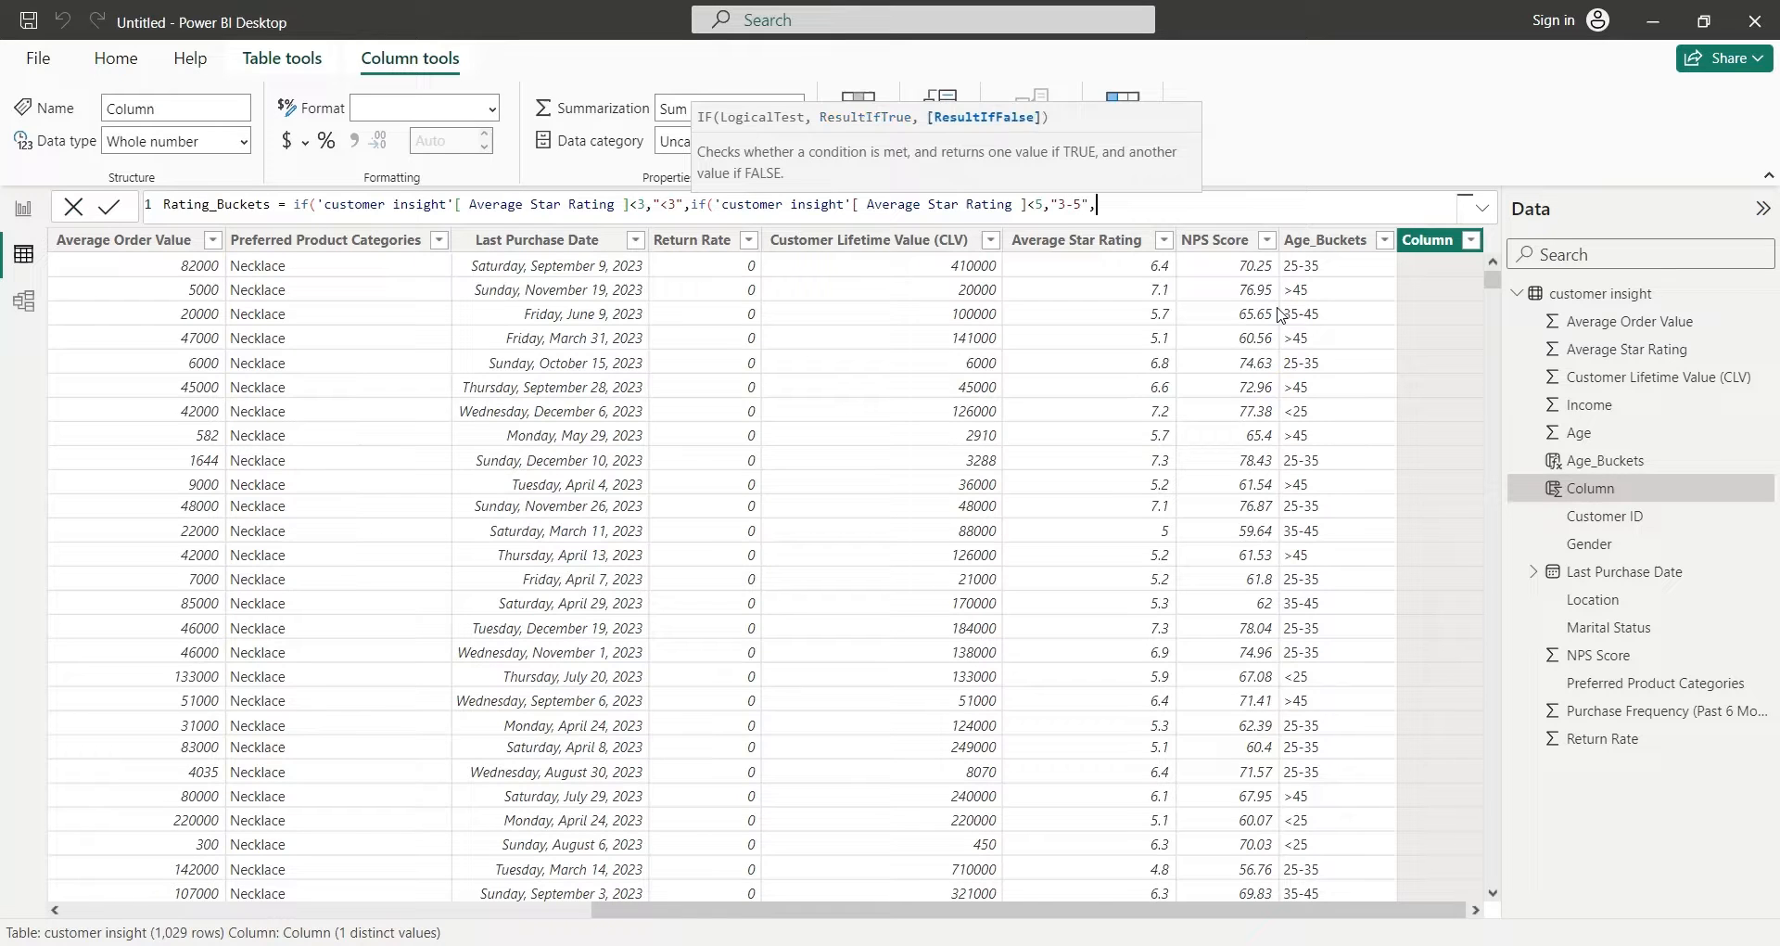
type("if")
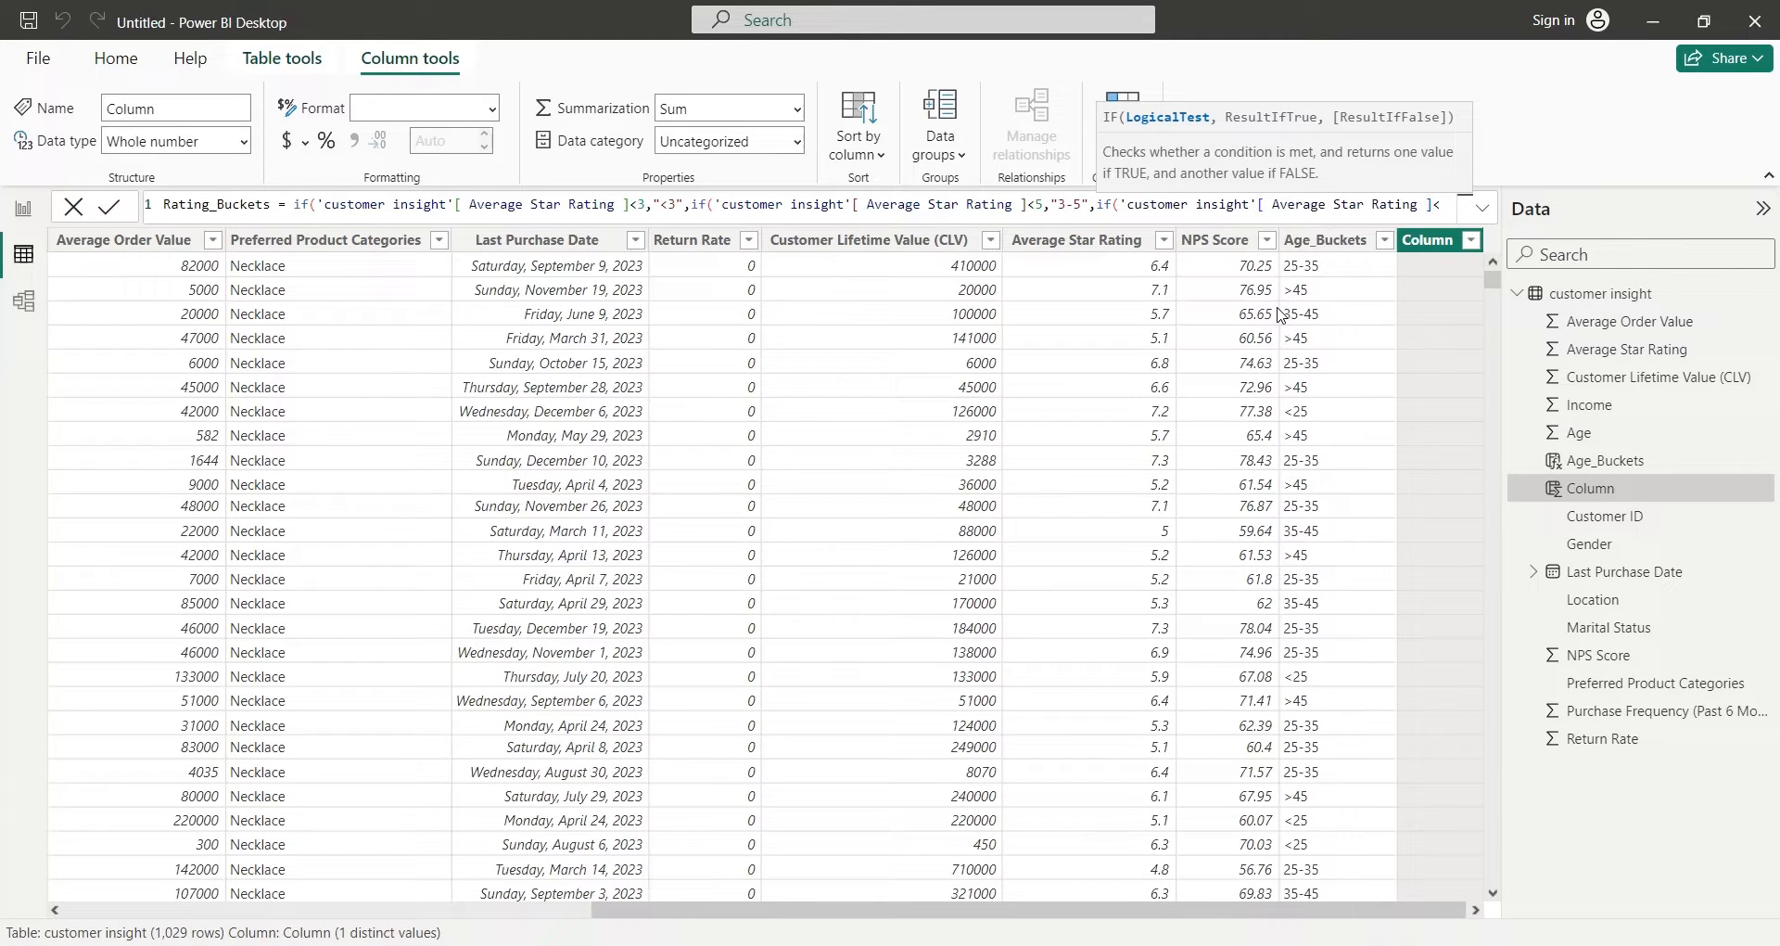
type("7")
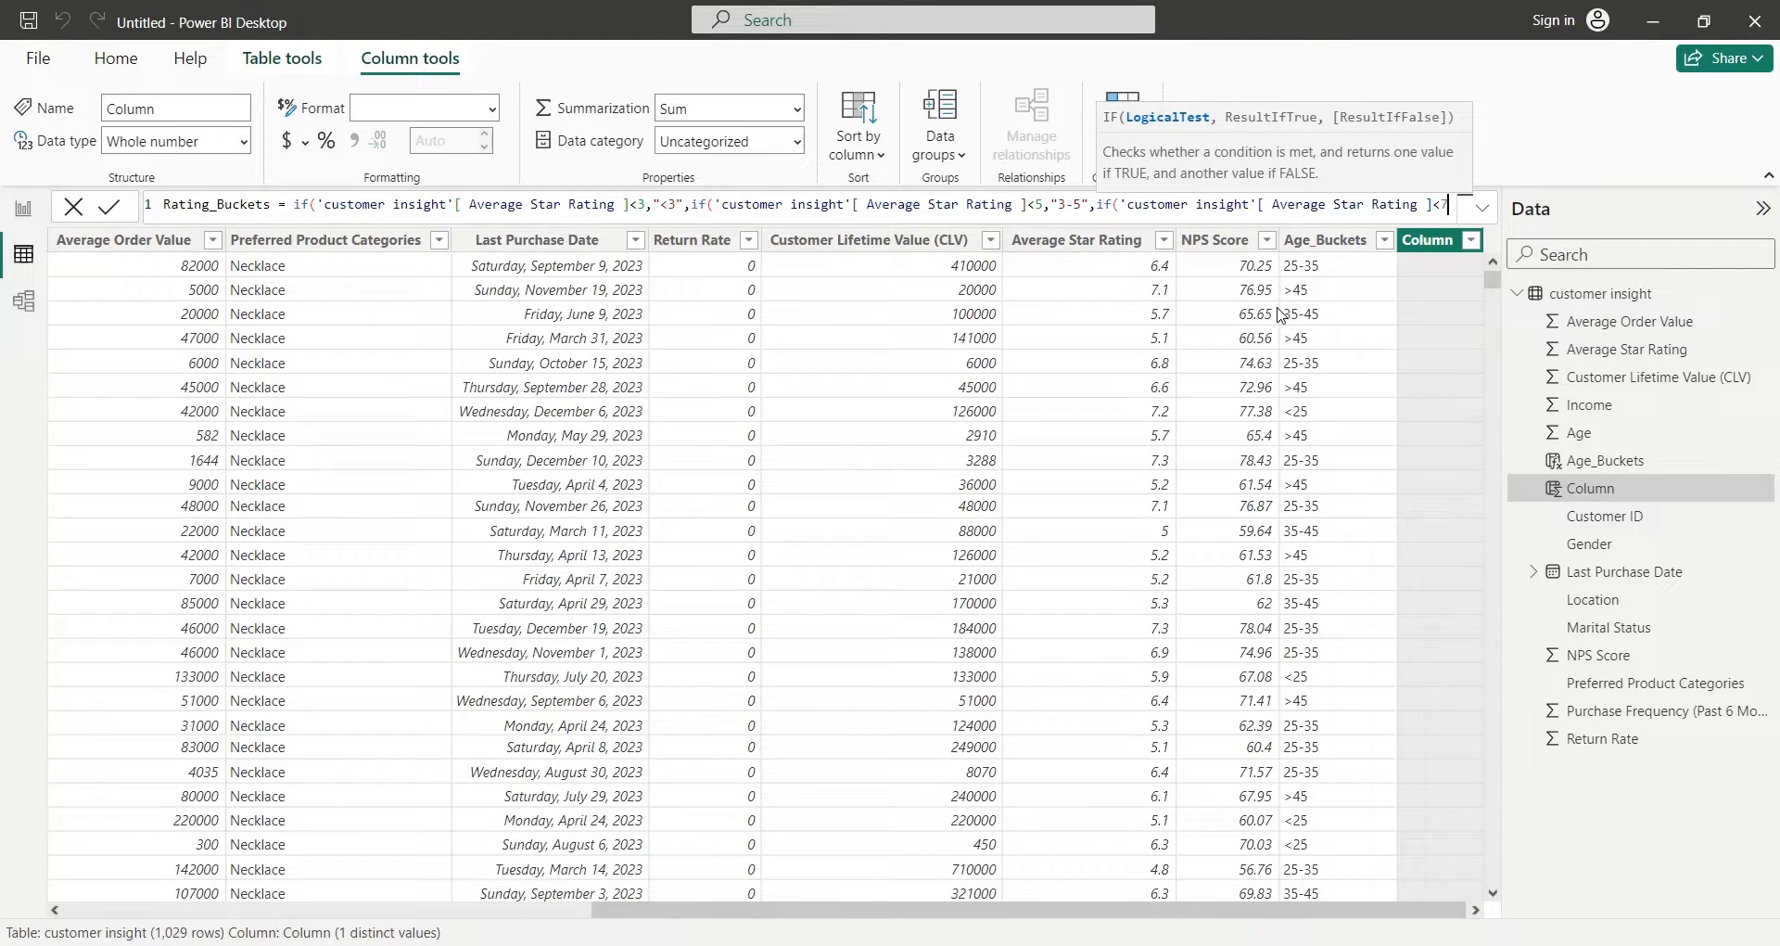
type("7,")
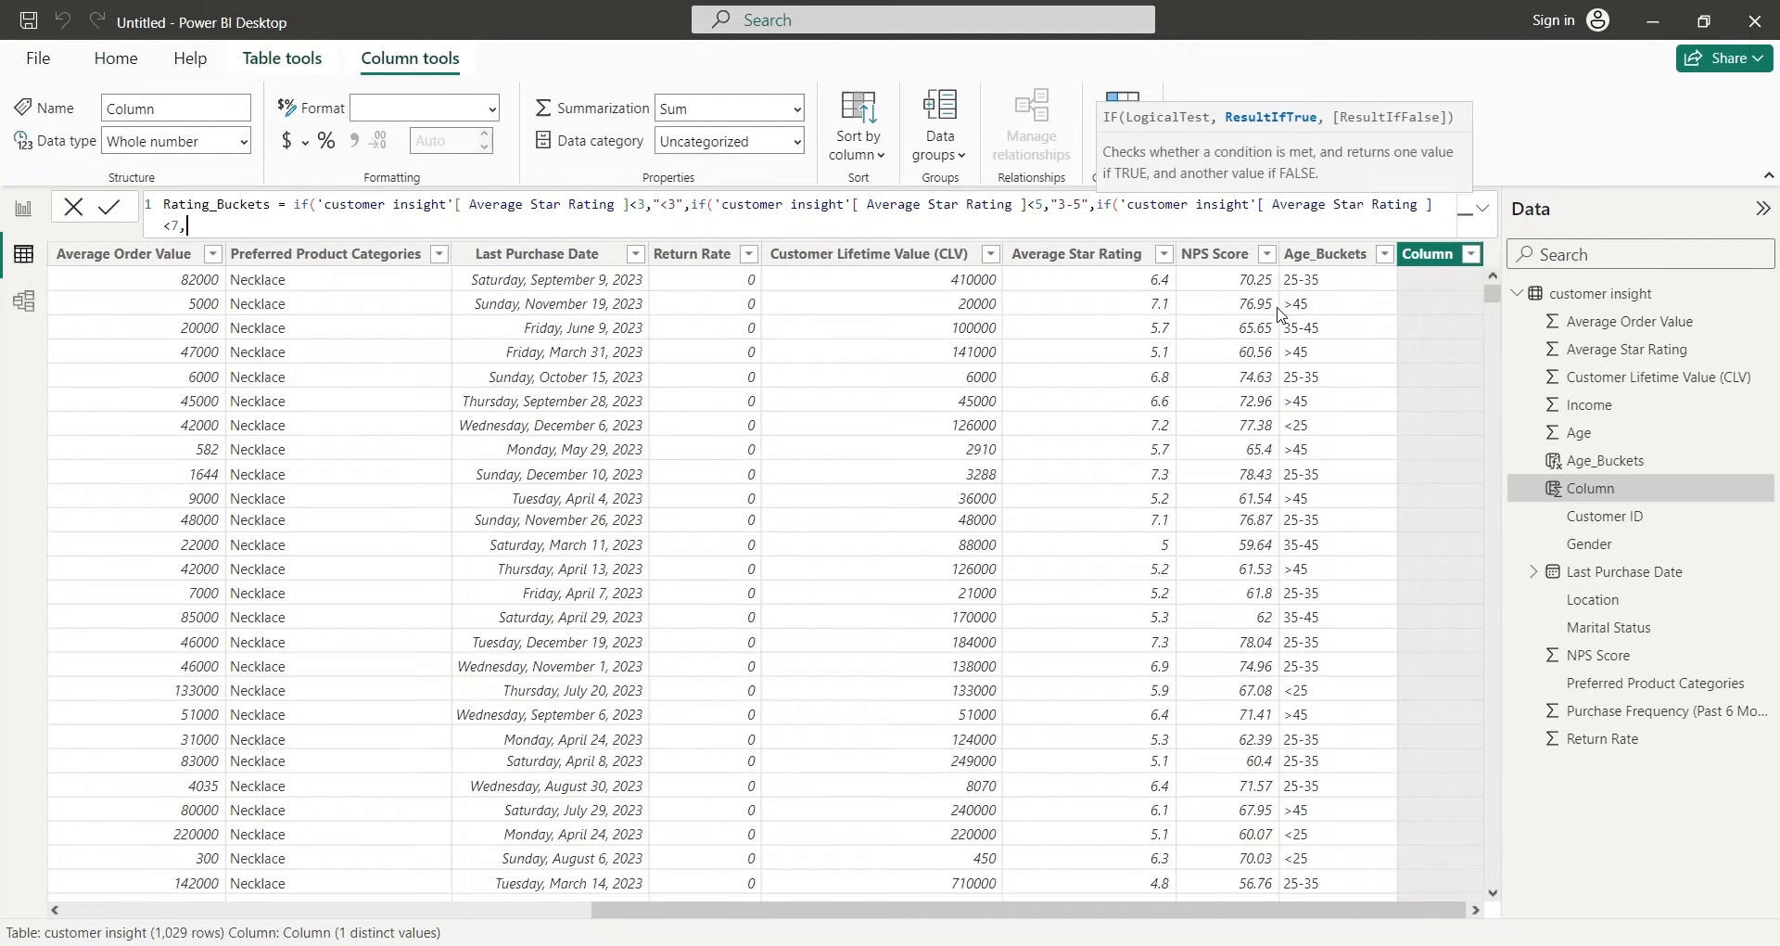
type("\"5-7\",\">7\")))")
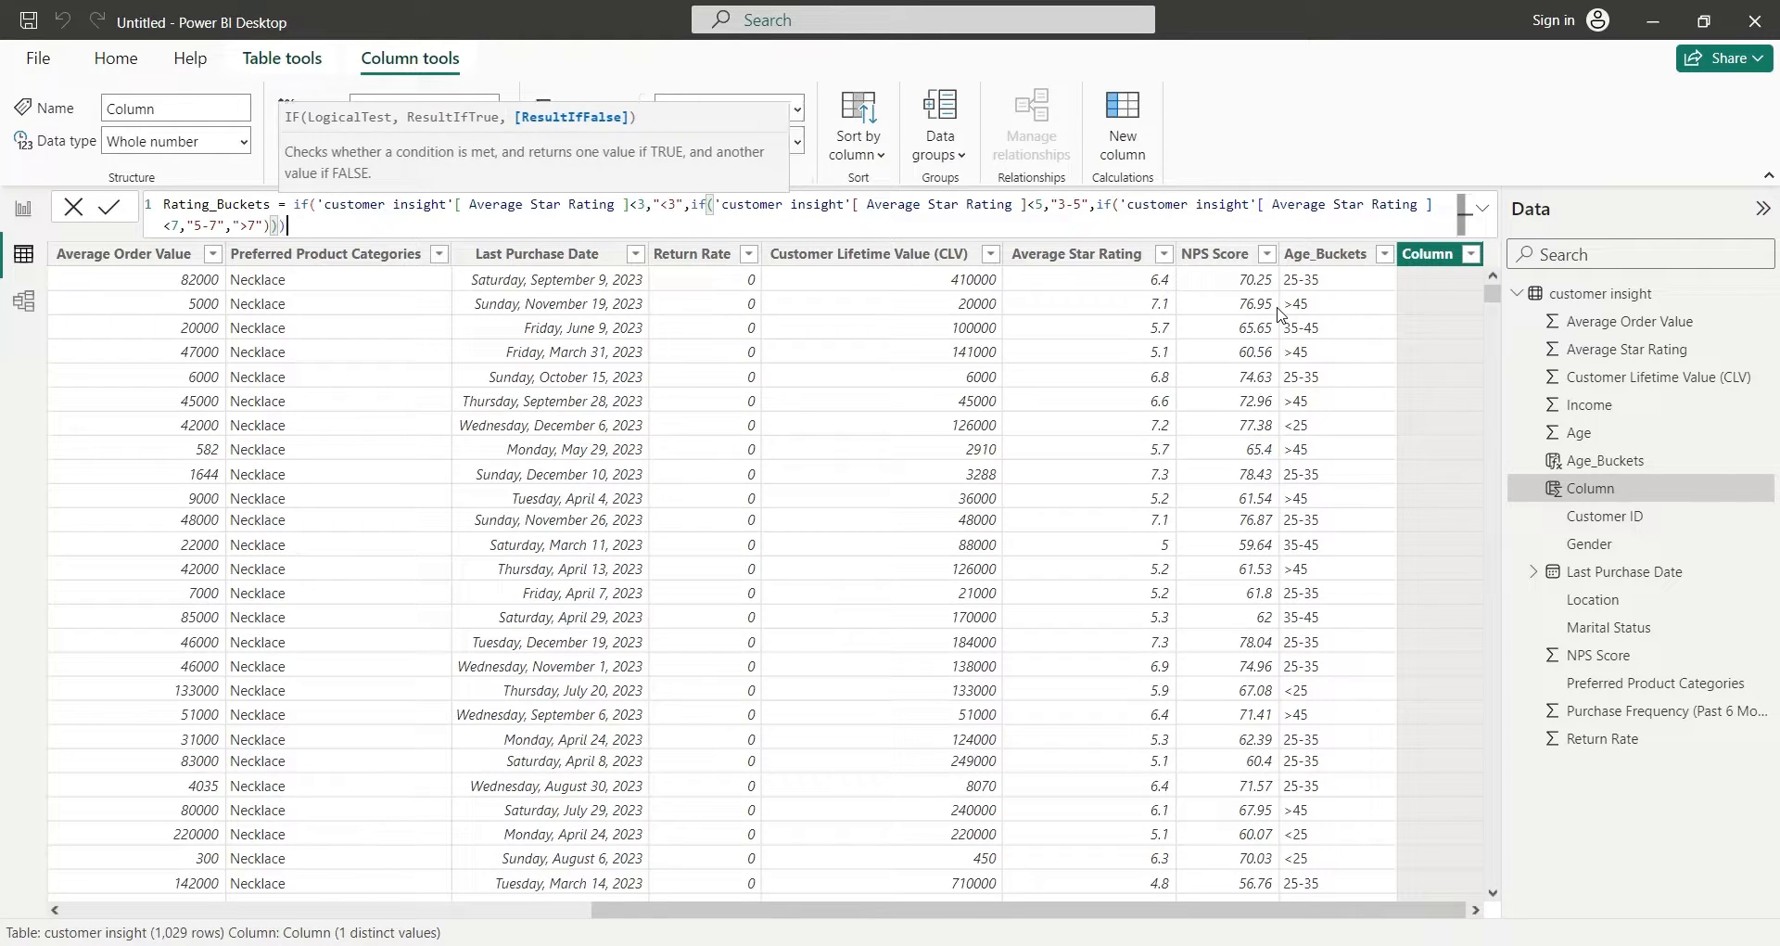
left_click(112, 206)
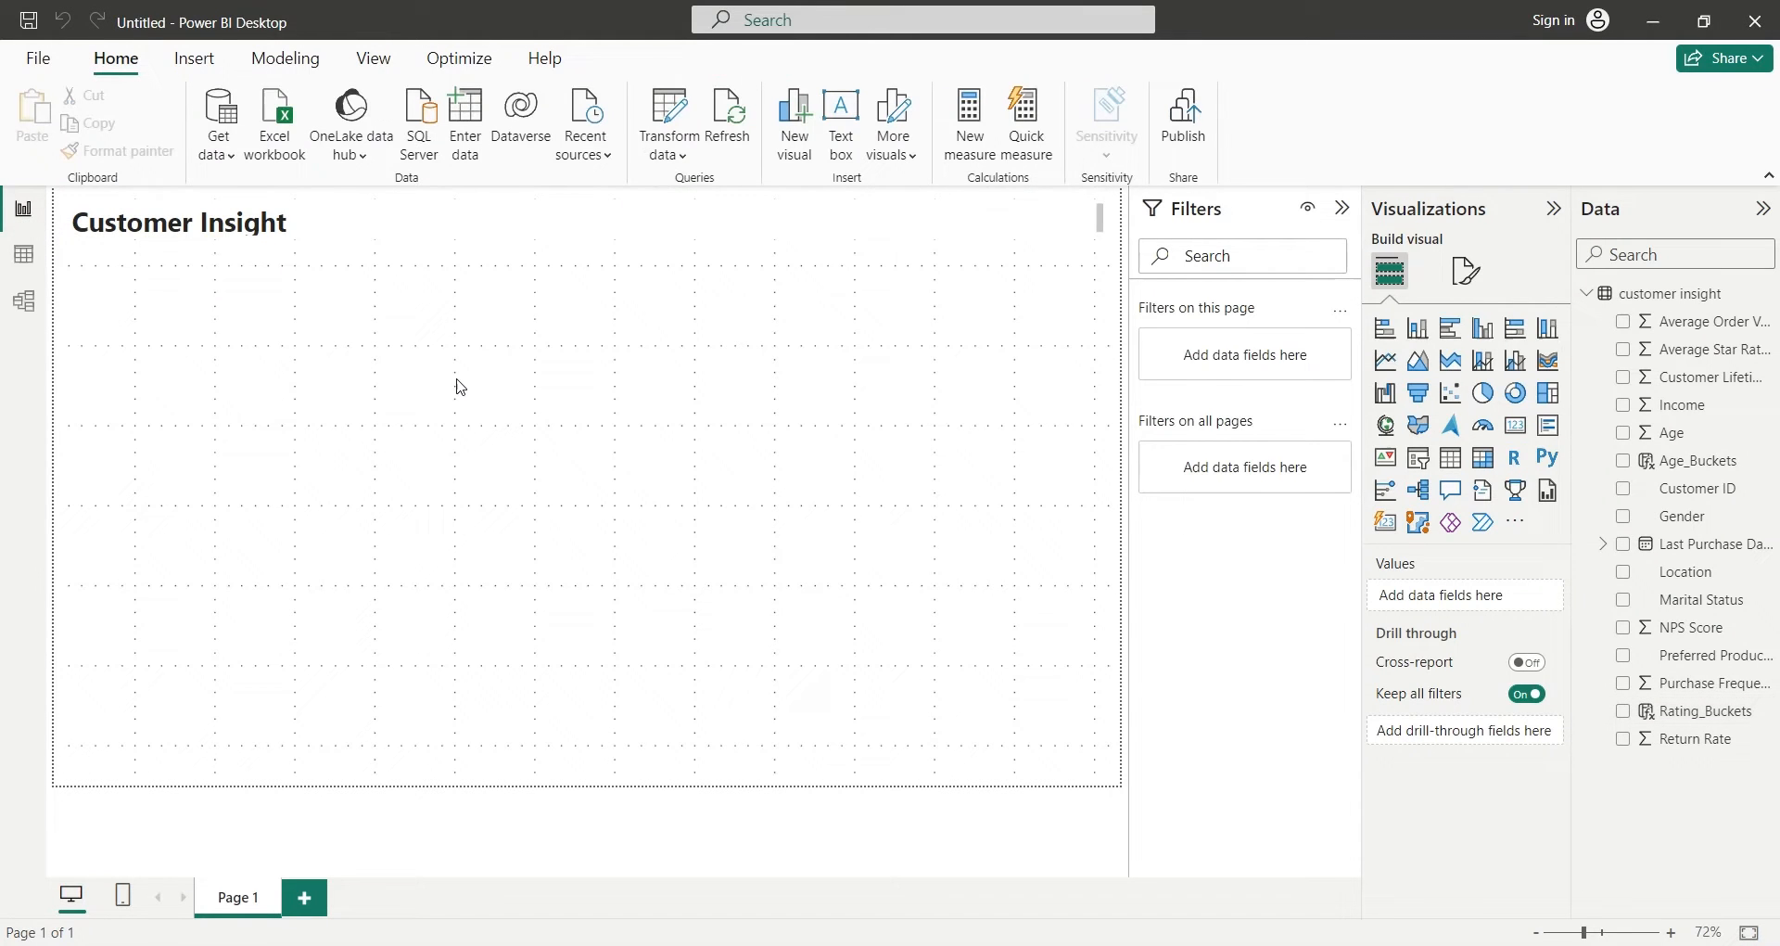
Insert an empty bar chart and move it up under the Customer Insight title.
left_click(1343, 208)
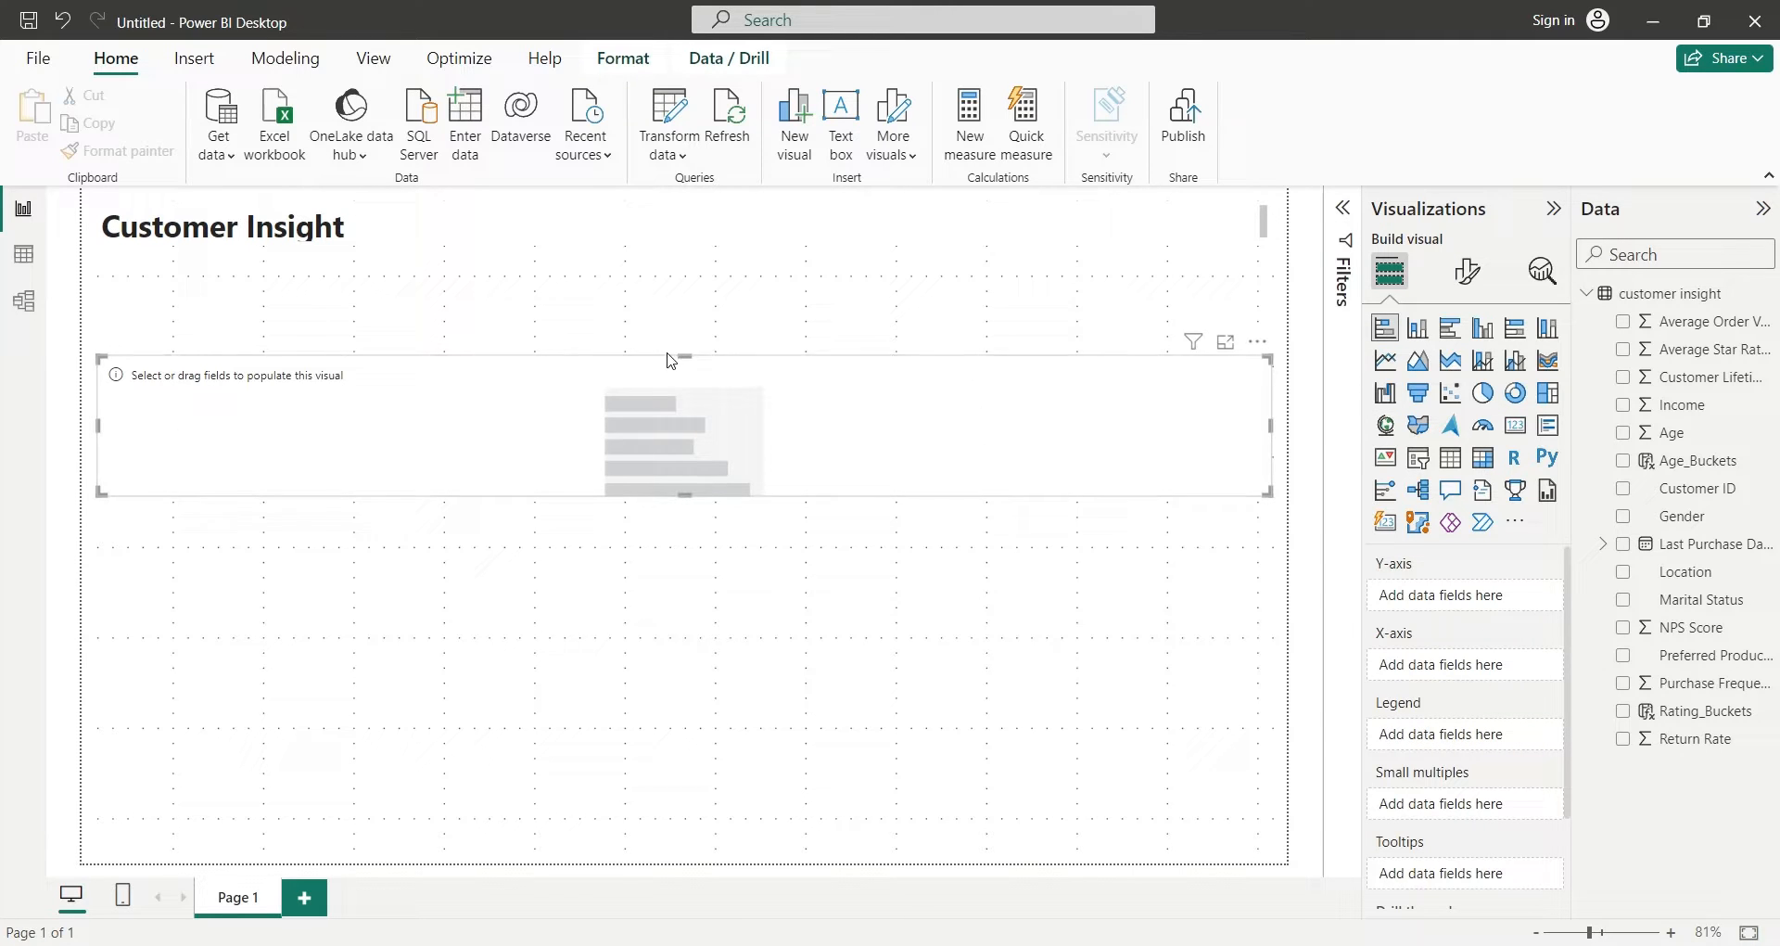
left_click_drag(683, 347, 682, 246)
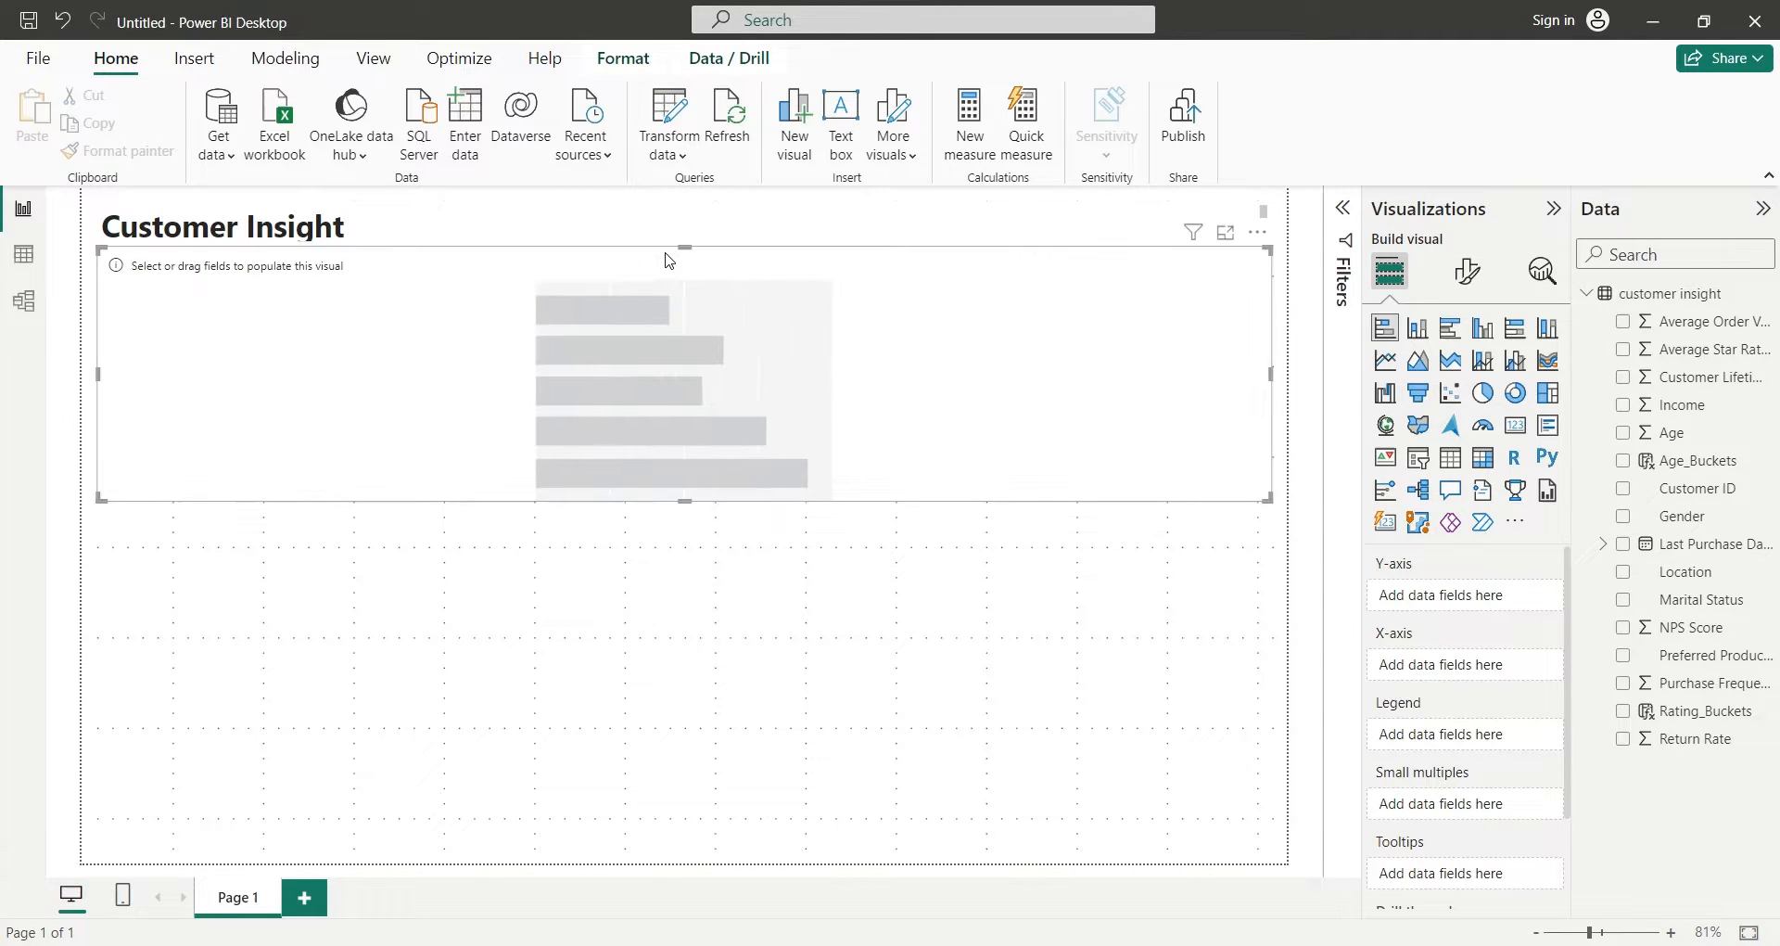
mouse_move(964, 410)
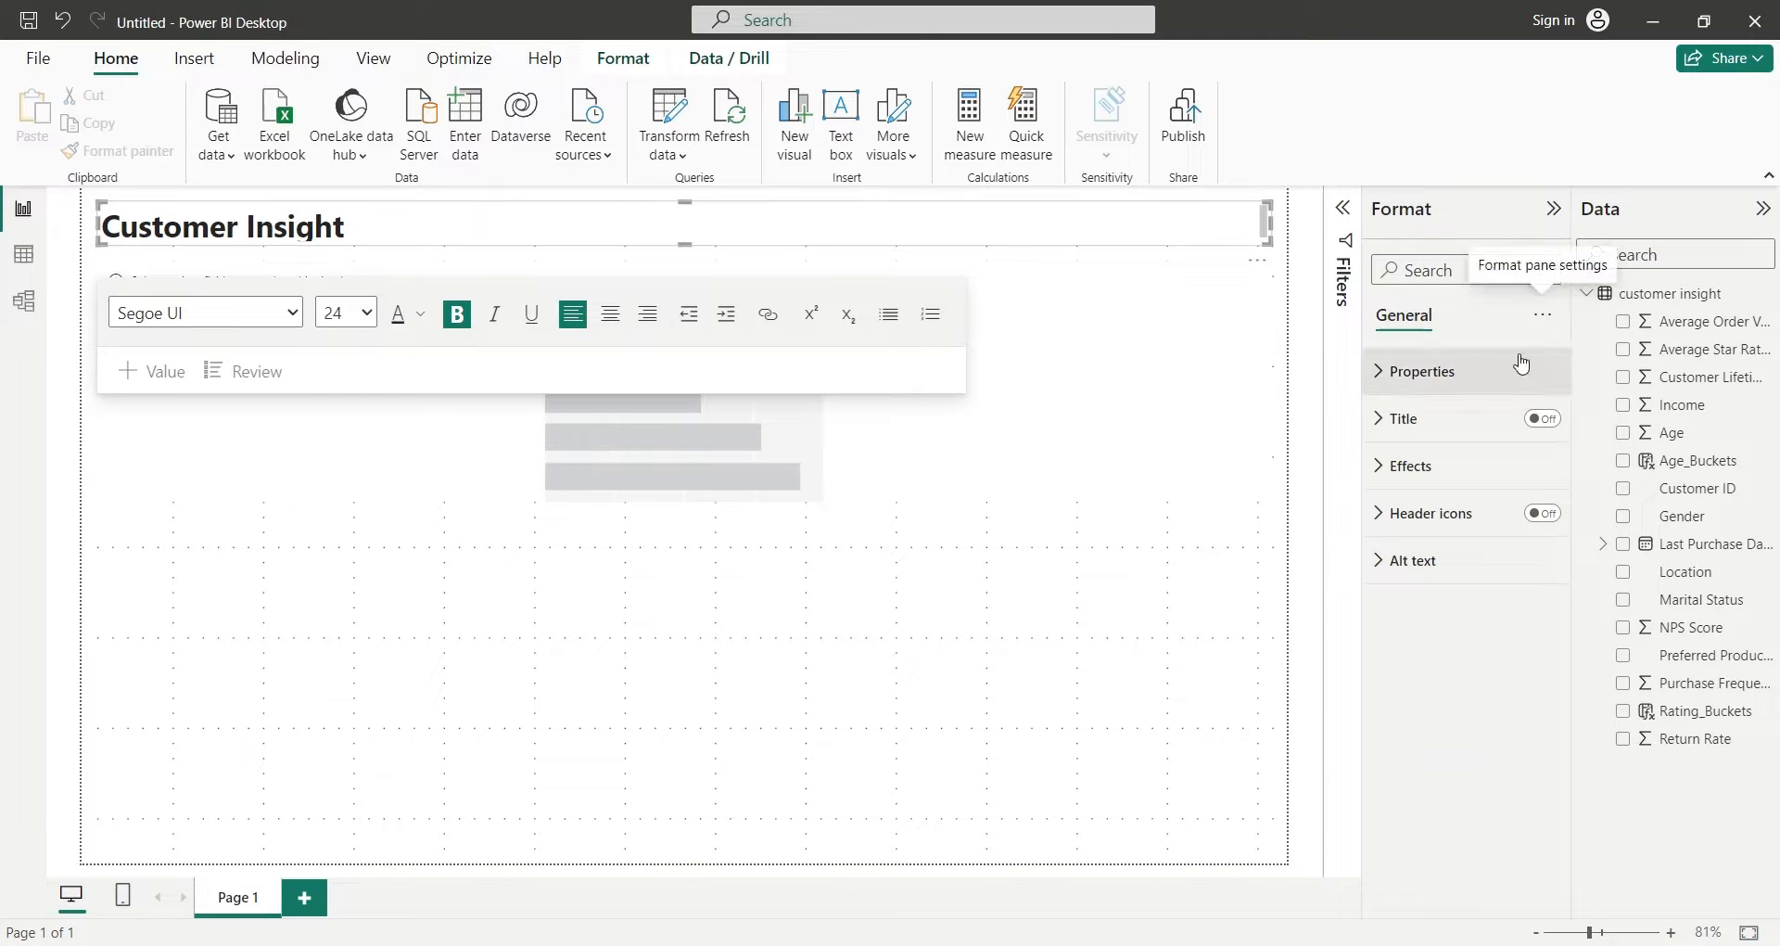
mouse_move(1428, 486)
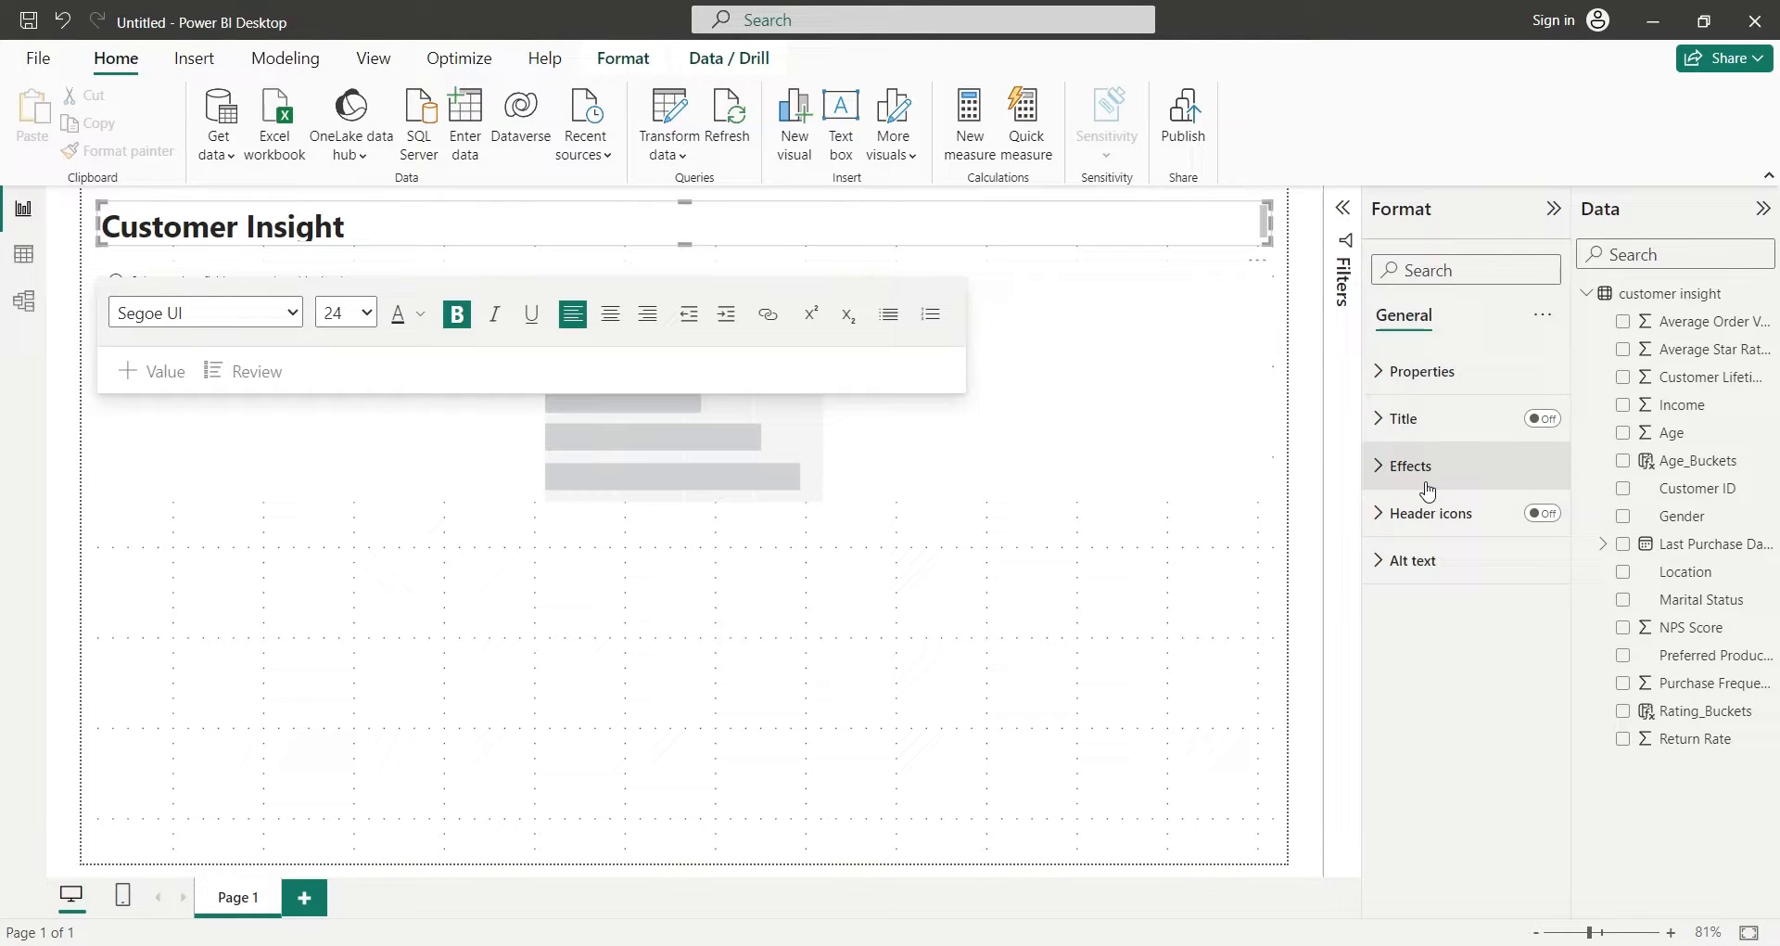
left_click(1413, 465)
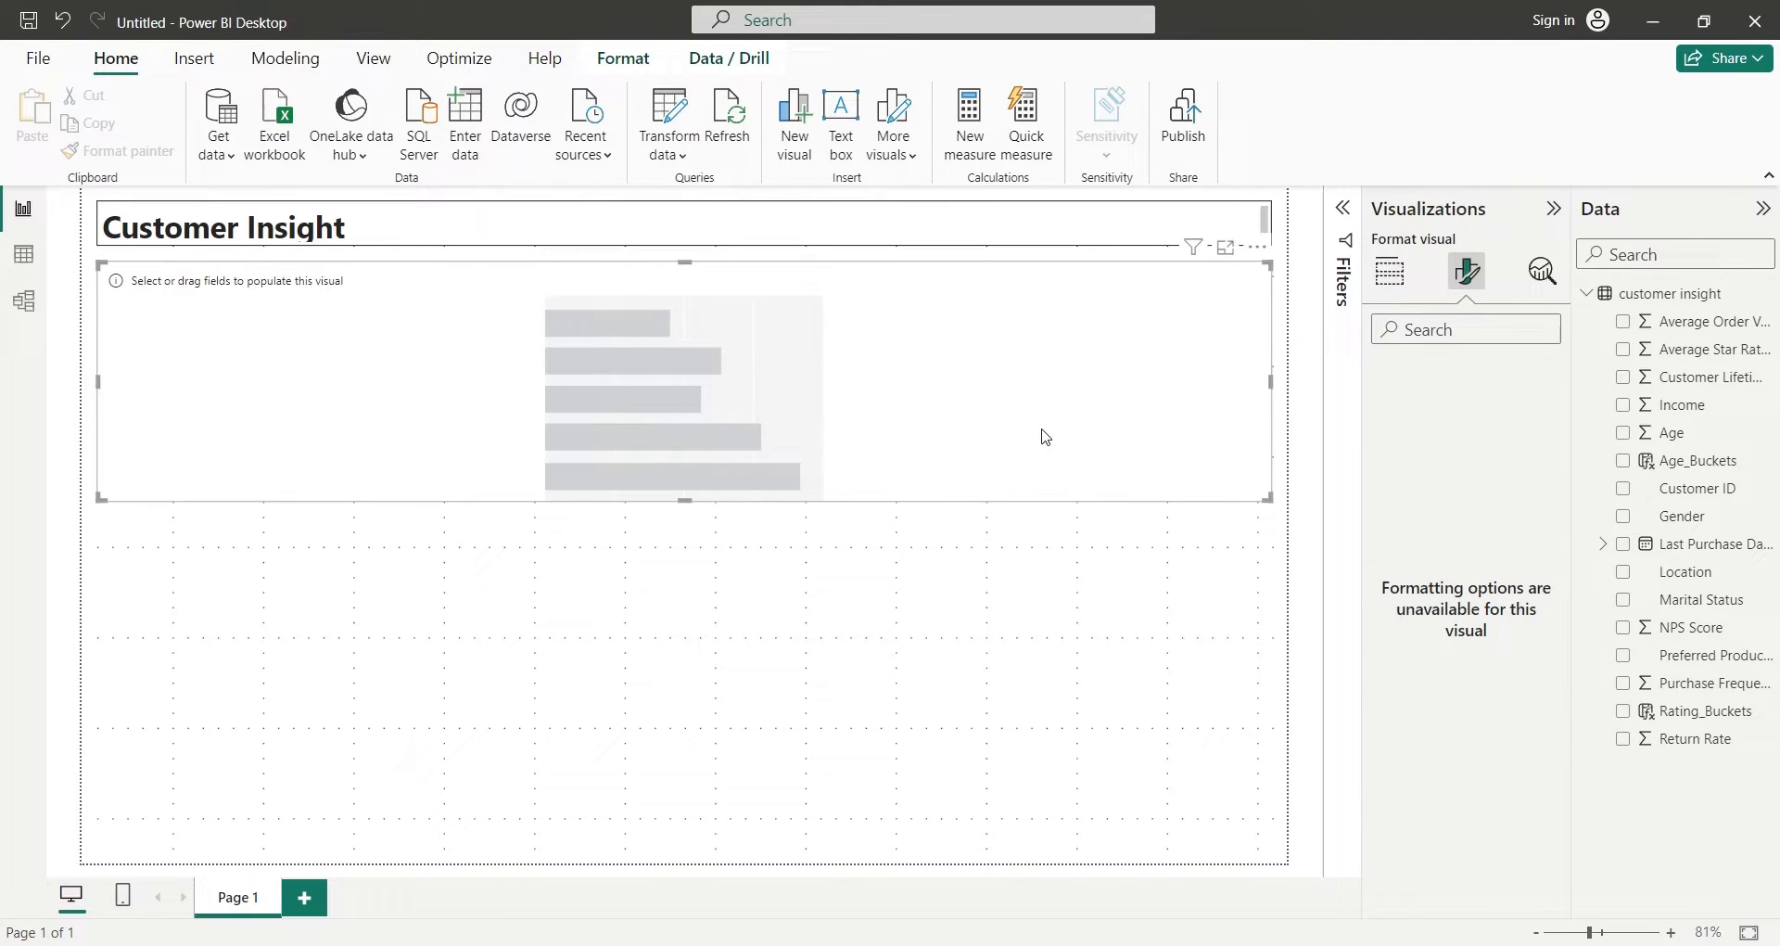
mouse_move(1387, 272)
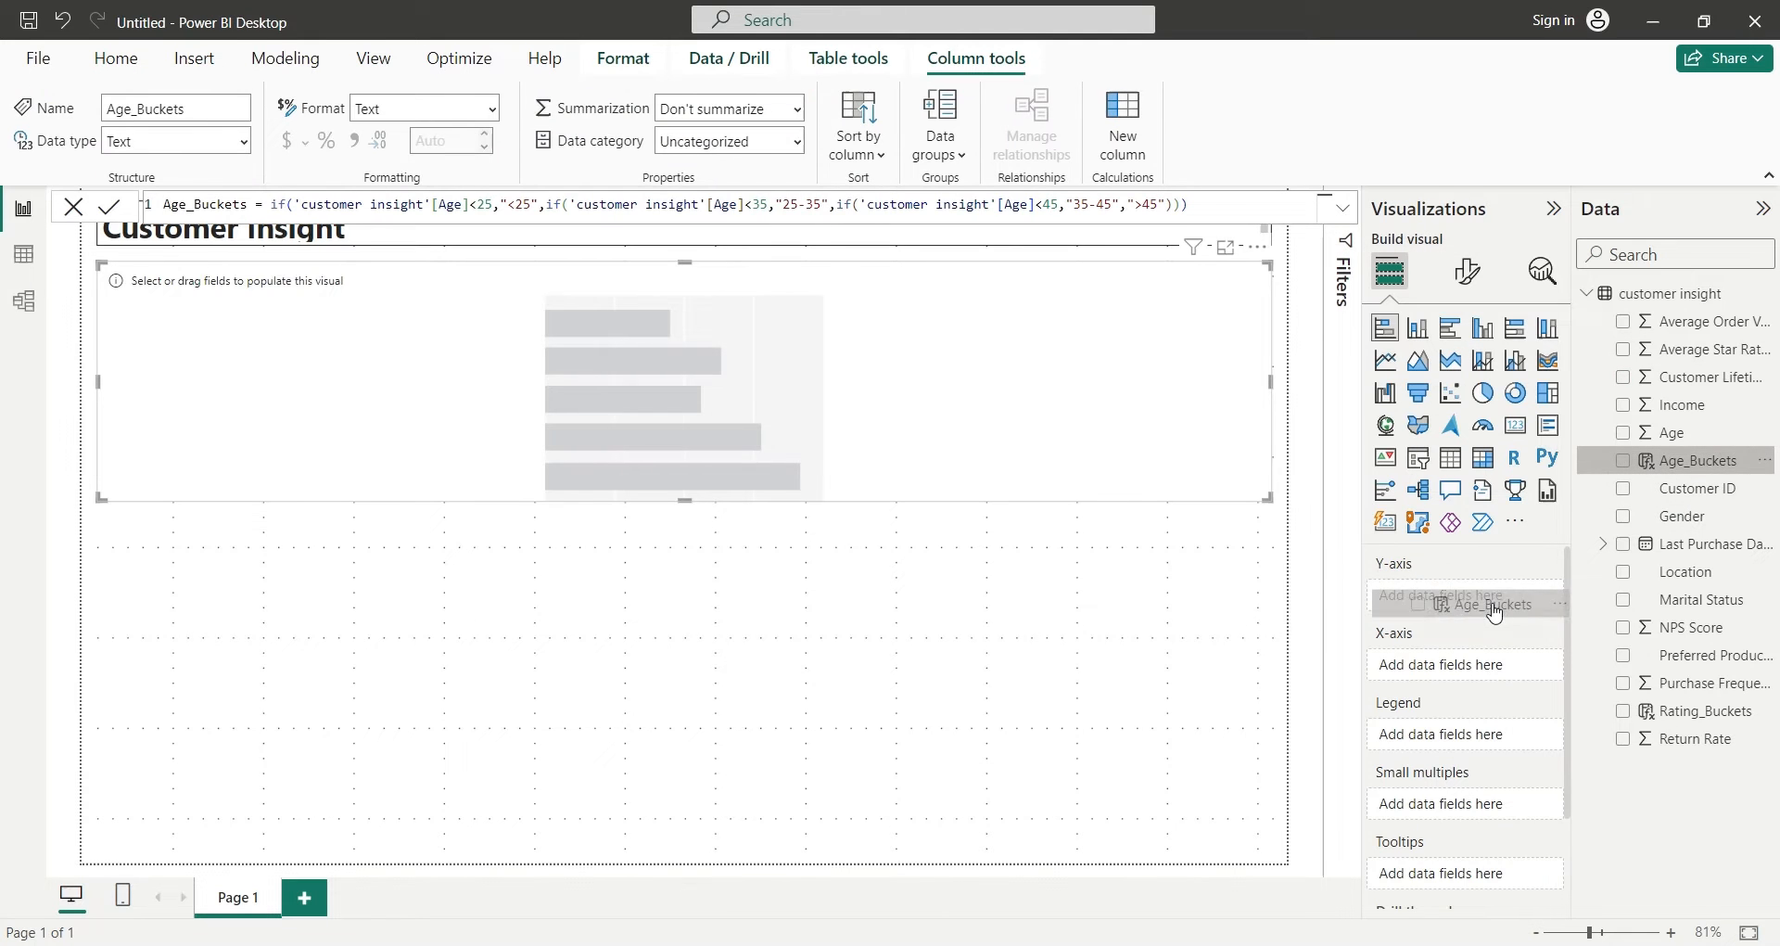
Plot Customer Lifetime Value by Age_Buckets and review its general format settings.
left_click(1623, 460)
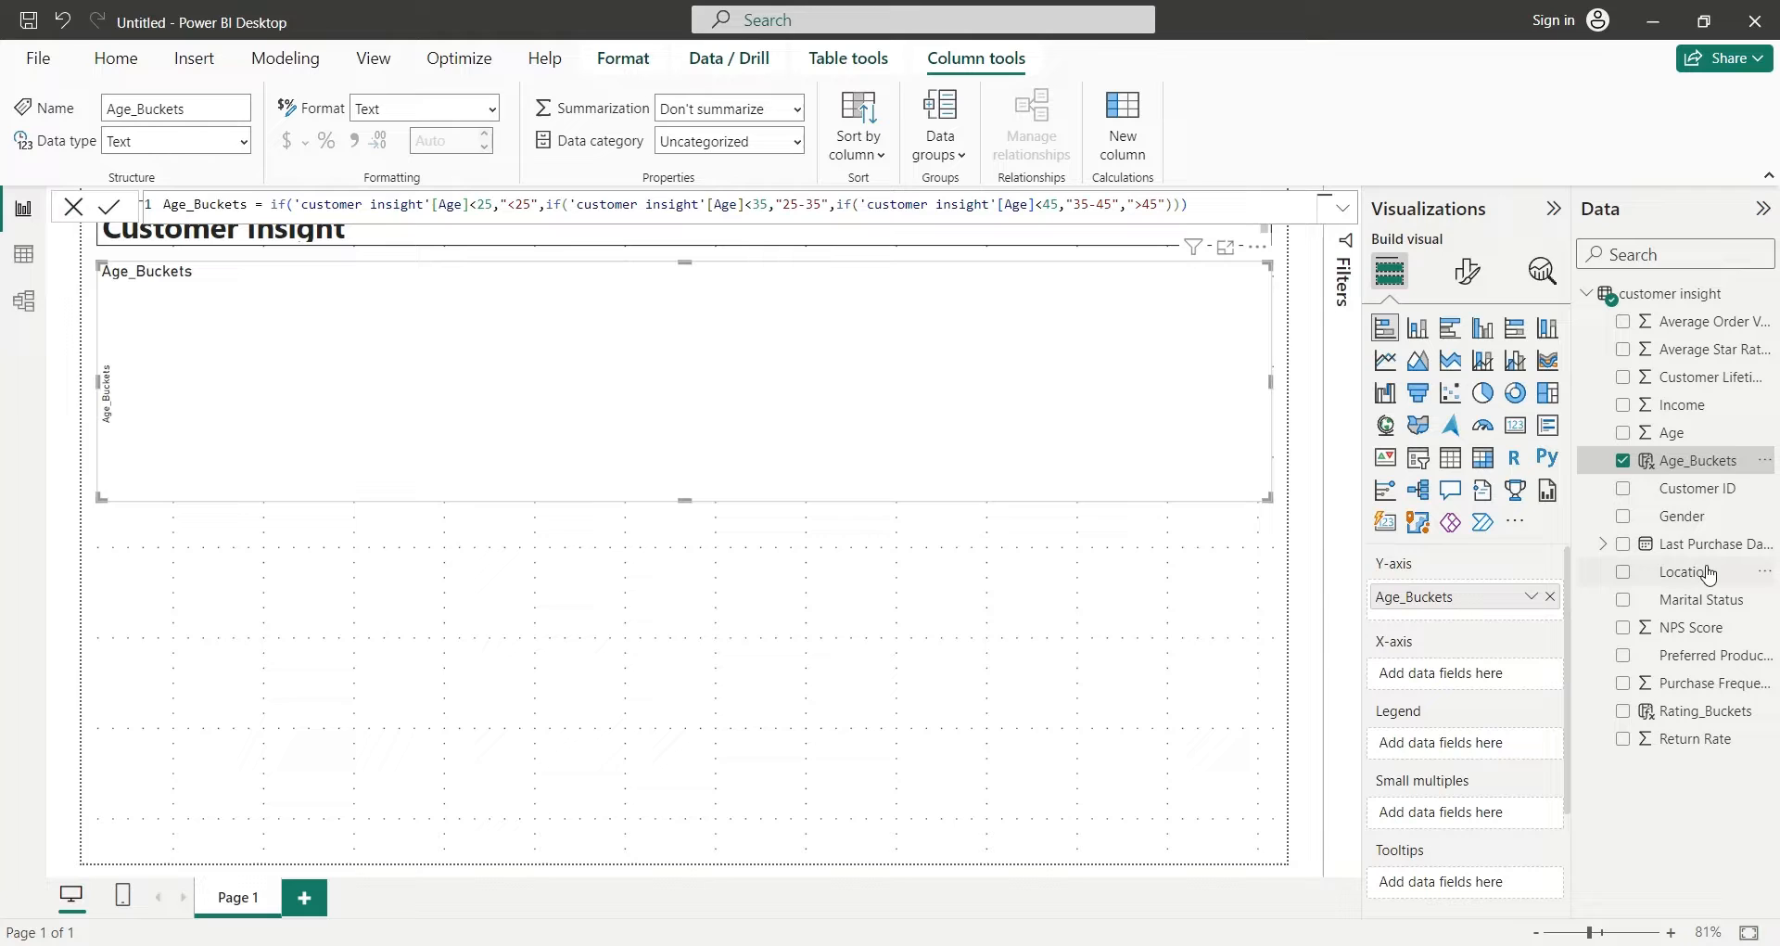
left_click_drag(1708, 377, 1488, 679)
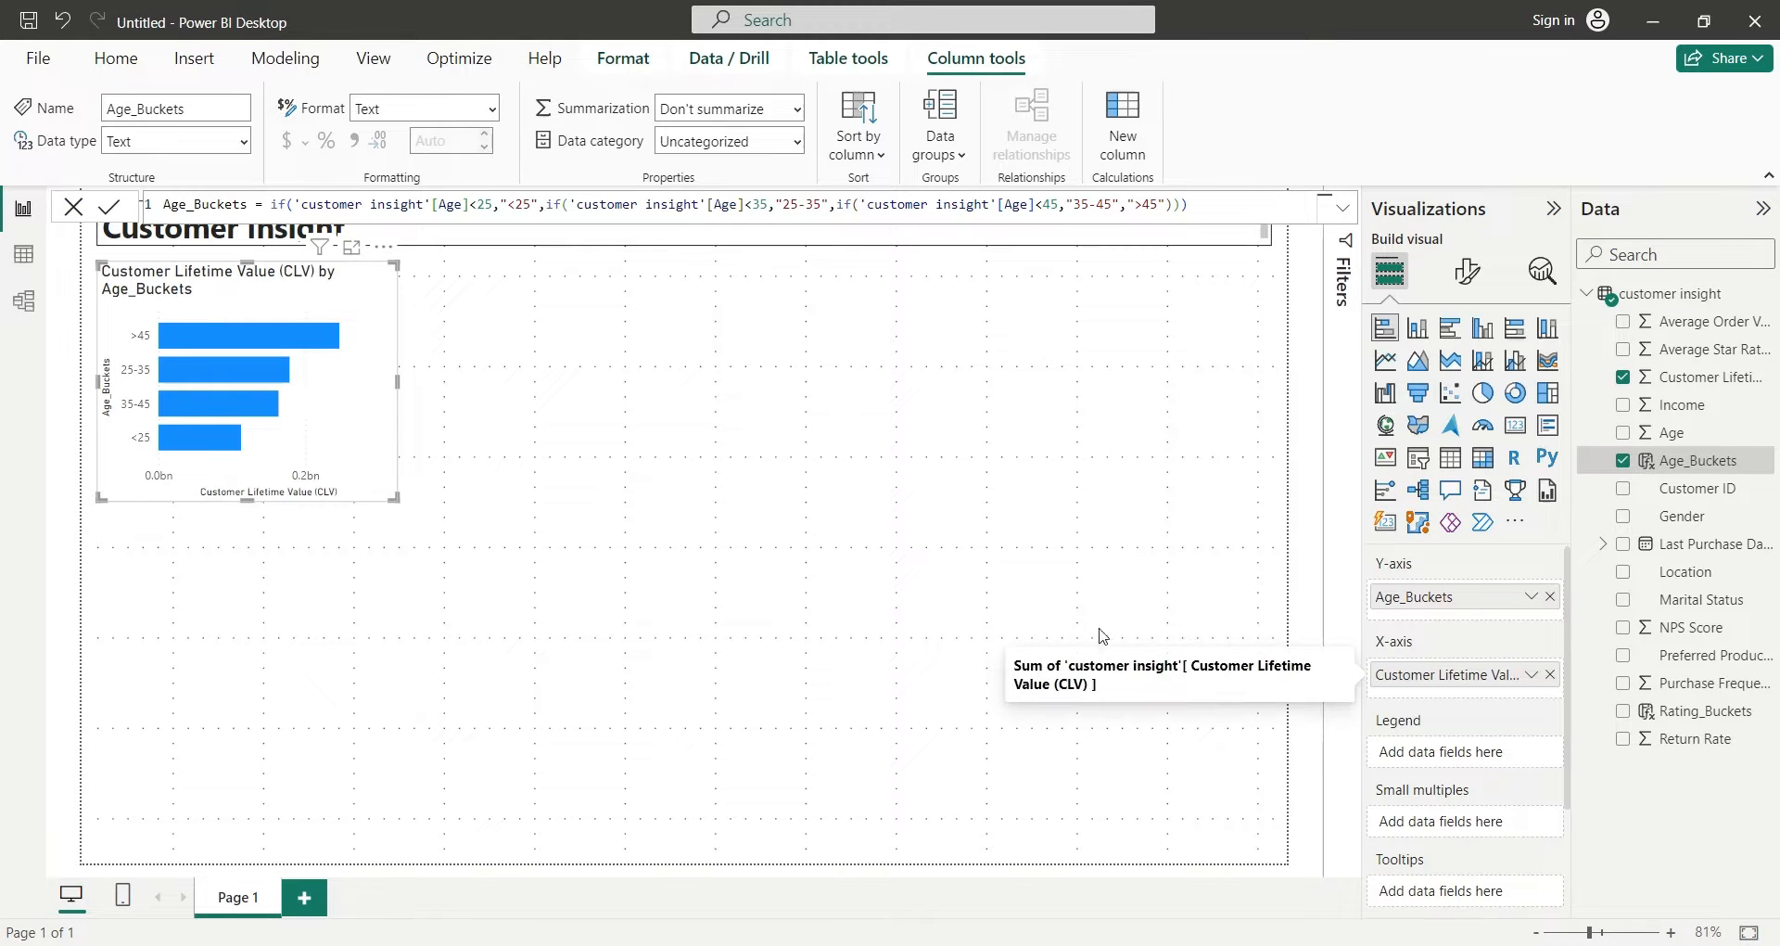
mouse_move(399, 384)
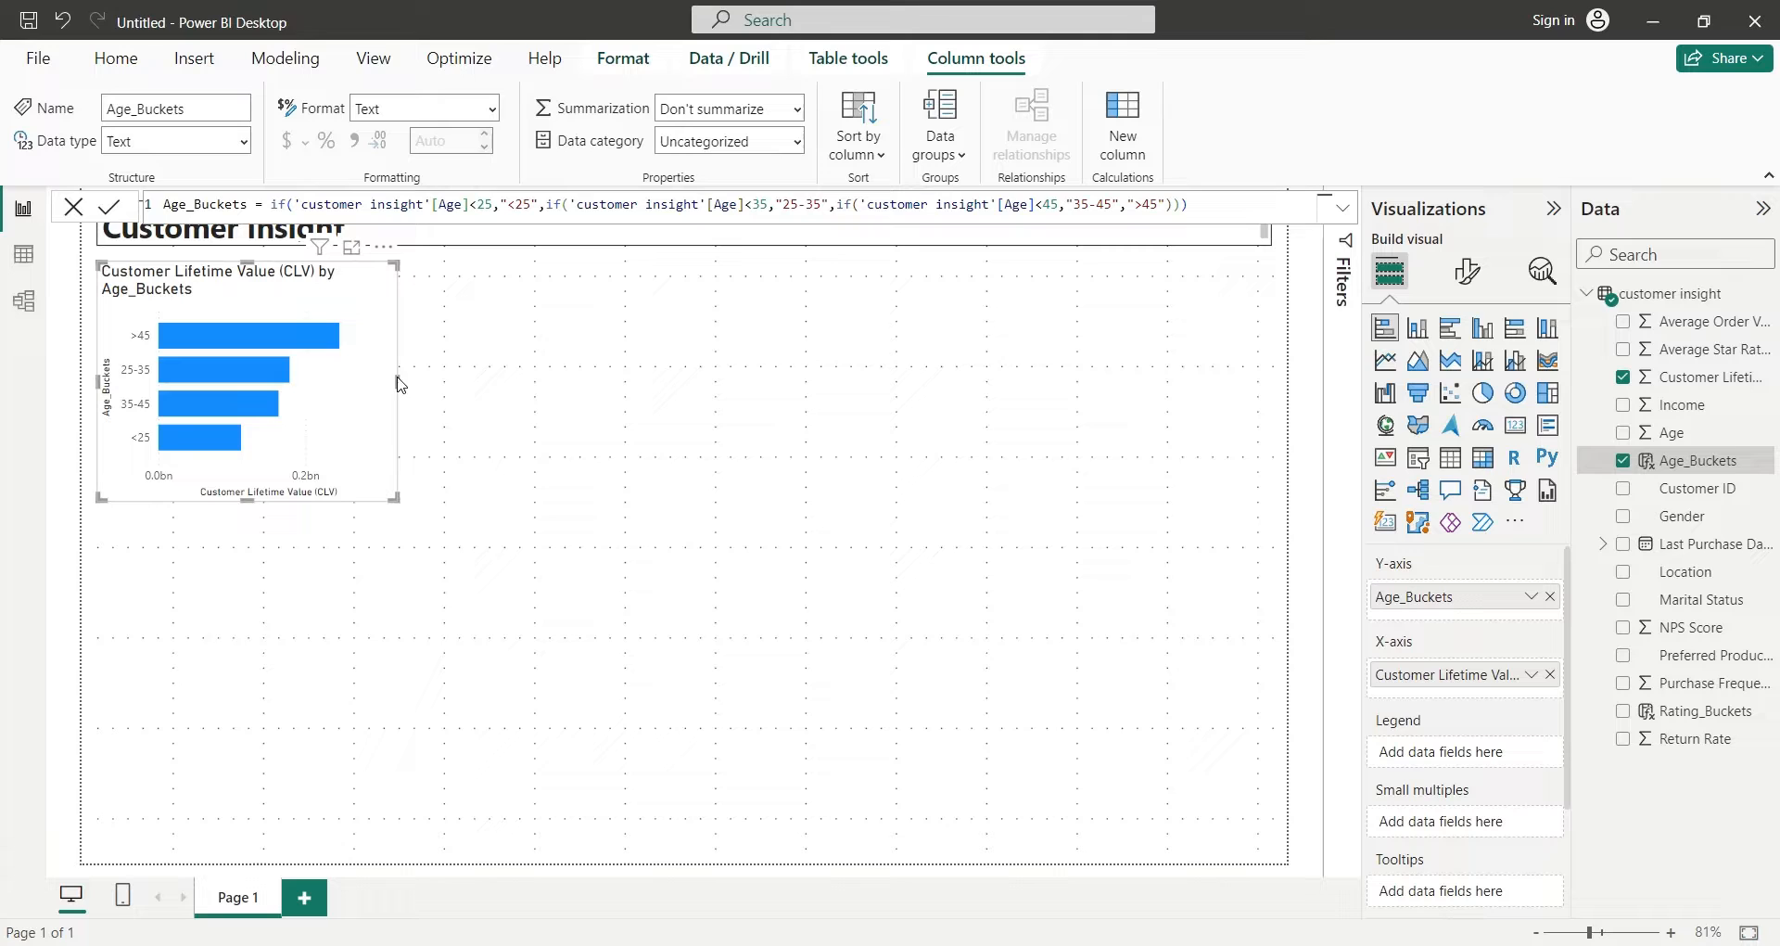
mouse_move(444, 425)
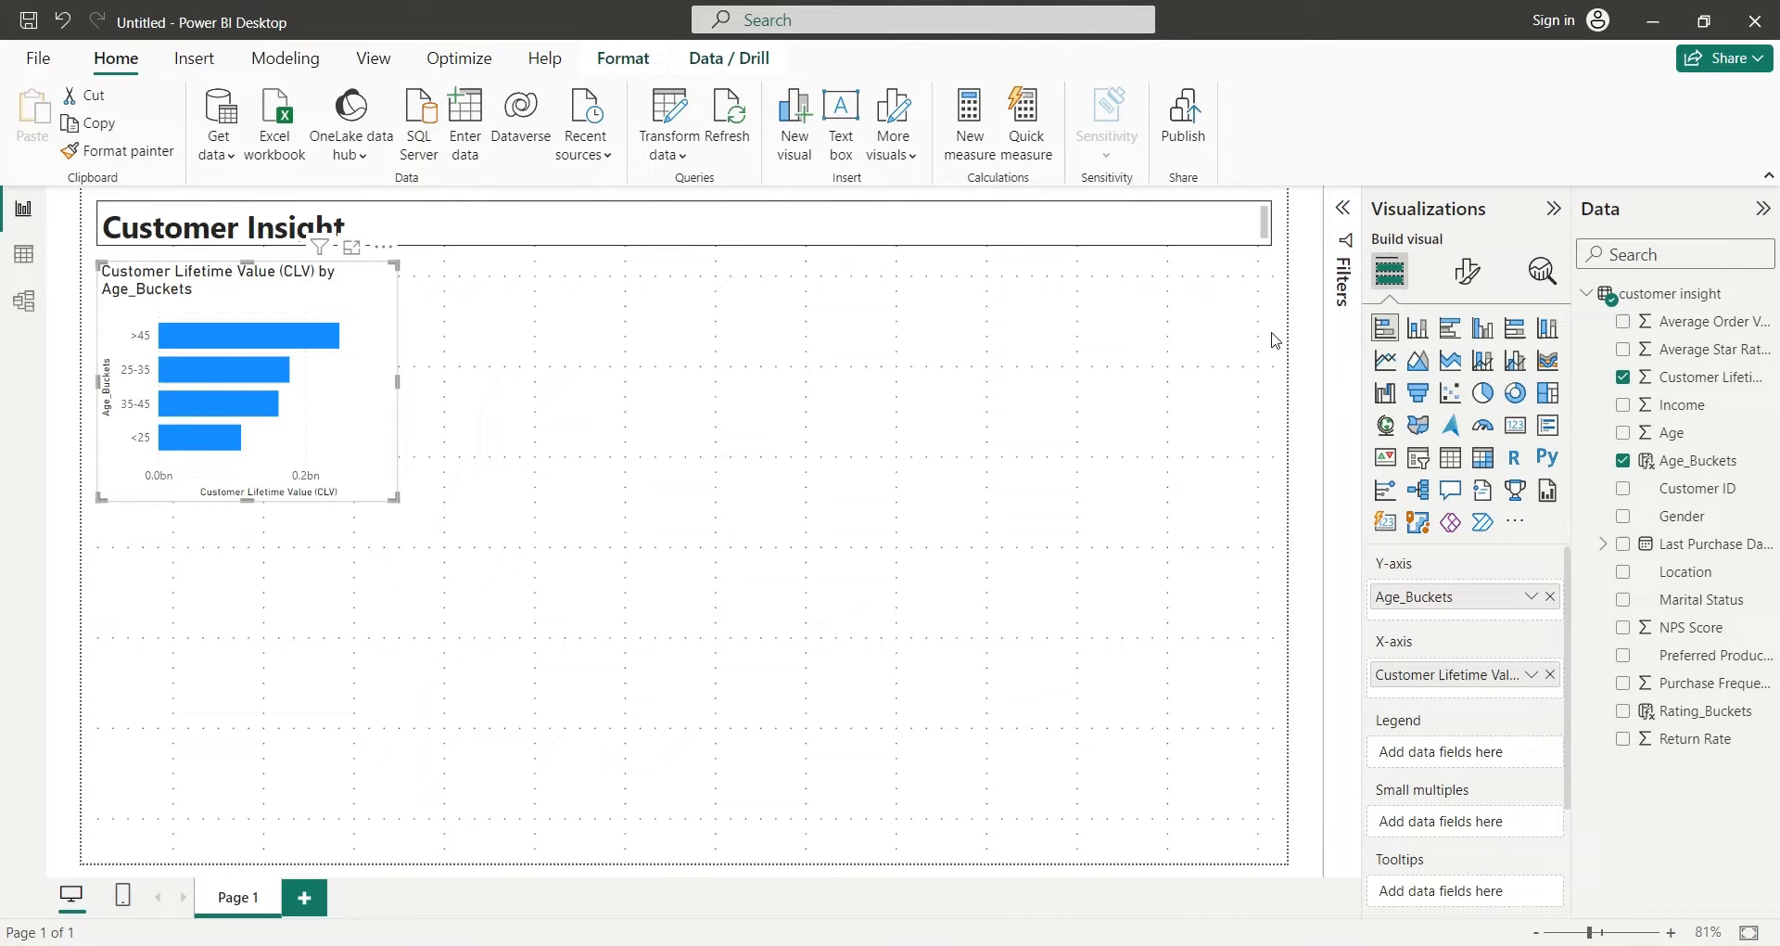
left_click(1465, 270)
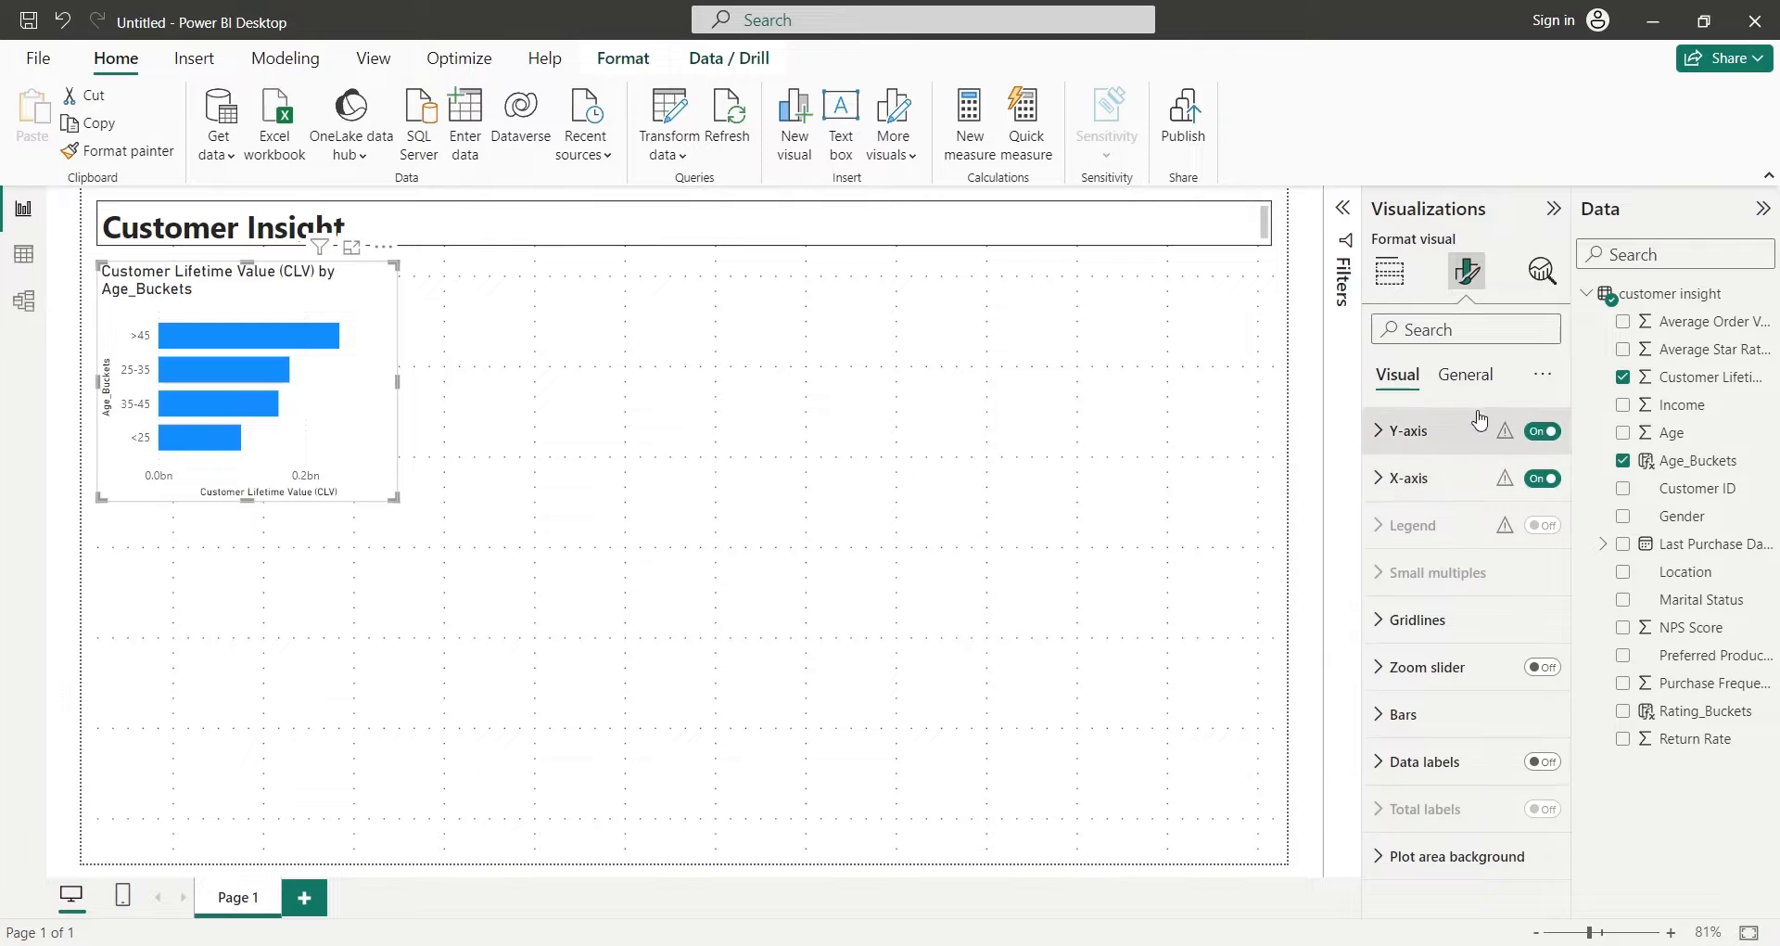
left_click(1464, 375)
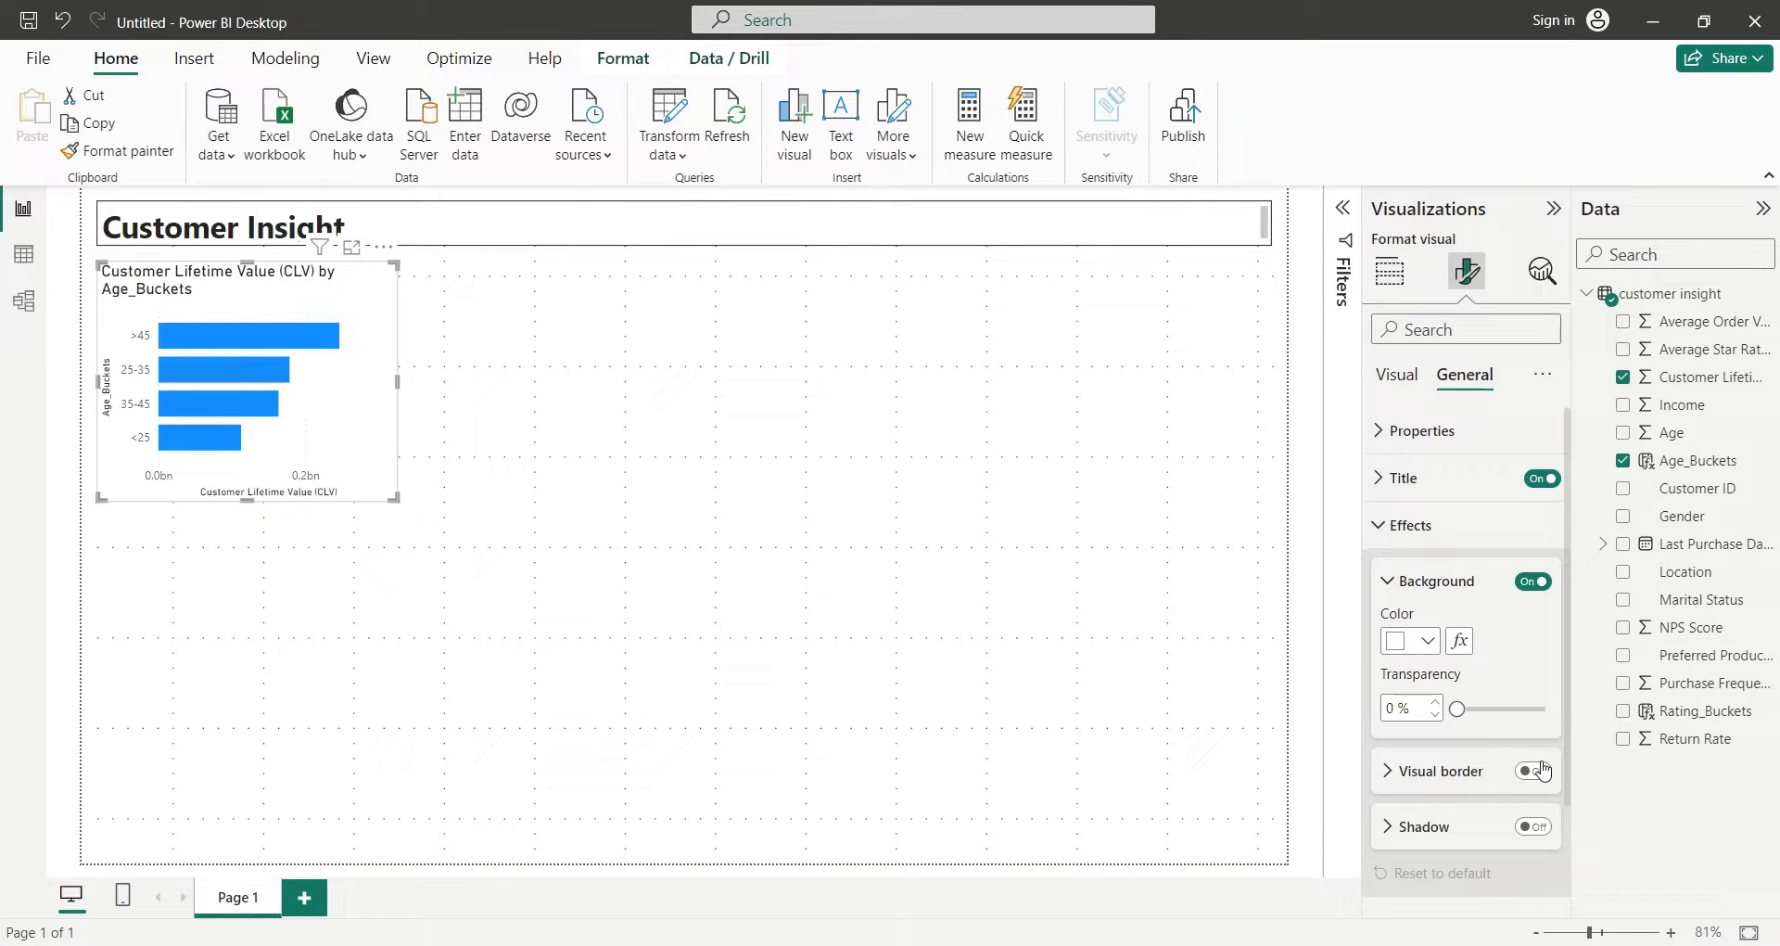
left_click(1389, 271)
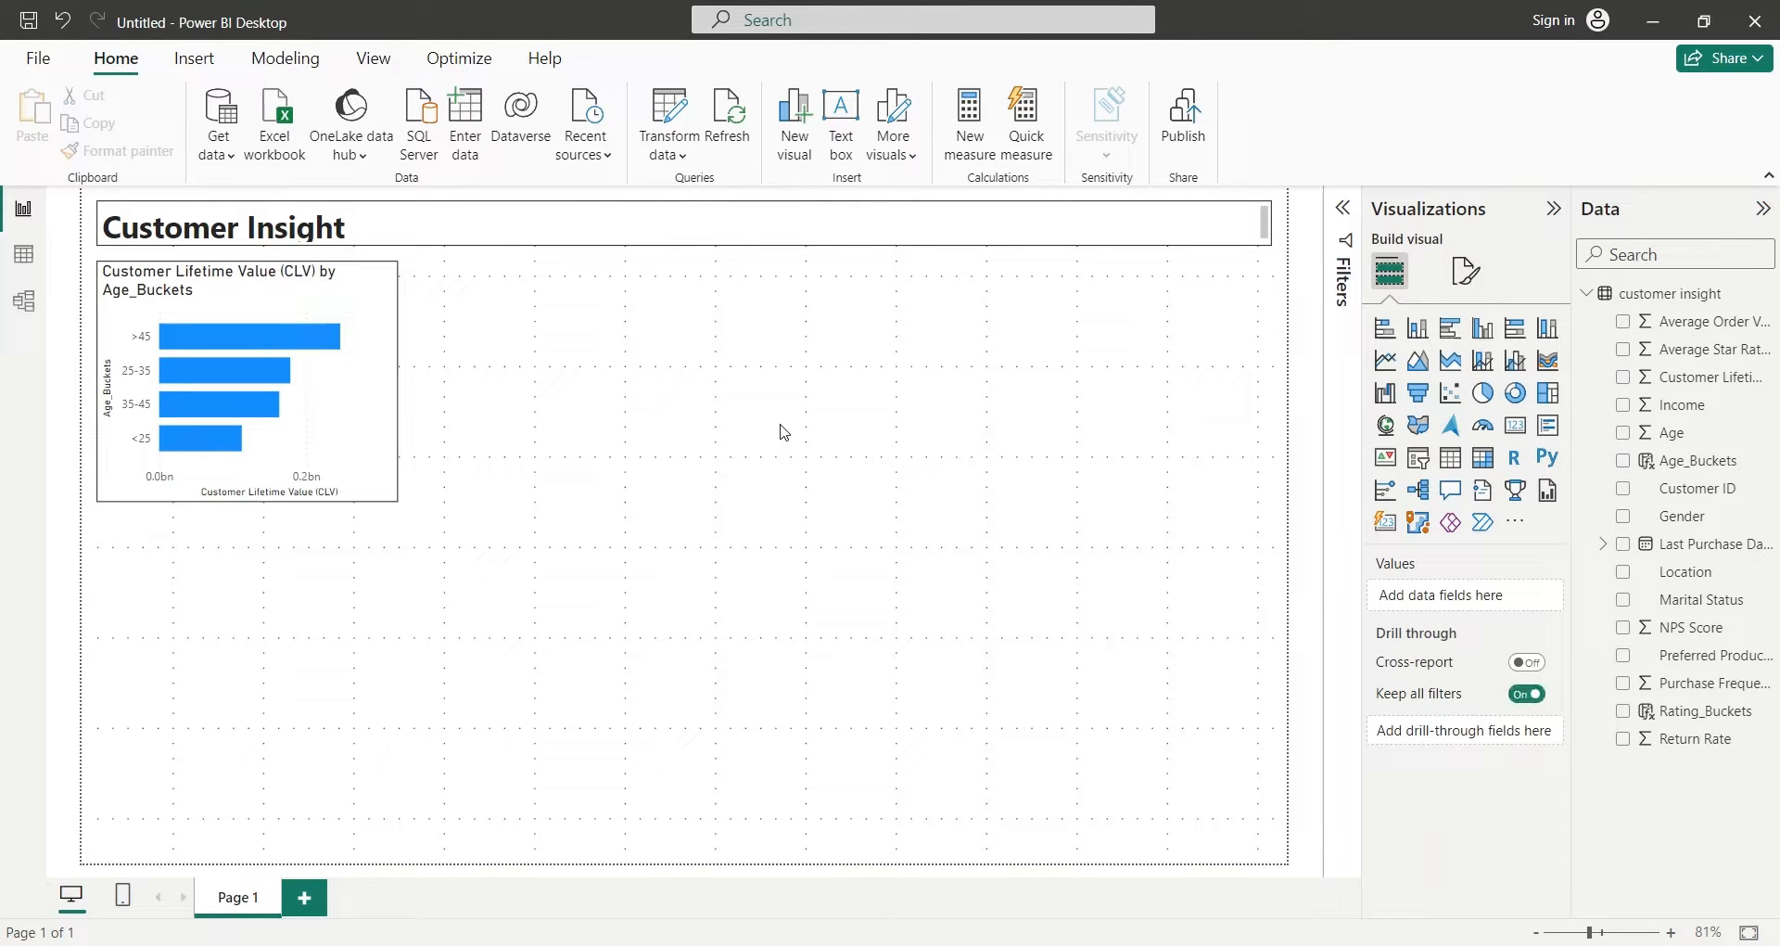
Duplicate the CLV bar chart by Rating_Buckets, then make pie charts of CLV by Marital Status and by Gender.
left_click(245, 385)
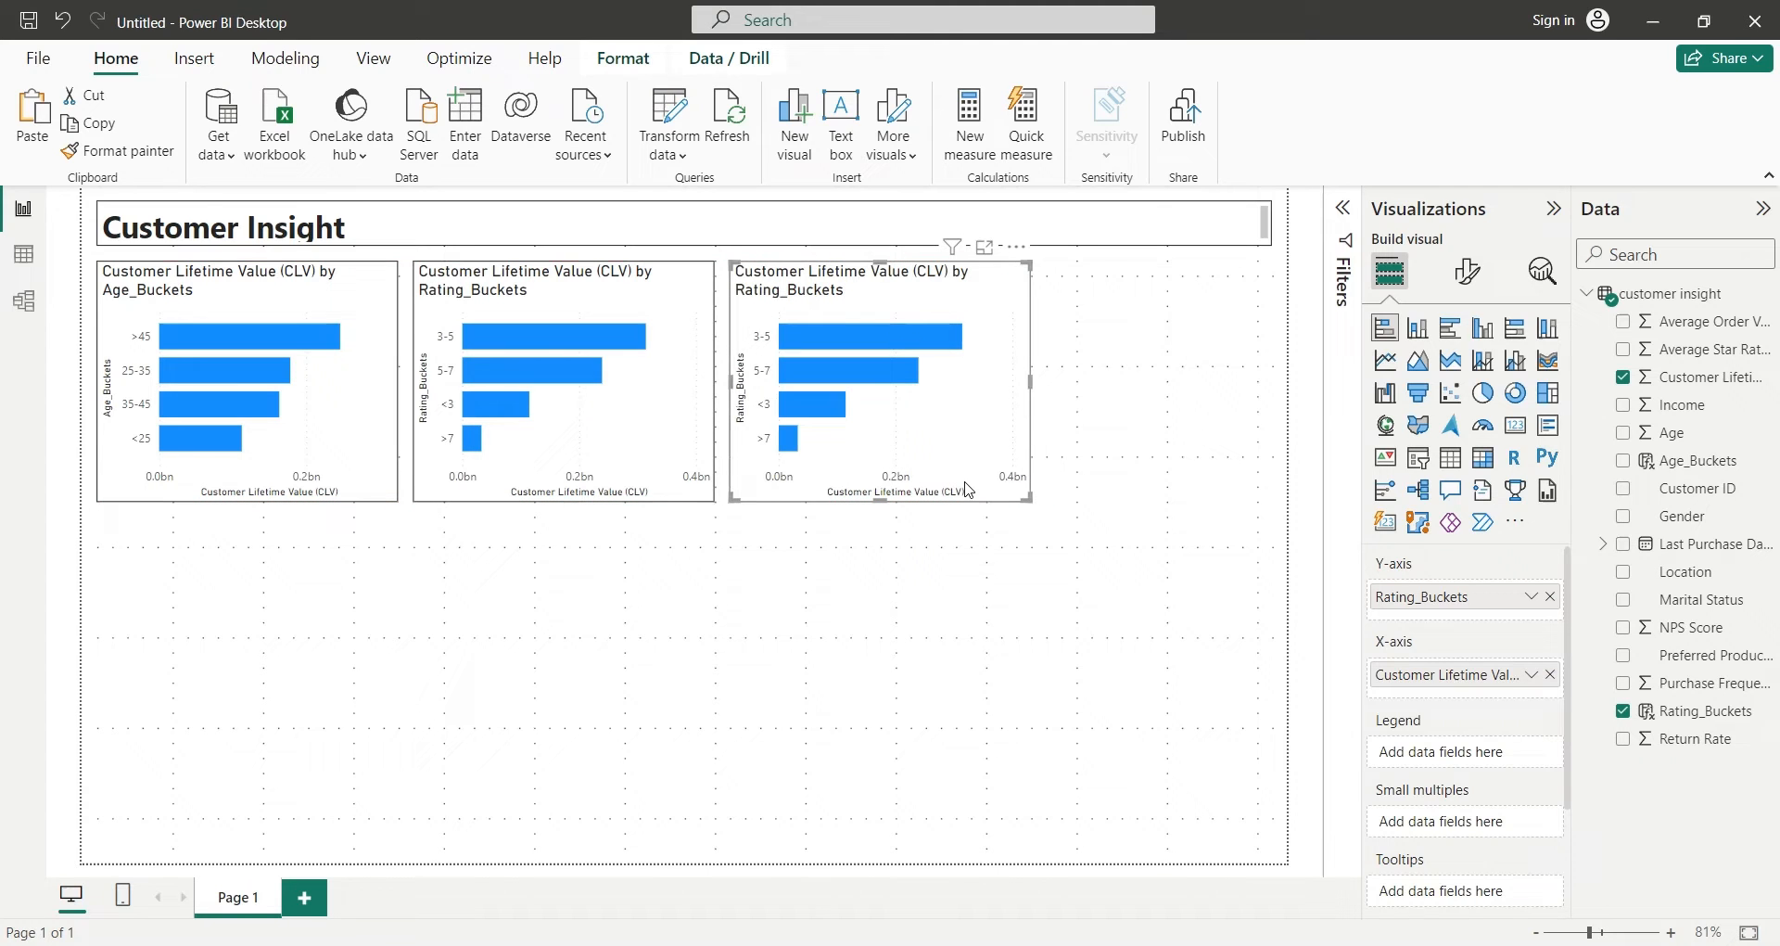
left_click(1480, 393)
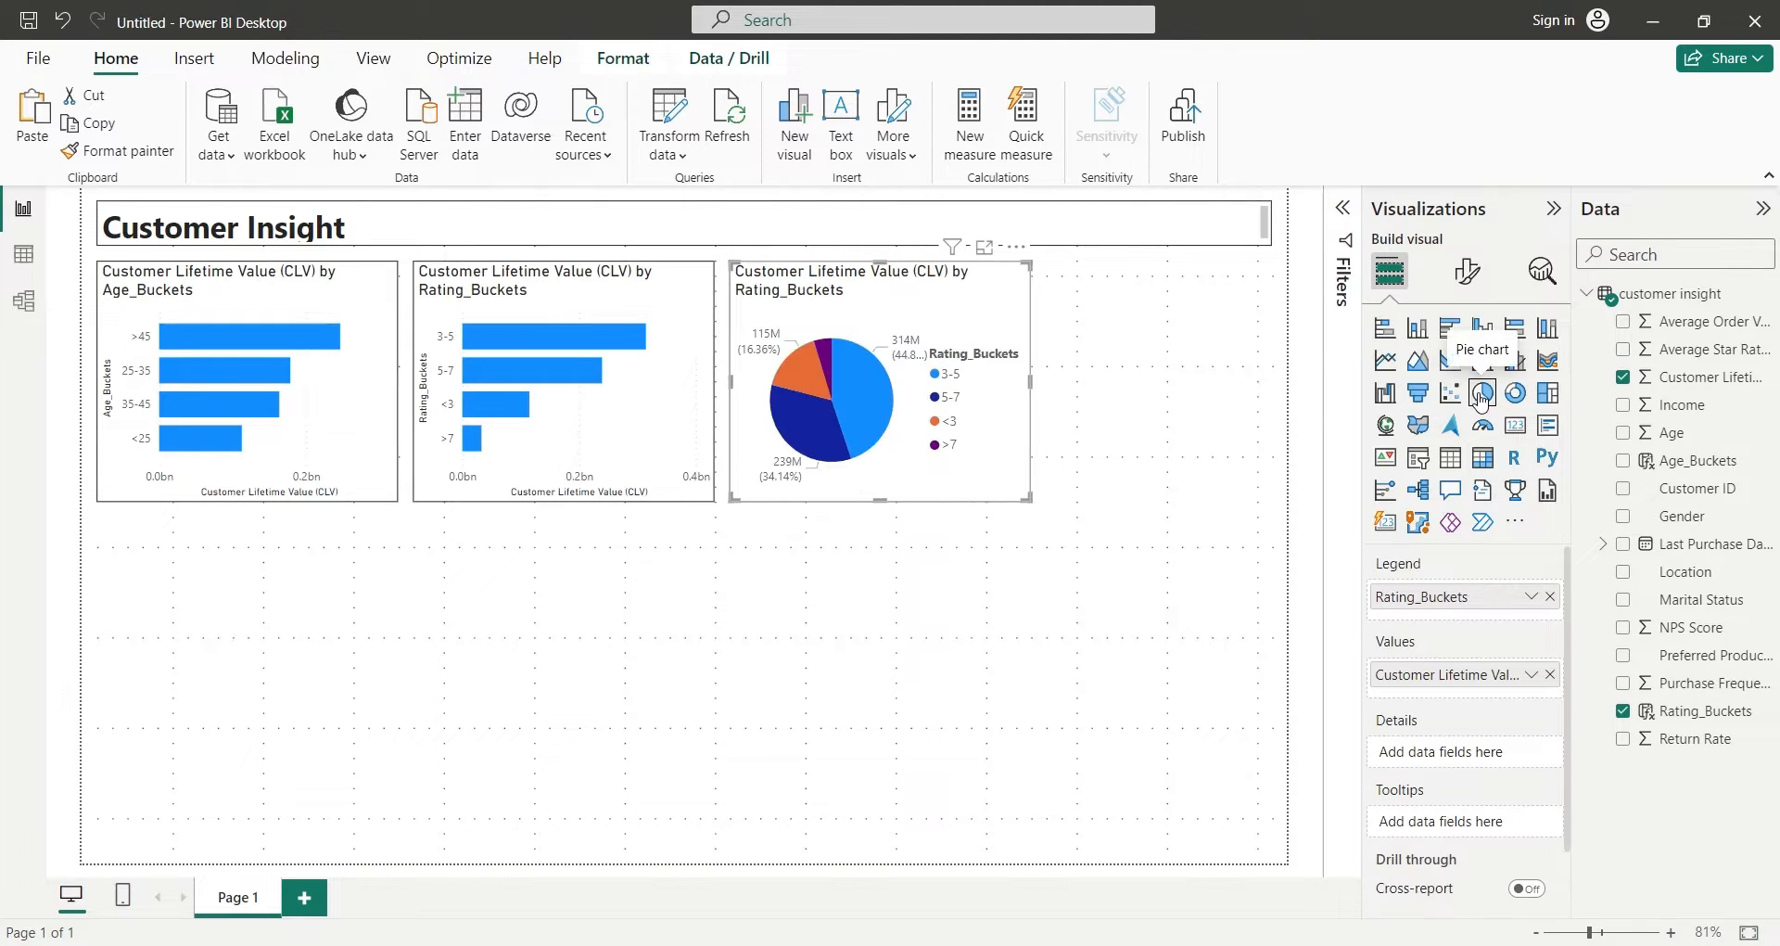
left_click(1623, 599)
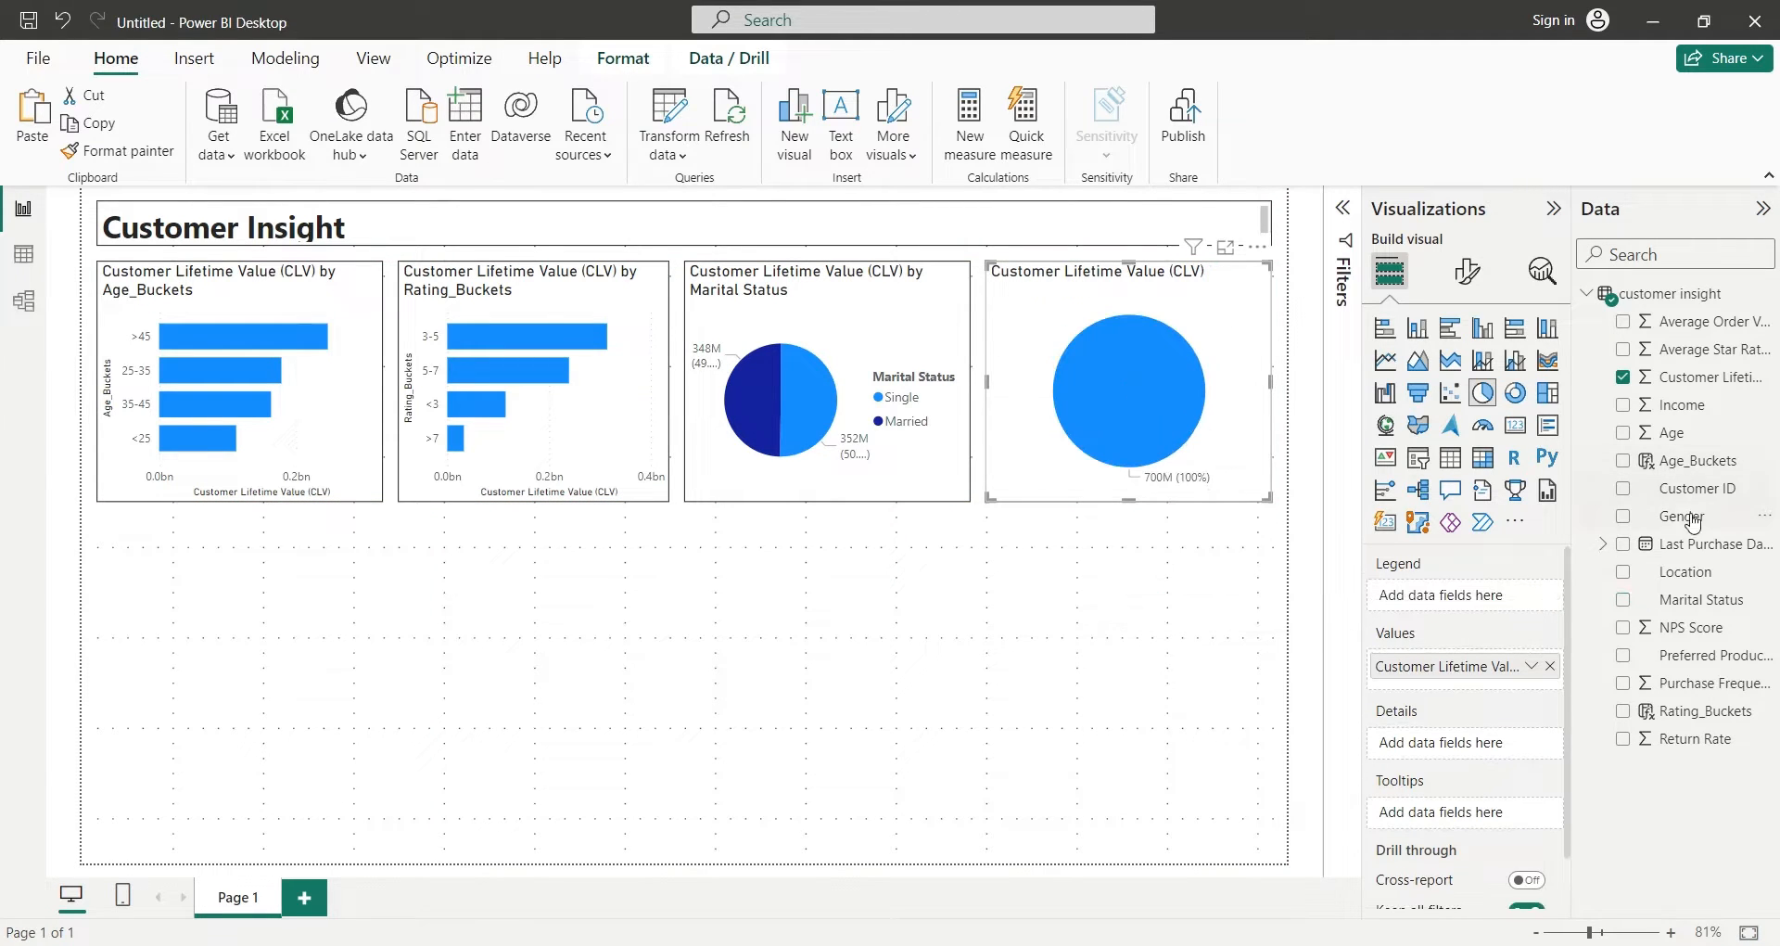
left_click(1623, 516)
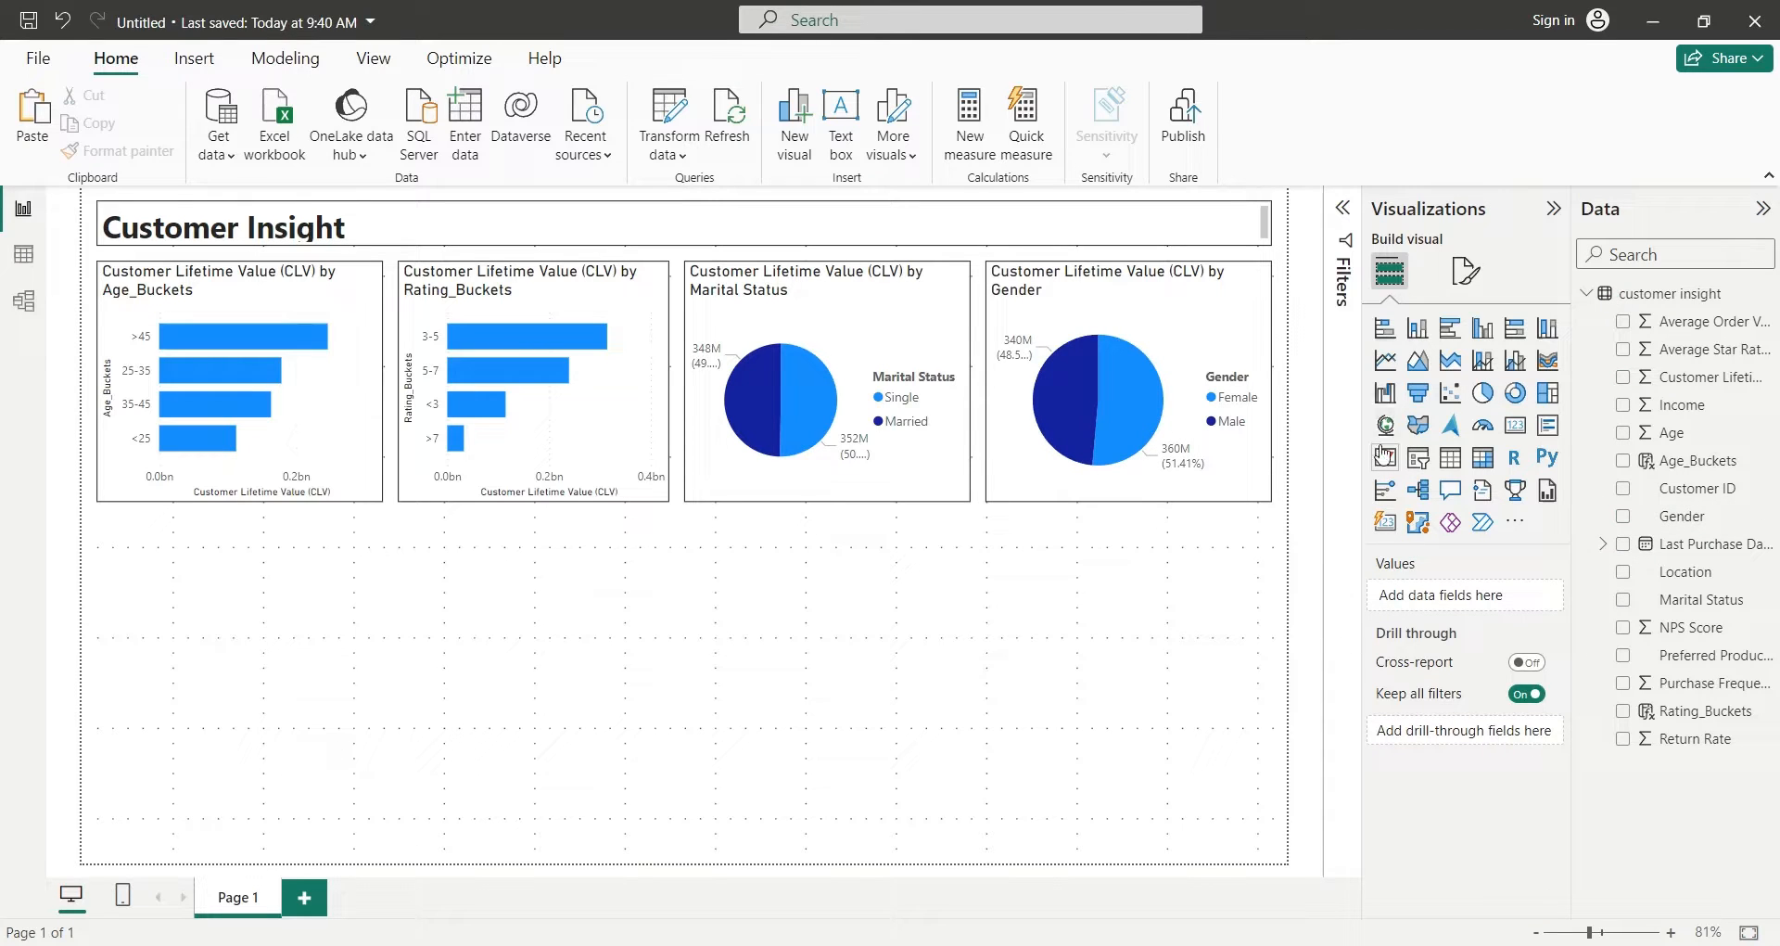
Add a map of CLV bubble size by Location below the charts and go to Options and settings.
left_click(1384, 425)
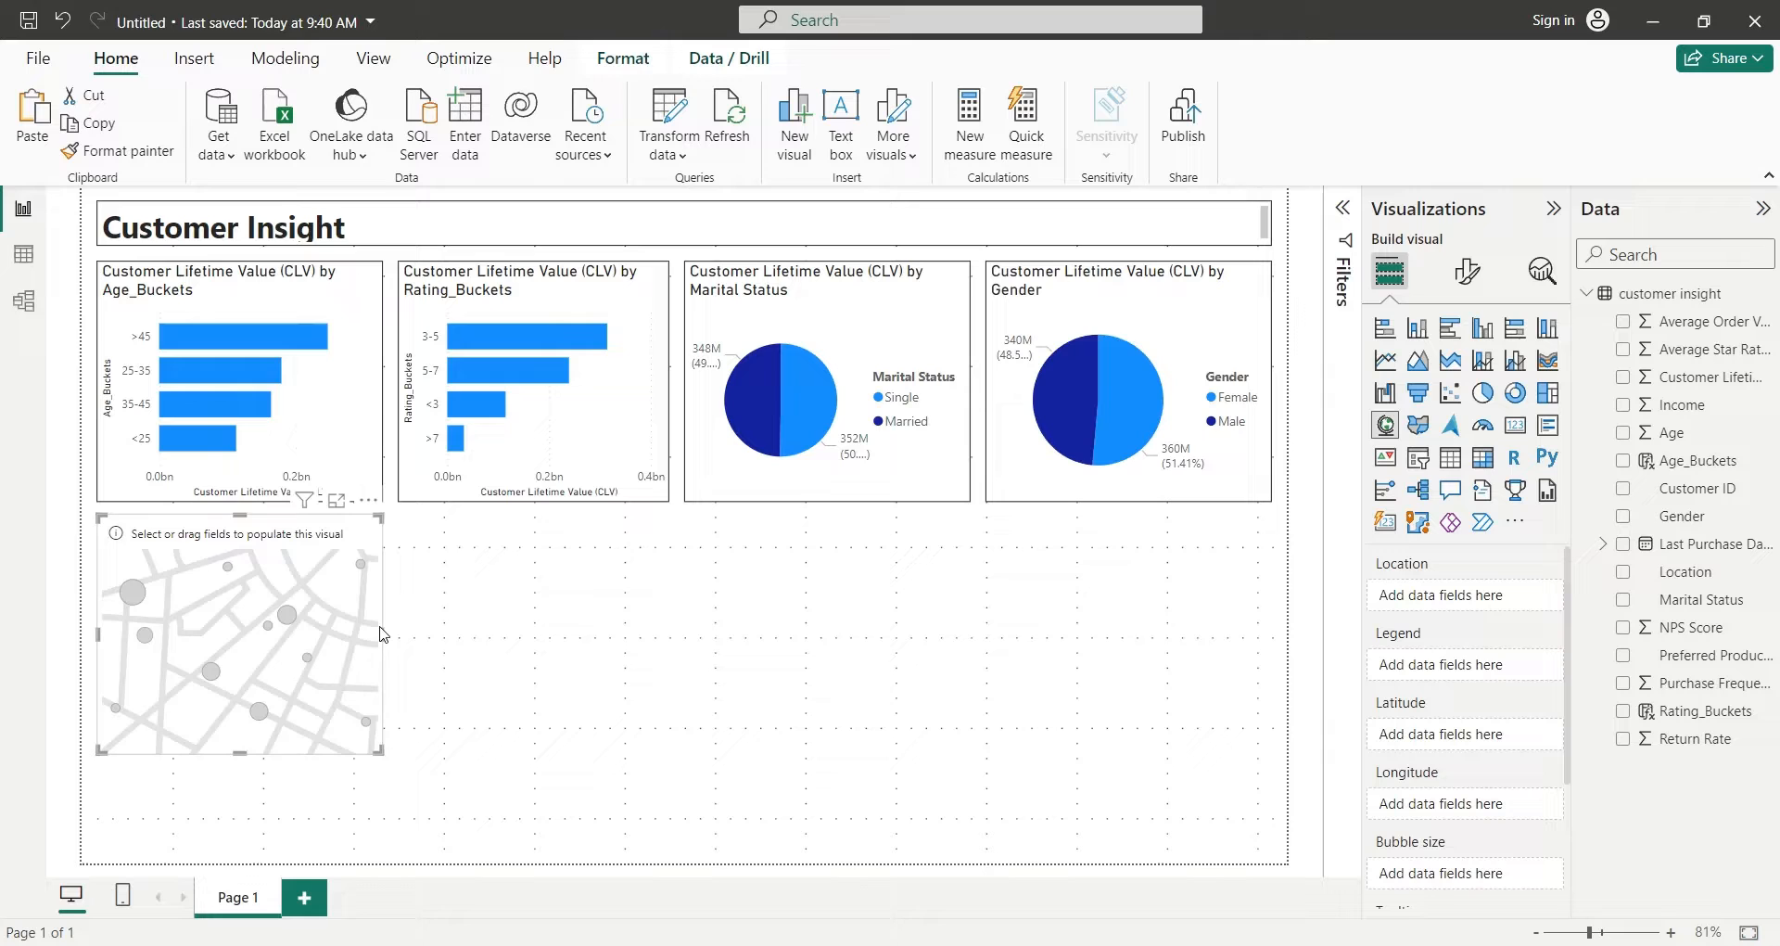
left_click_drag(384, 758, 480, 863)
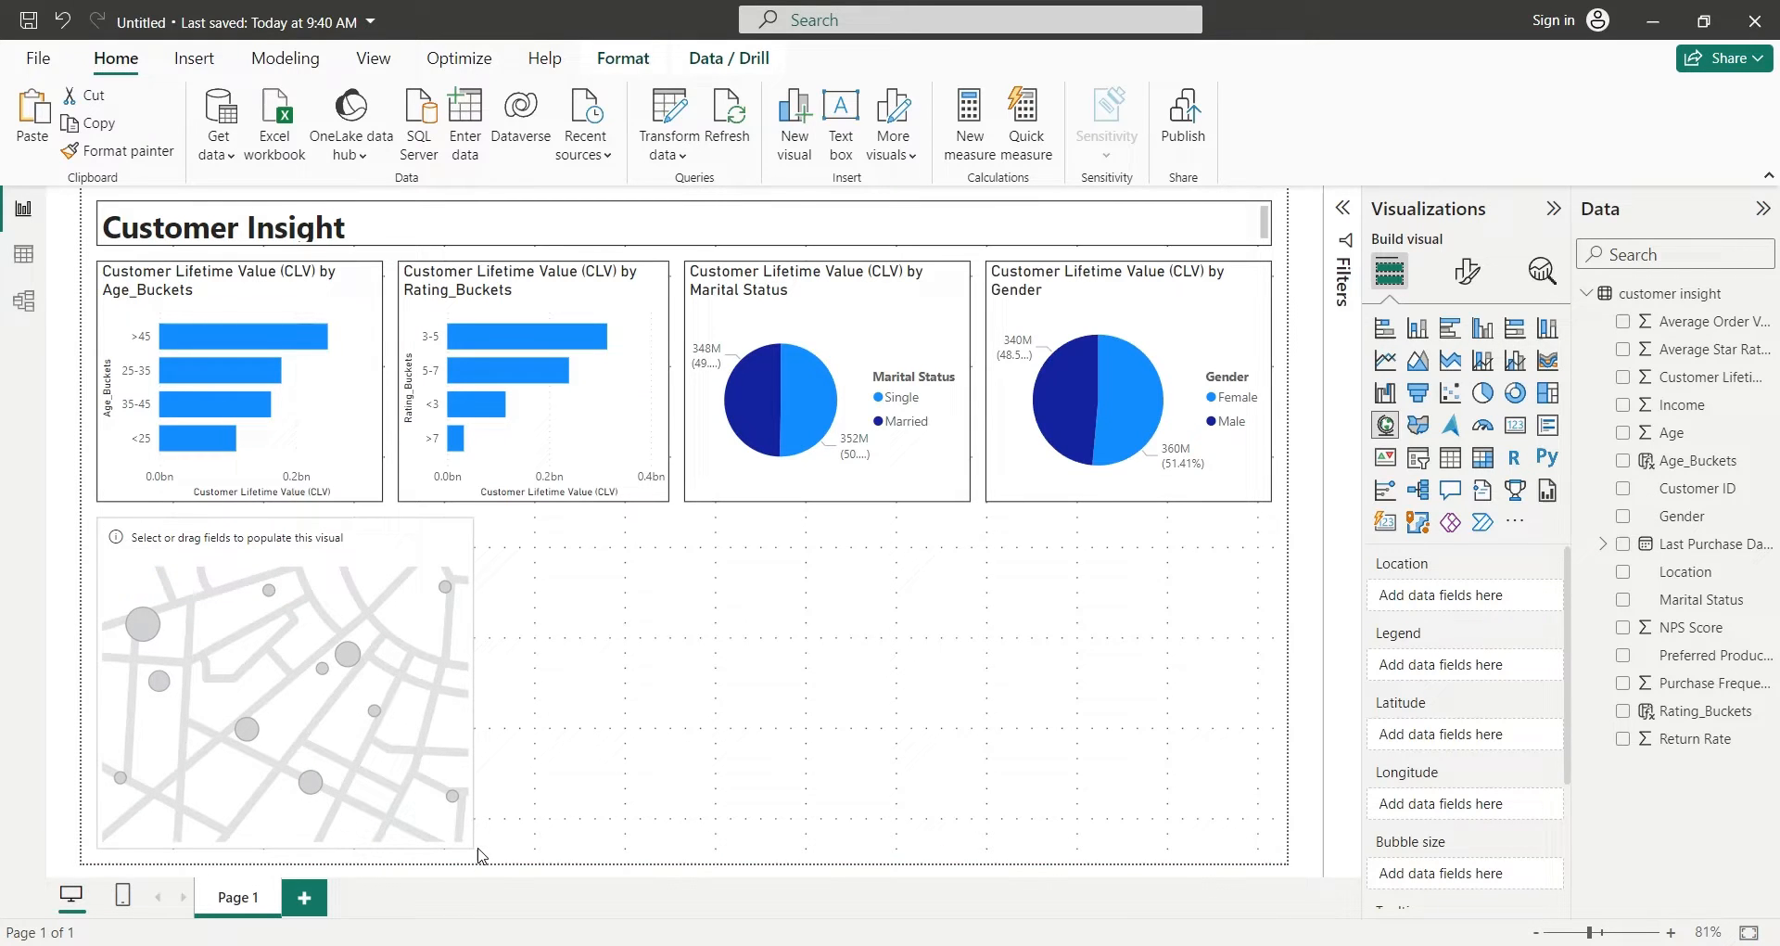
left_click(284, 680)
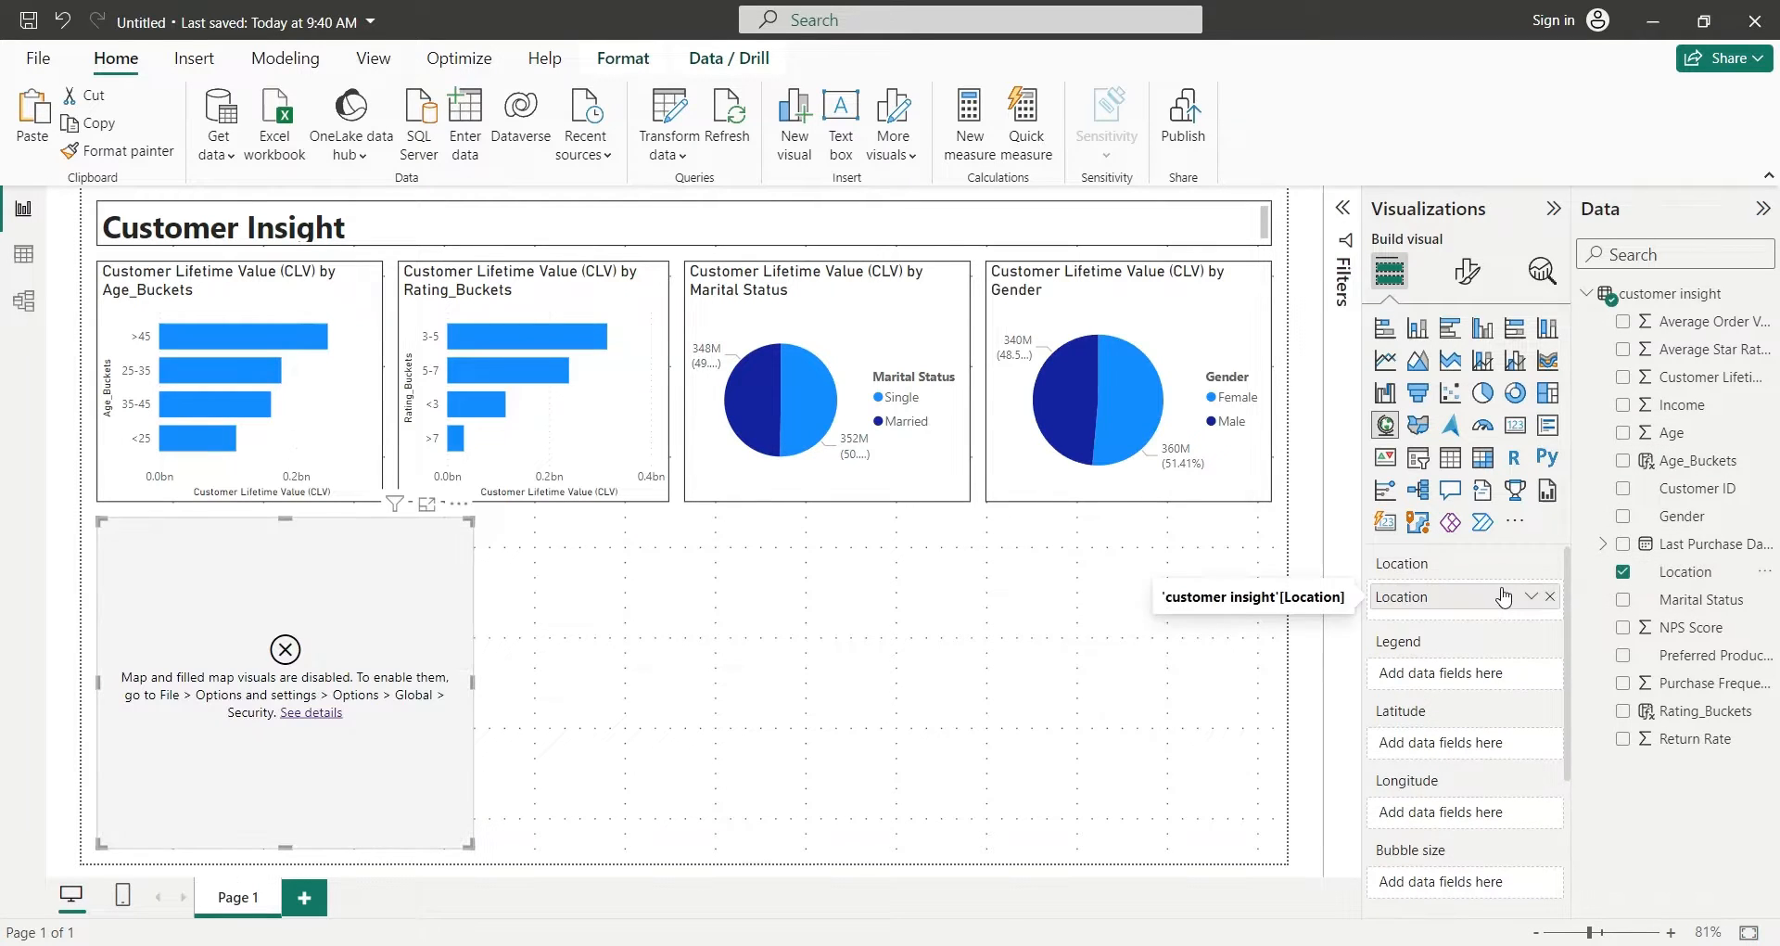
mouse_move(1696, 376)
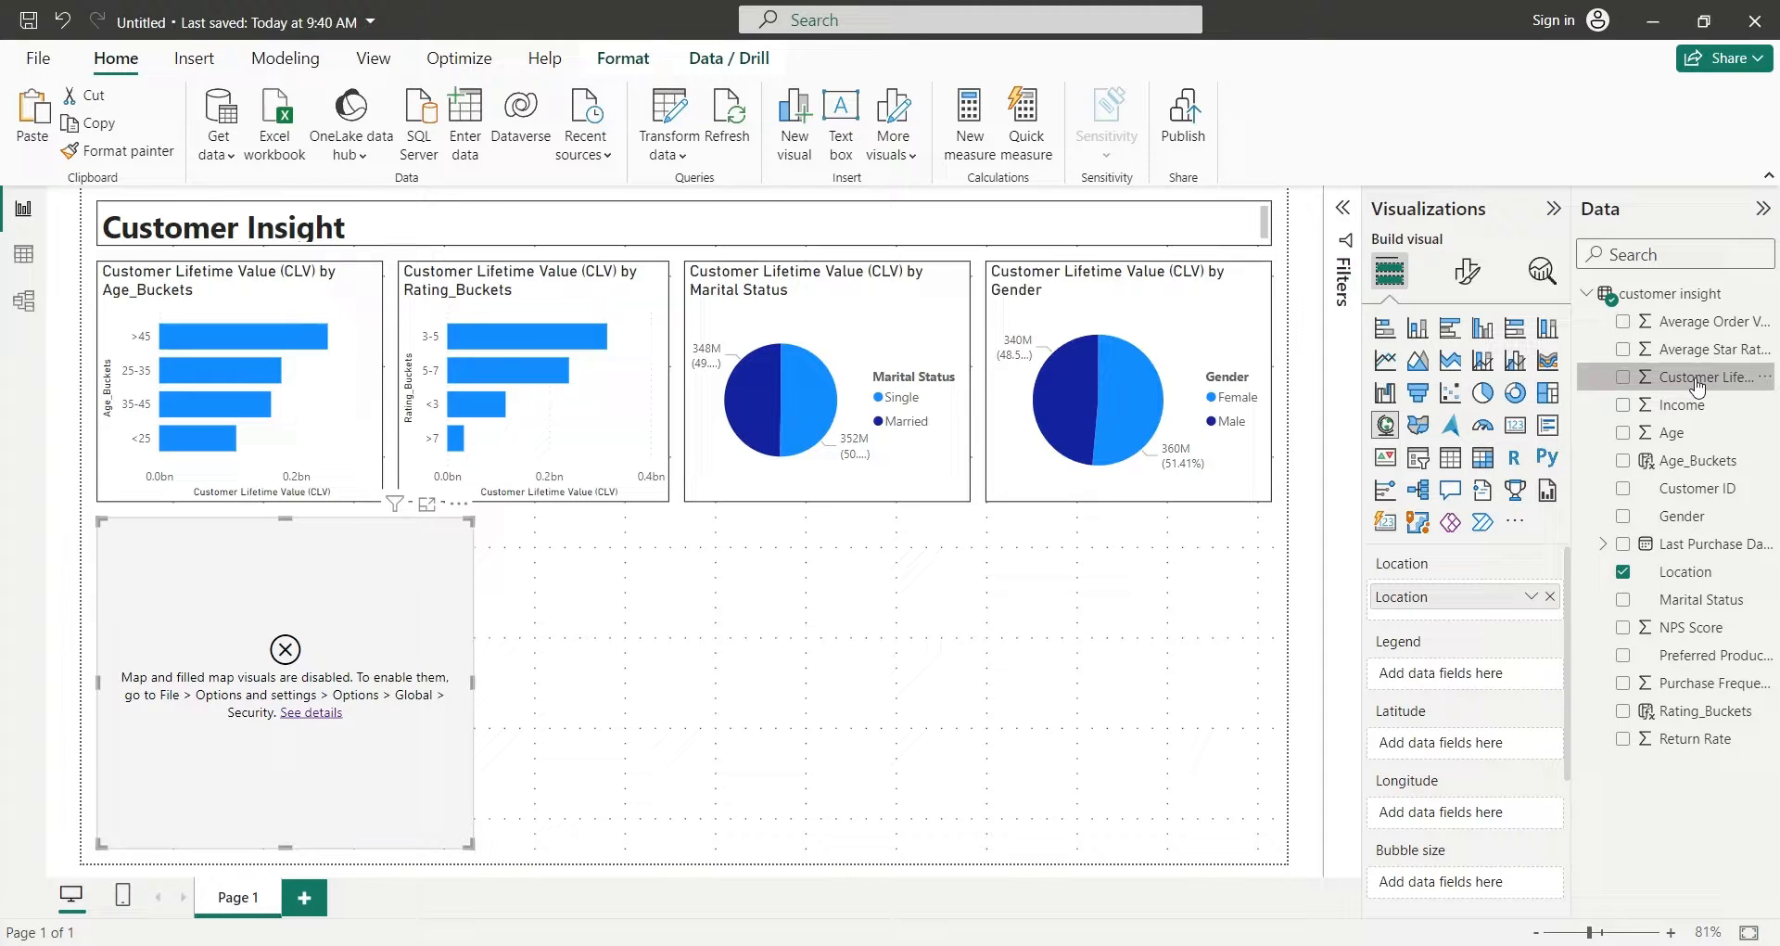
left_click(1625, 377)
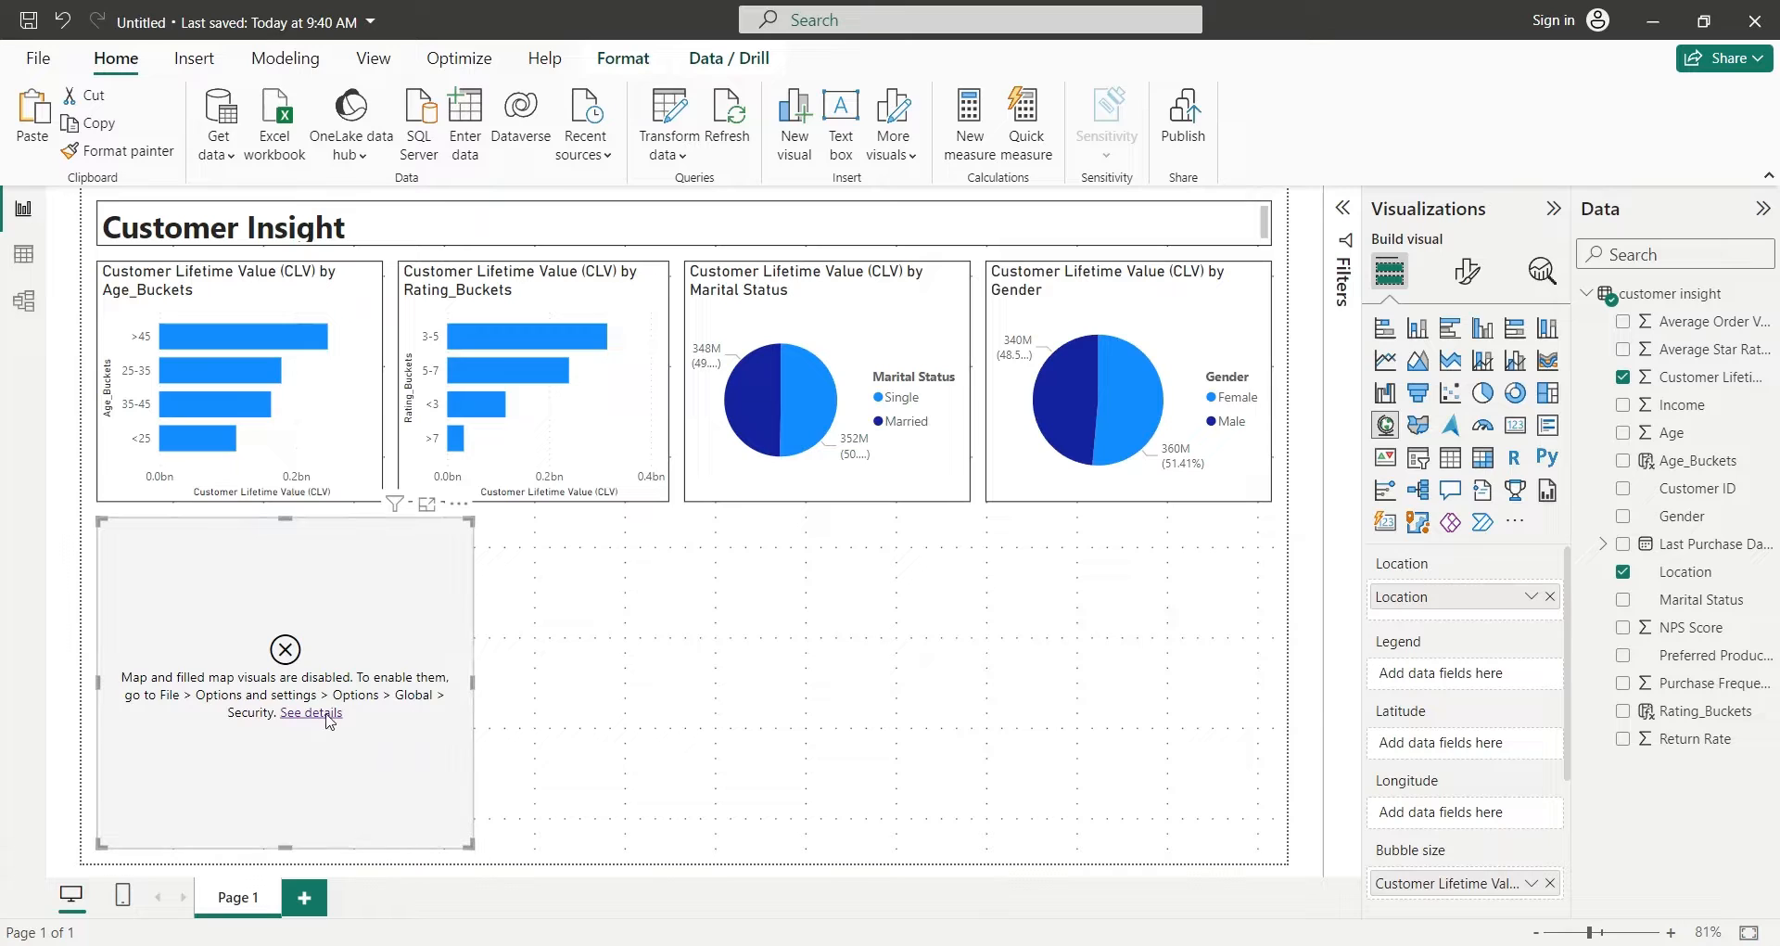
mouse_move(383, 632)
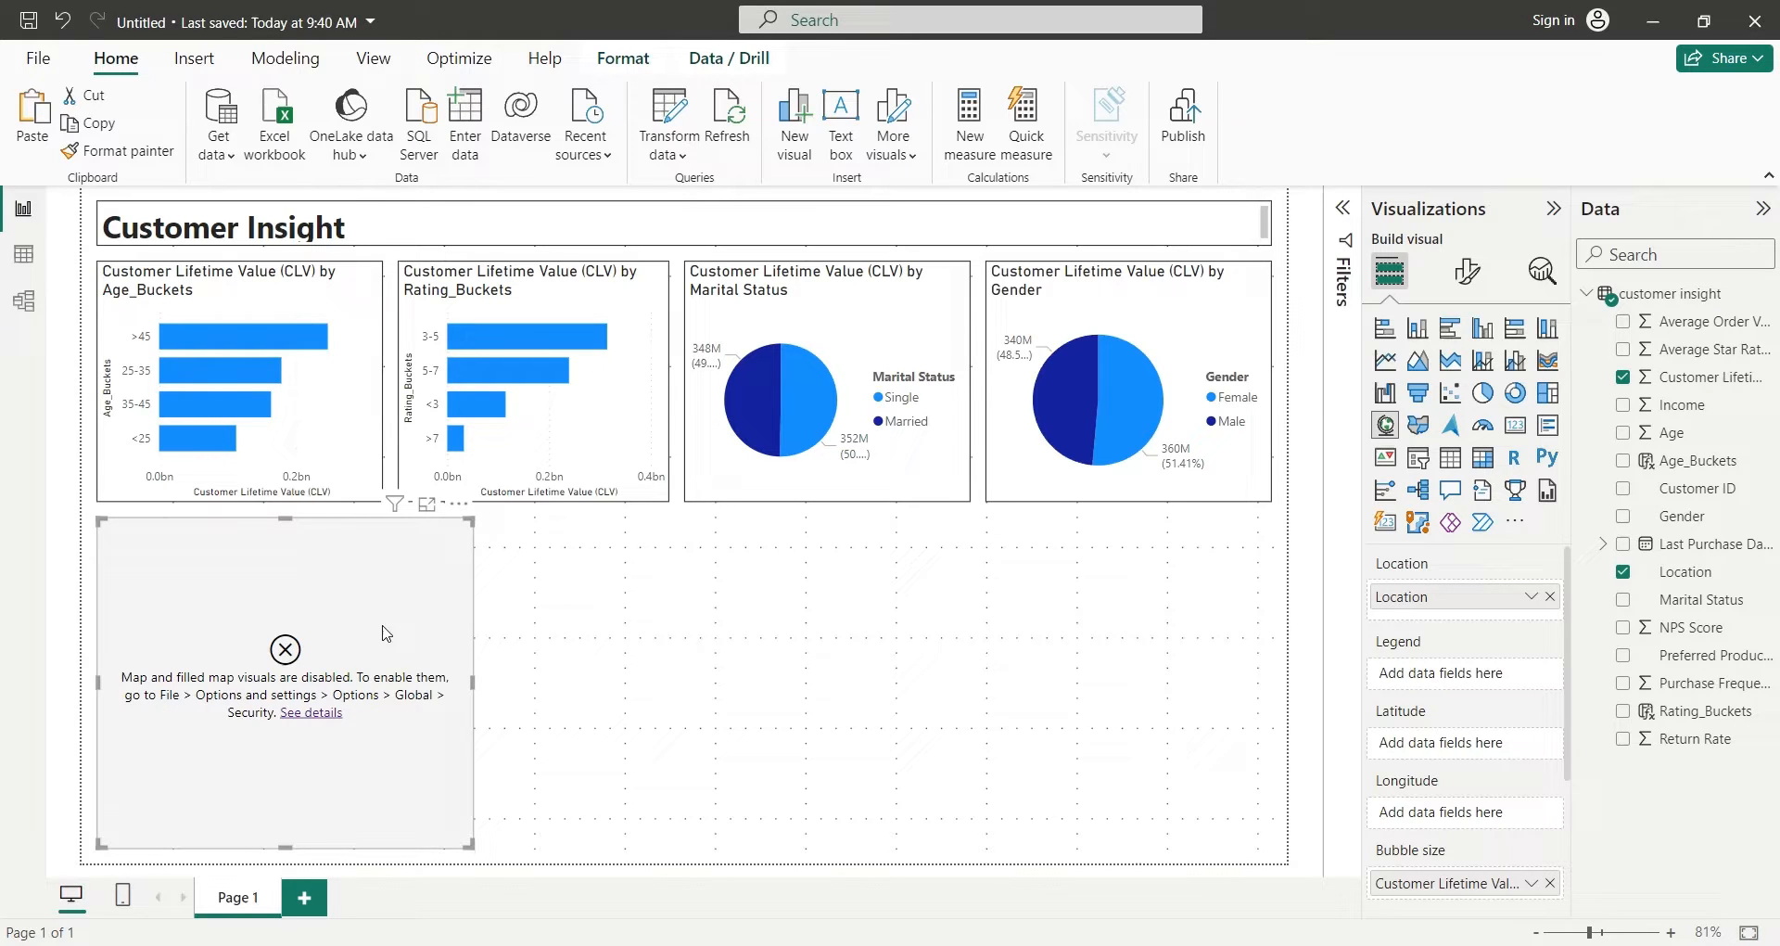
left_click(37, 58)
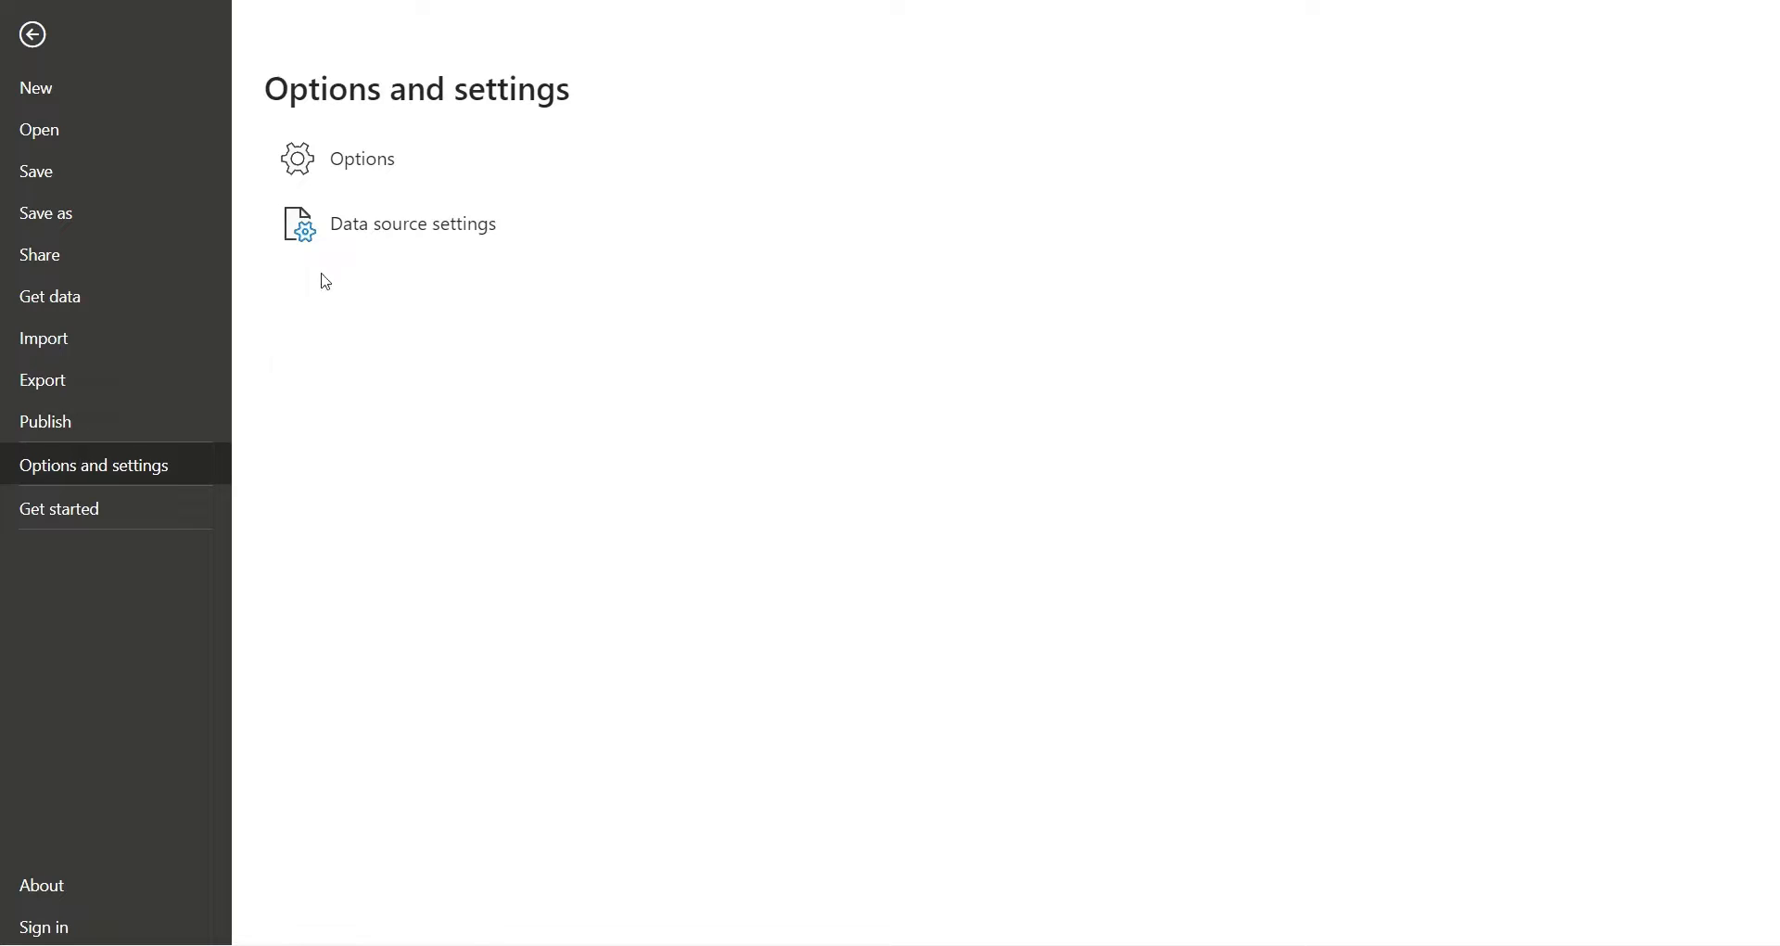
In Options > Security, allow Map and Filled Map visuals.
left_click(31, 33)
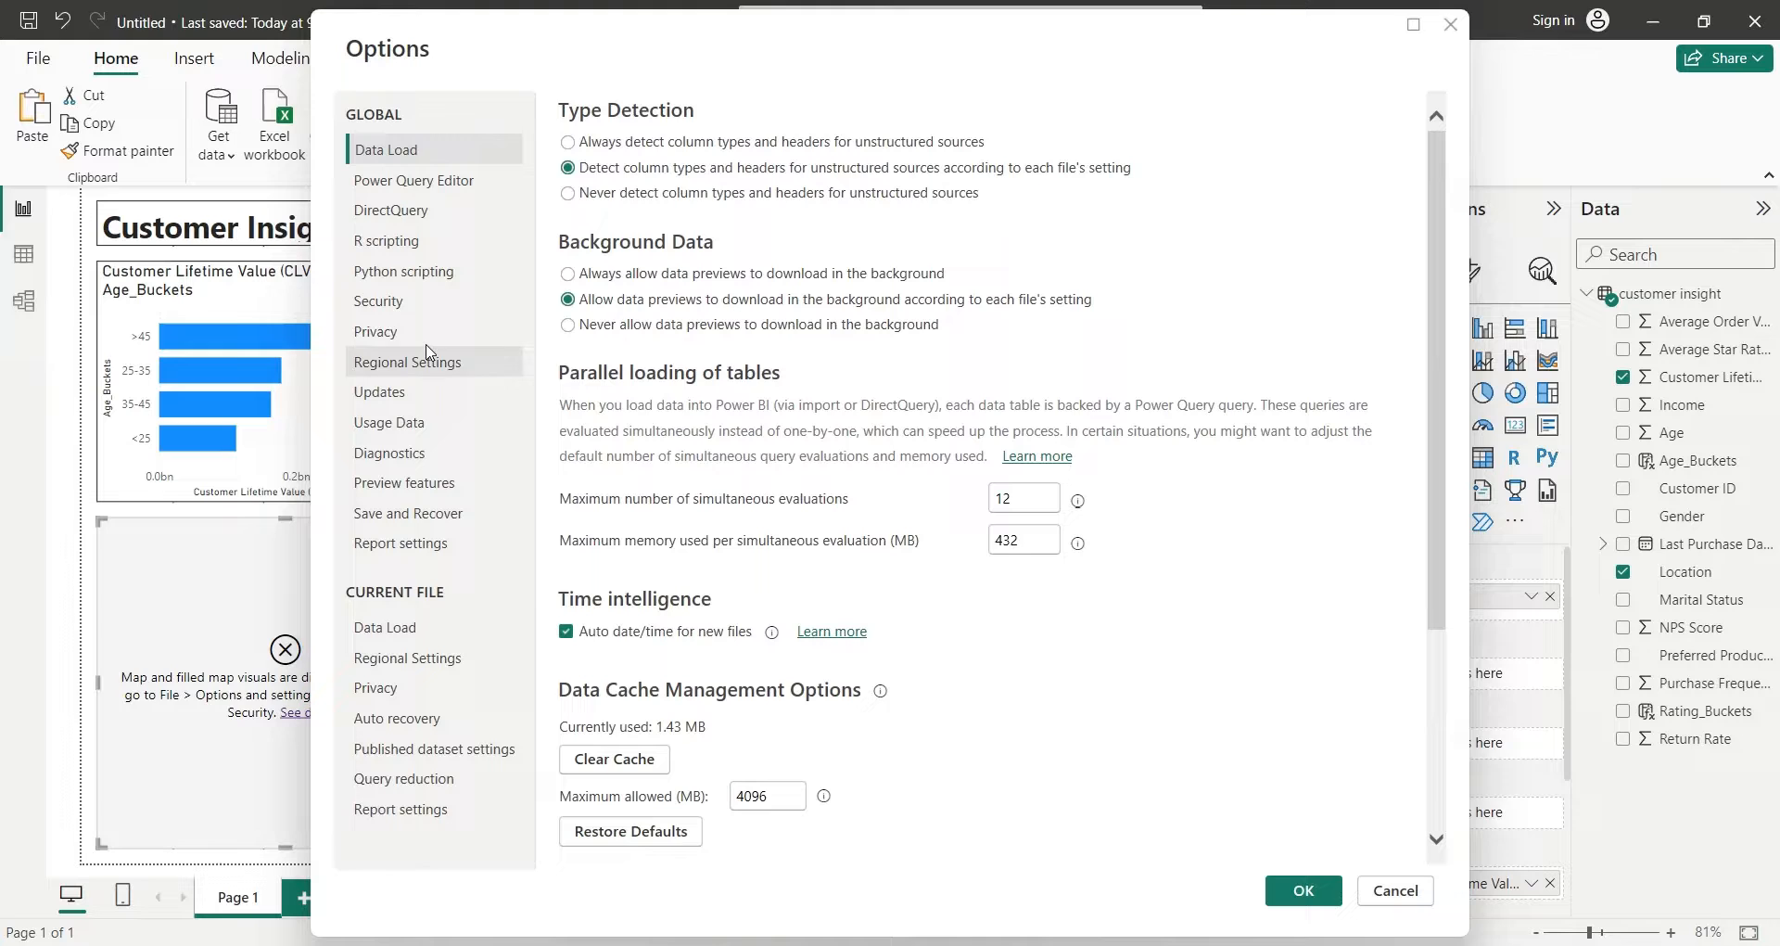
left_click(379, 301)
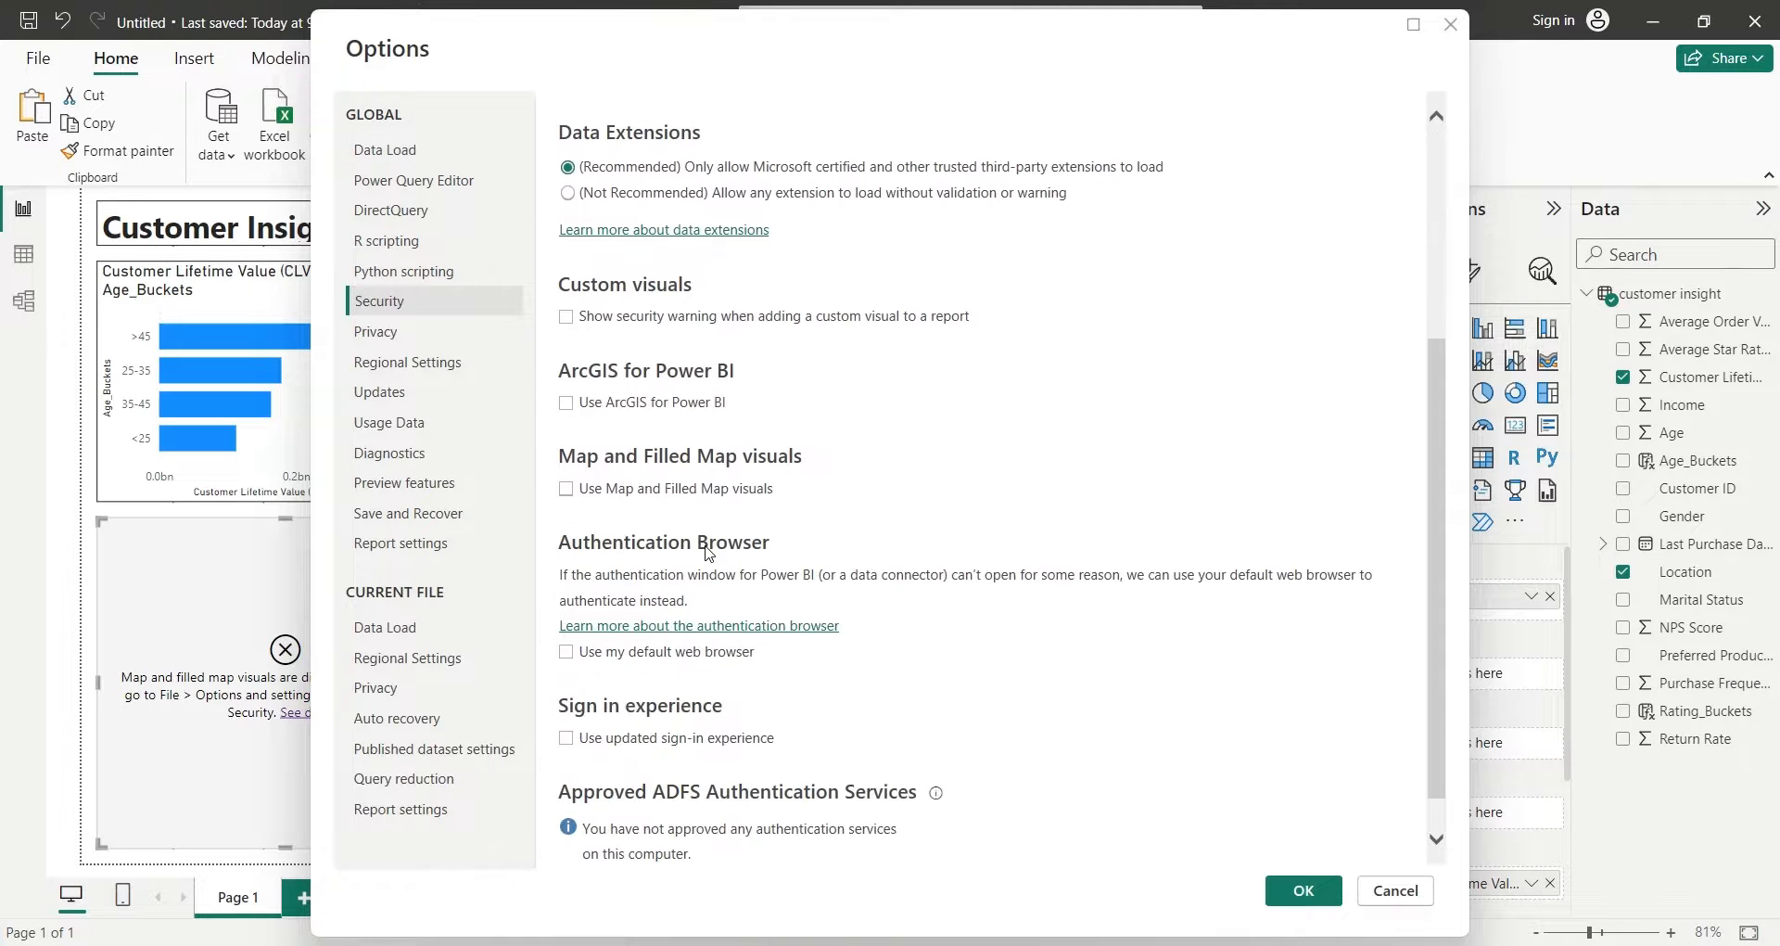
left_click(566, 488)
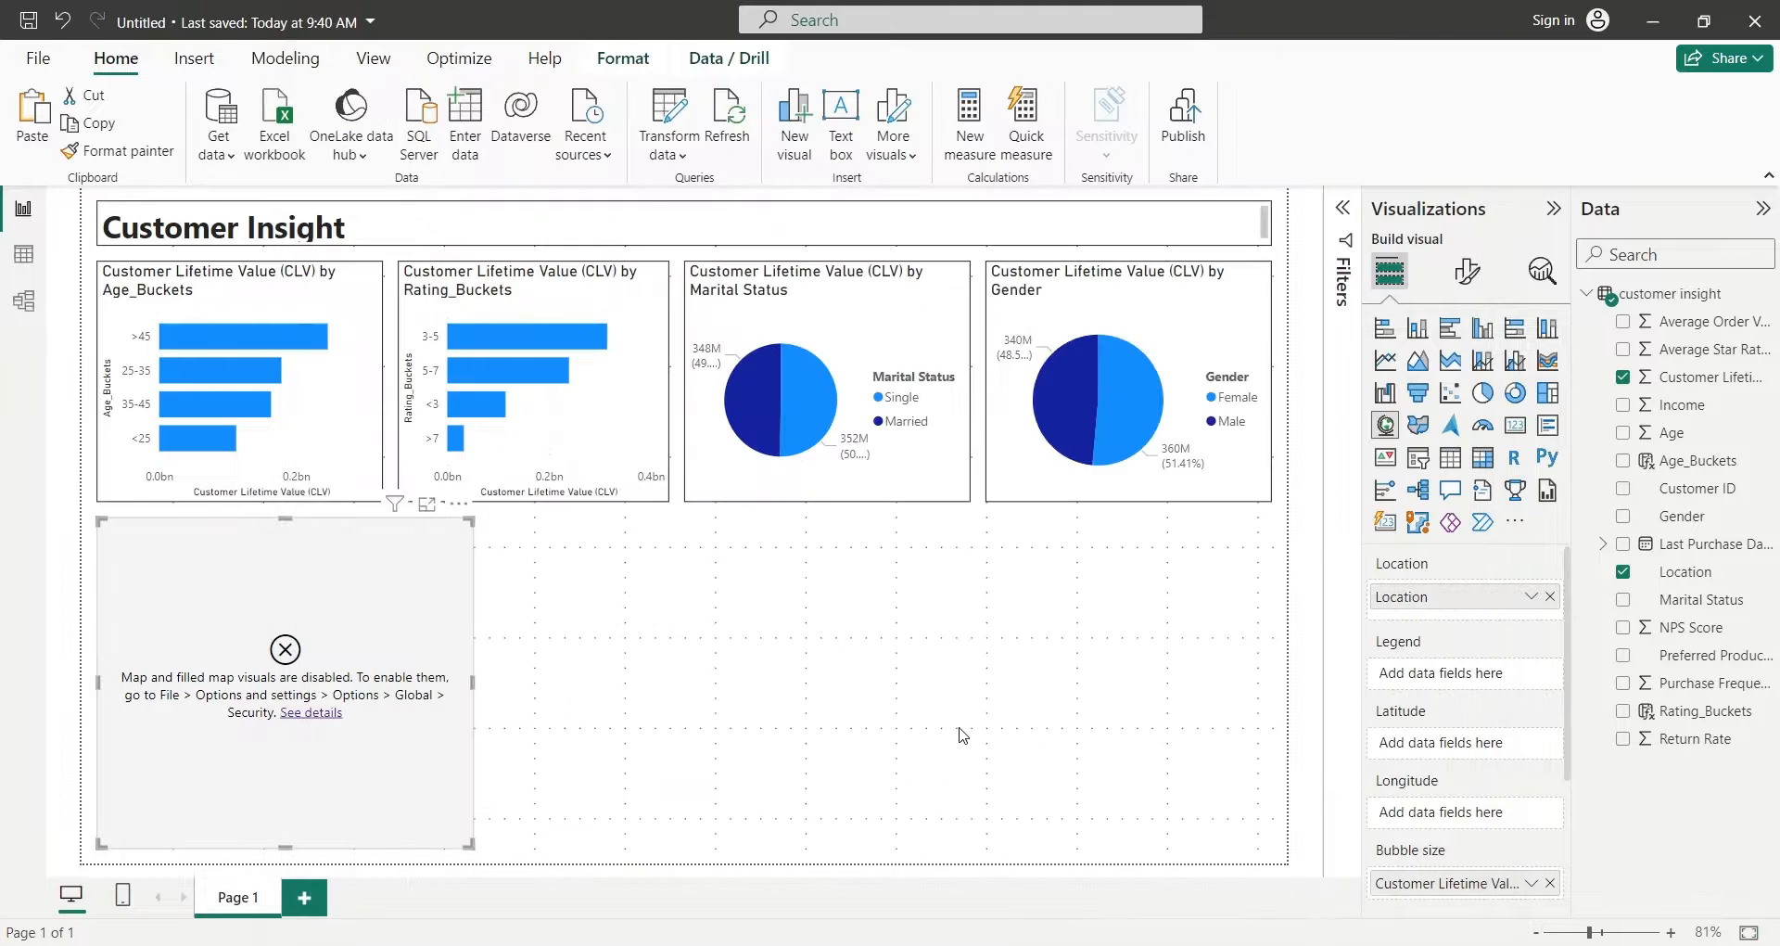
mouse_move(931, 681)
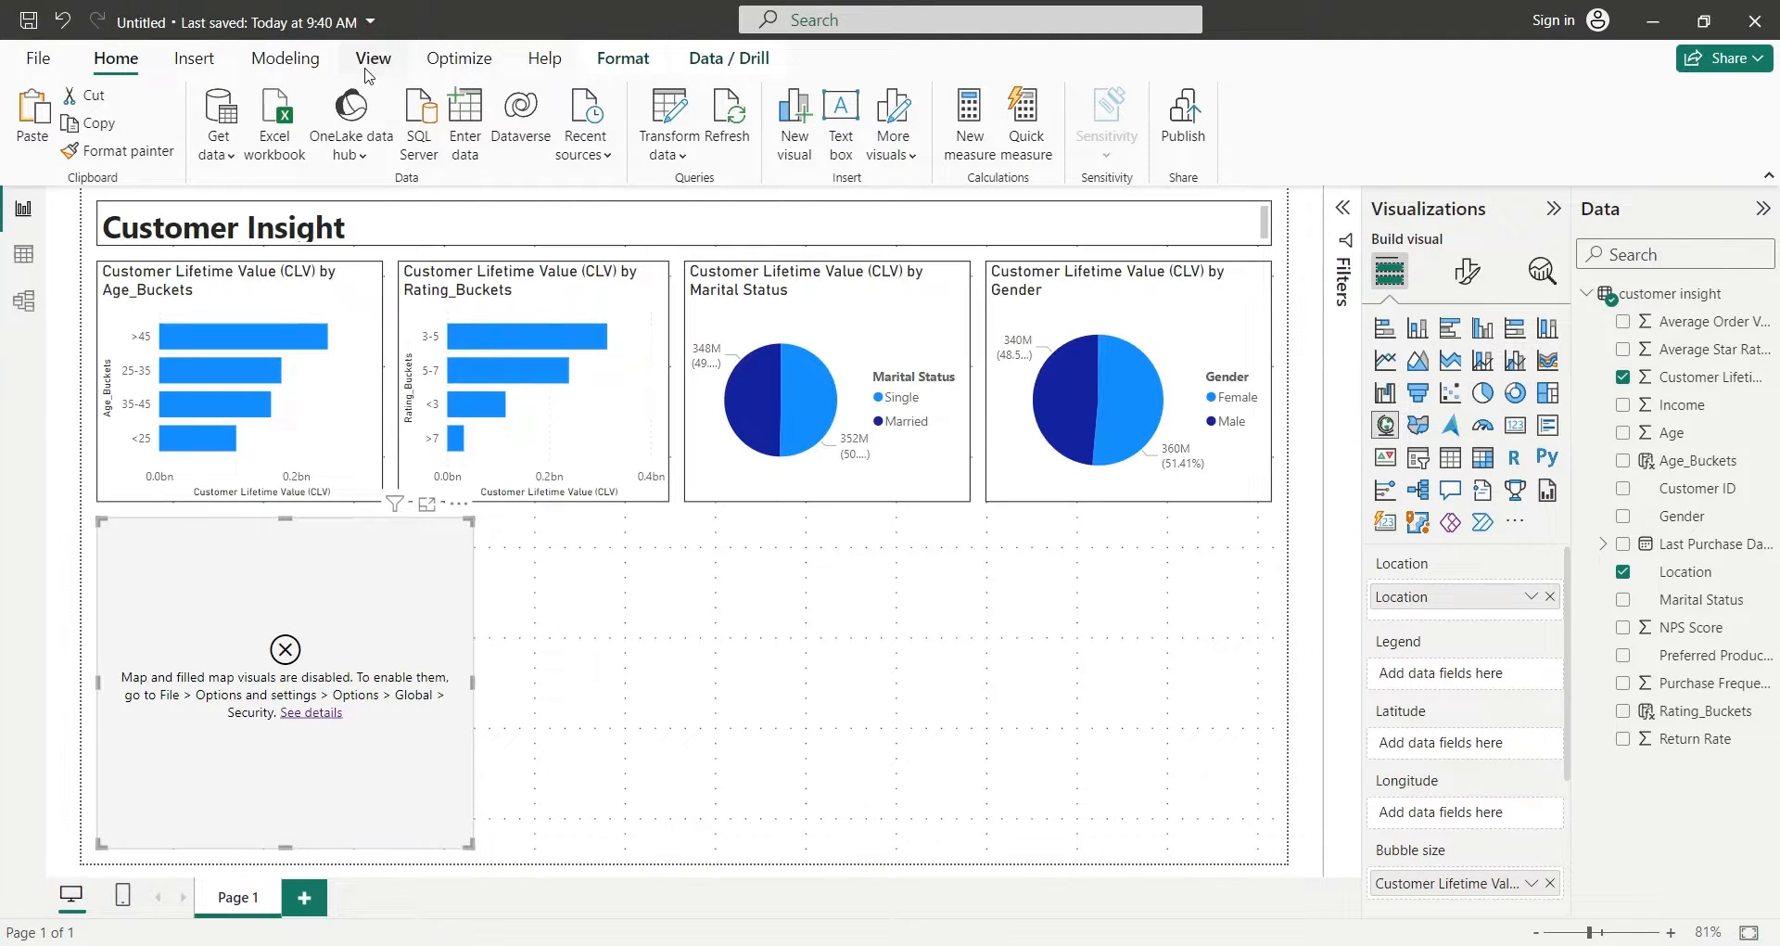
Refresh the report so the Location map renders US customer bubbles.
left_click(372, 58)
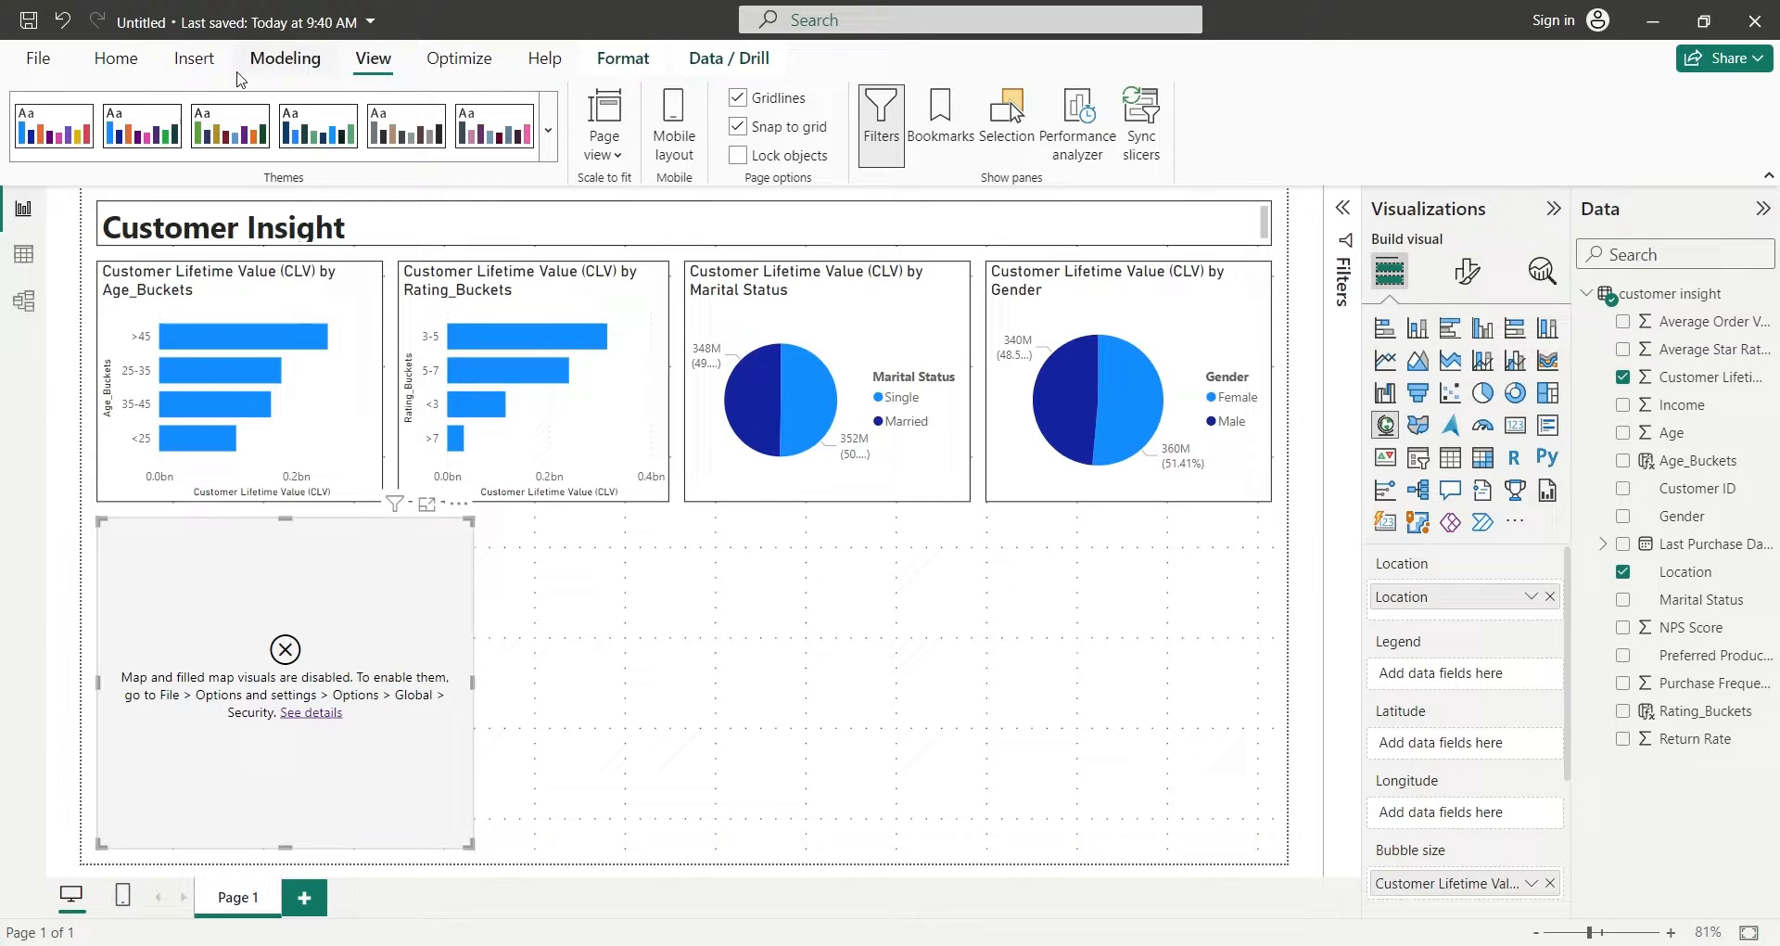
left_click(115, 57)
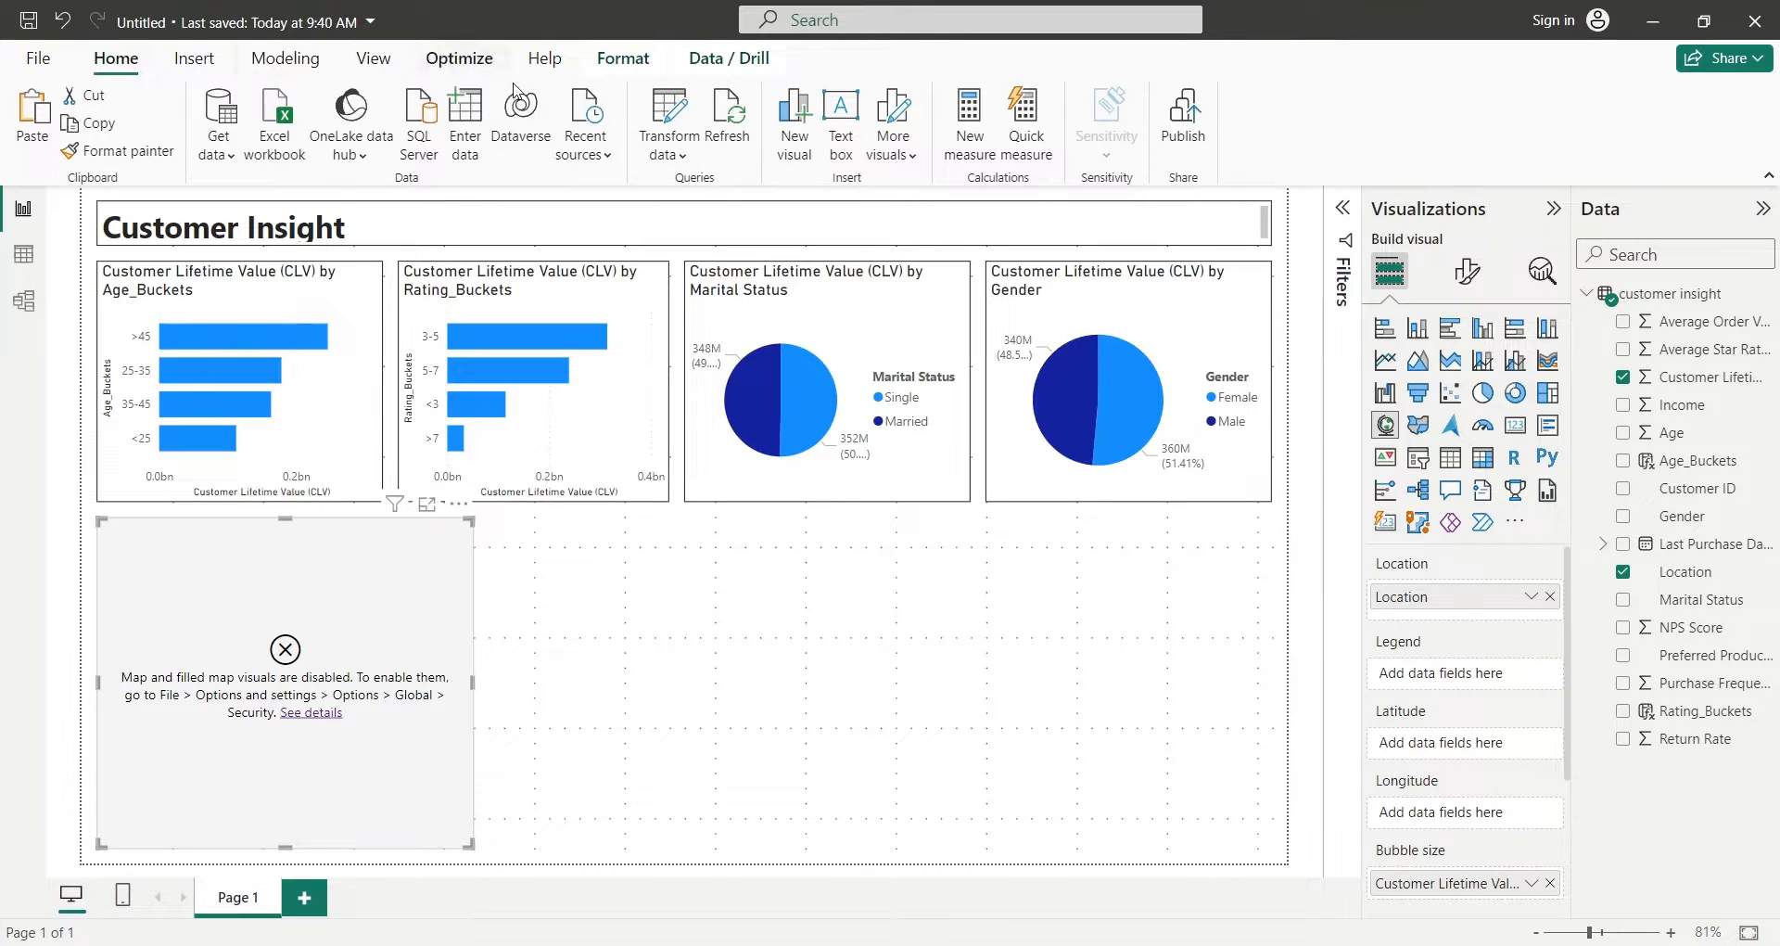
left_click(728, 113)
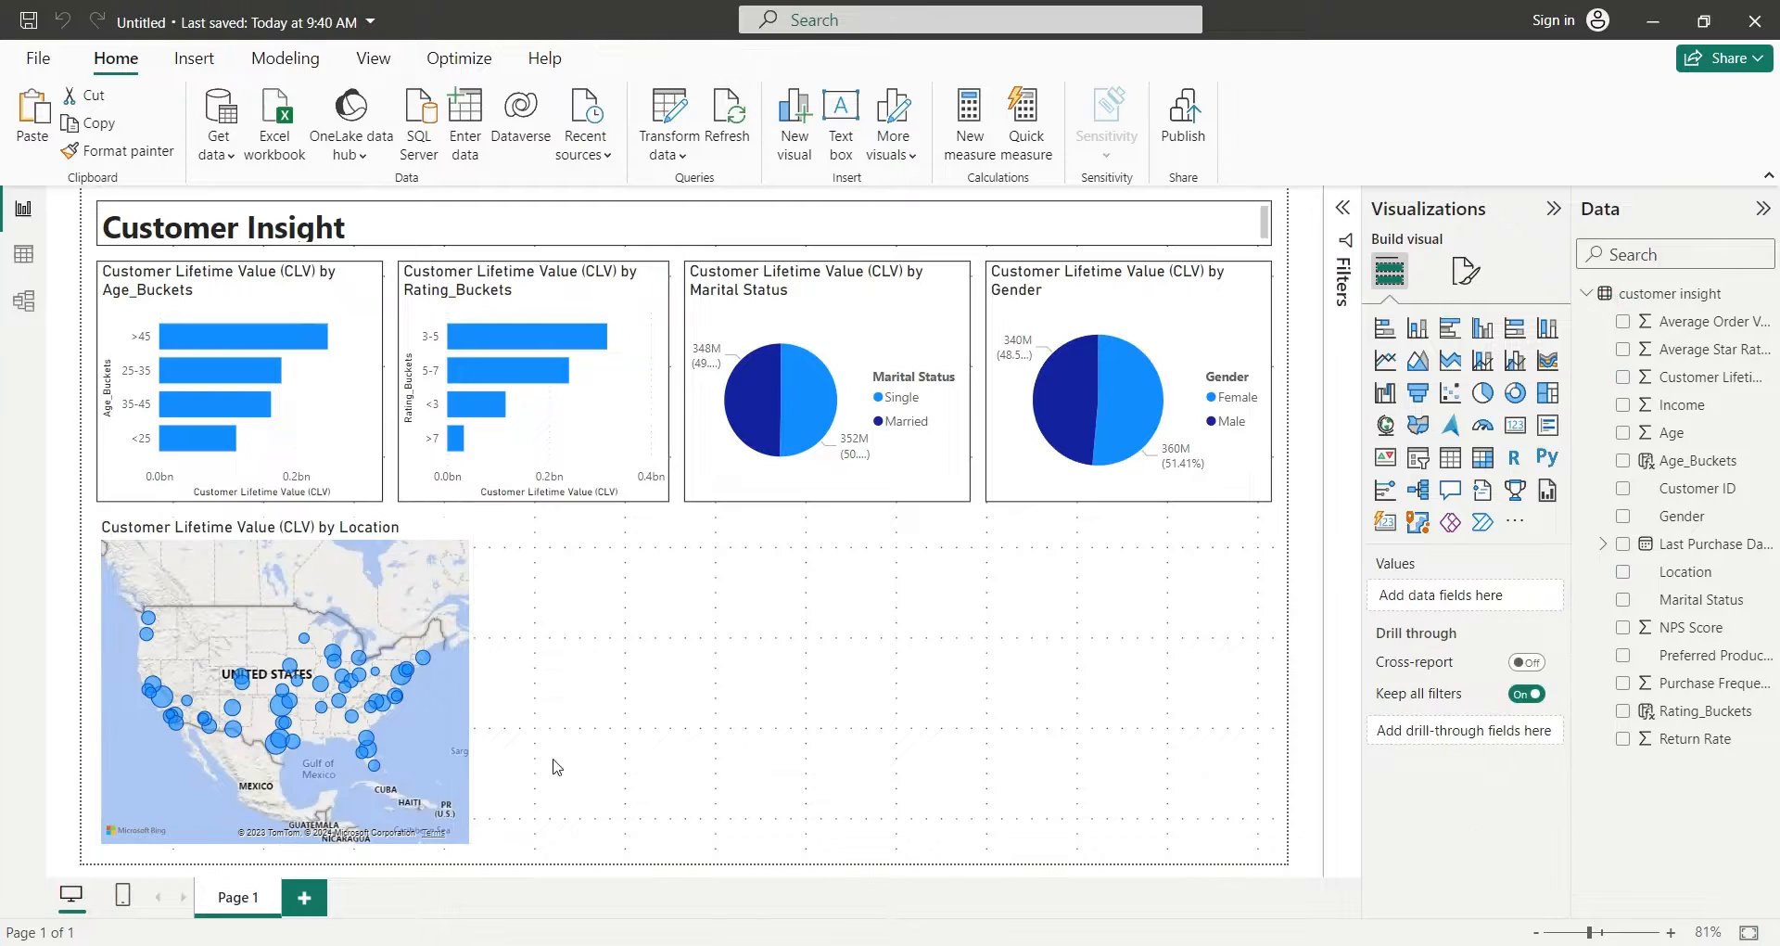
Turn on the visual border around the map under Format visual > Effects.
left_click(283, 686)
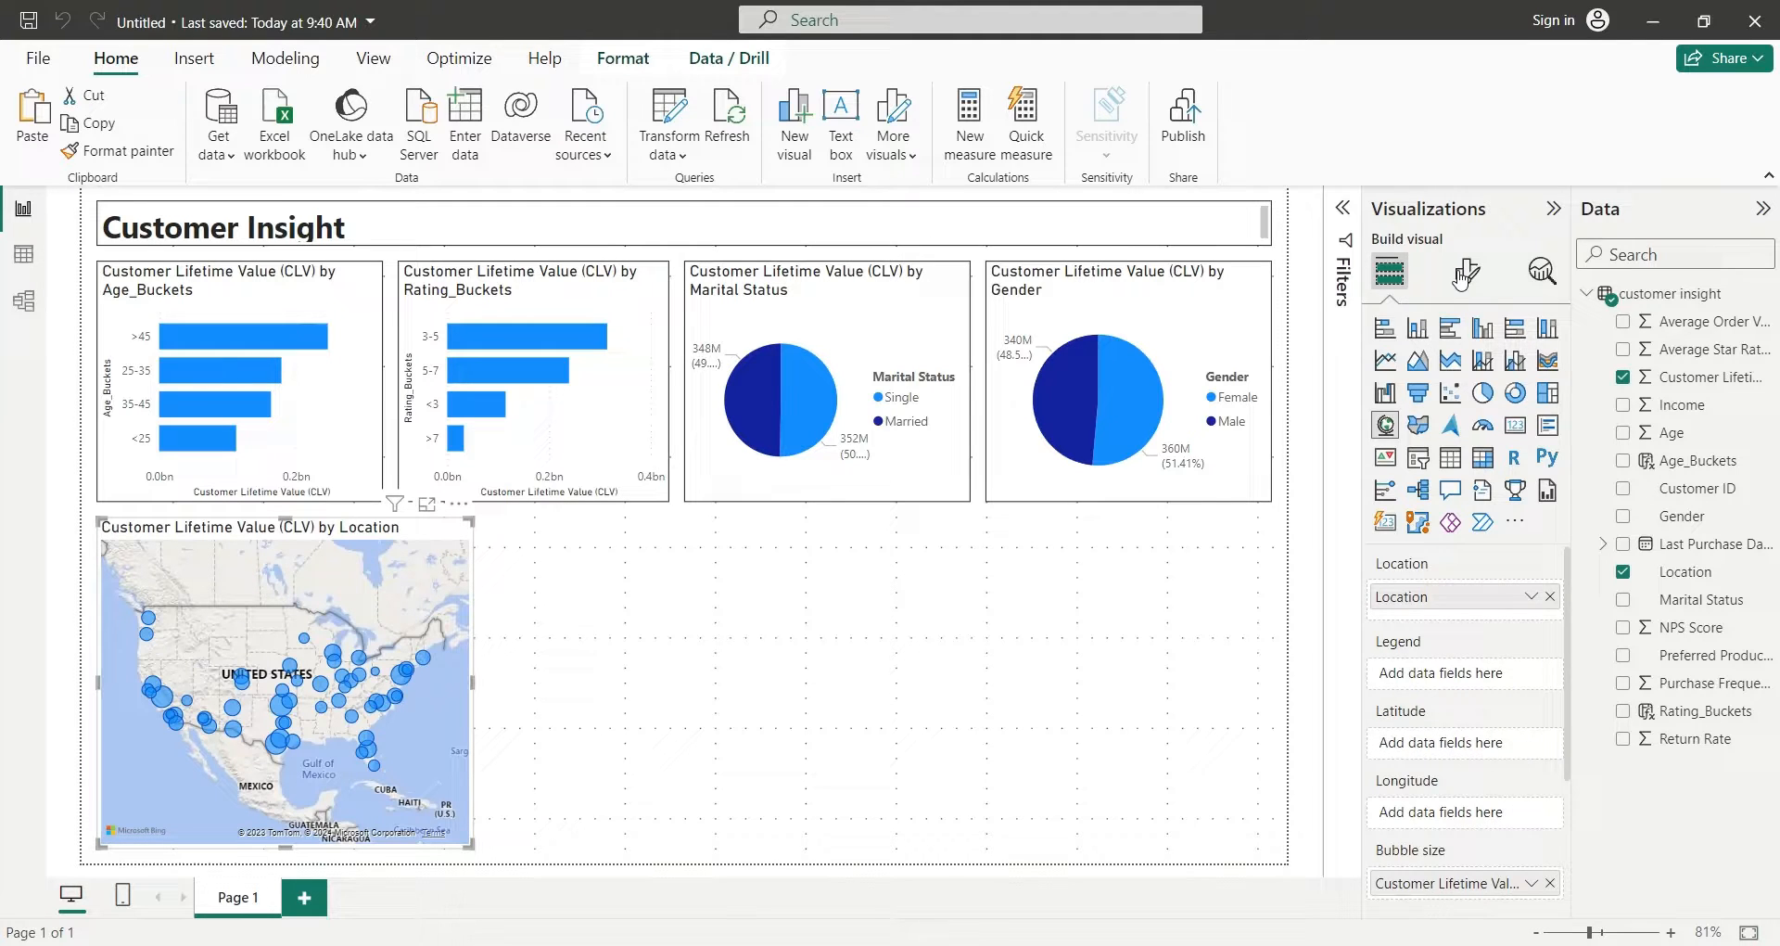
left_click(1465, 271)
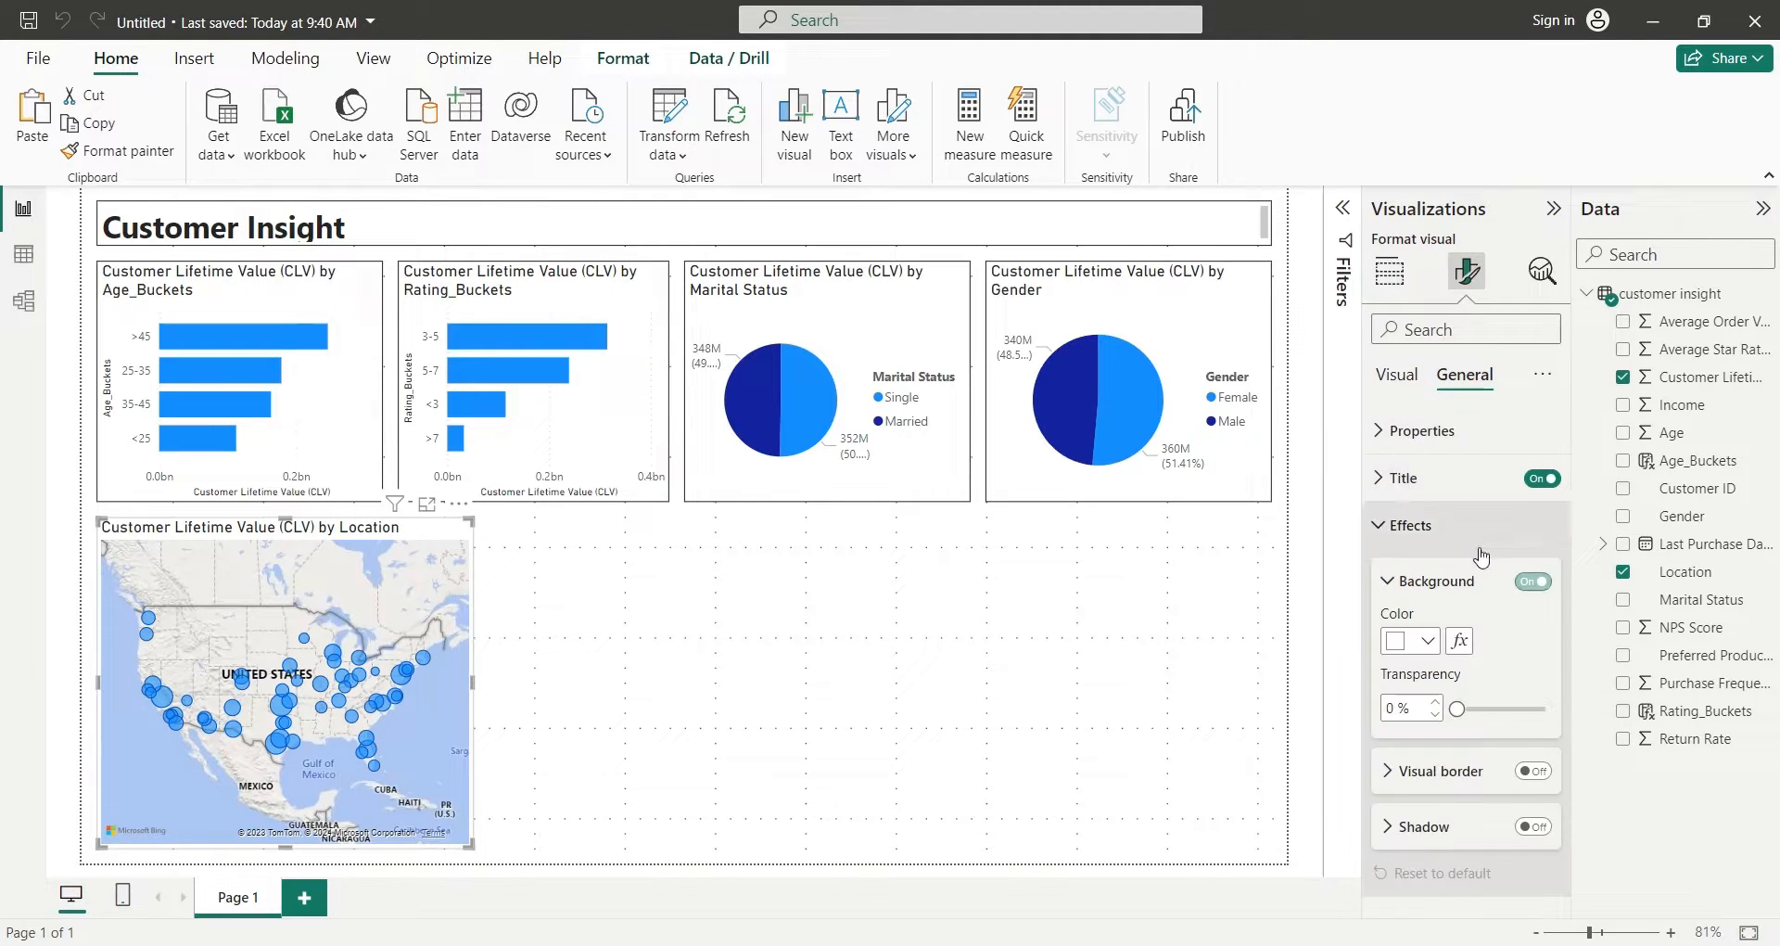
left_click(1533, 772)
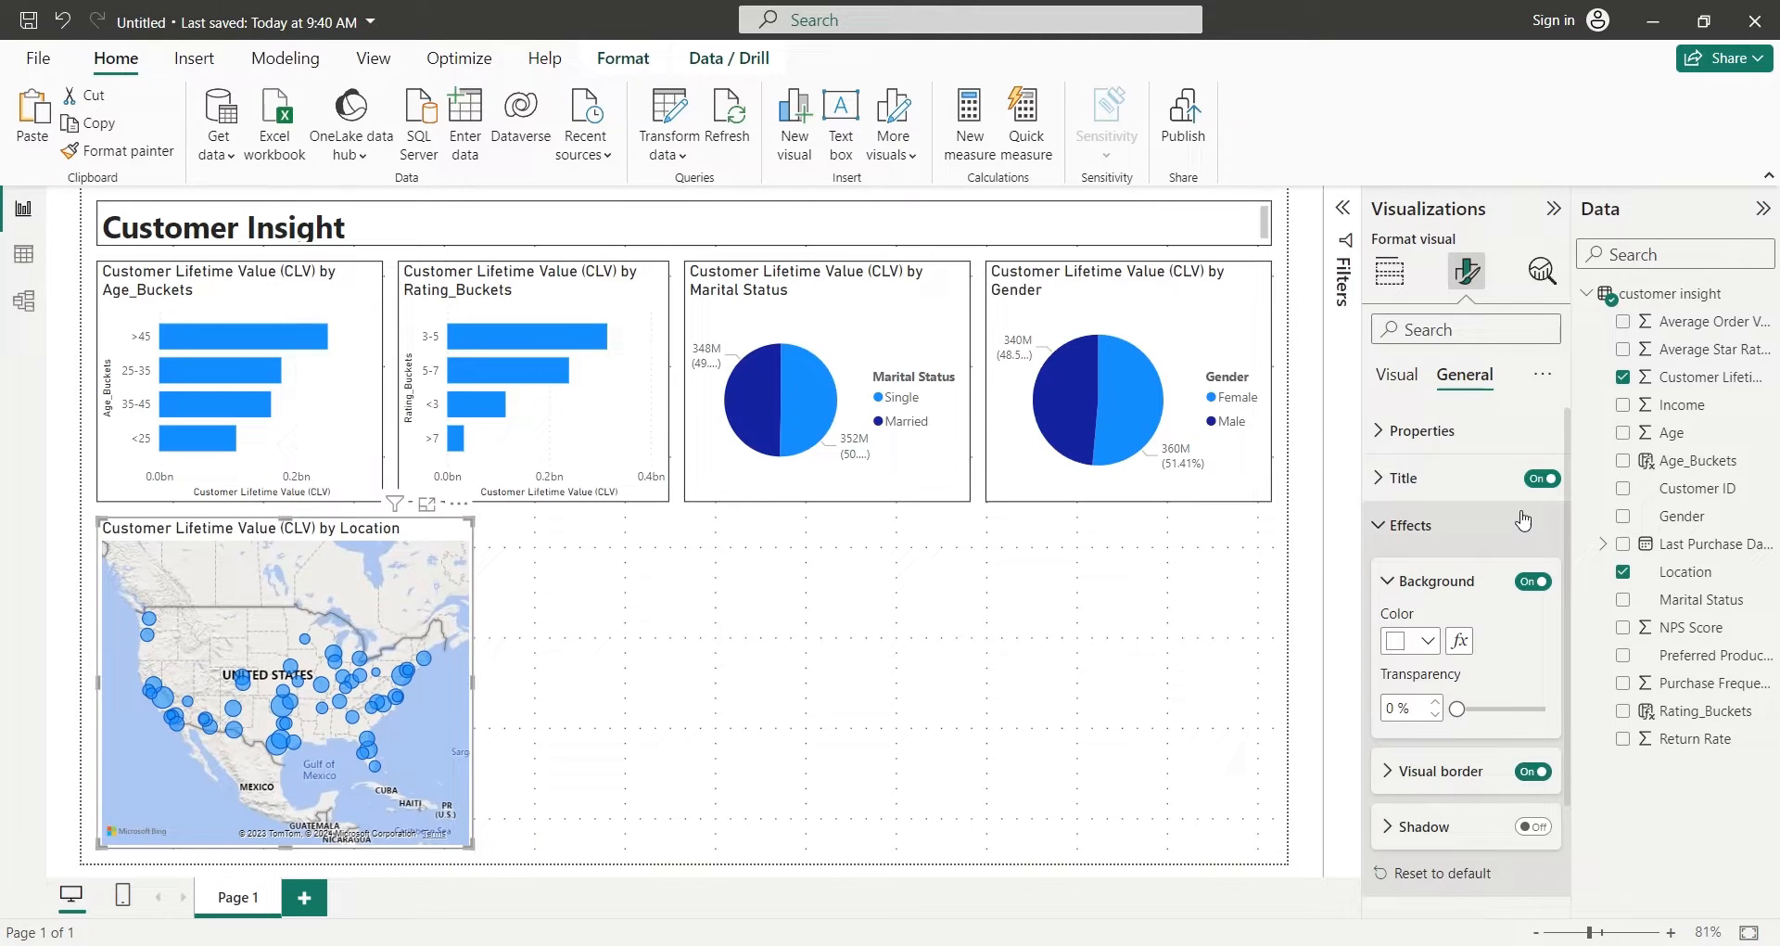
left_click(1389, 270)
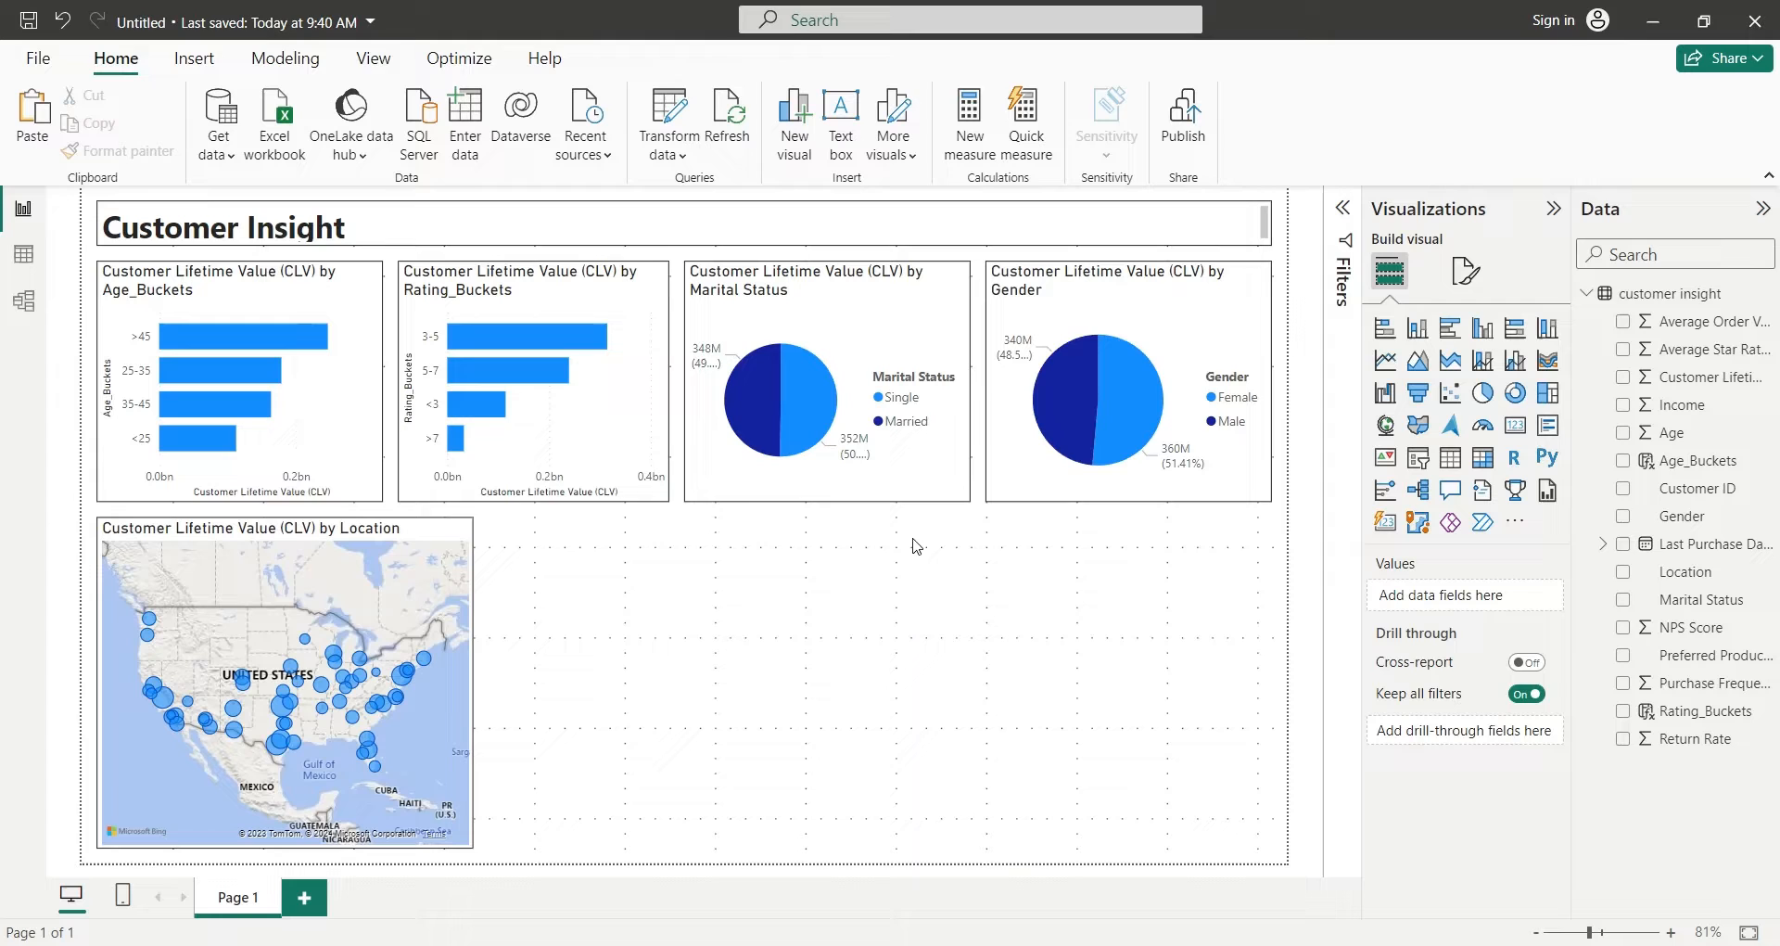
Make a line and clustered column chart of CLV by Last Purchase Date month beside the map.
left_click(532, 380)
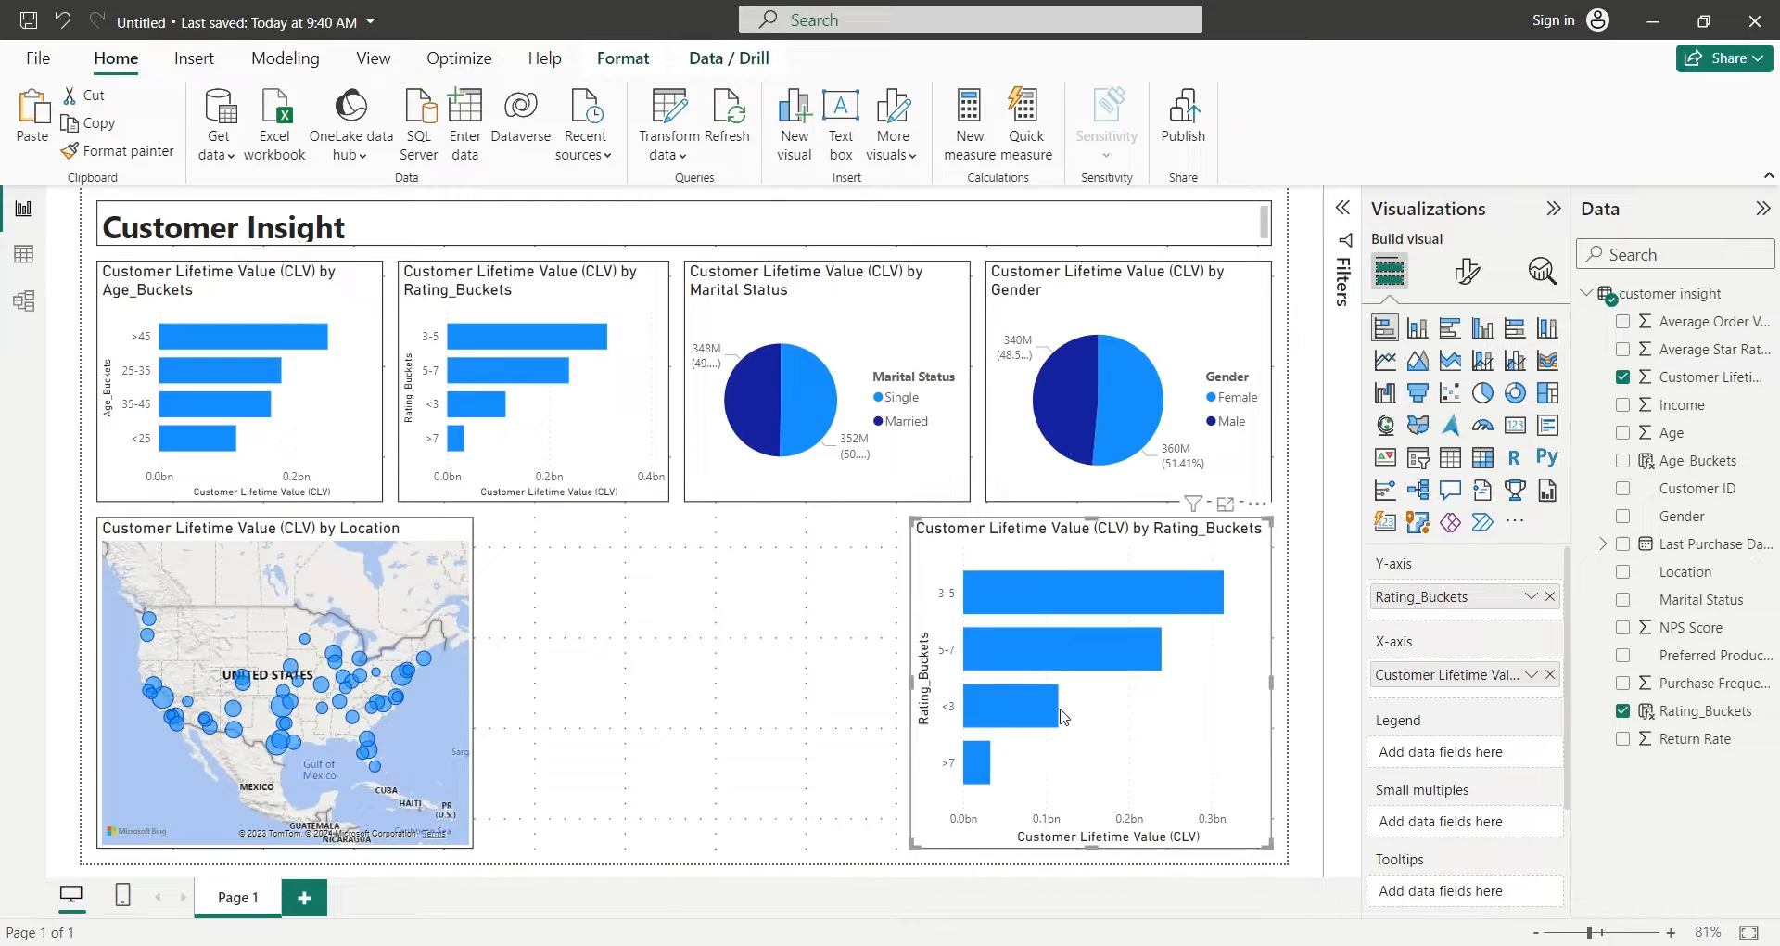
left_click(1515, 362)
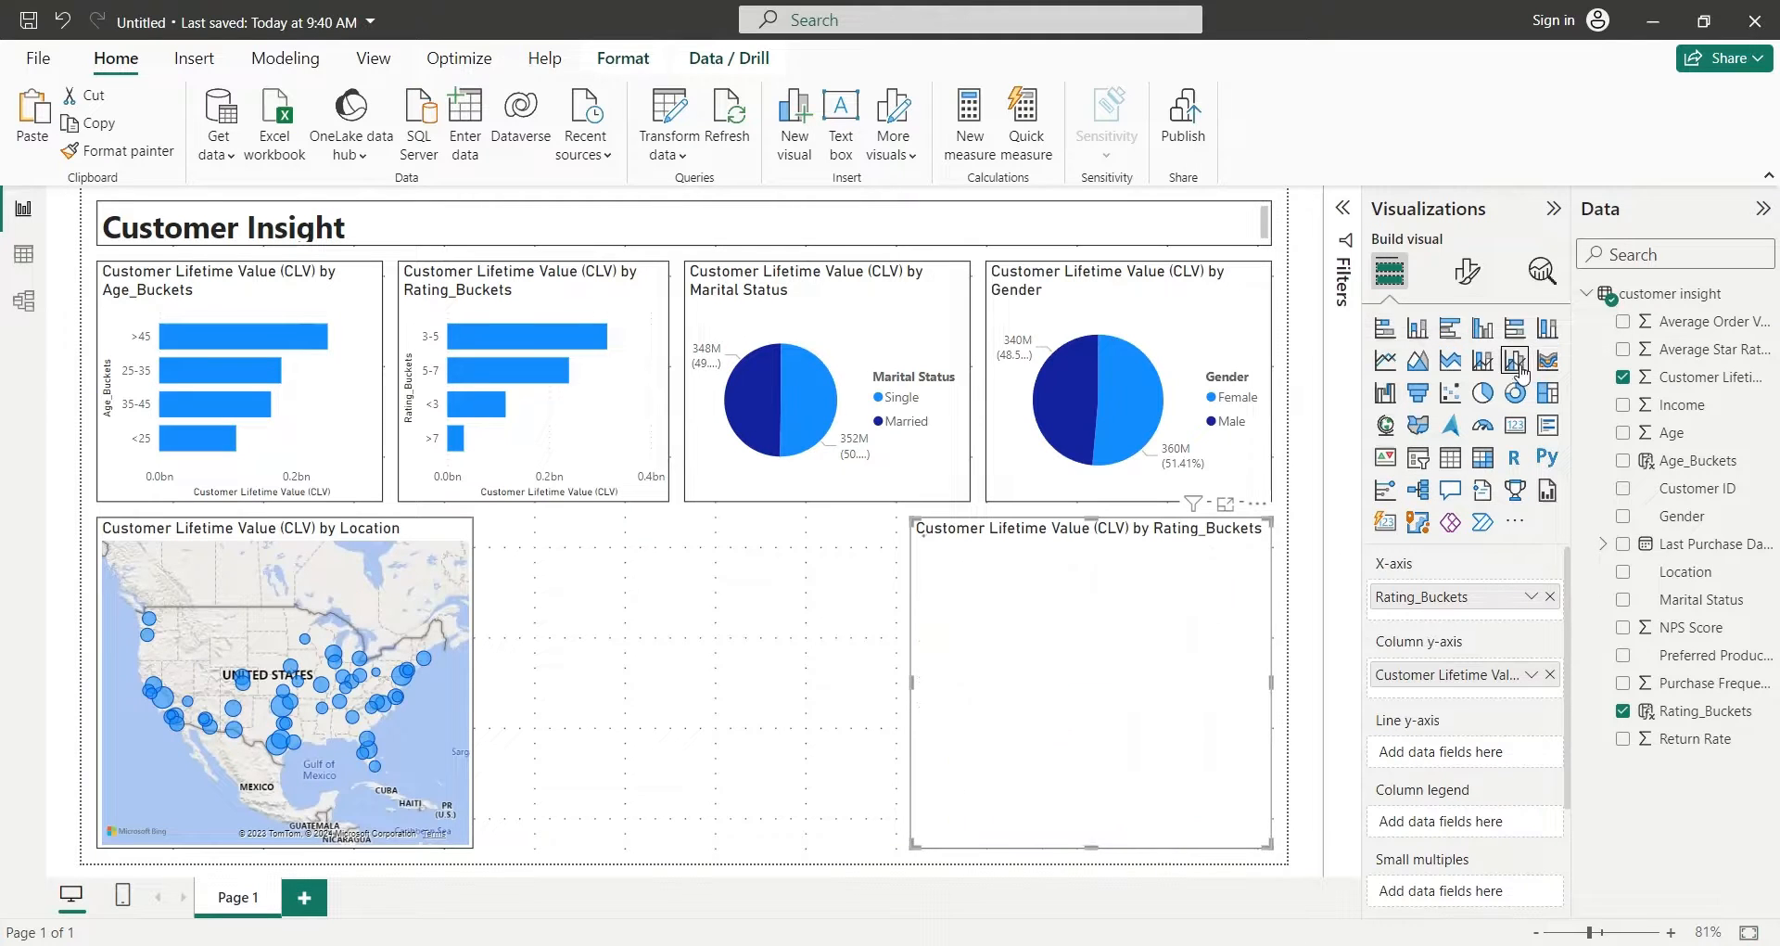
left_click(1515, 360)
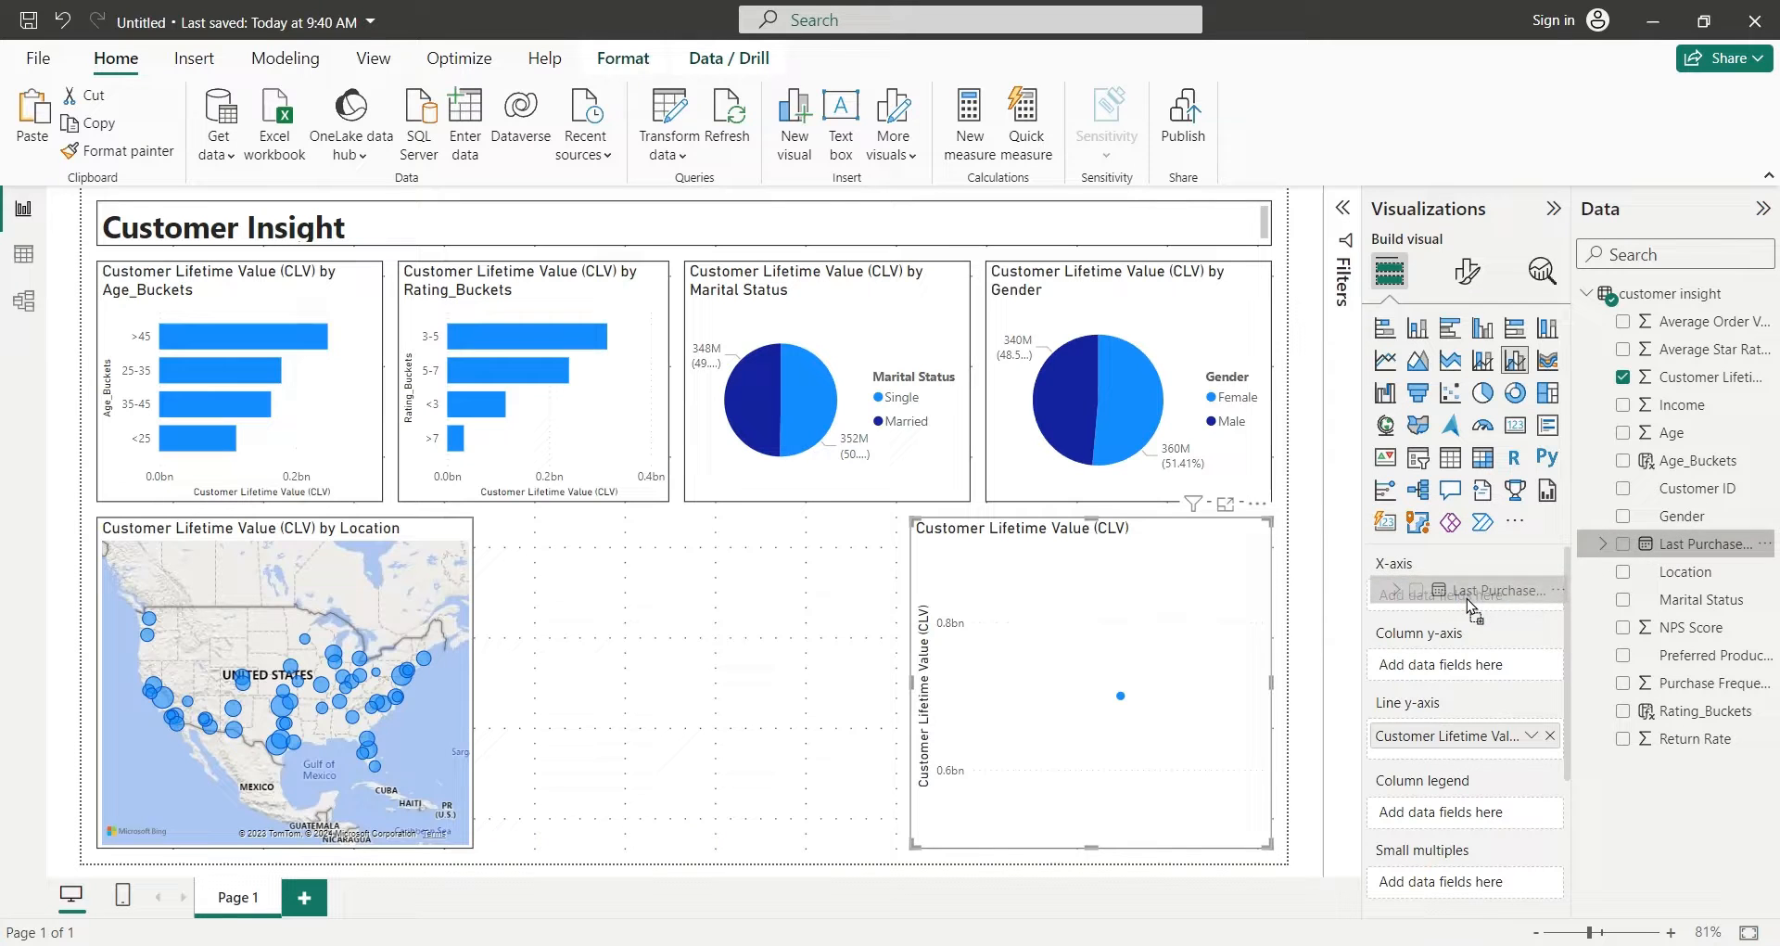
left_click(1625, 544)
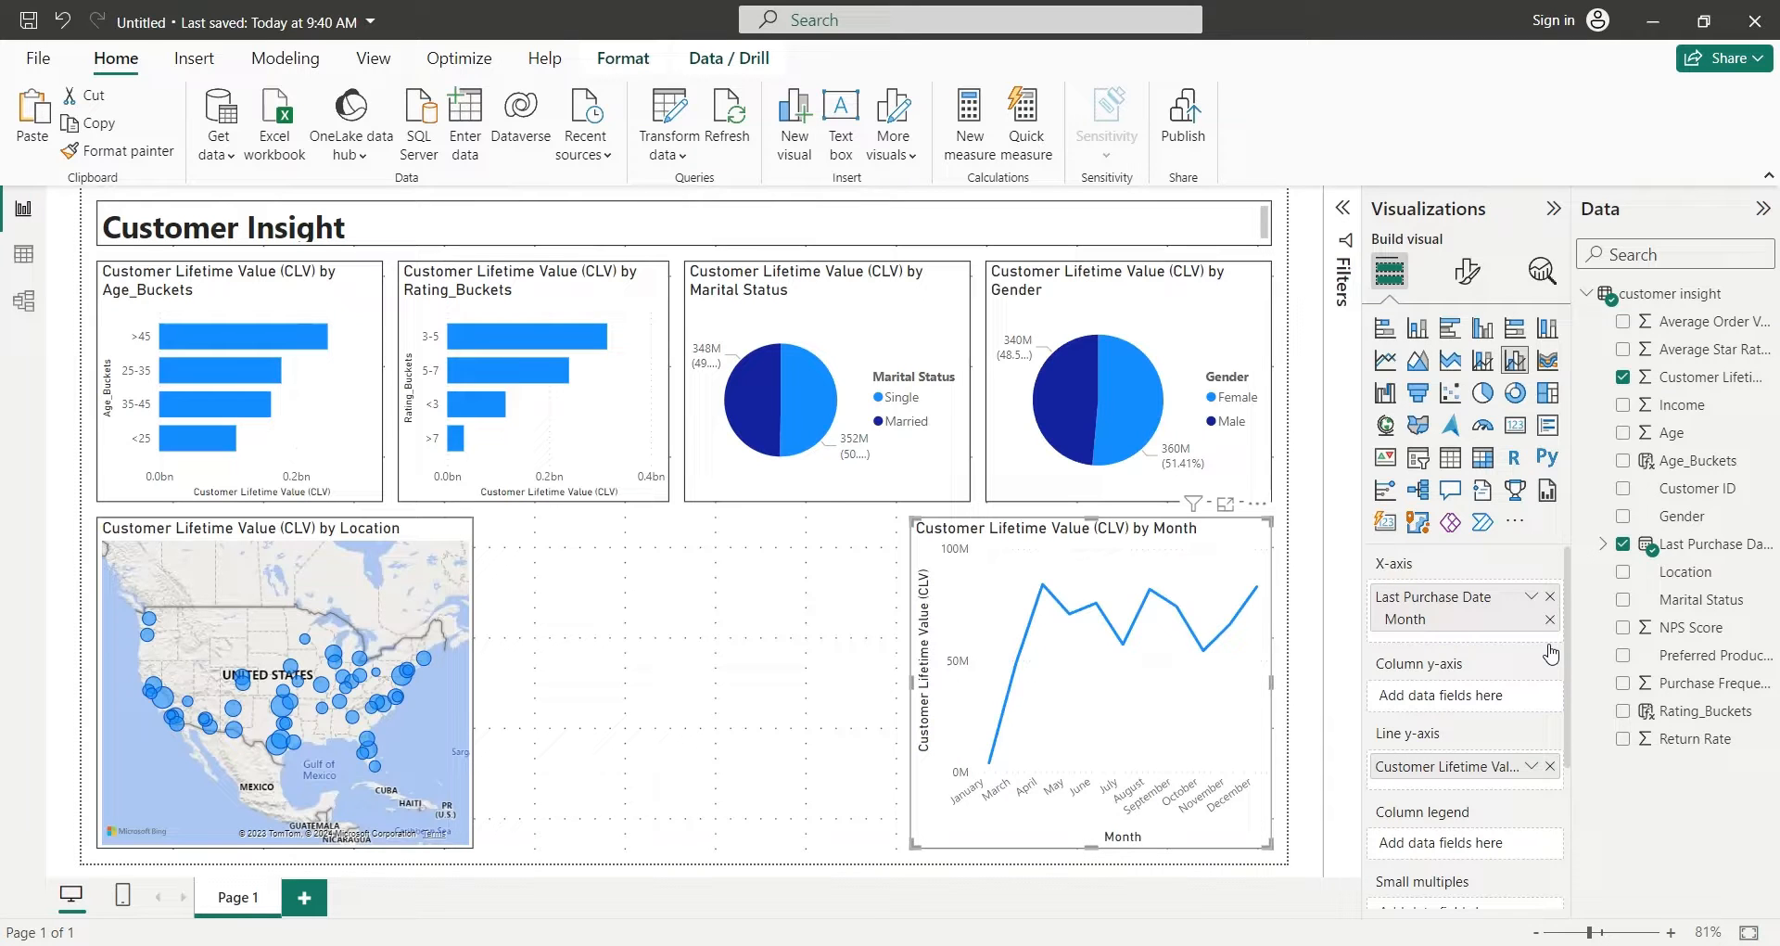
mouse_move(1684, 397)
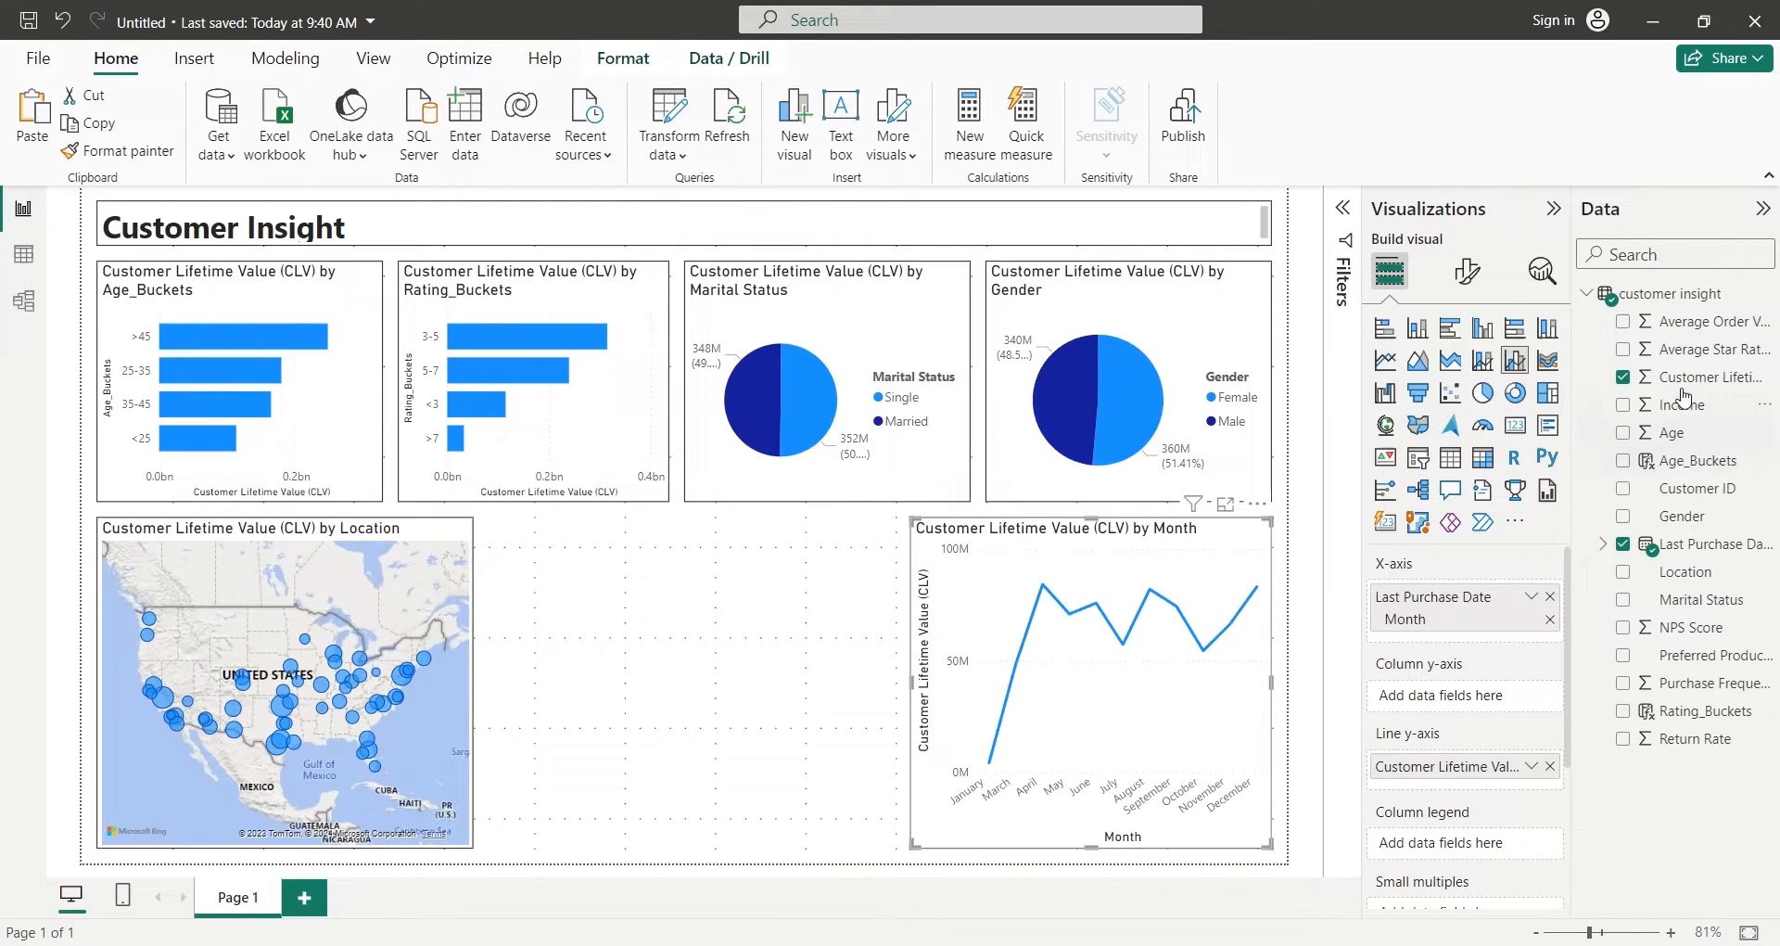
left_click(1624, 321)
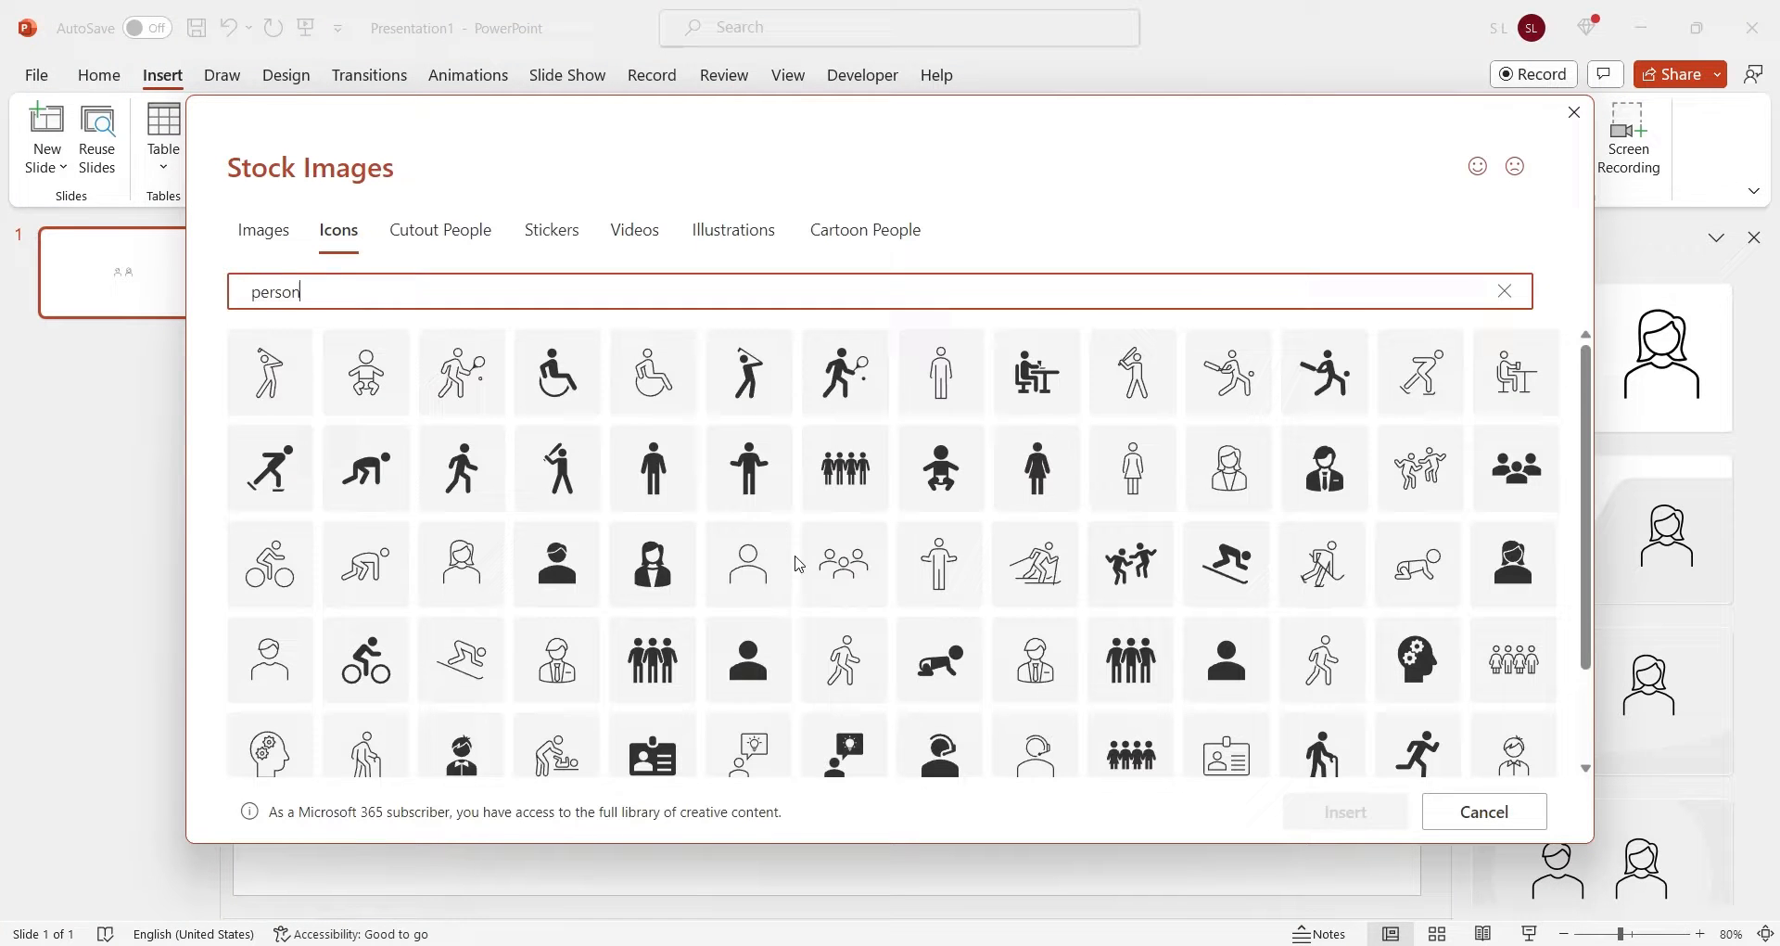
Insert the person icons on the slide and save the female and male ones as PNG pictures.
left_click(1343, 812)
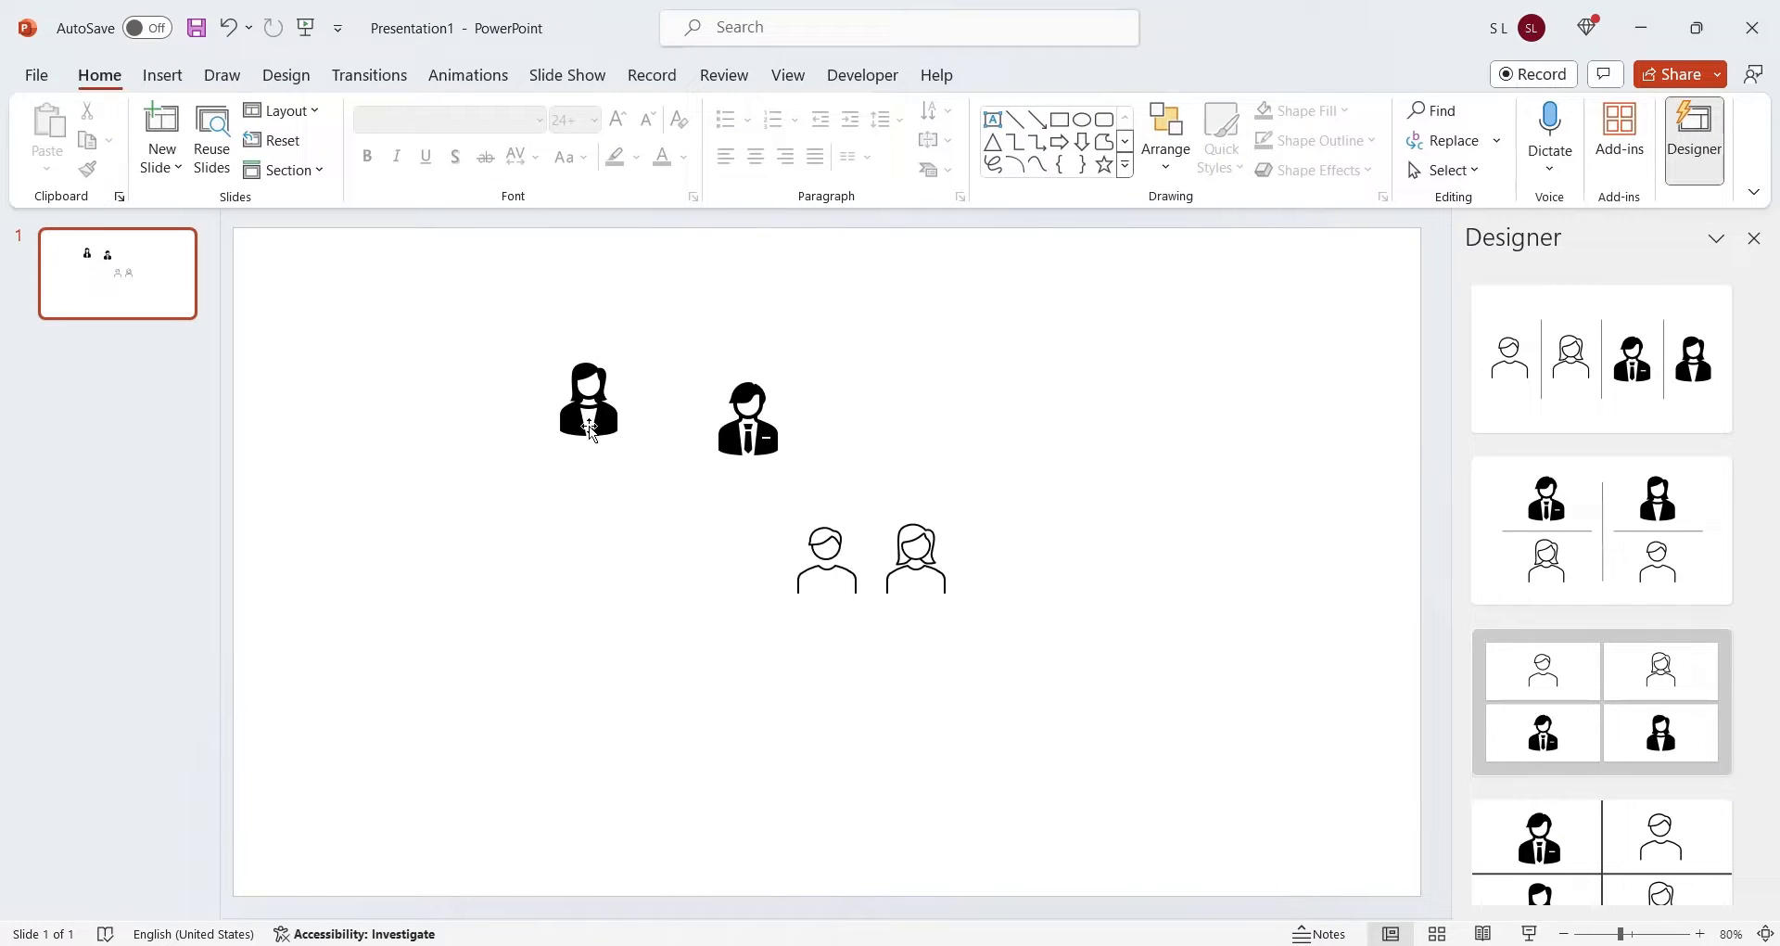
left_click(588, 401)
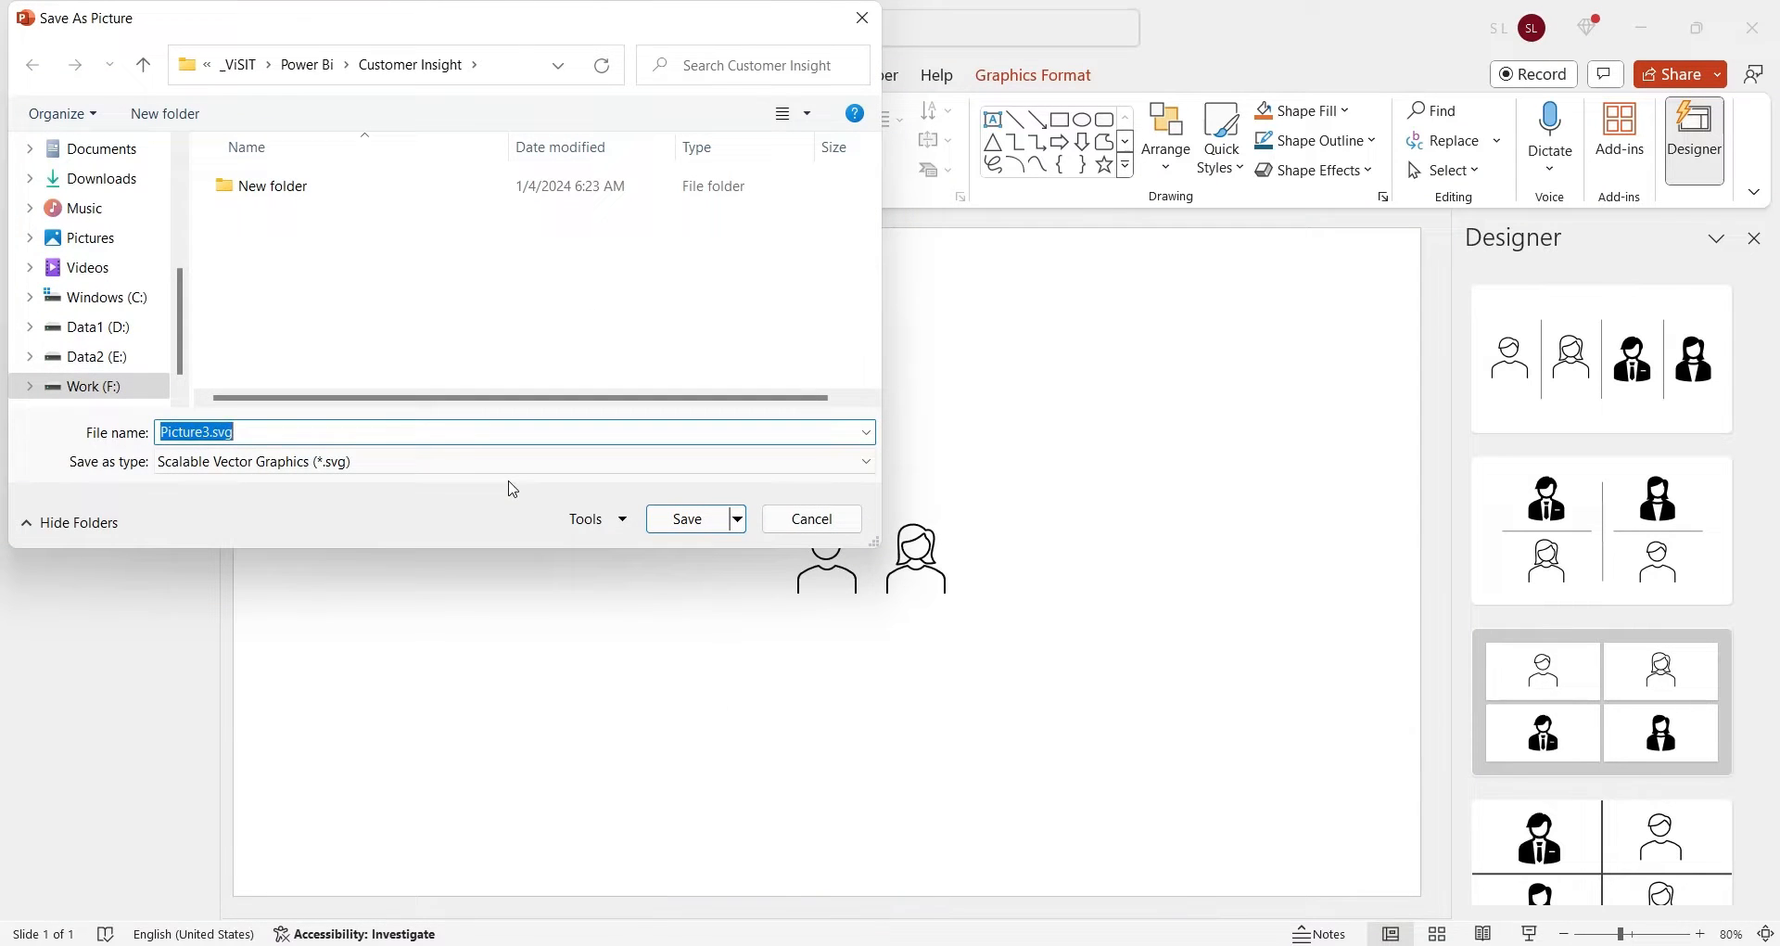
left_click(866, 462)
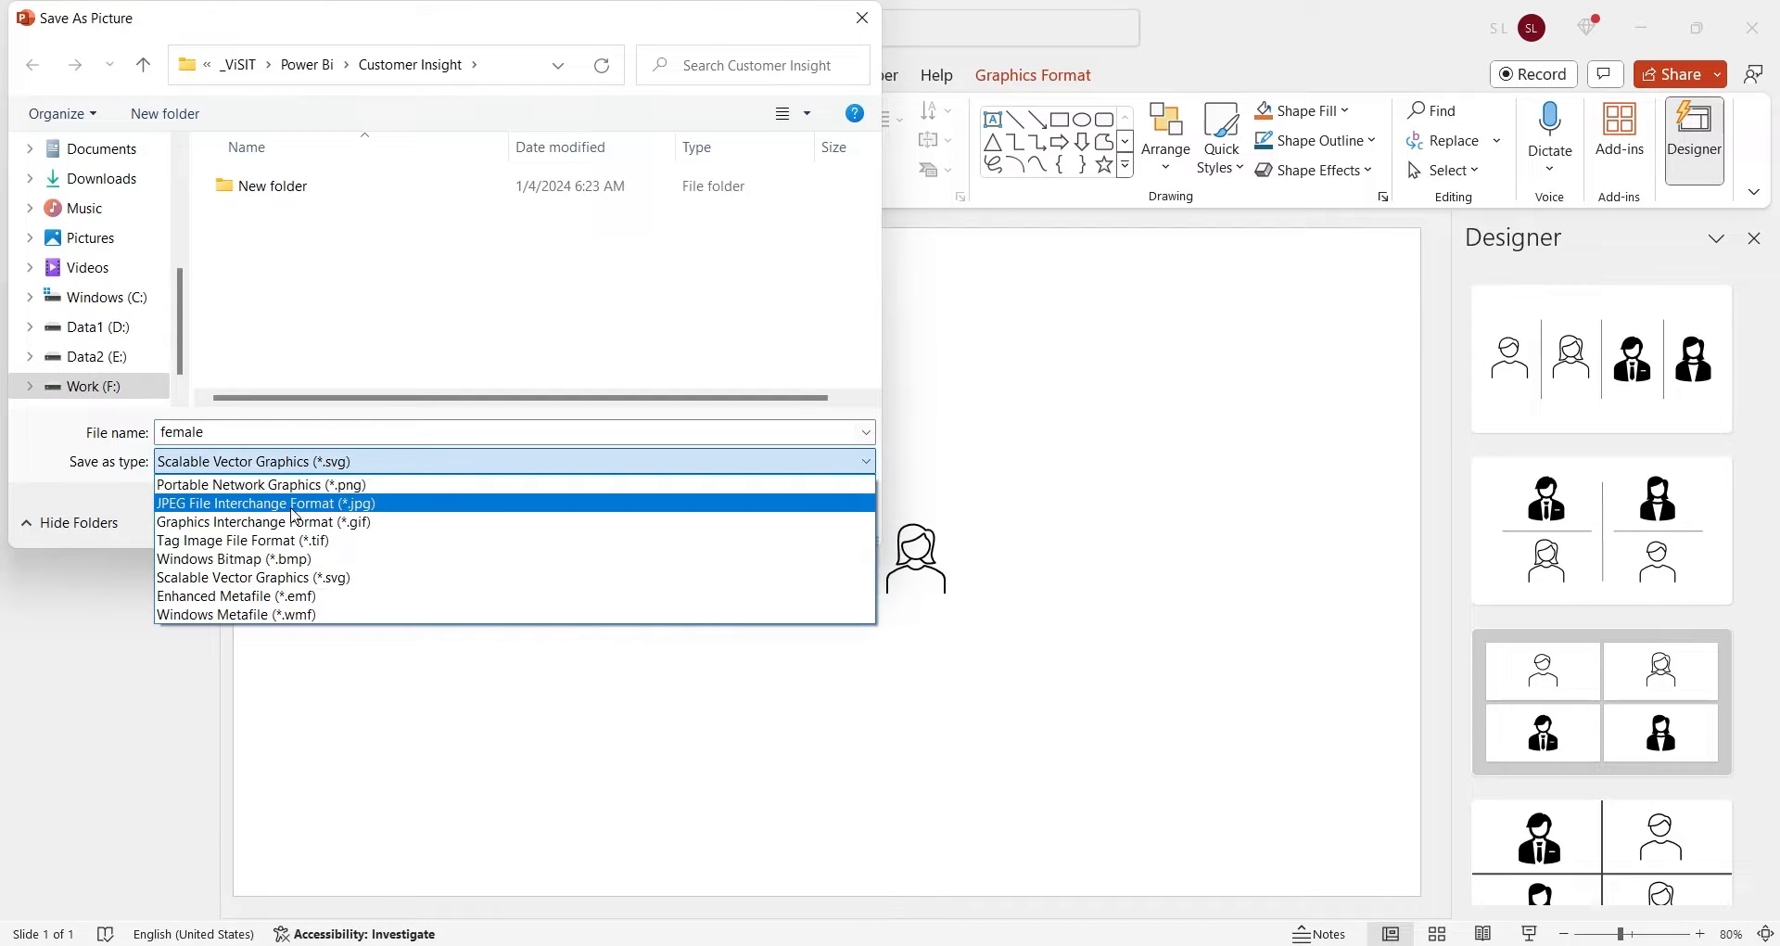
left_click(263, 521)
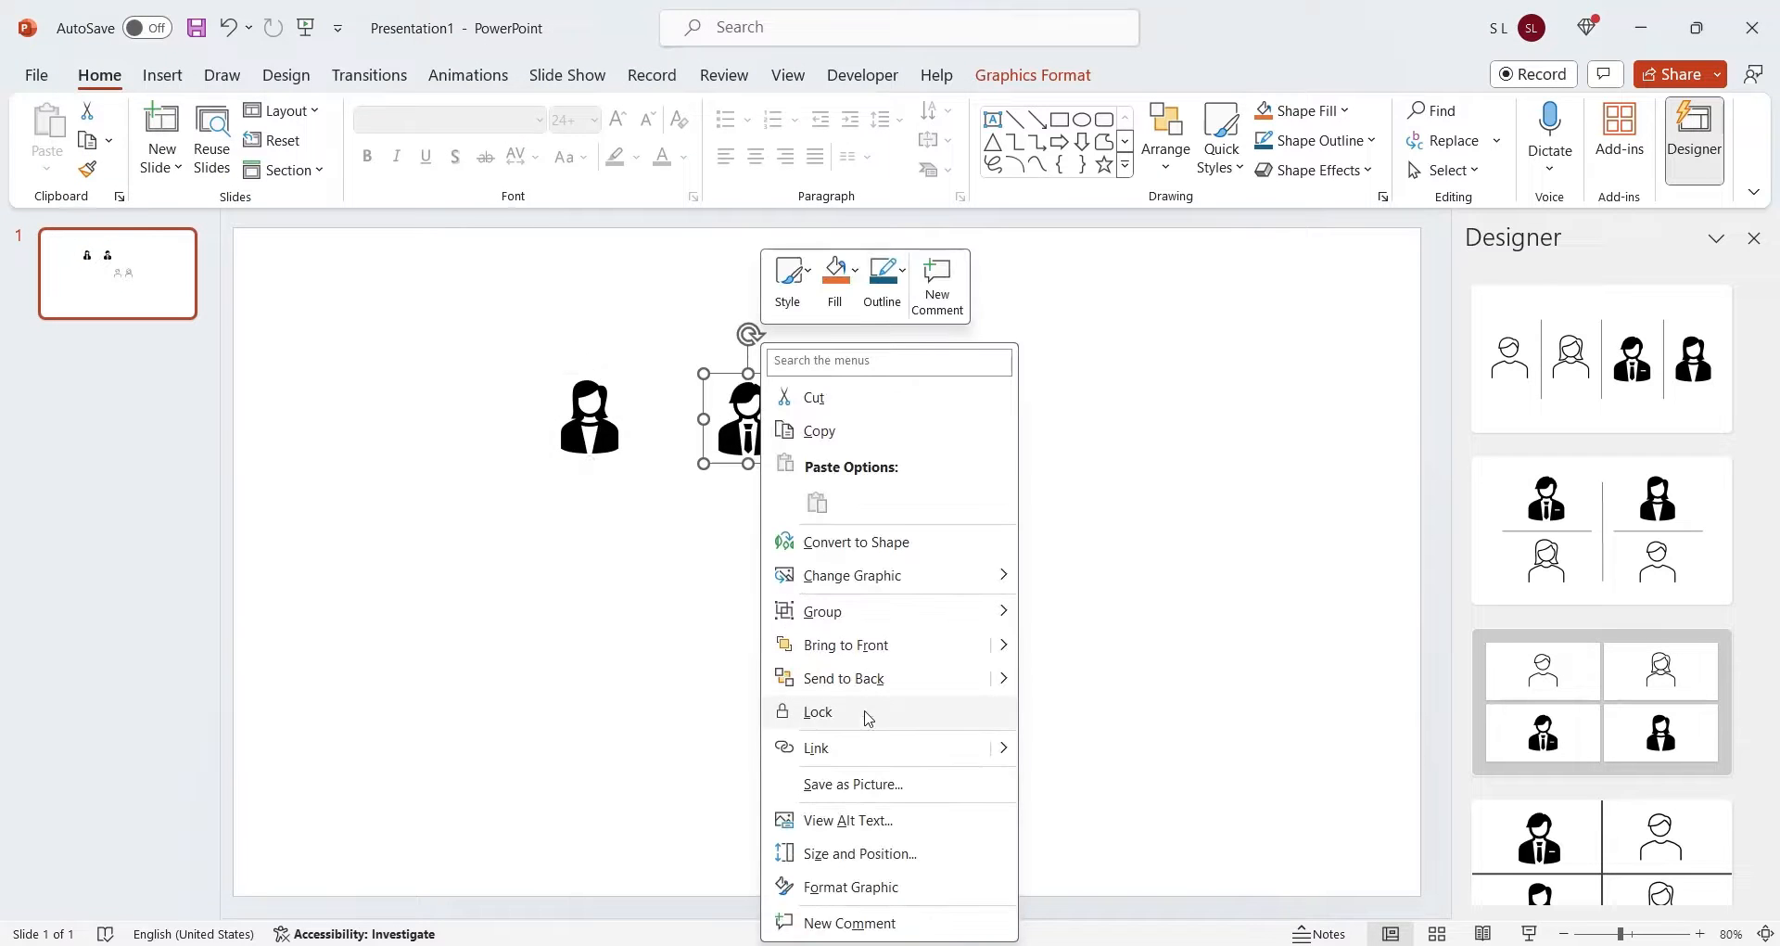
left_click(853, 783)
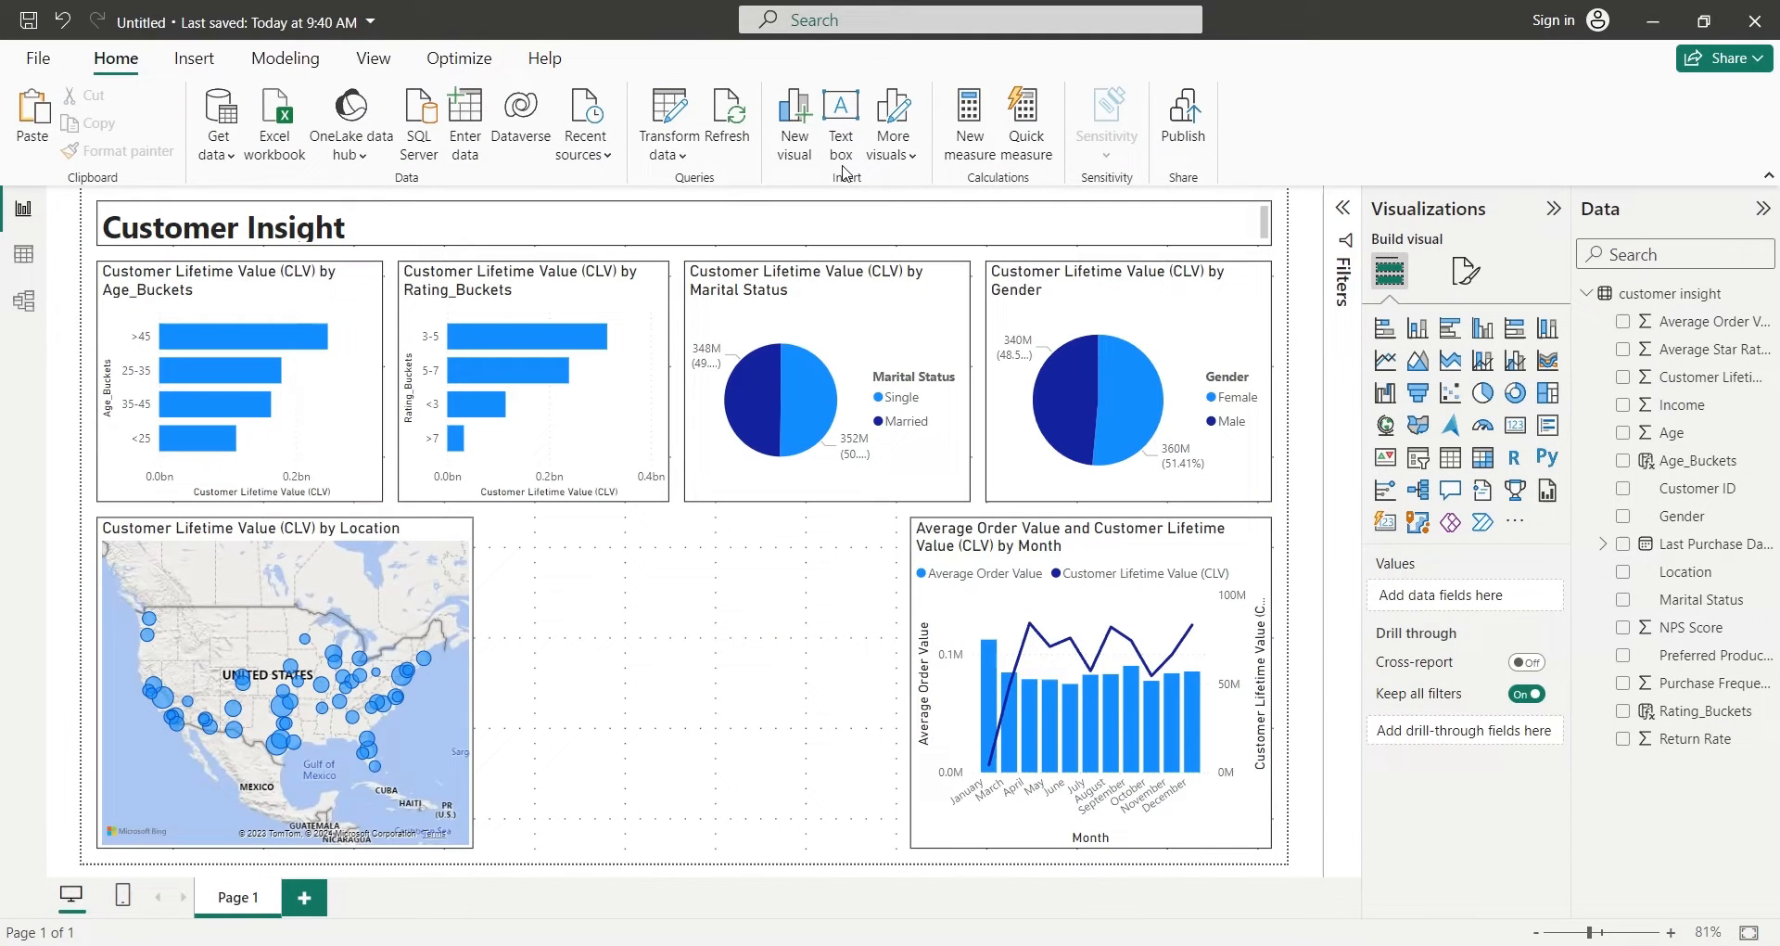
Insert female.png and male.png and size them side by side below the pies.
left_click(193, 57)
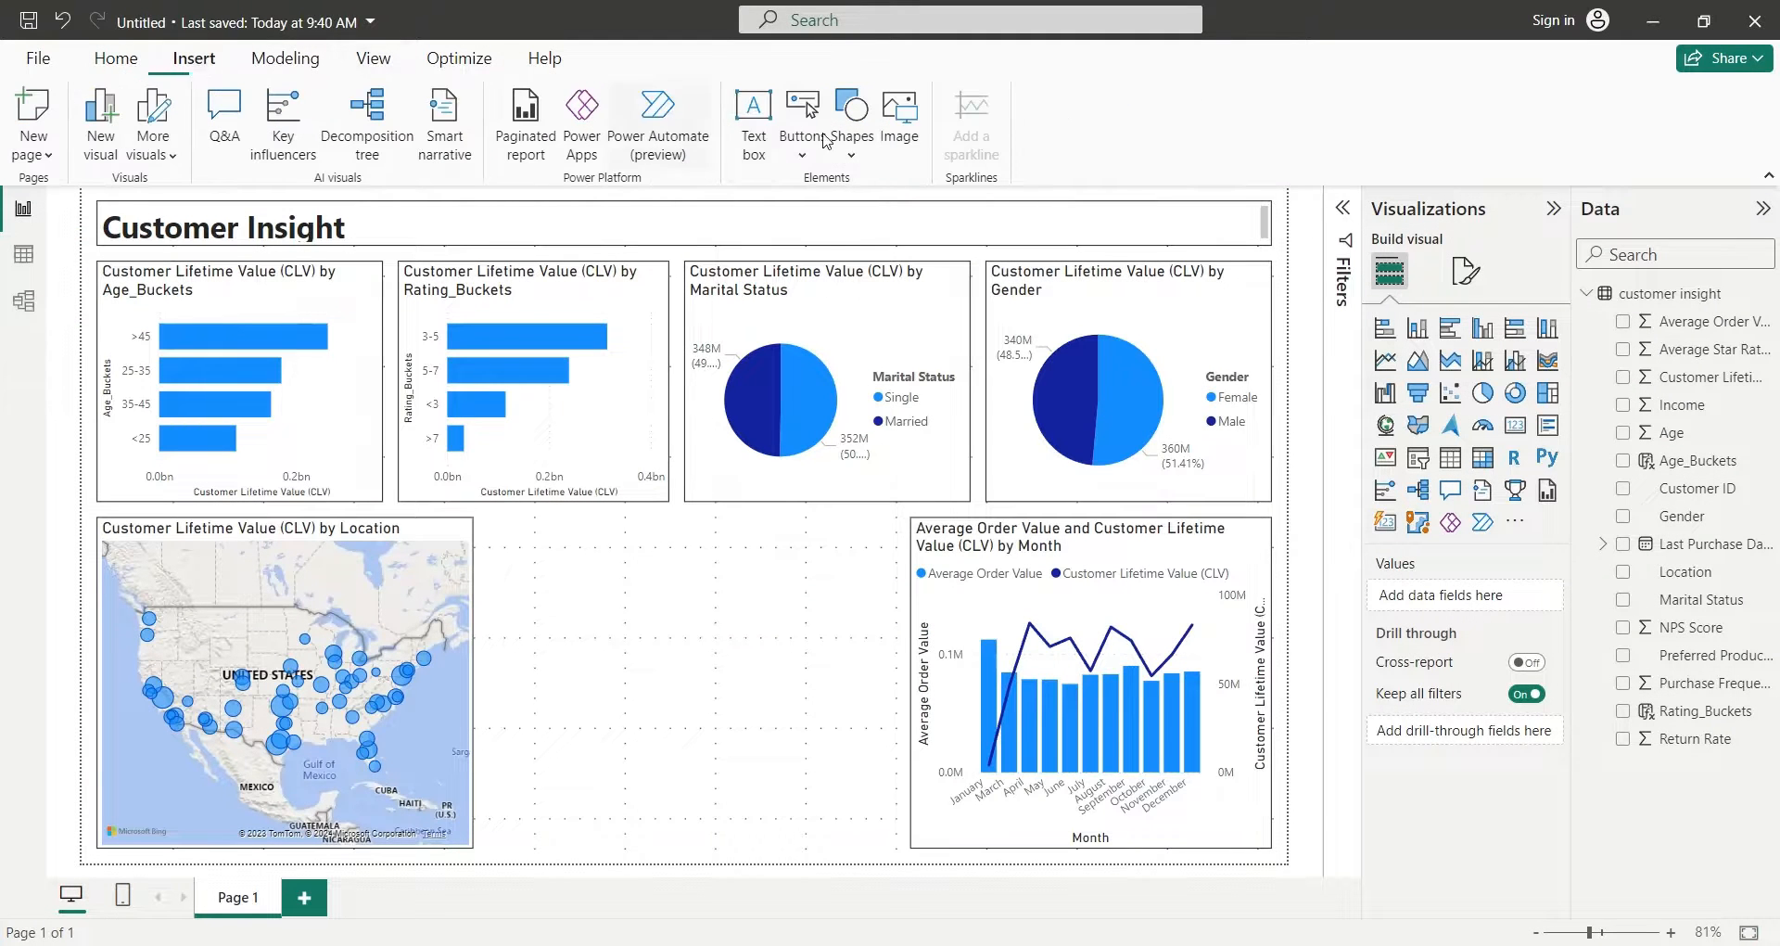
left_click(901, 116)
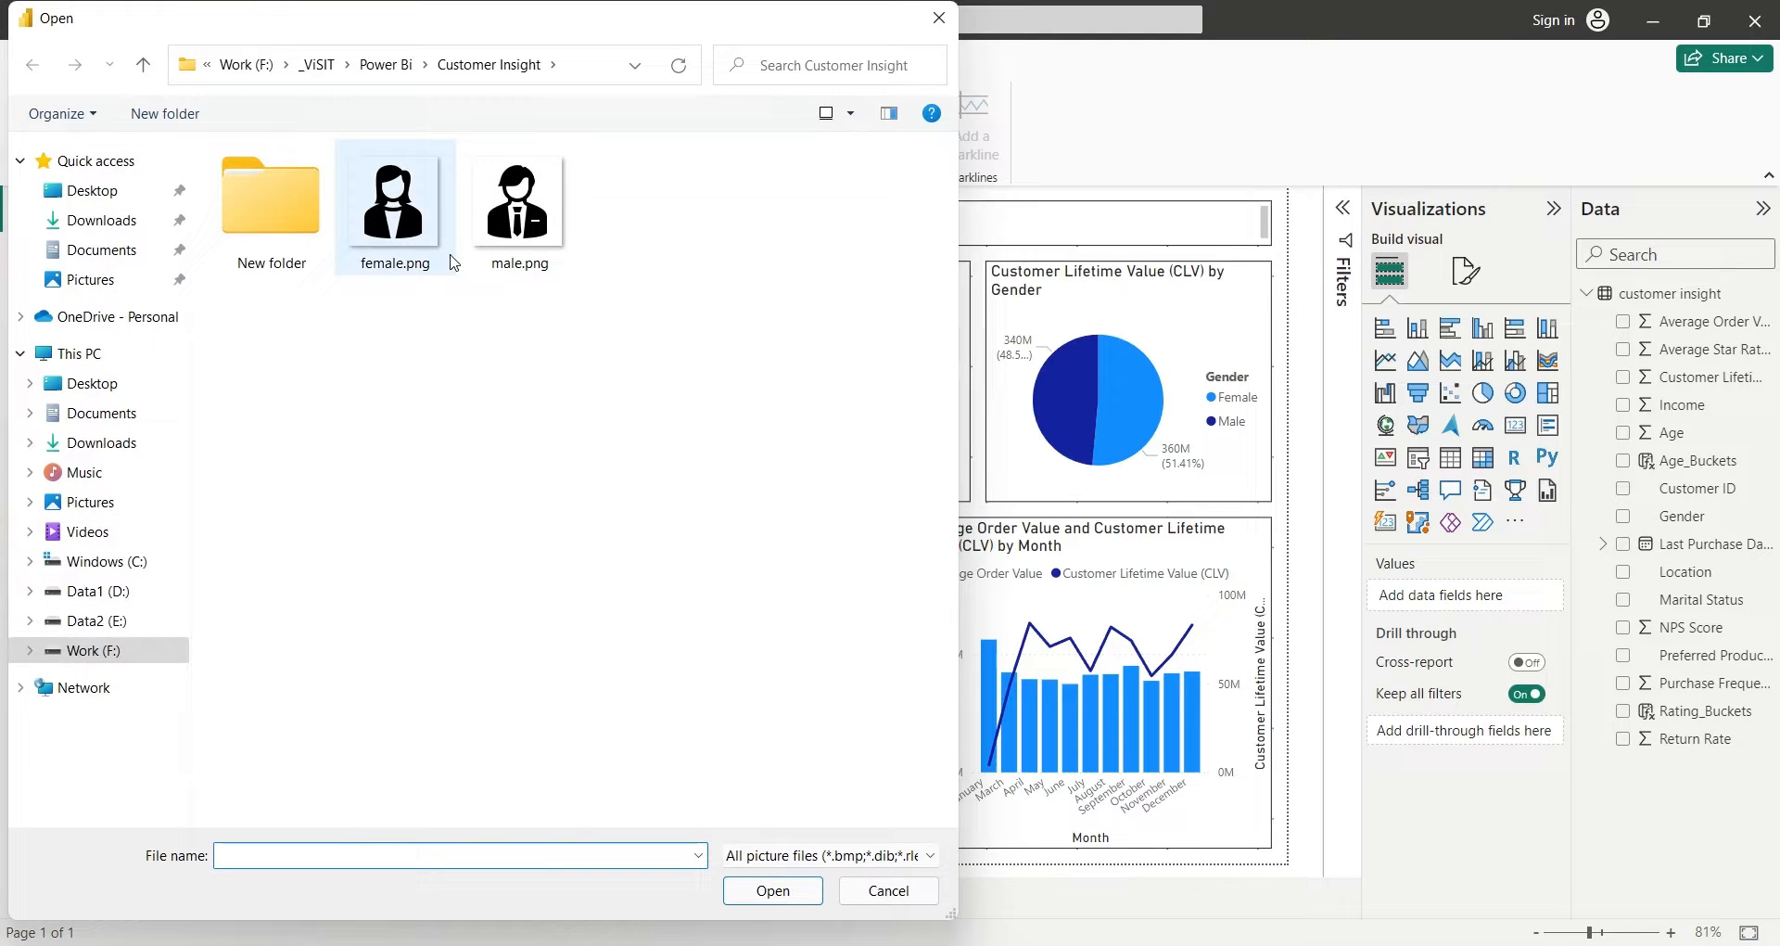
left_click(771, 890)
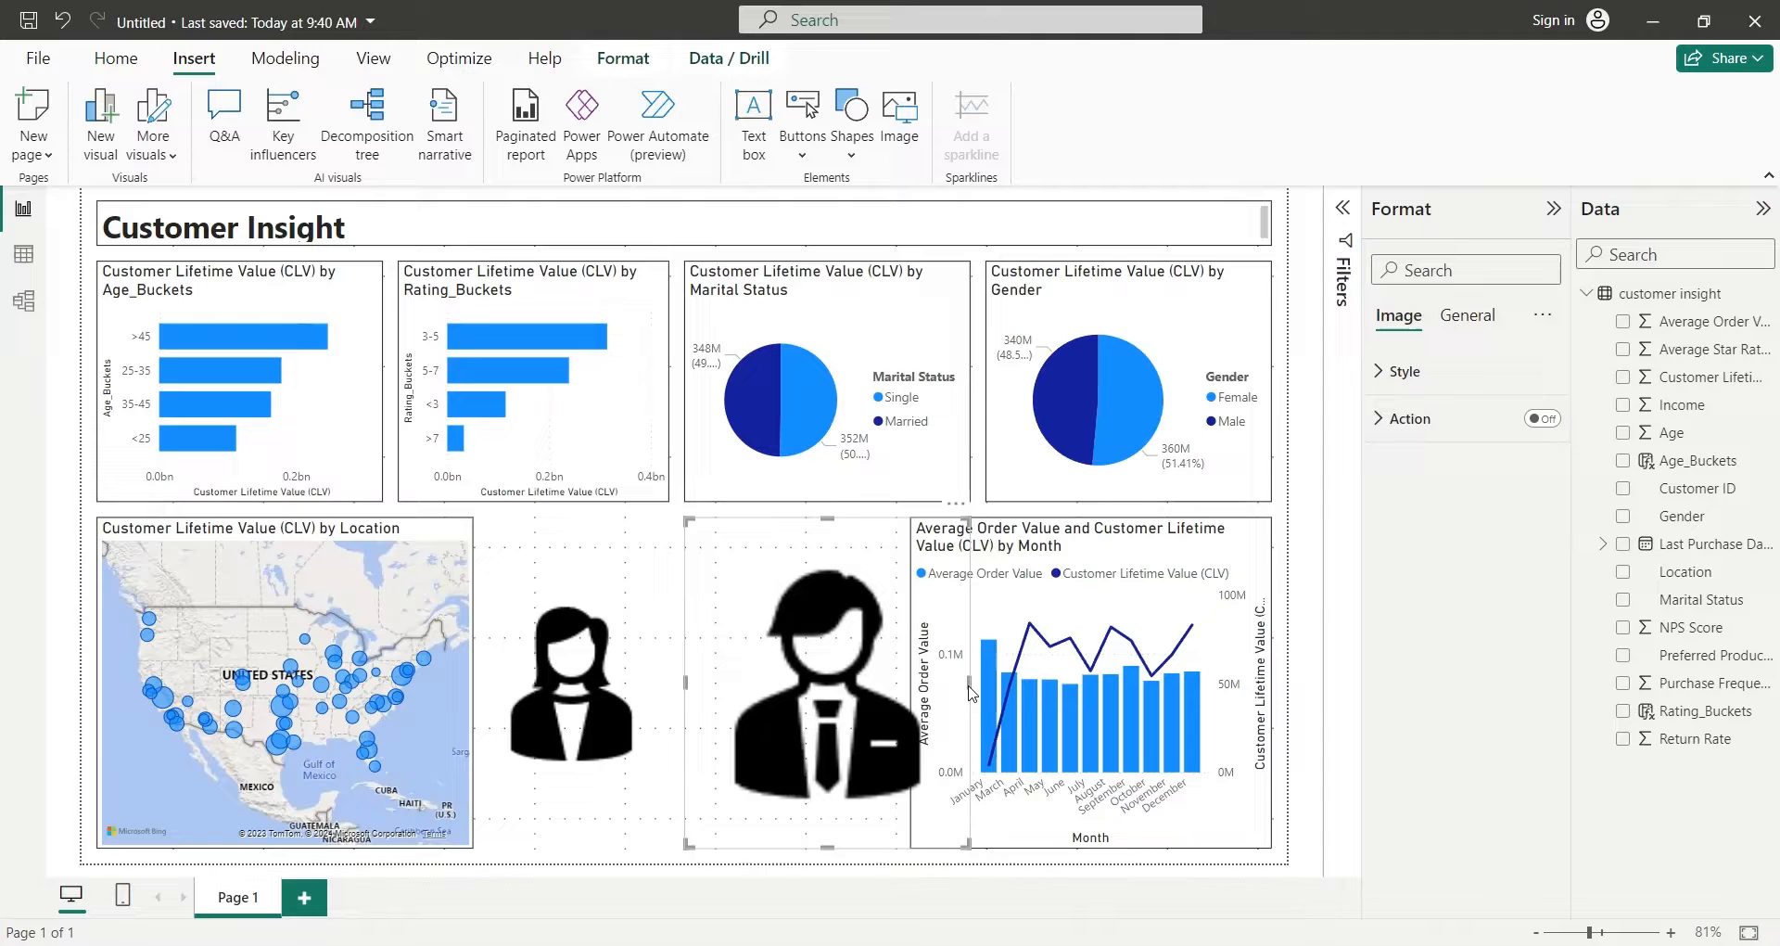
left_click(573, 777)
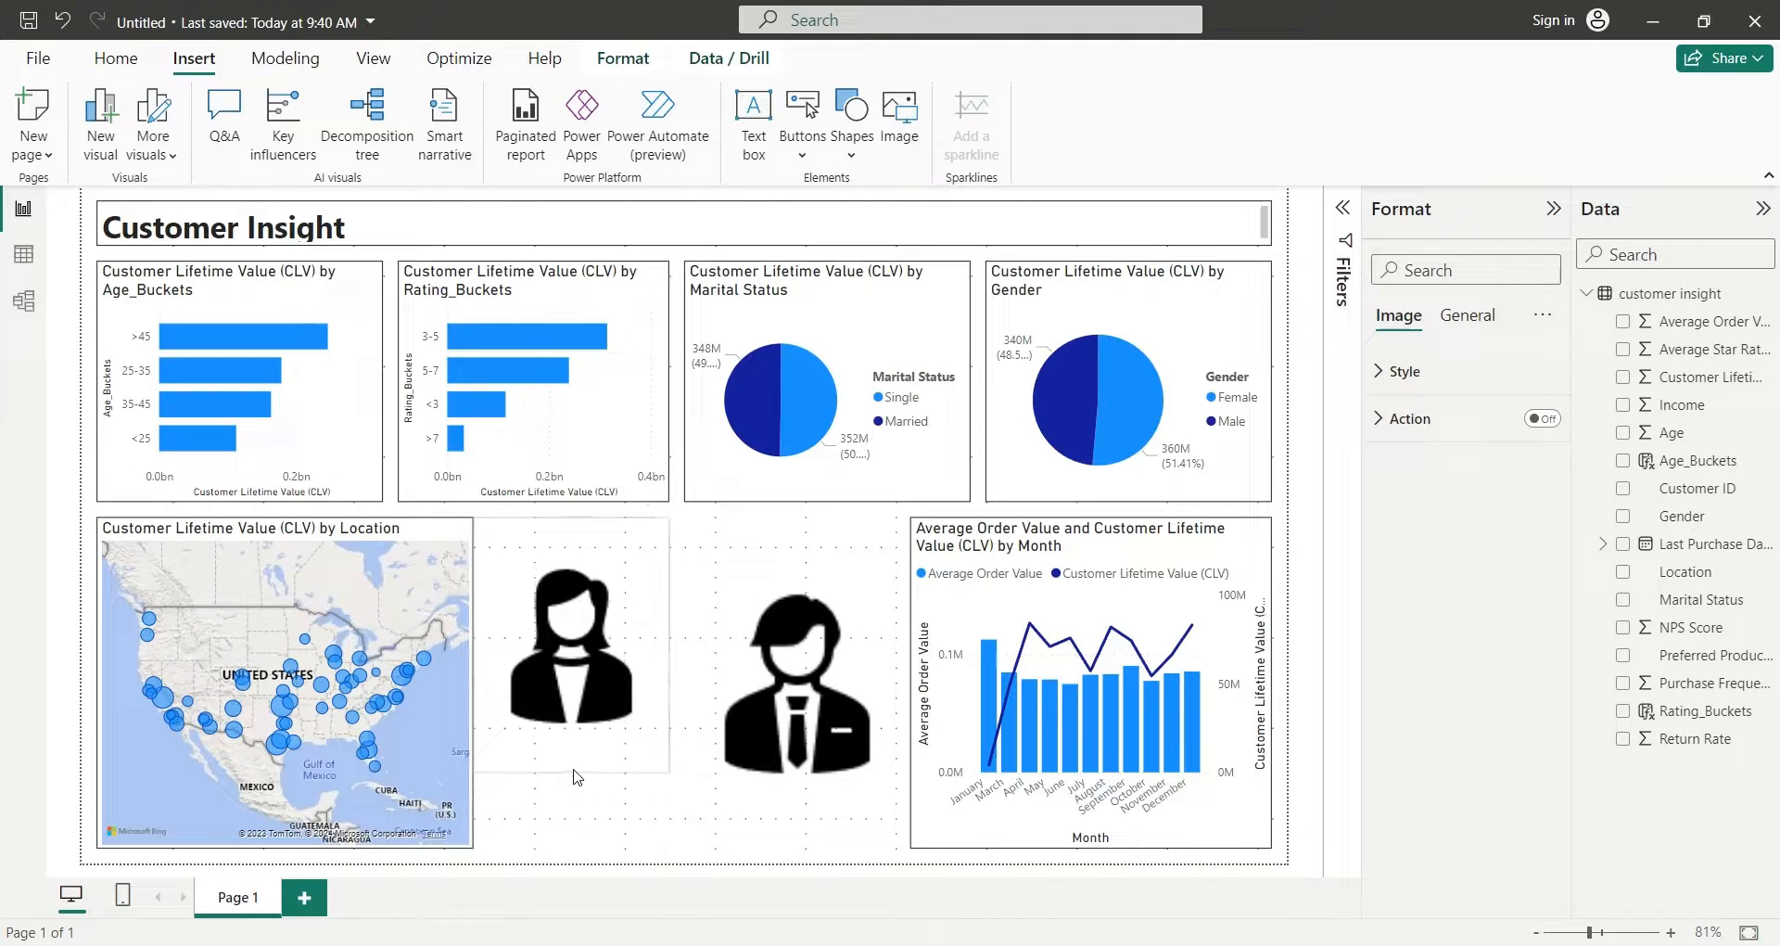
left_click(795, 664)
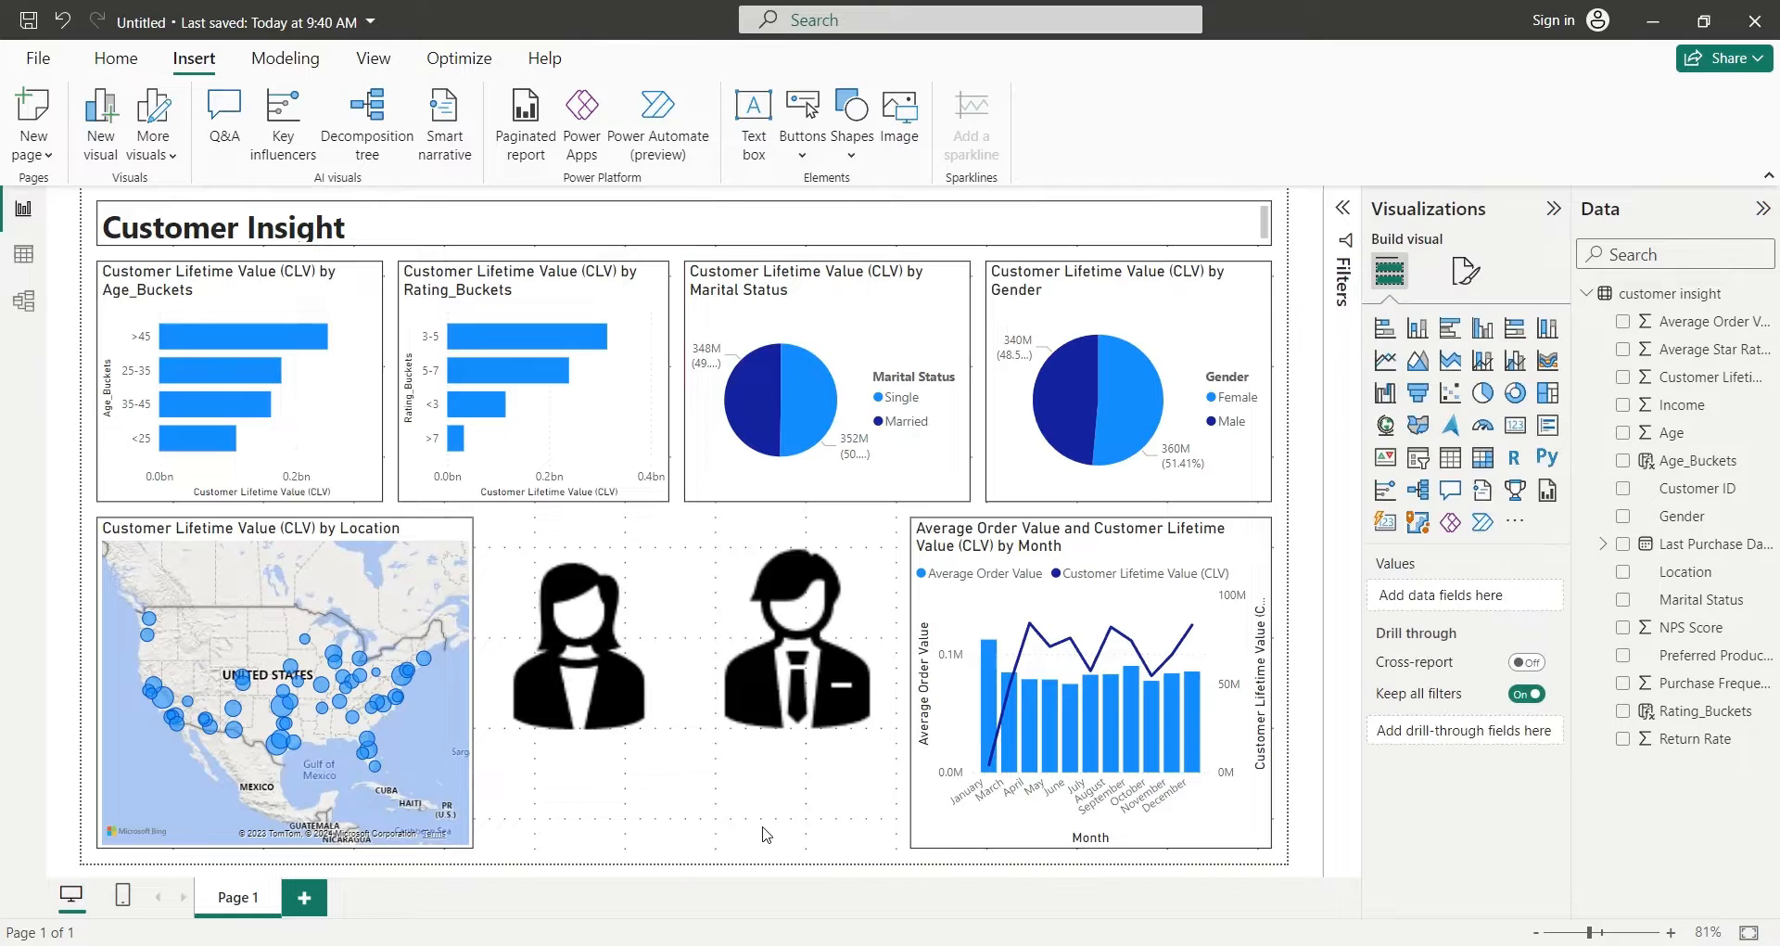
mouse_move(1533, 441)
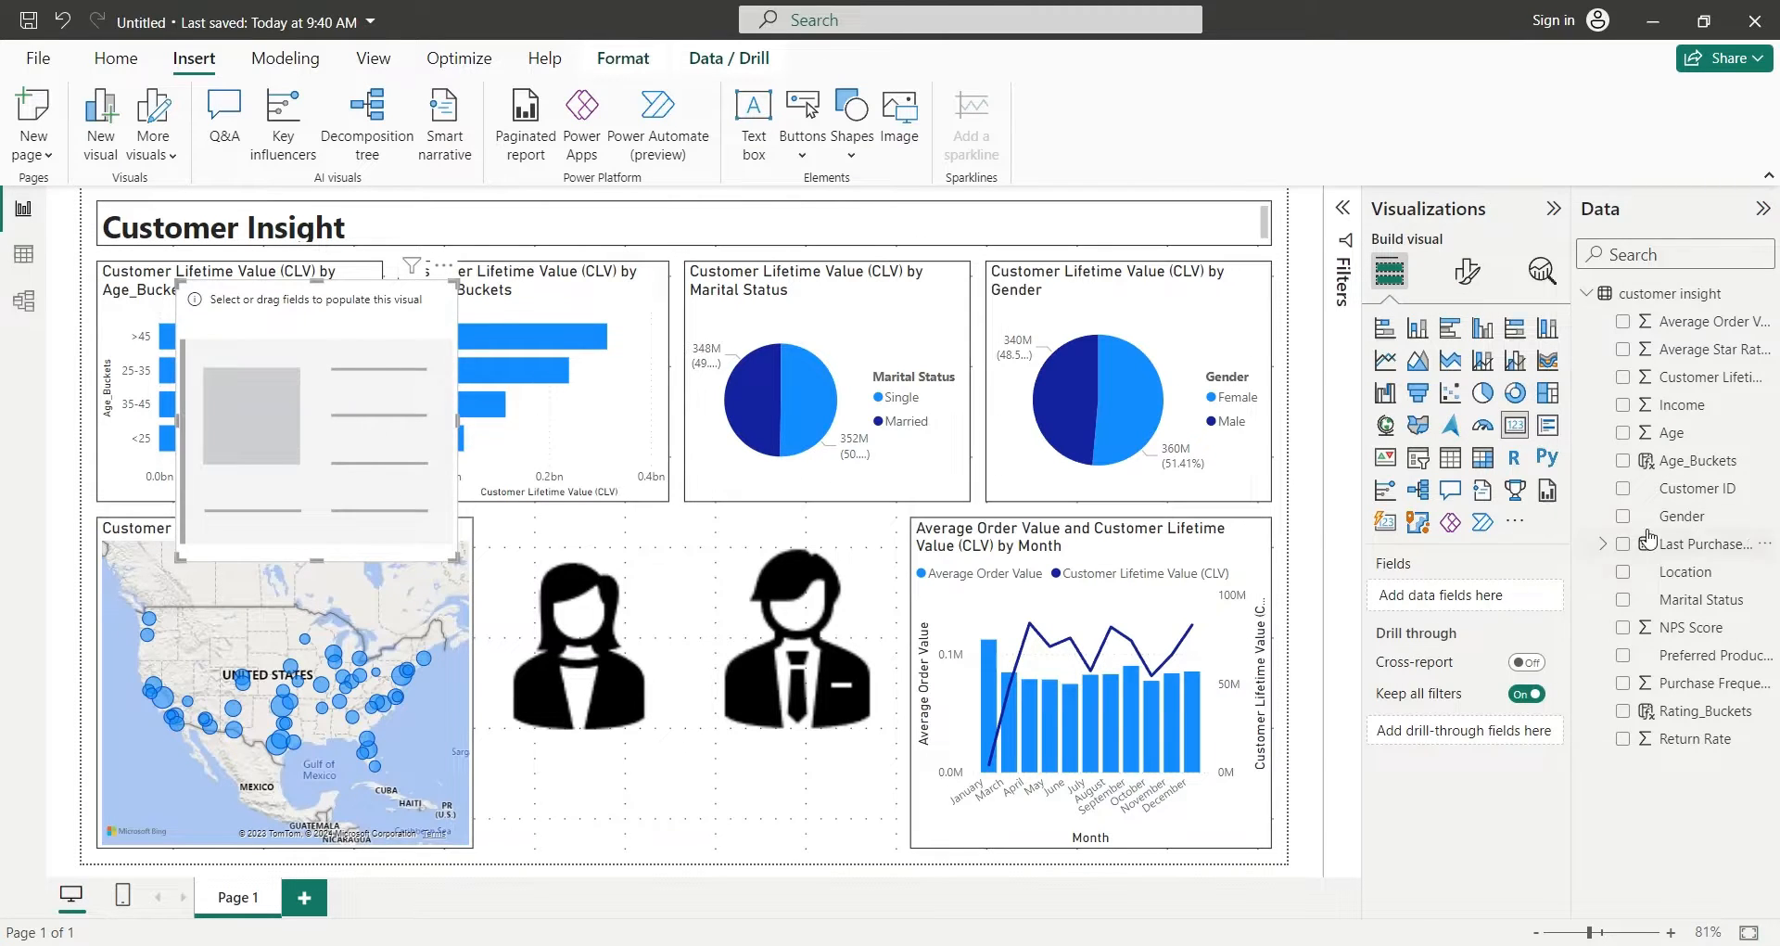
Add a Count of Gender card (1029), duplicate it, and place one under each image.
left_click(1625, 515)
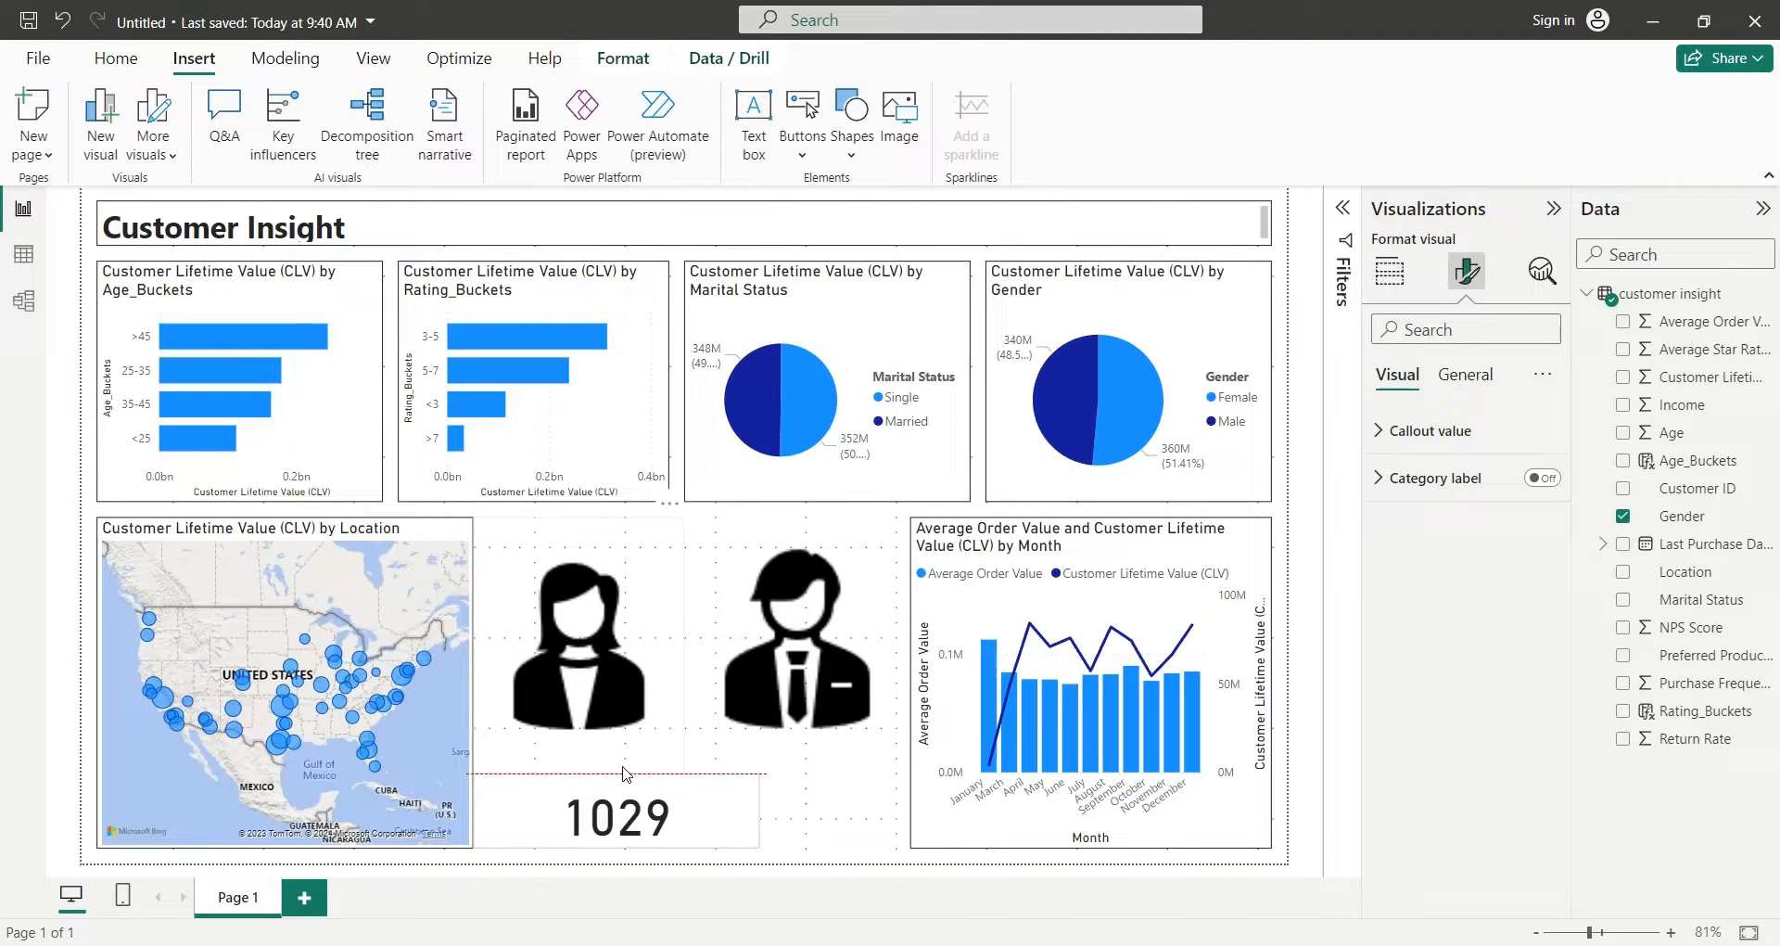
left_click(614, 807)
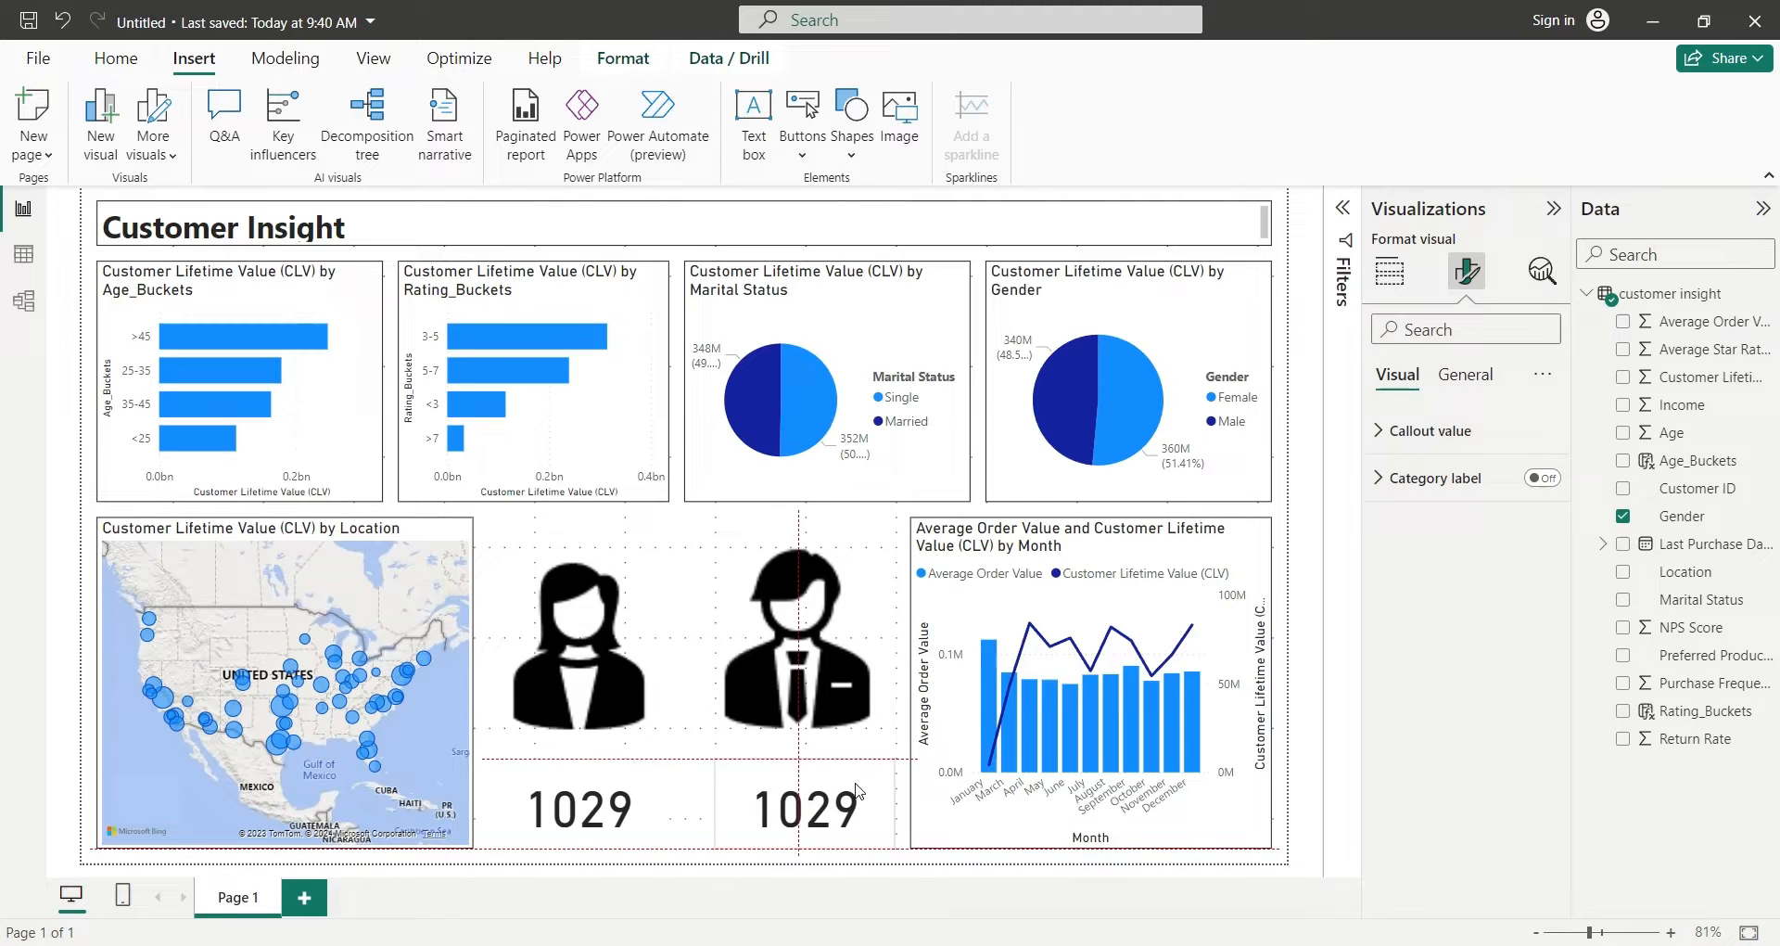
left_click(805, 808)
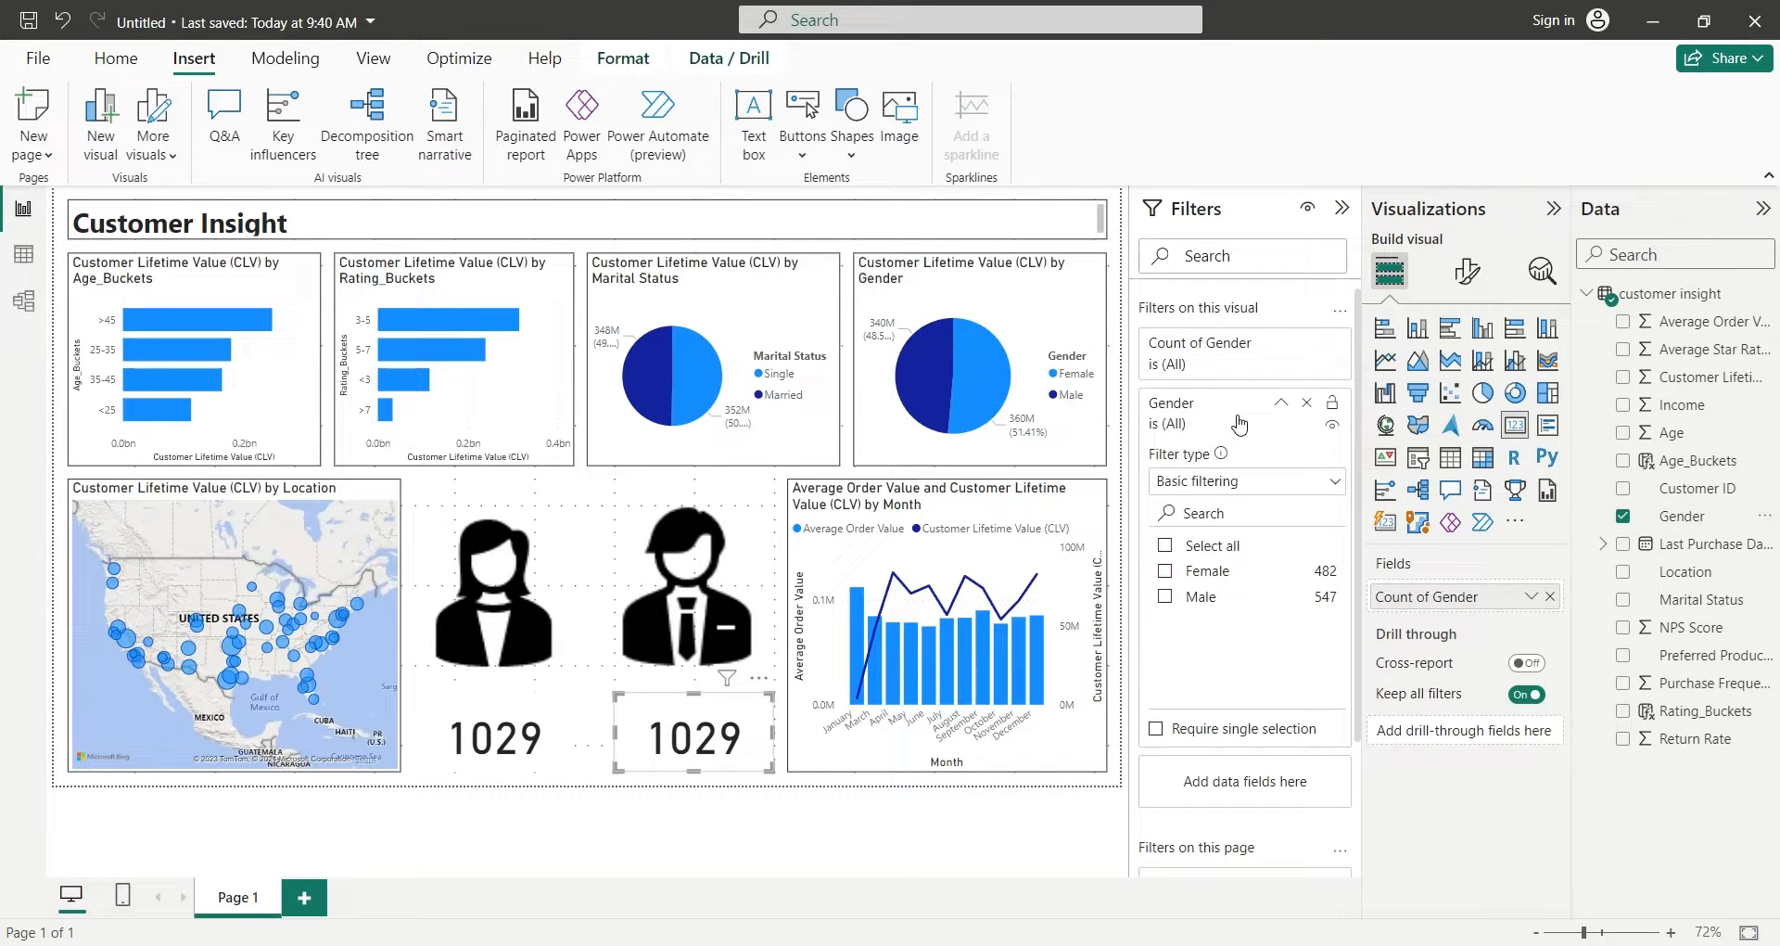
Filter the right card to Male only (547) and the left card to Female only (482).
left_click(1164, 571)
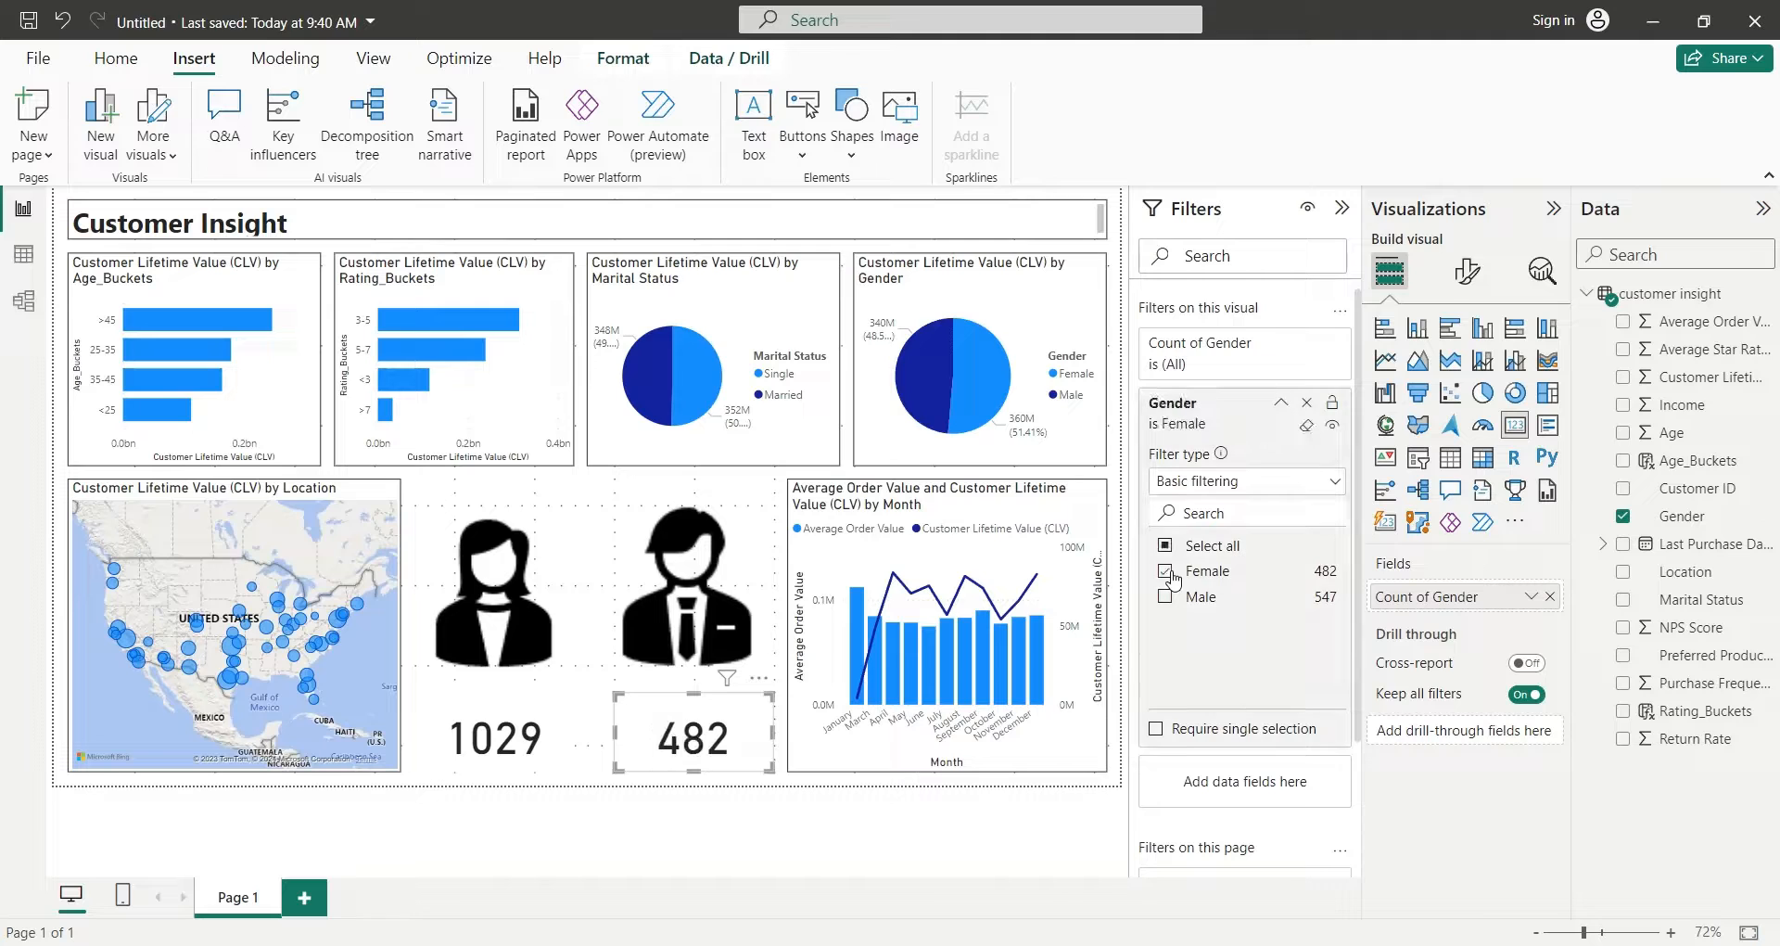
left_click(1164, 595)
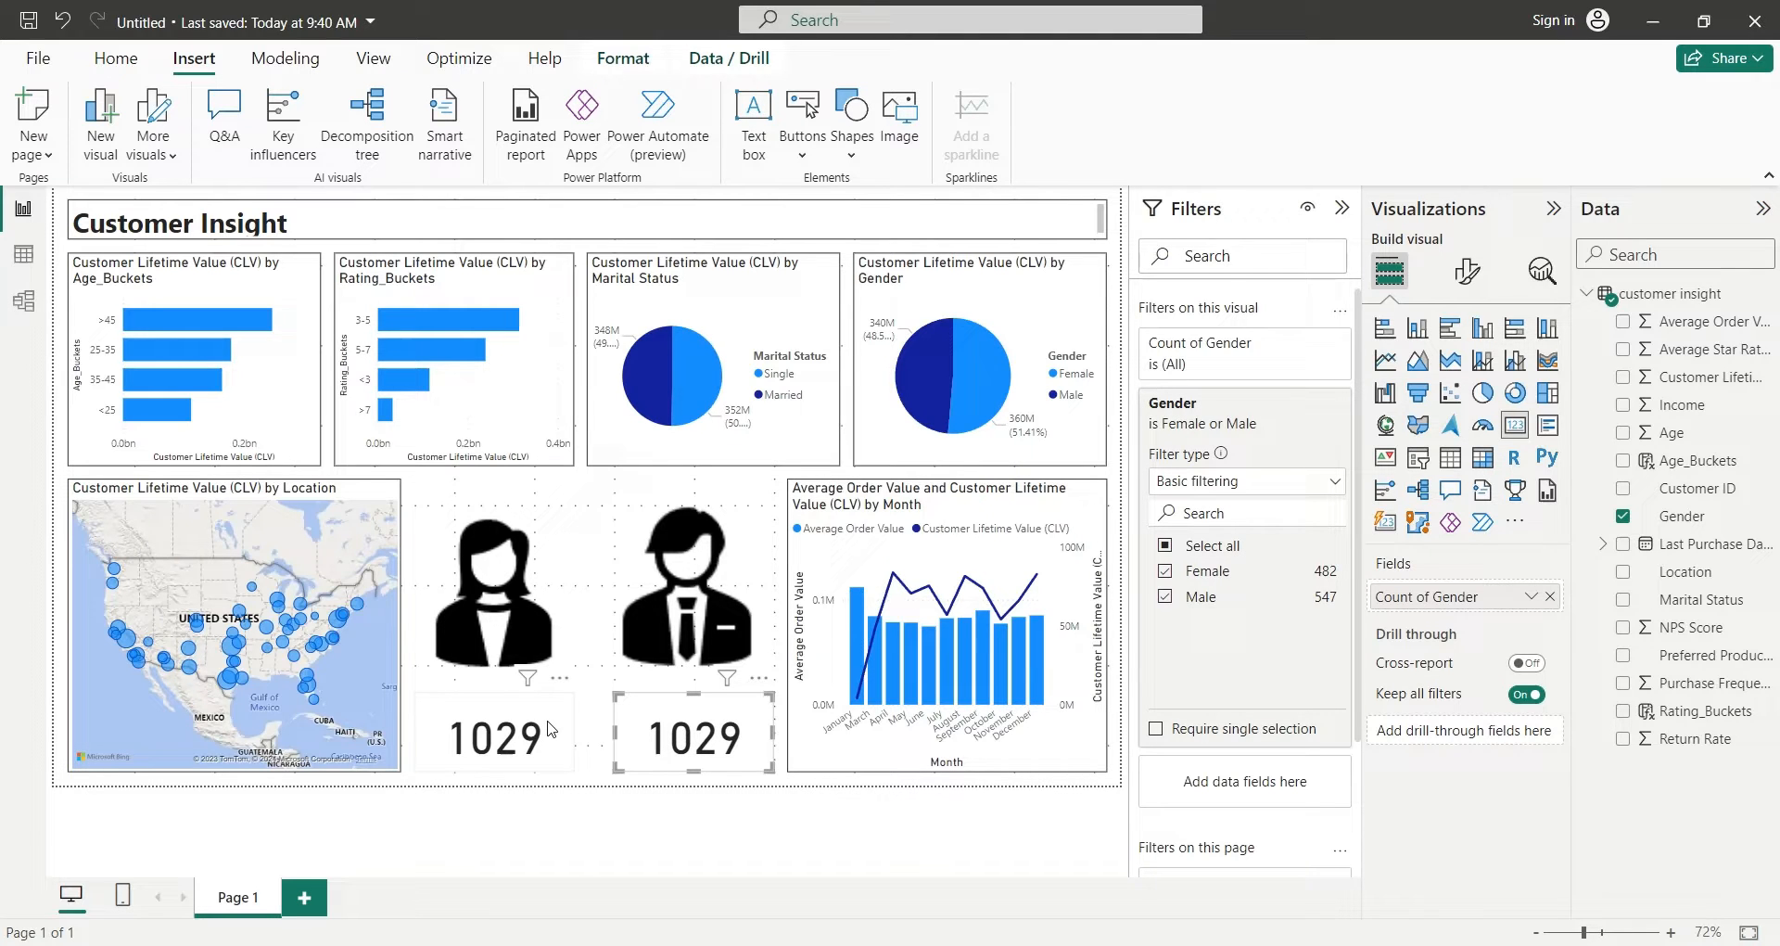
left_click(1164, 571)
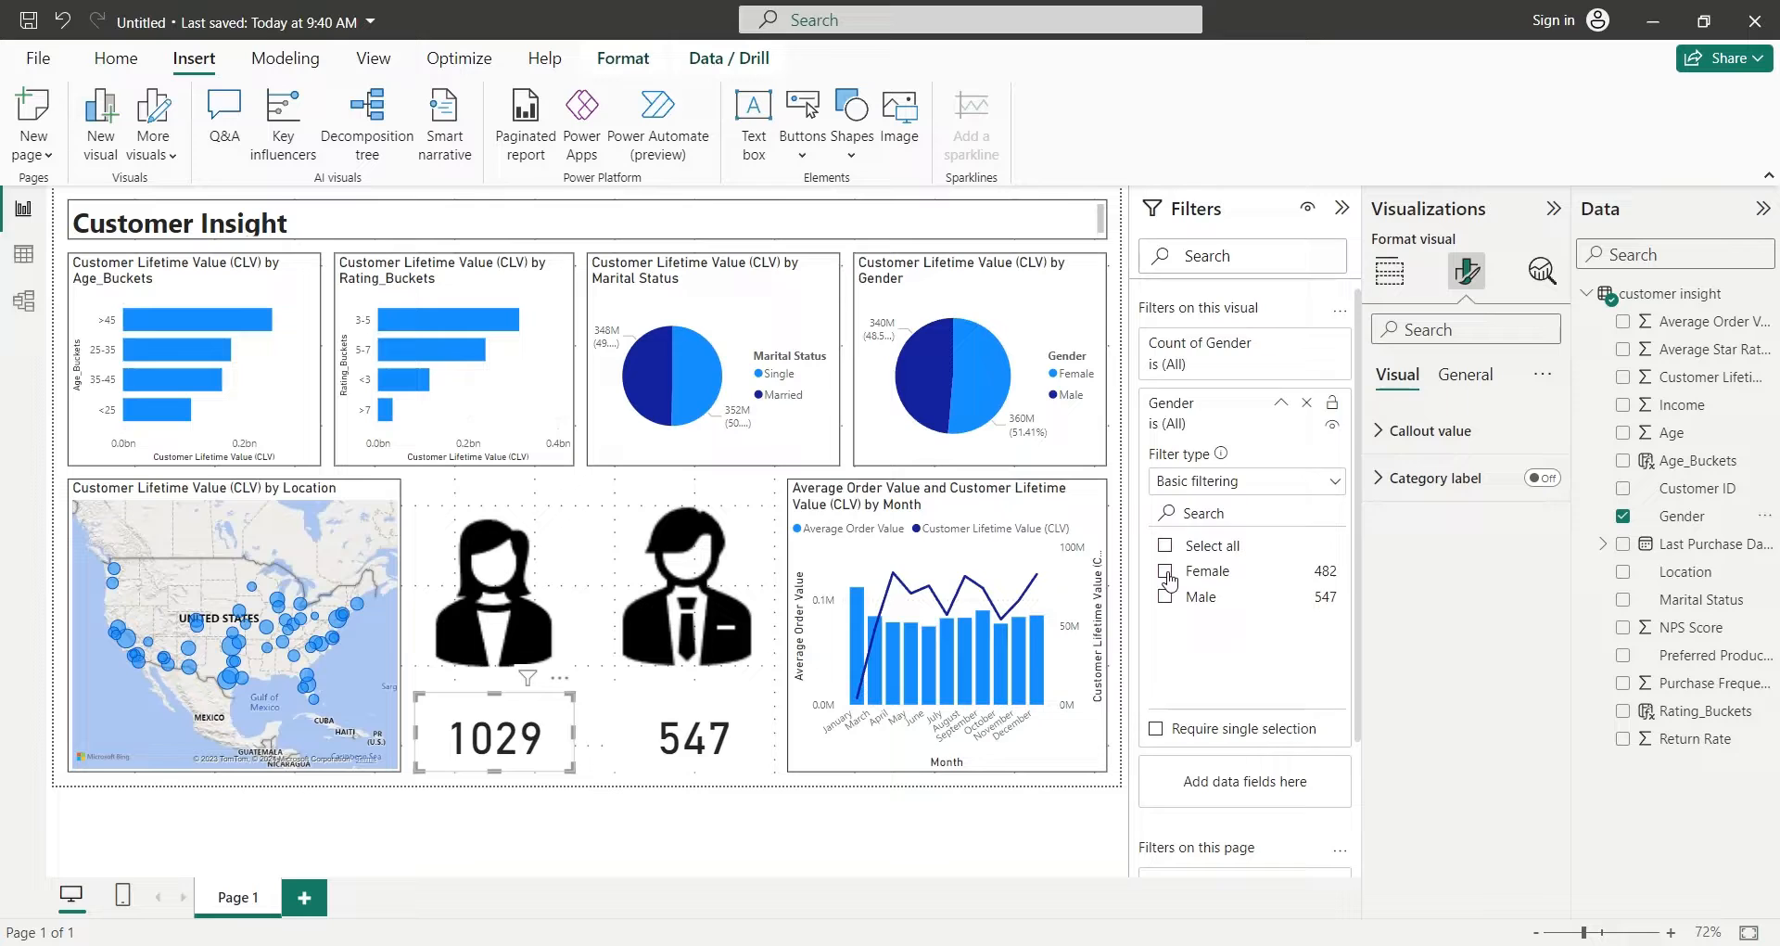
left_click(1165, 571)
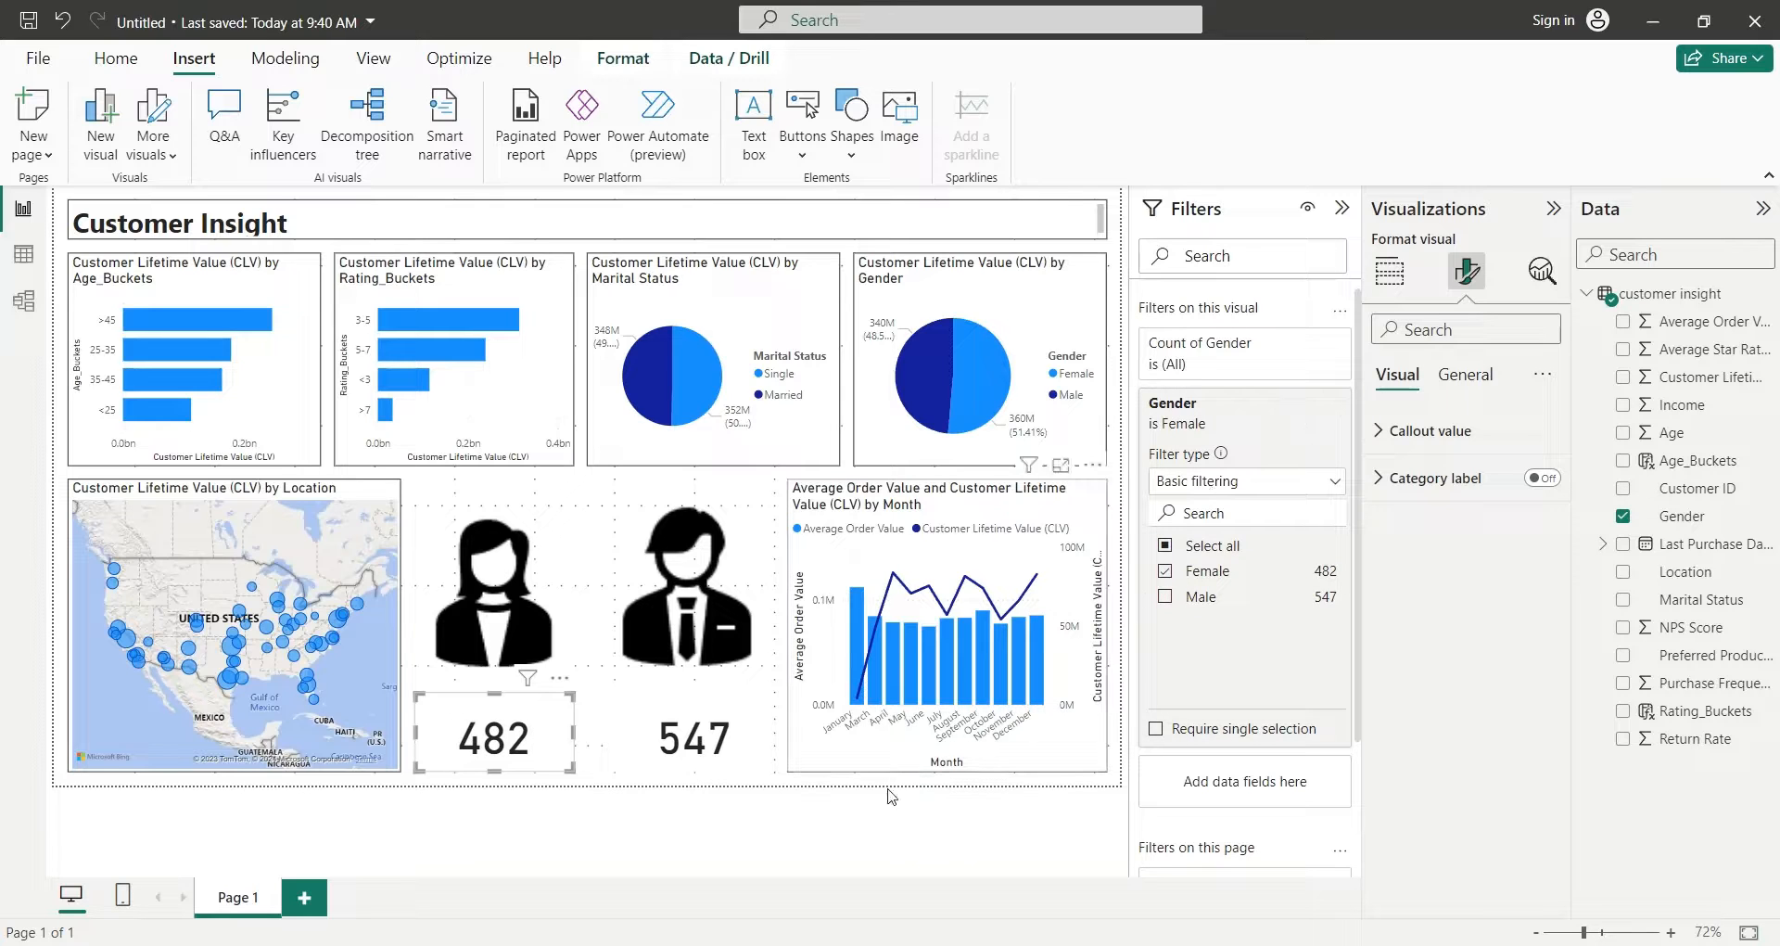
left_click(694, 736)
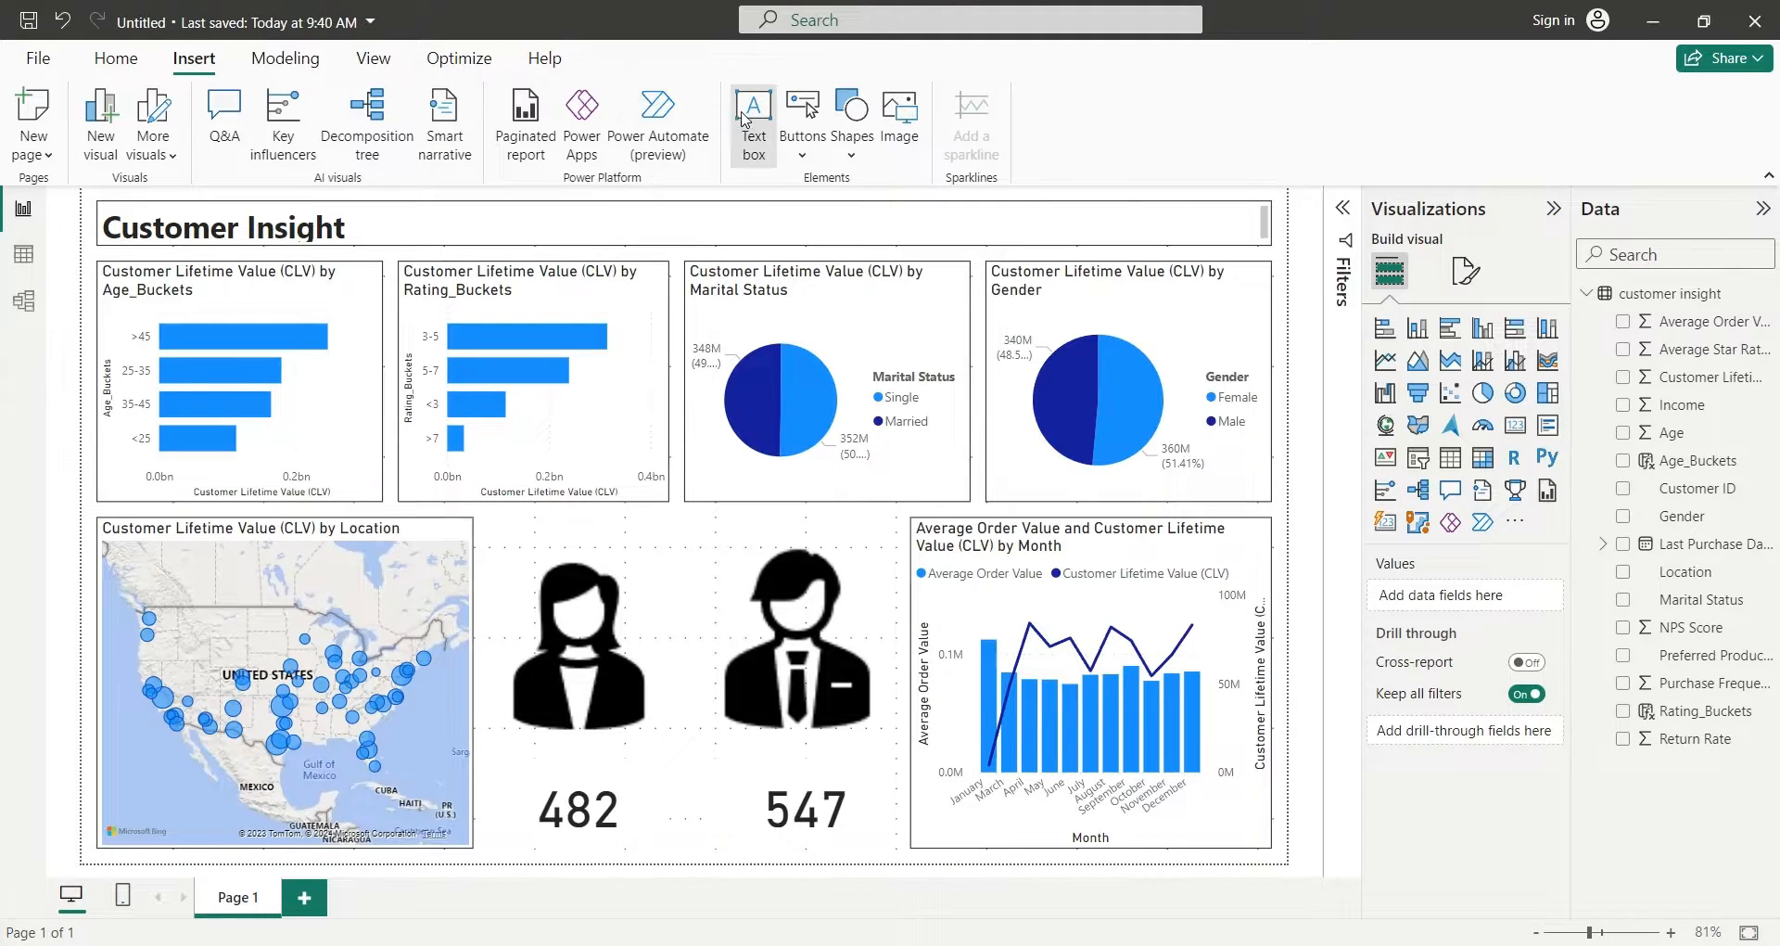
Add a text box with background and border and stretch it around the gender images and cards.
left_click(751, 122)
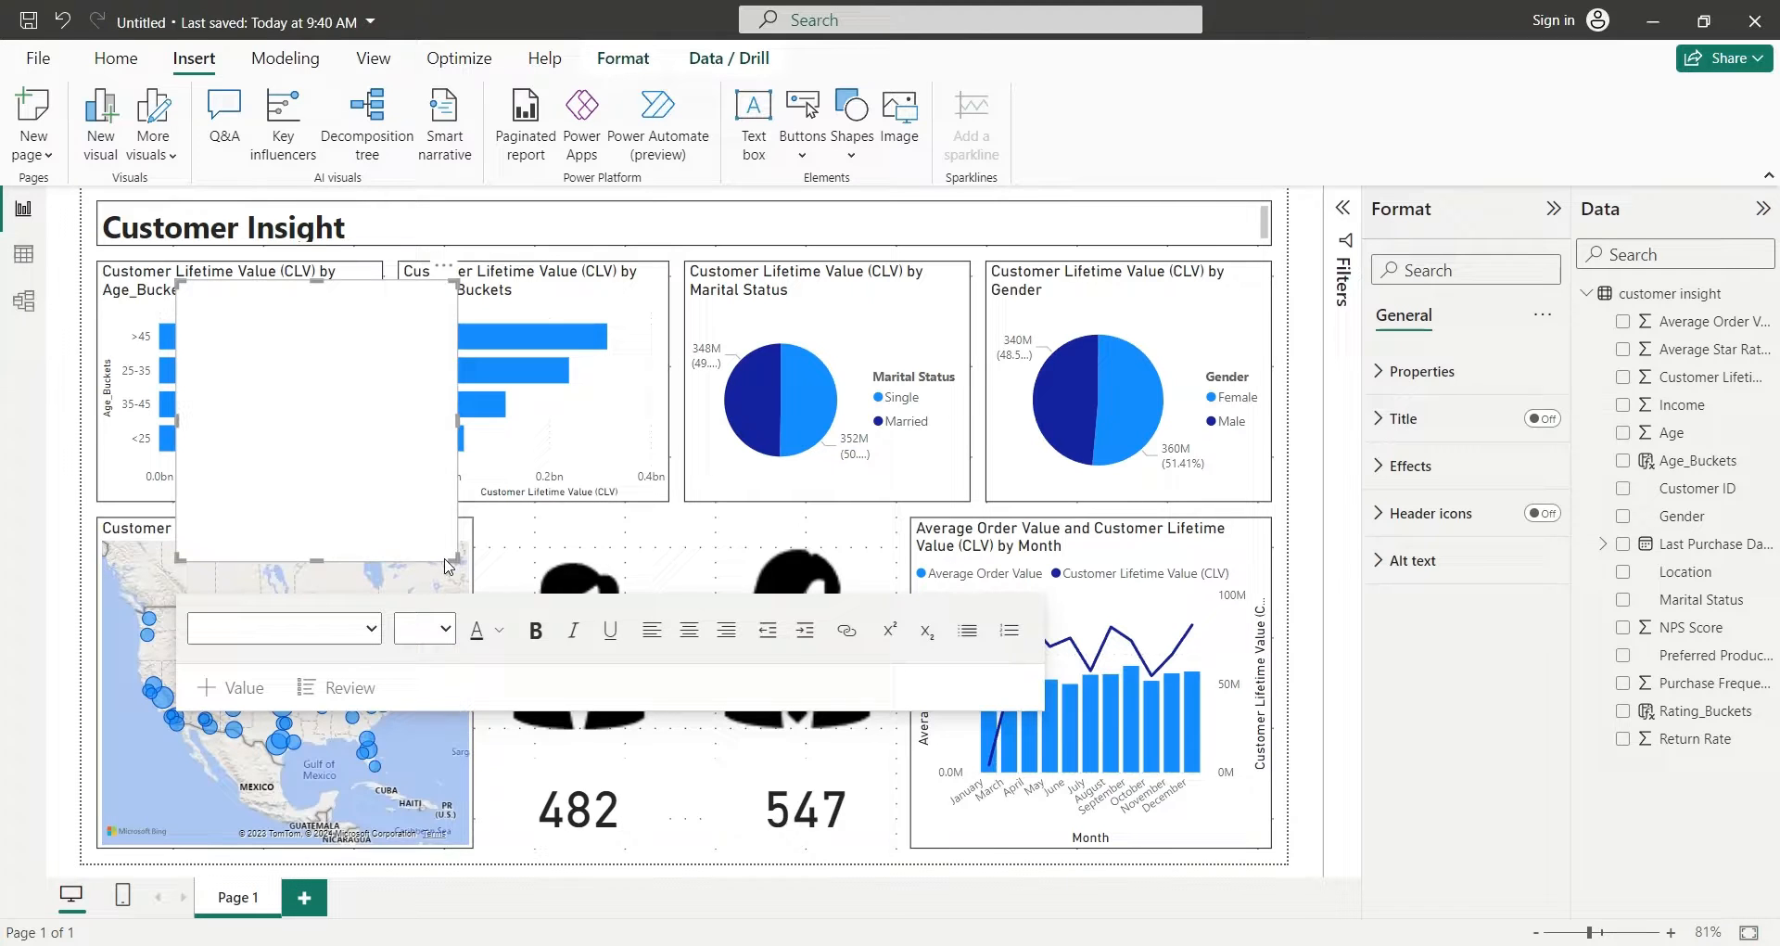
left_click(1410, 466)
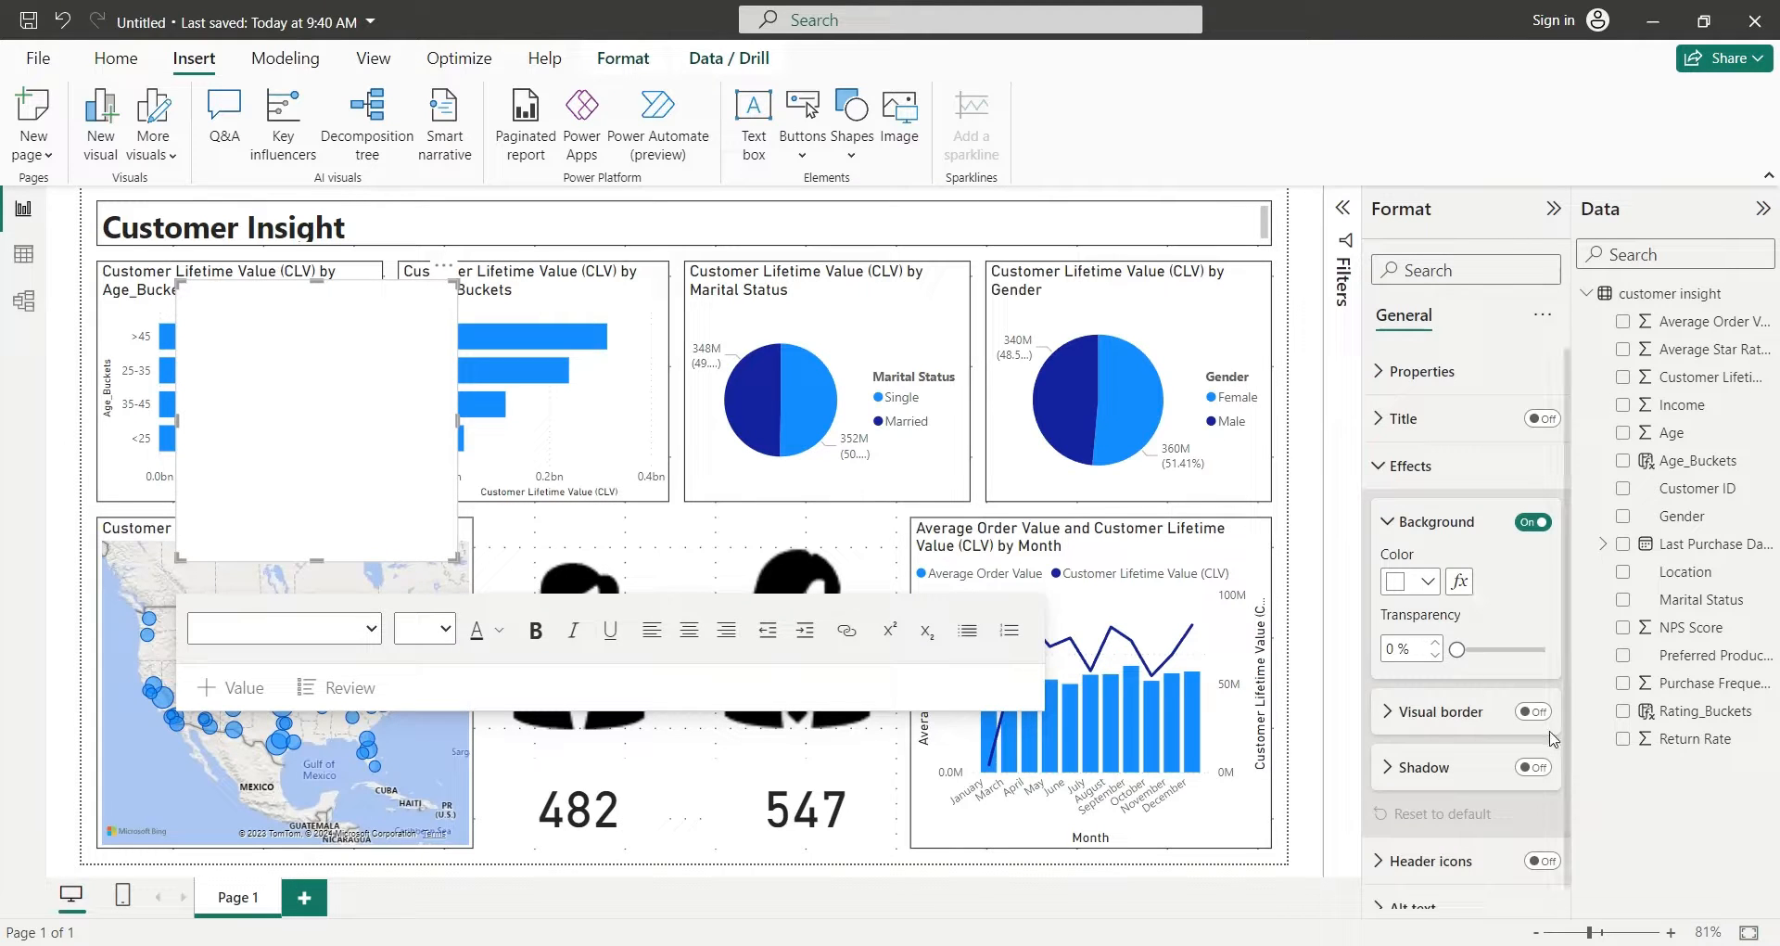
left_click_drag(1458, 649, 1555, 649)
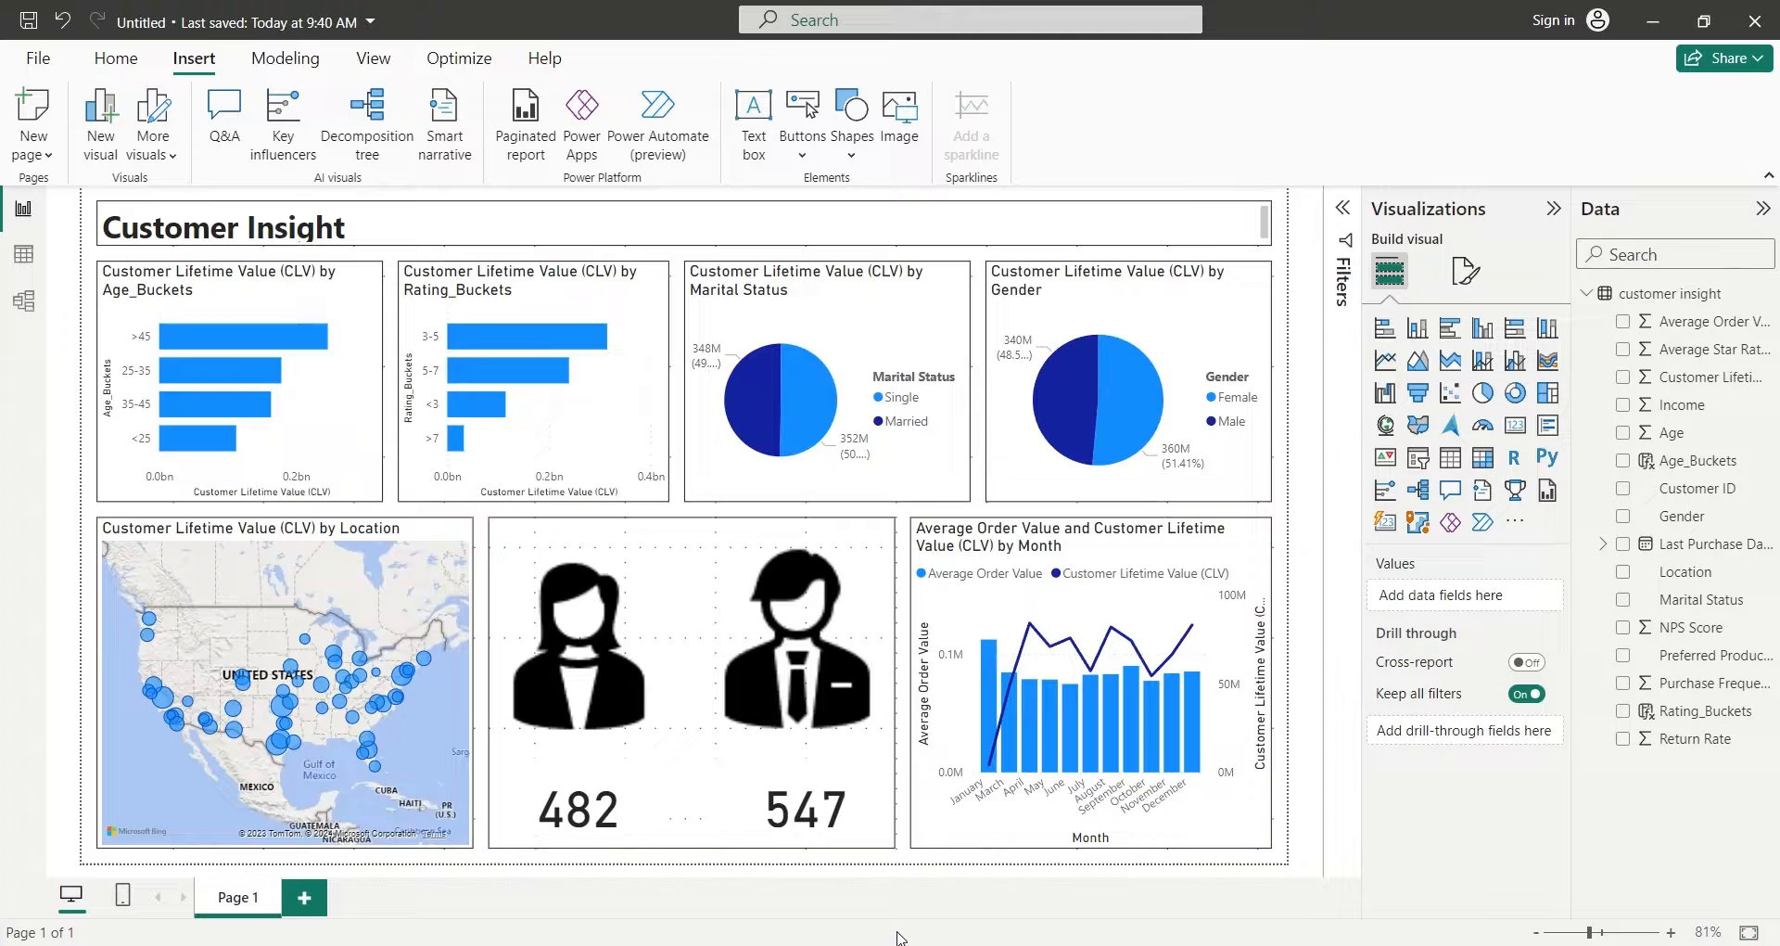
Cross-highlight the >45 bar in the Customer Lifetime Value by Age_Buckets chart.
left_click(239, 336)
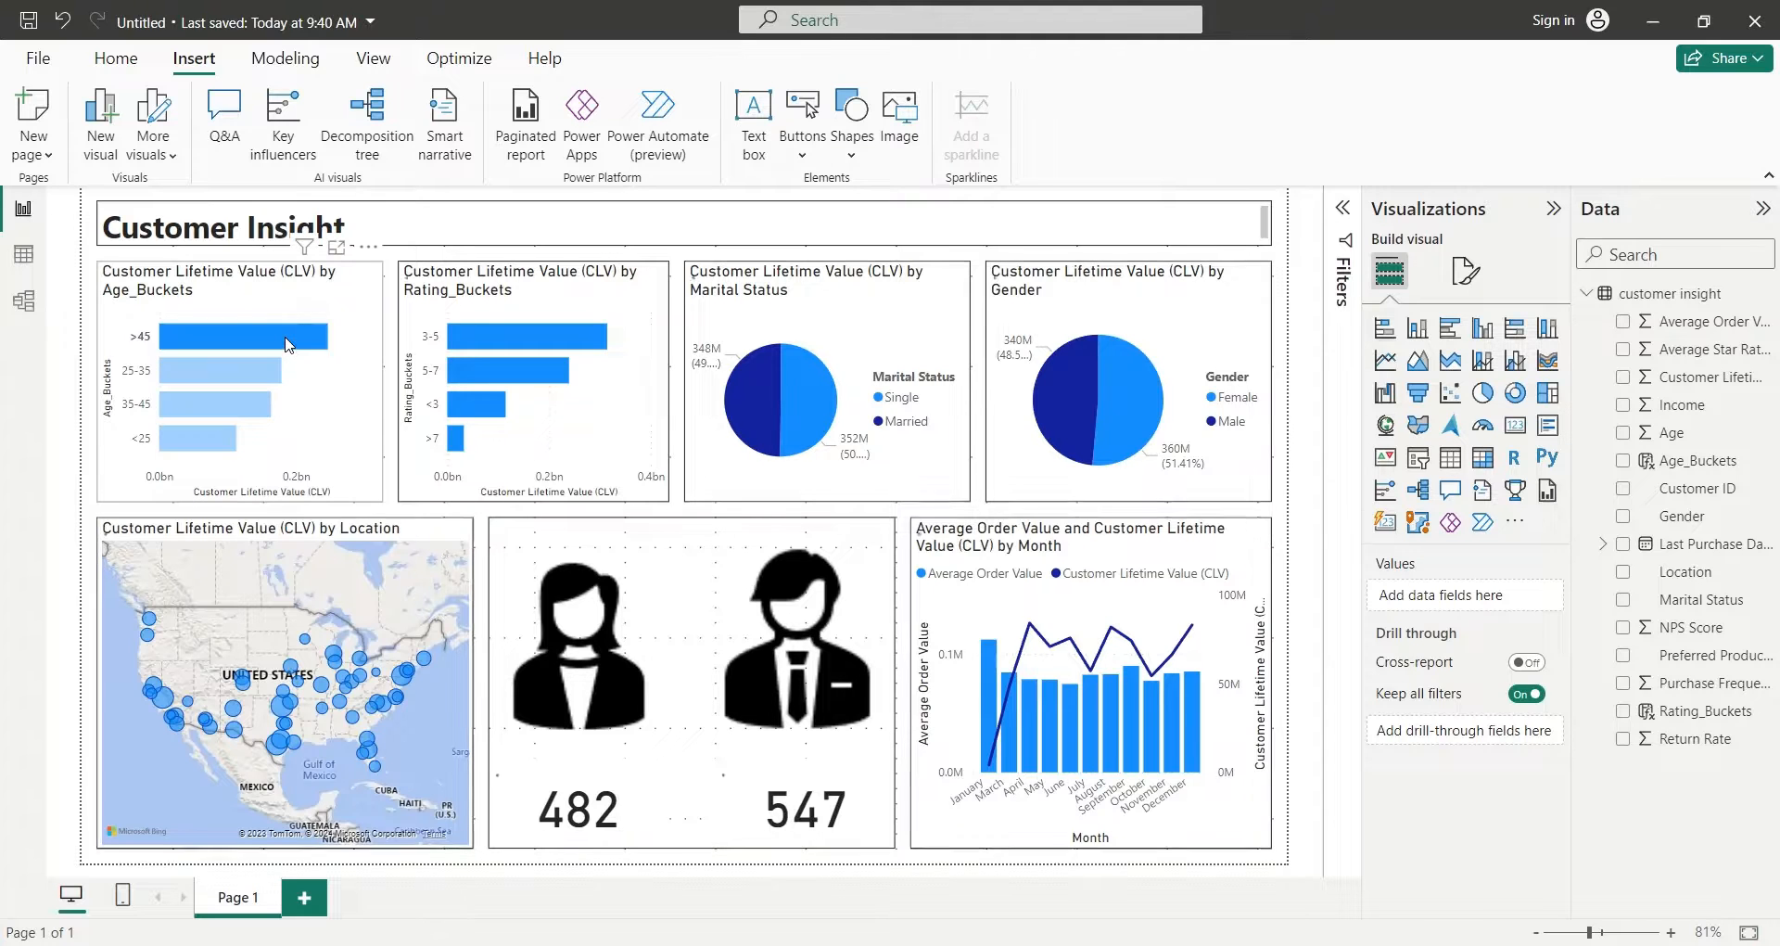